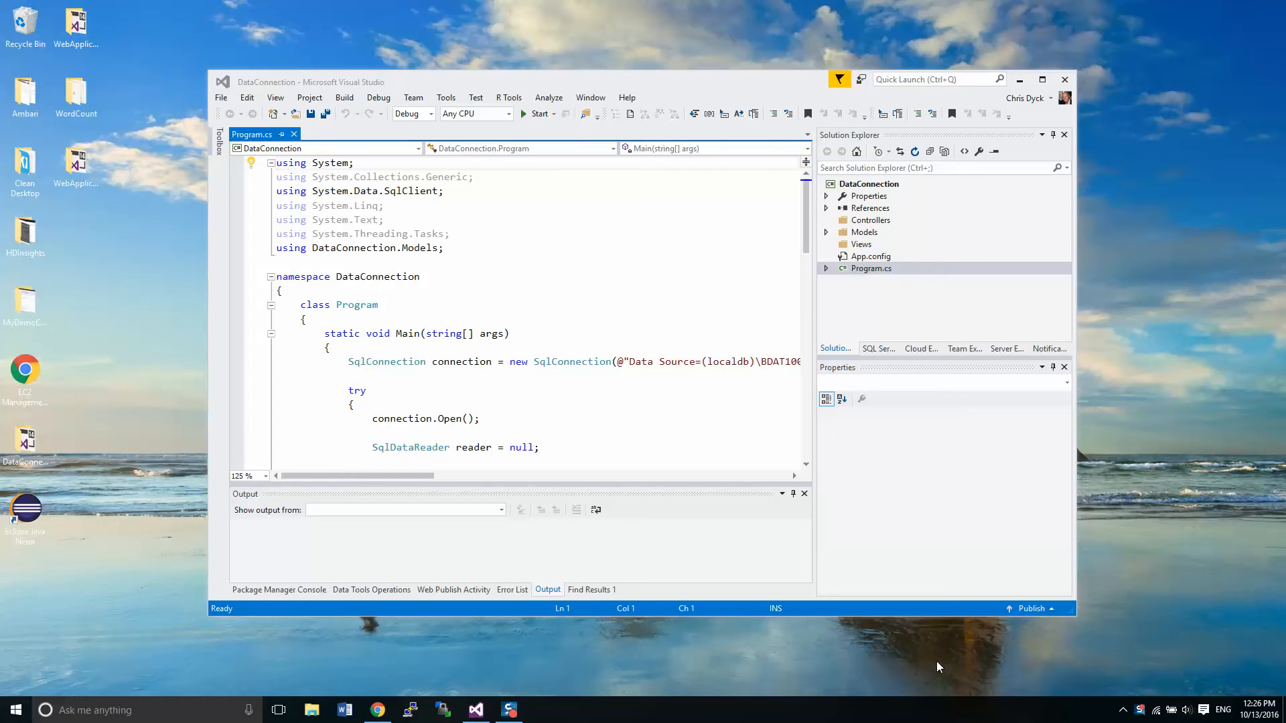
mouse_move(1018, 114)
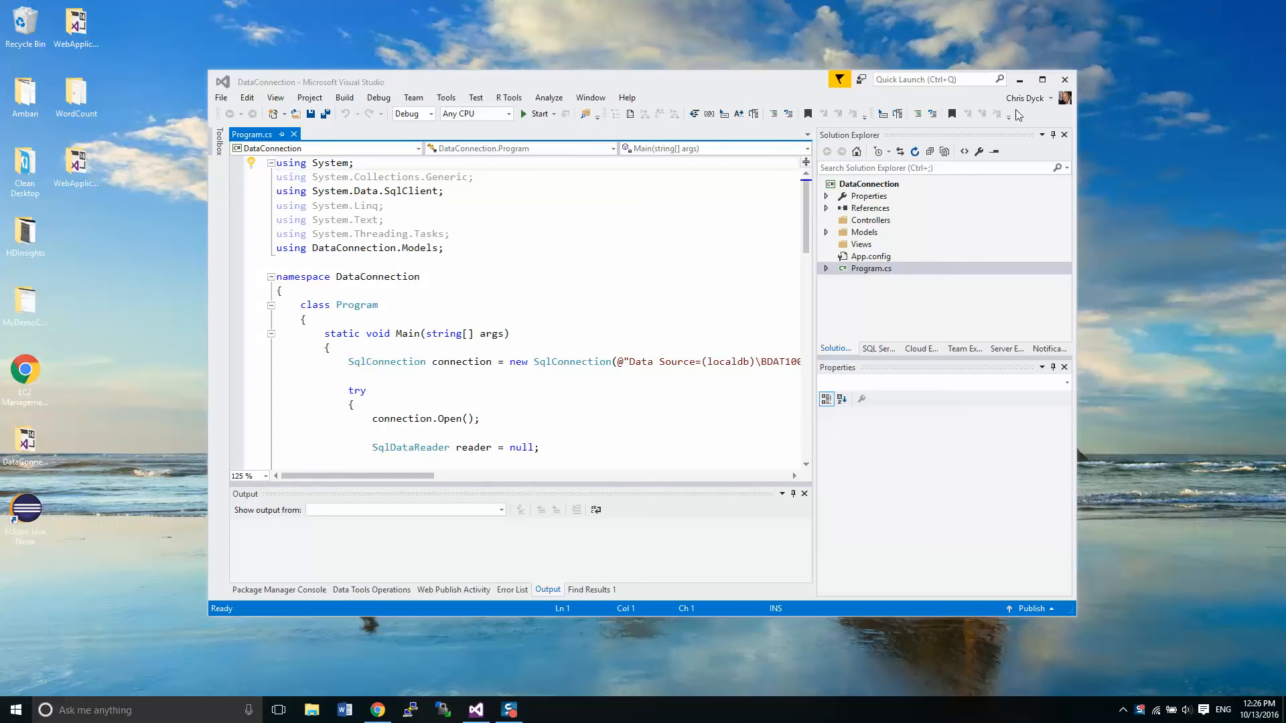
Step: Maximize the Visual Studio window so the DataConnection project fills the screen
left_click(1043, 79)
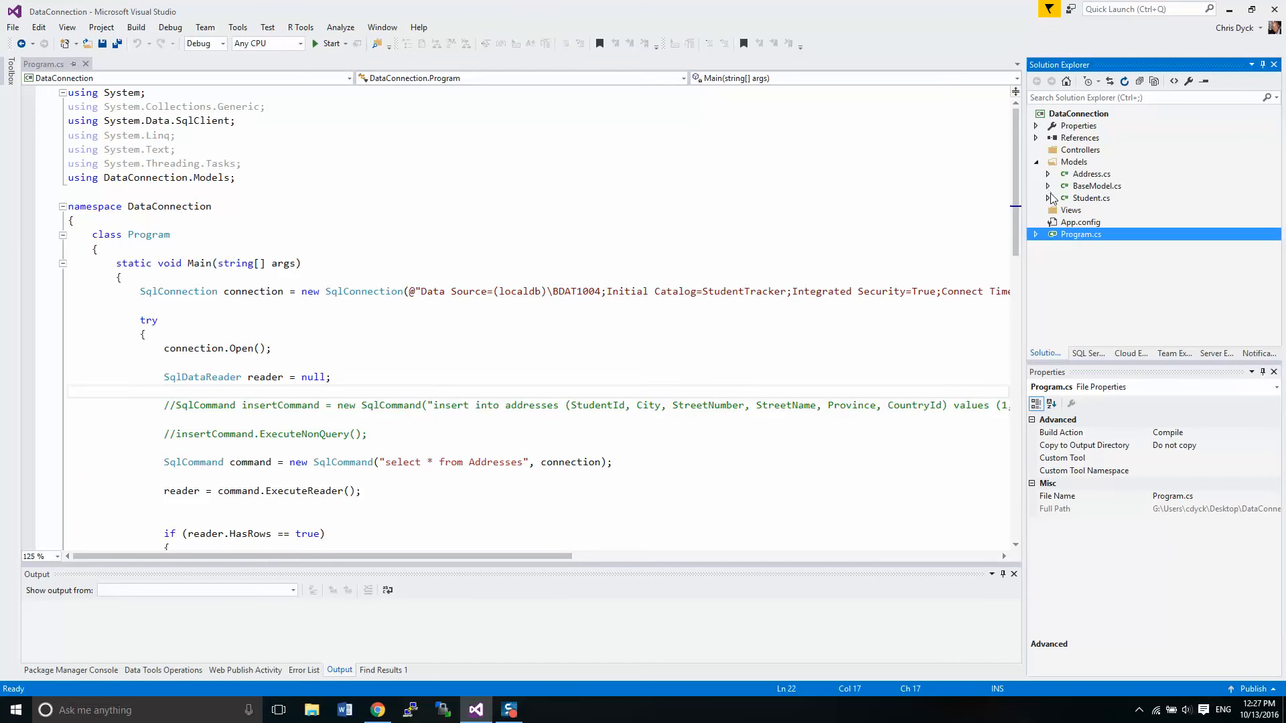
mouse_move(1089, 193)
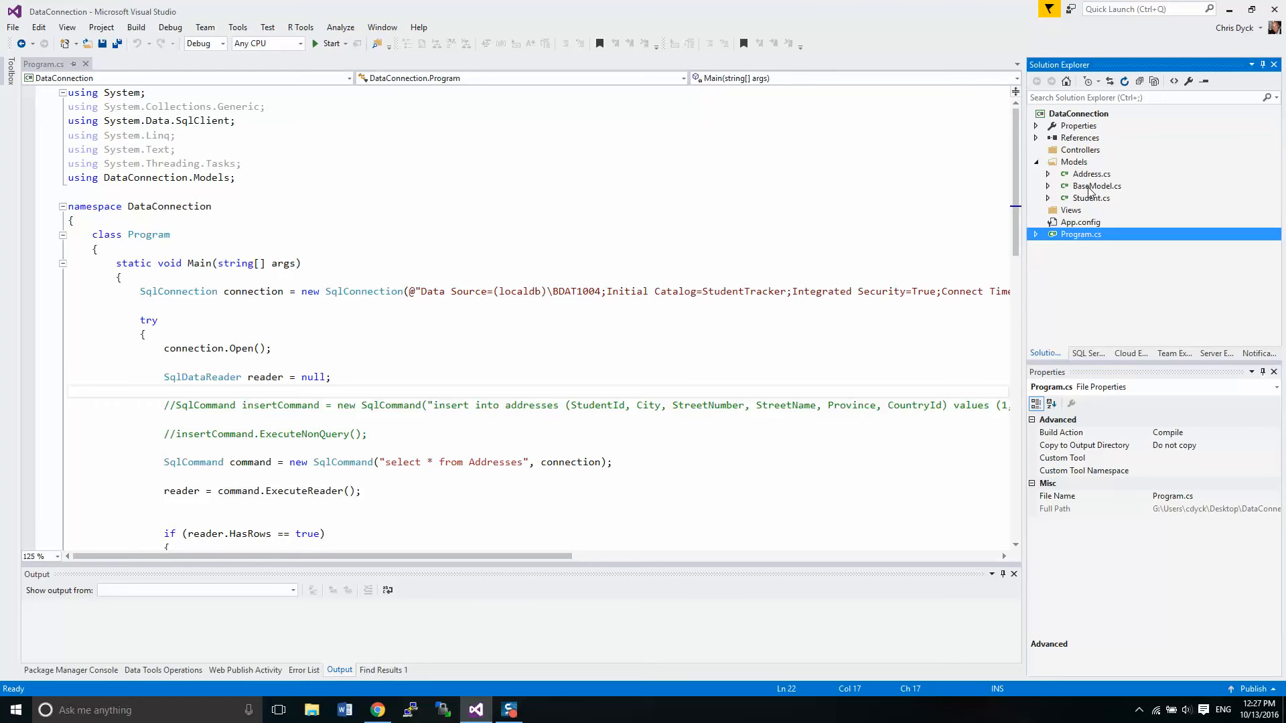
Step: Open Address.cs and BaseModel.cs, highlighting BaseModel's SqlDataReader uses and CreateDate/EditDate properties
double_click(1092, 175)
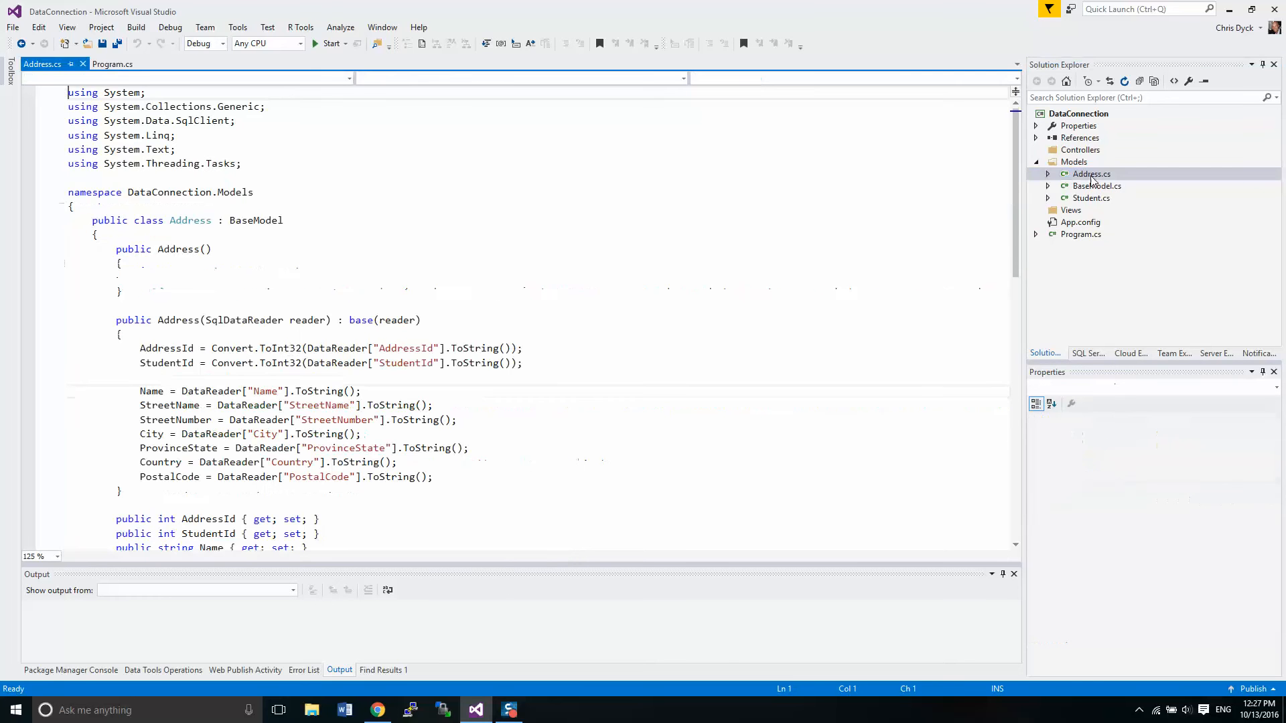
left_click(164, 339)
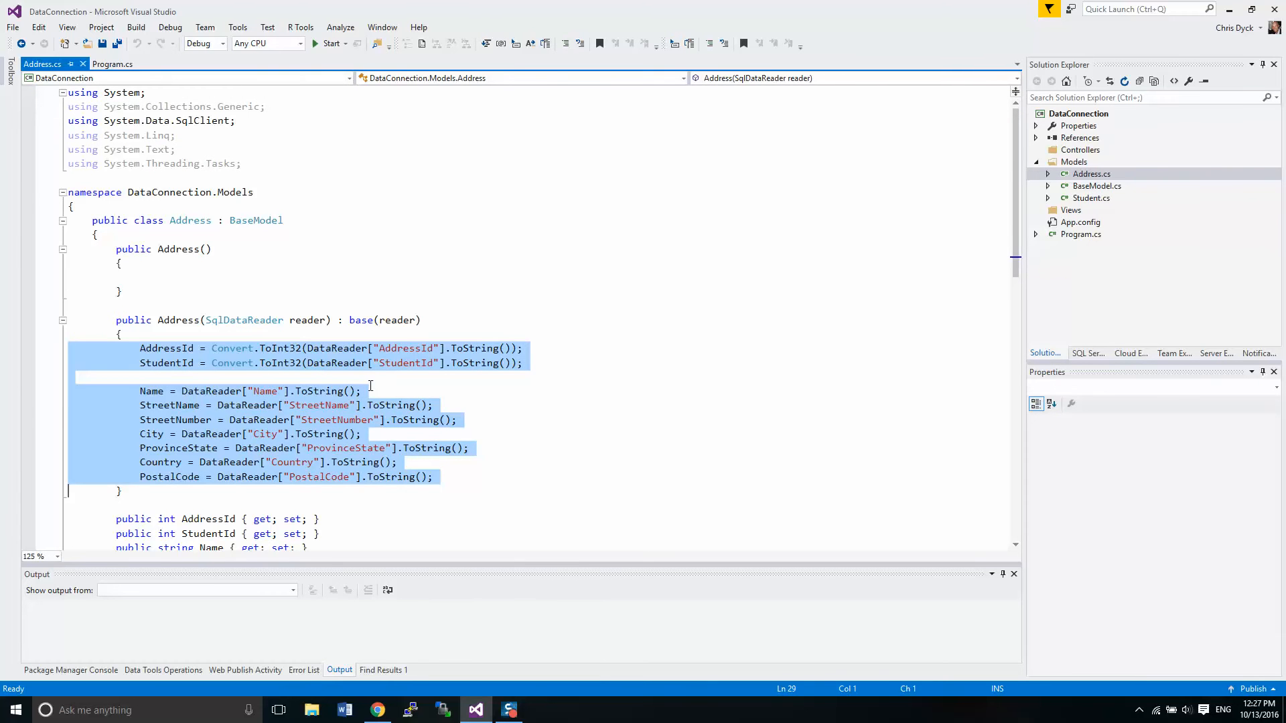
mouse_move(875, 237)
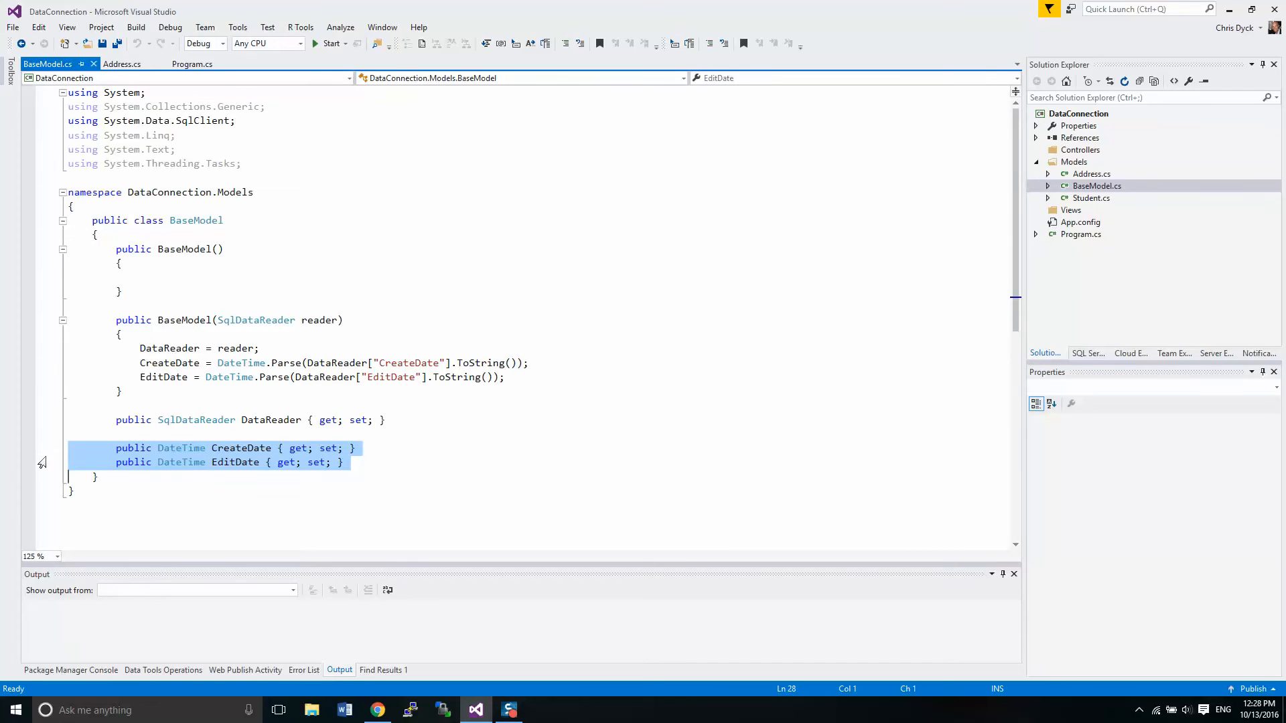
mouse_move(285, 462)
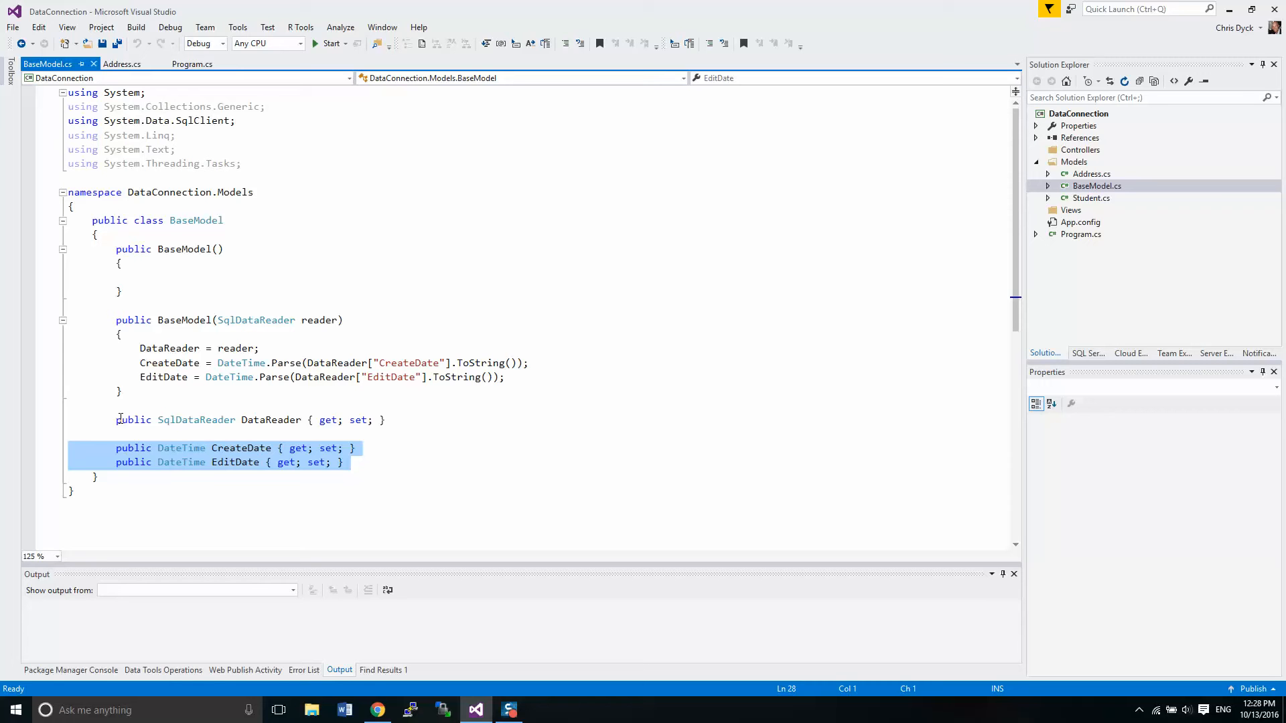
left_click(169, 420)
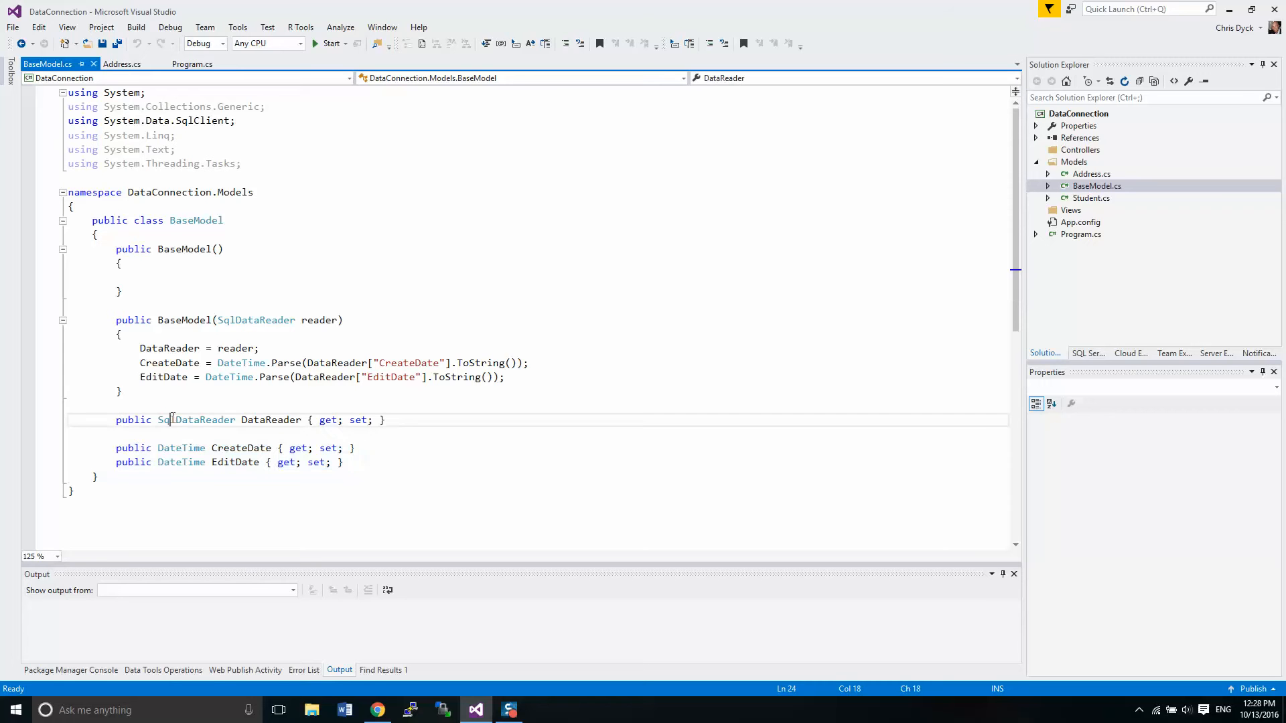
left_click(197, 420)
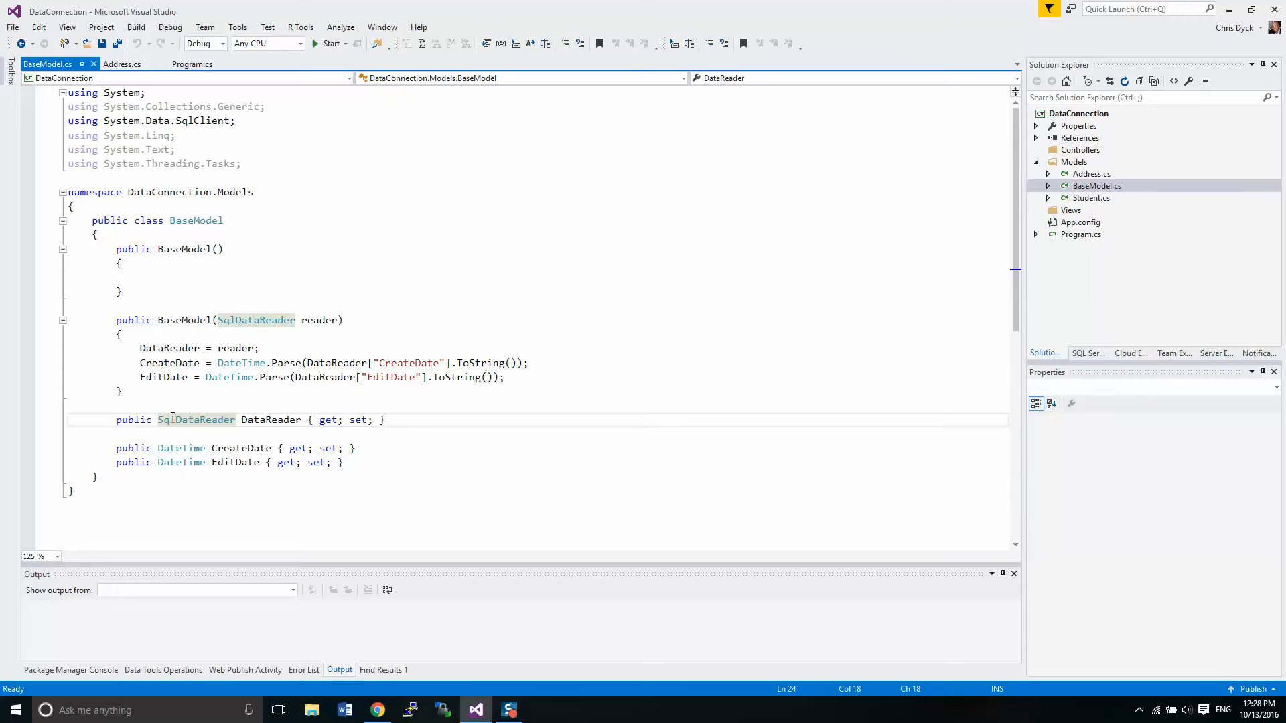
mouse_move(873, 248)
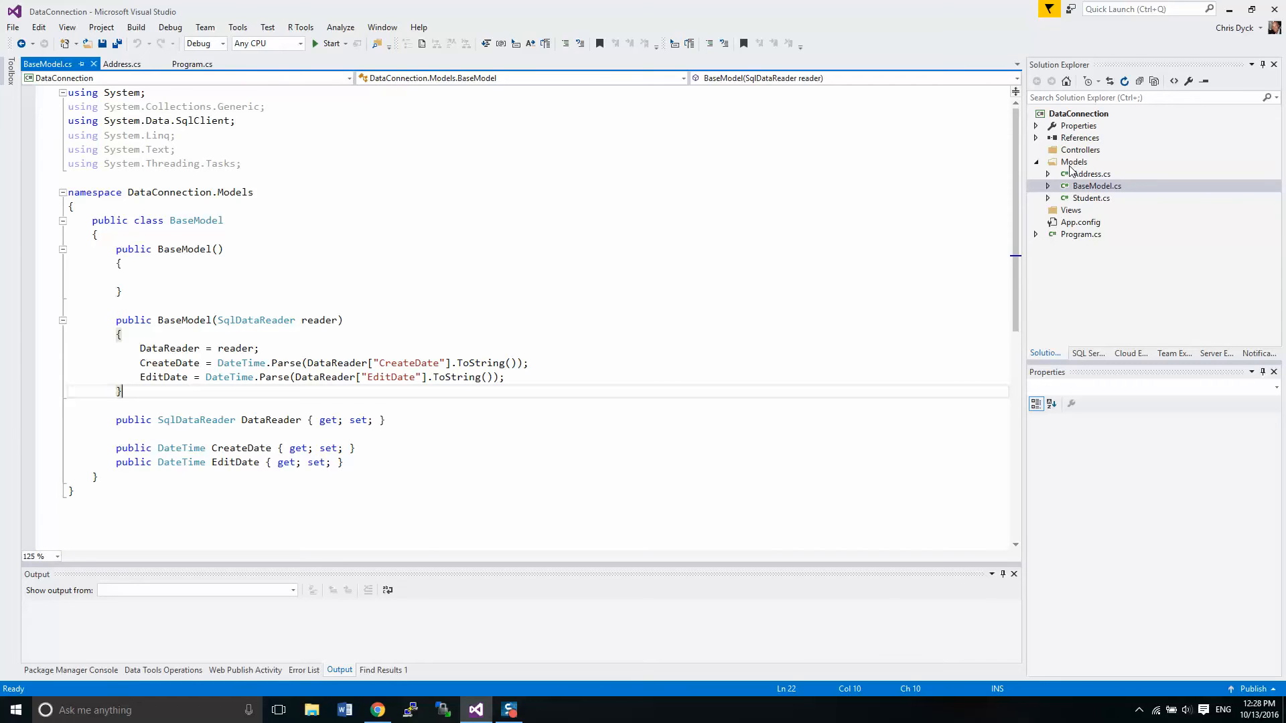
Step: Create a Repositories folder inside the Models folder
left_click(1075, 162)
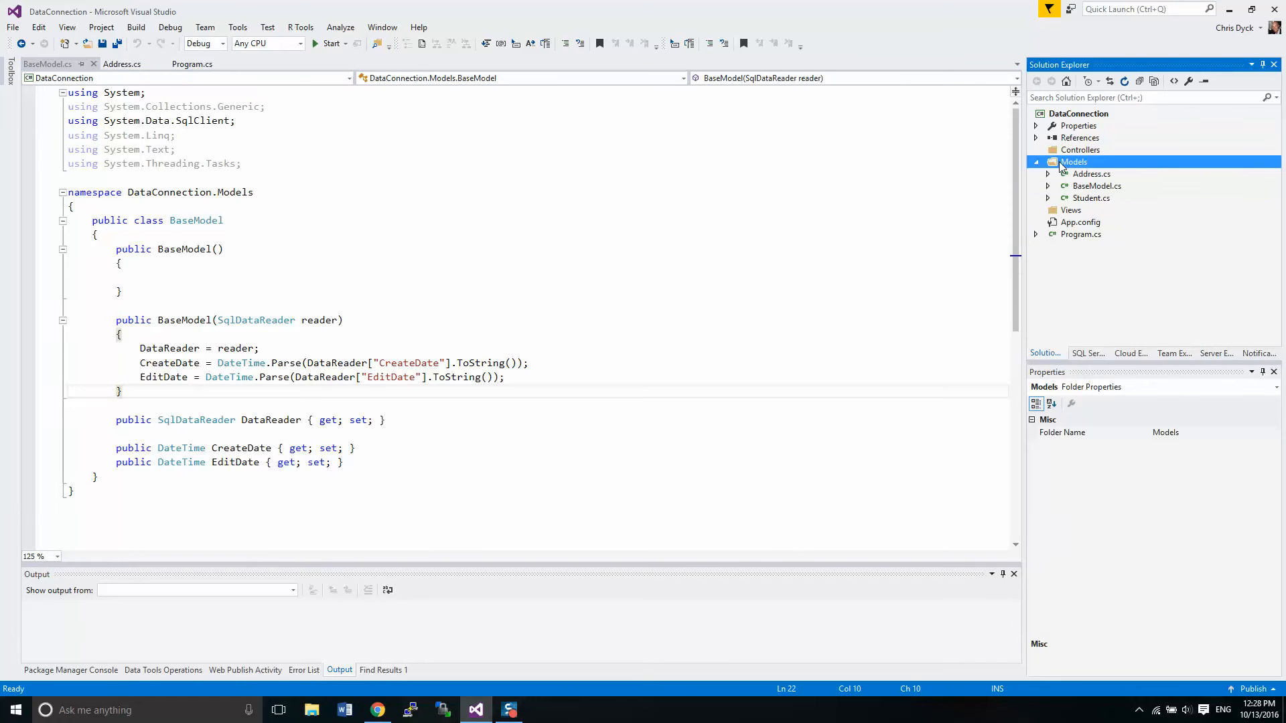
right_click(1074, 161)
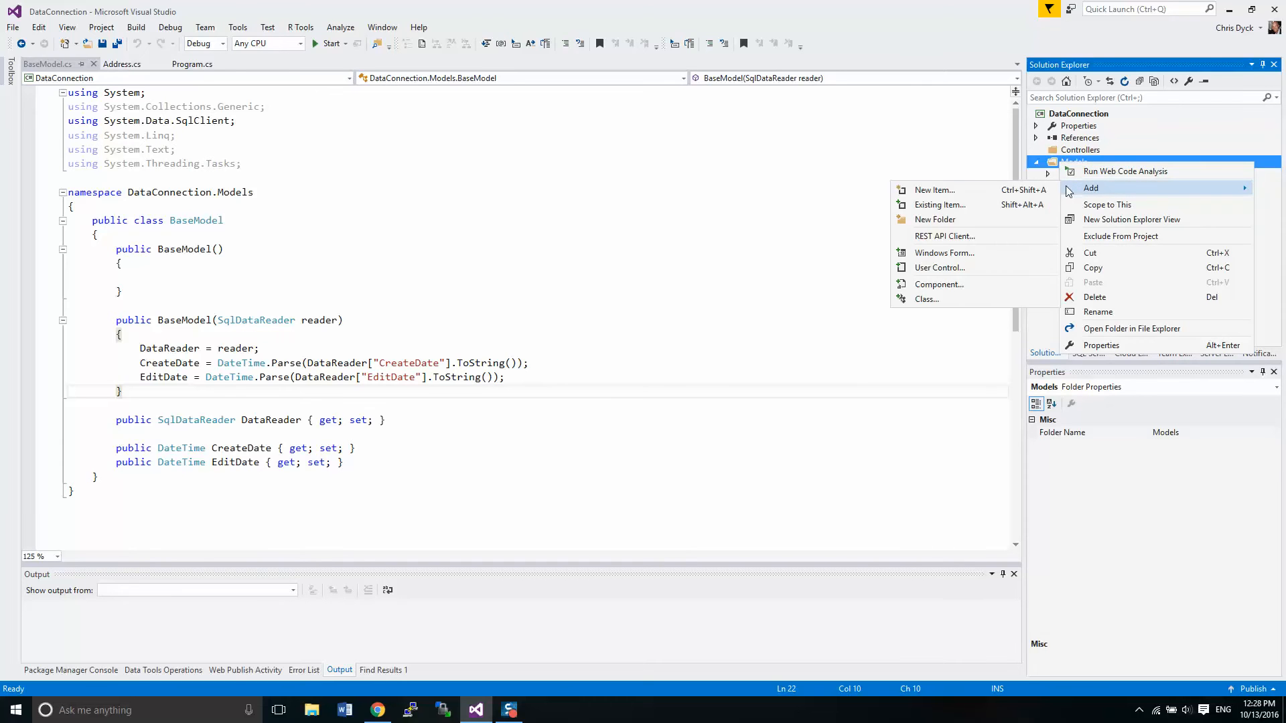
left_click(935, 219)
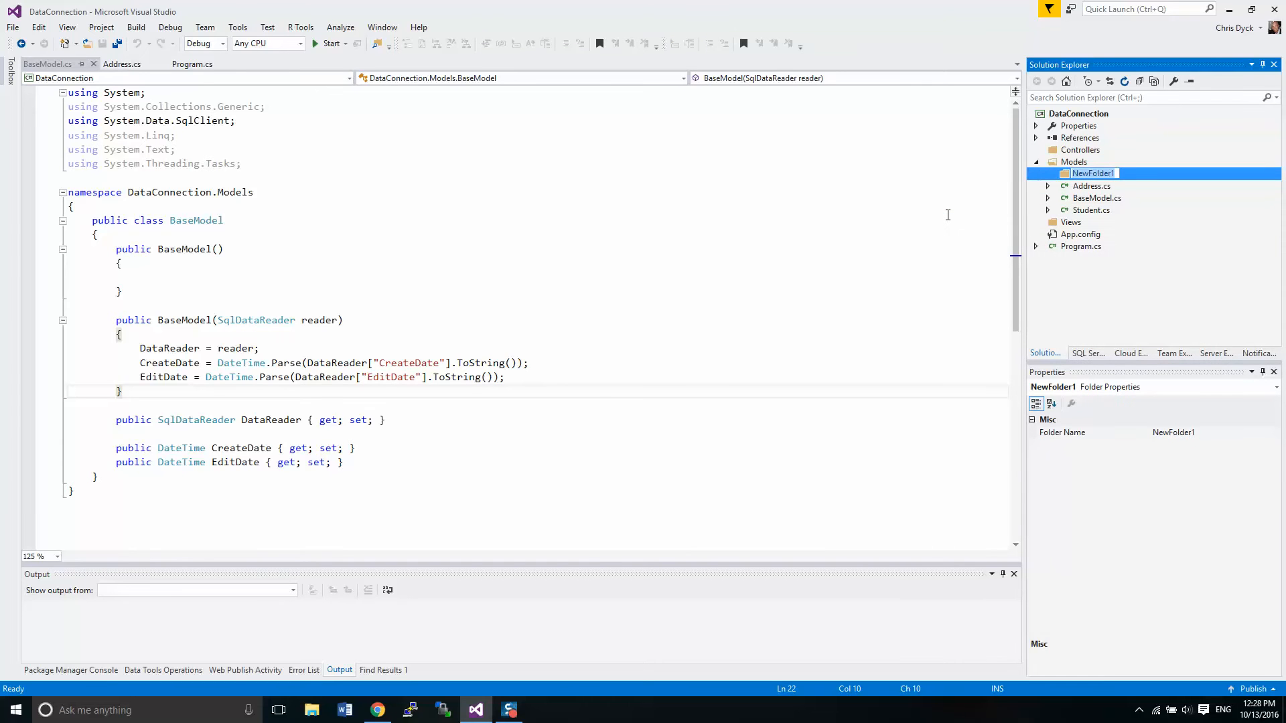
type("Repository")
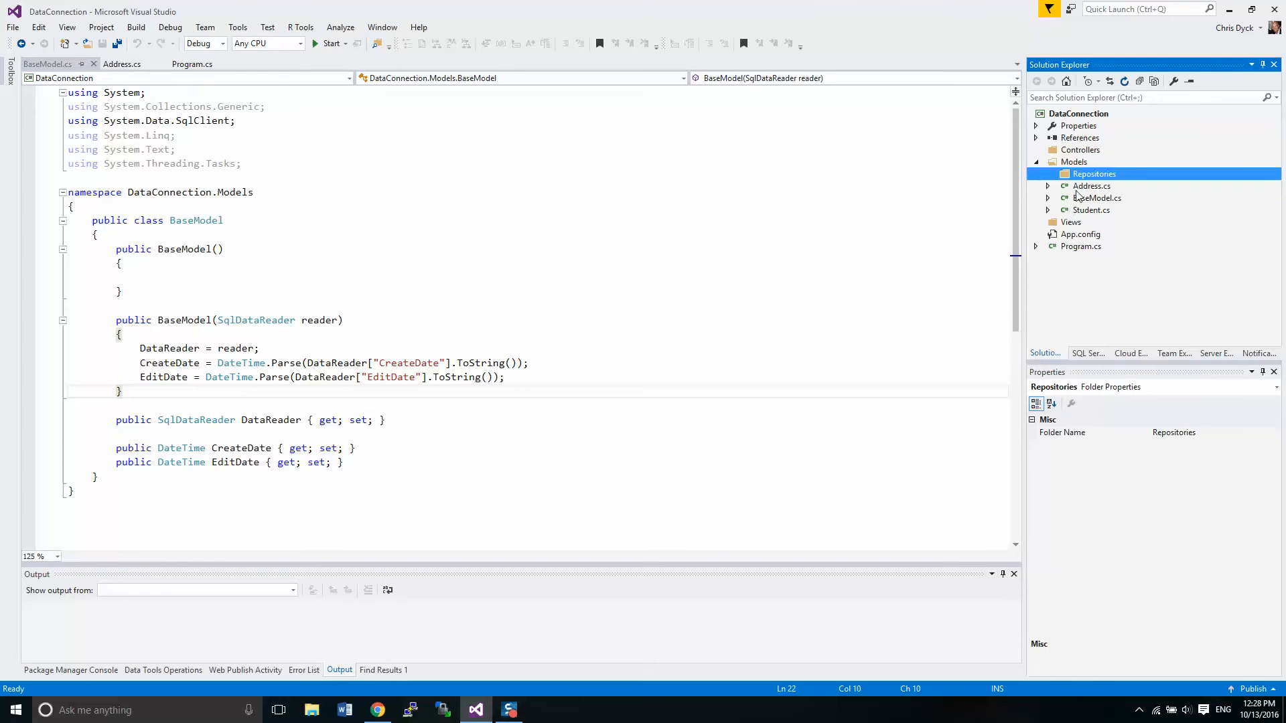
Step: Add a new BaseRepository class to the Repositories folder
right_click(1094, 174)
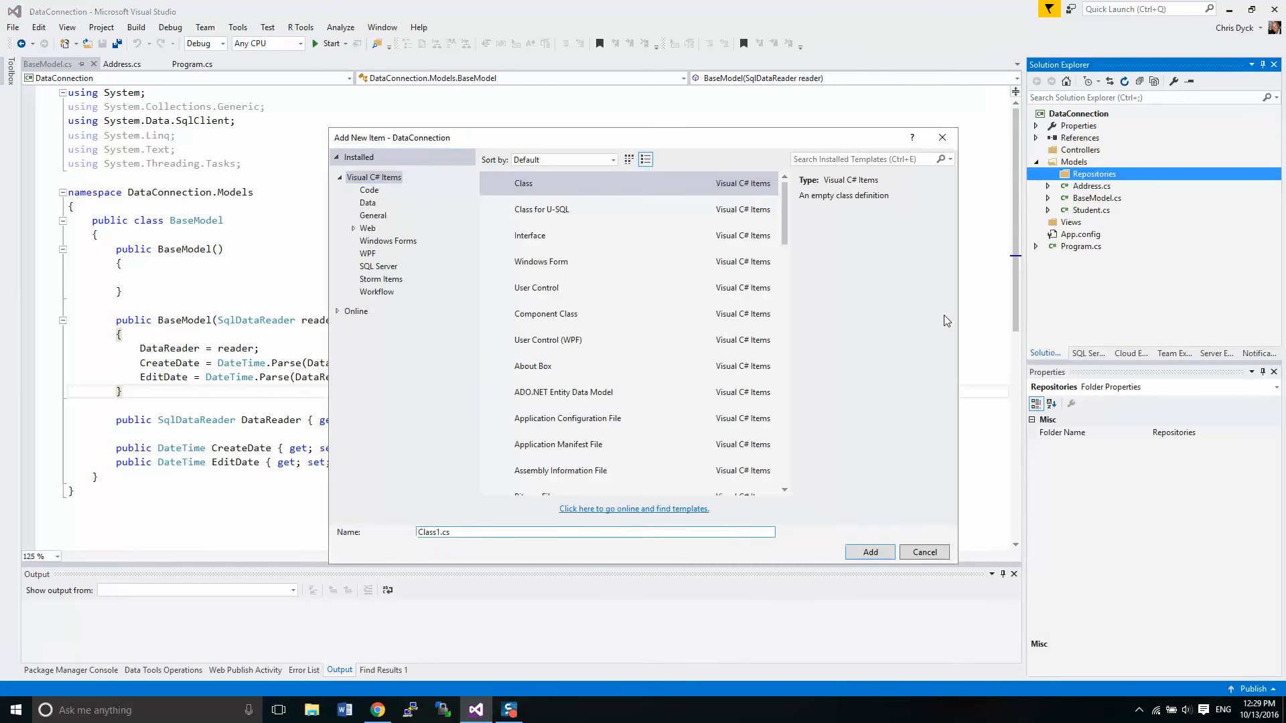
type("BaseRepos")
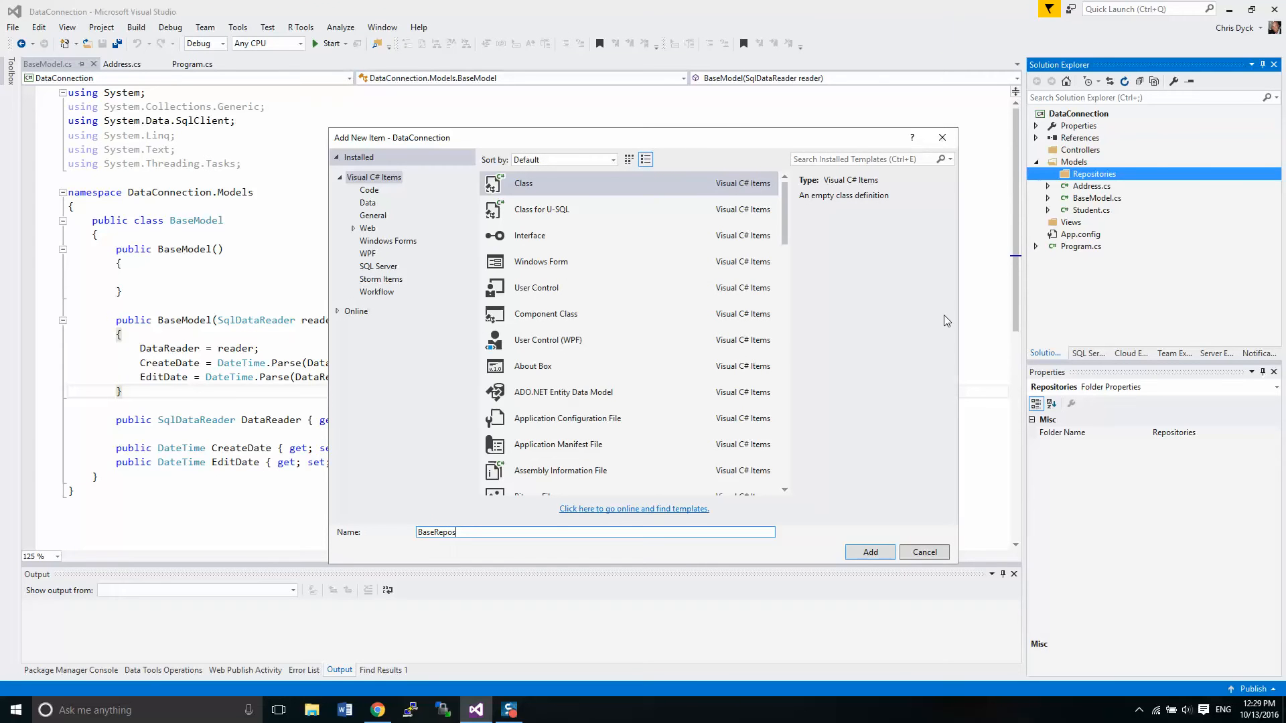
type("itory")
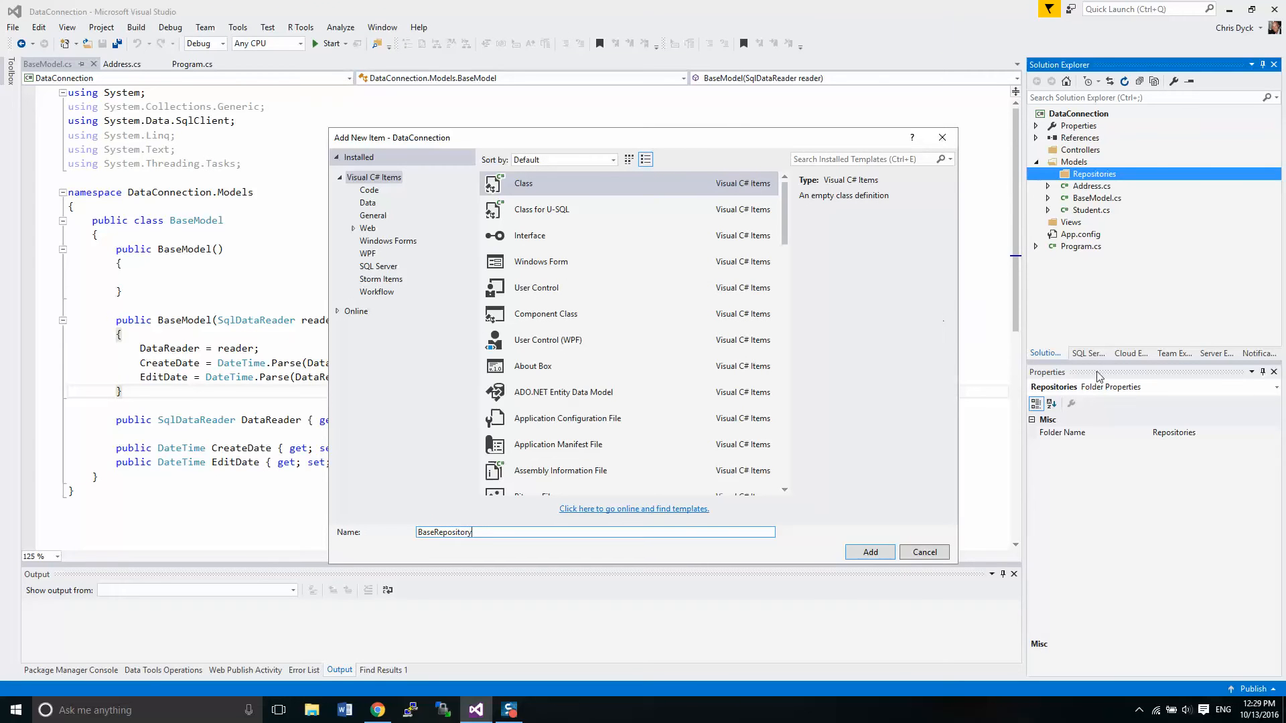
left_click(869, 552)
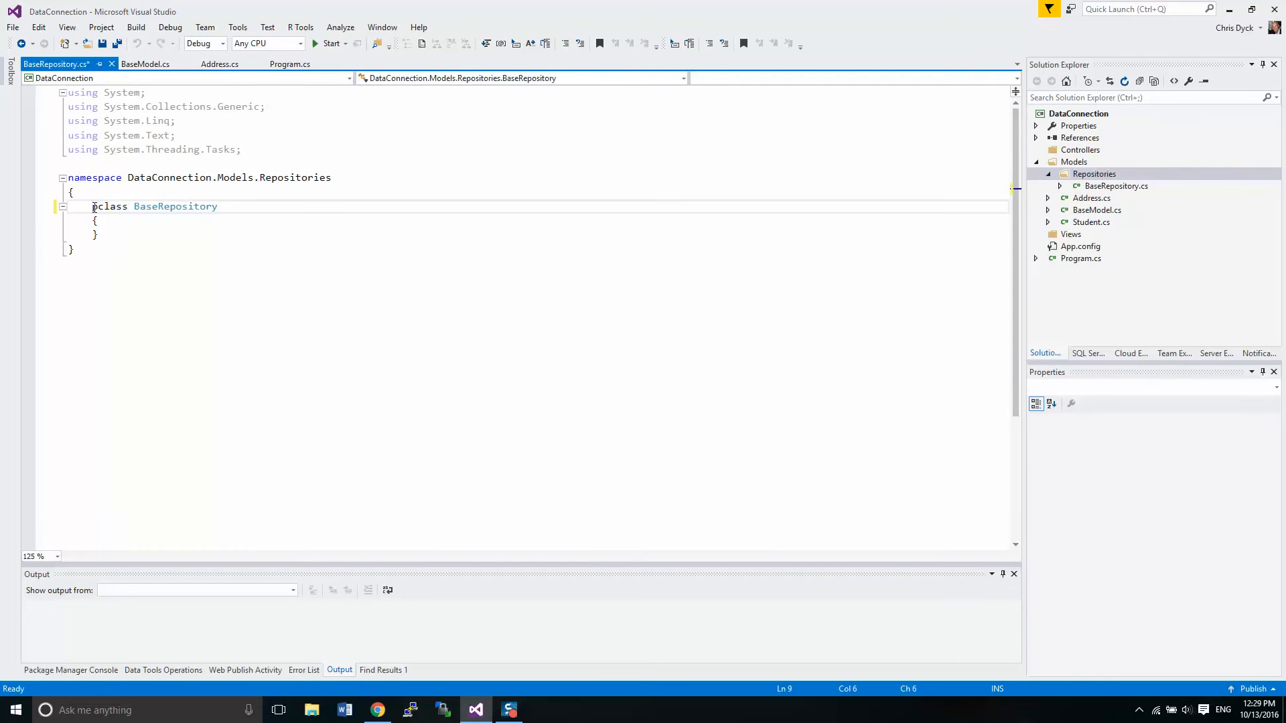
Step: Make BaseRepository public, paste Program's SqlConnection line, and import System.Data.SqlClient
type("public")
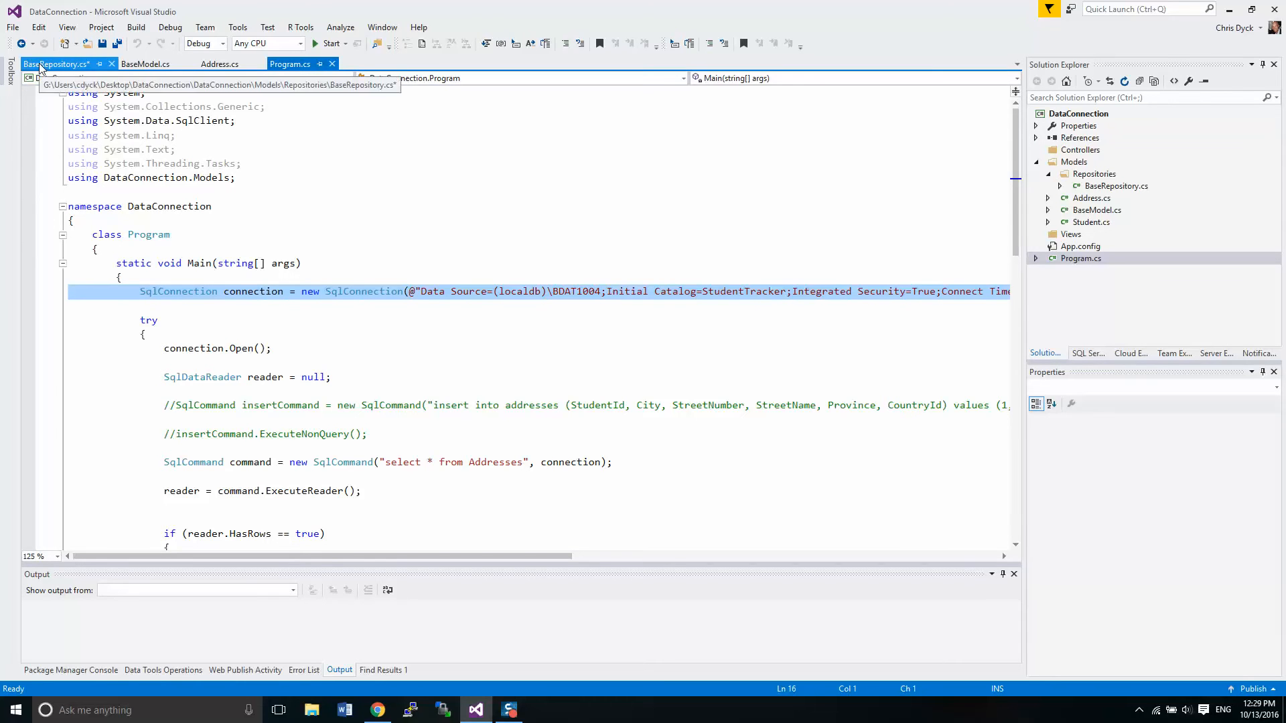
left_click(57, 65)
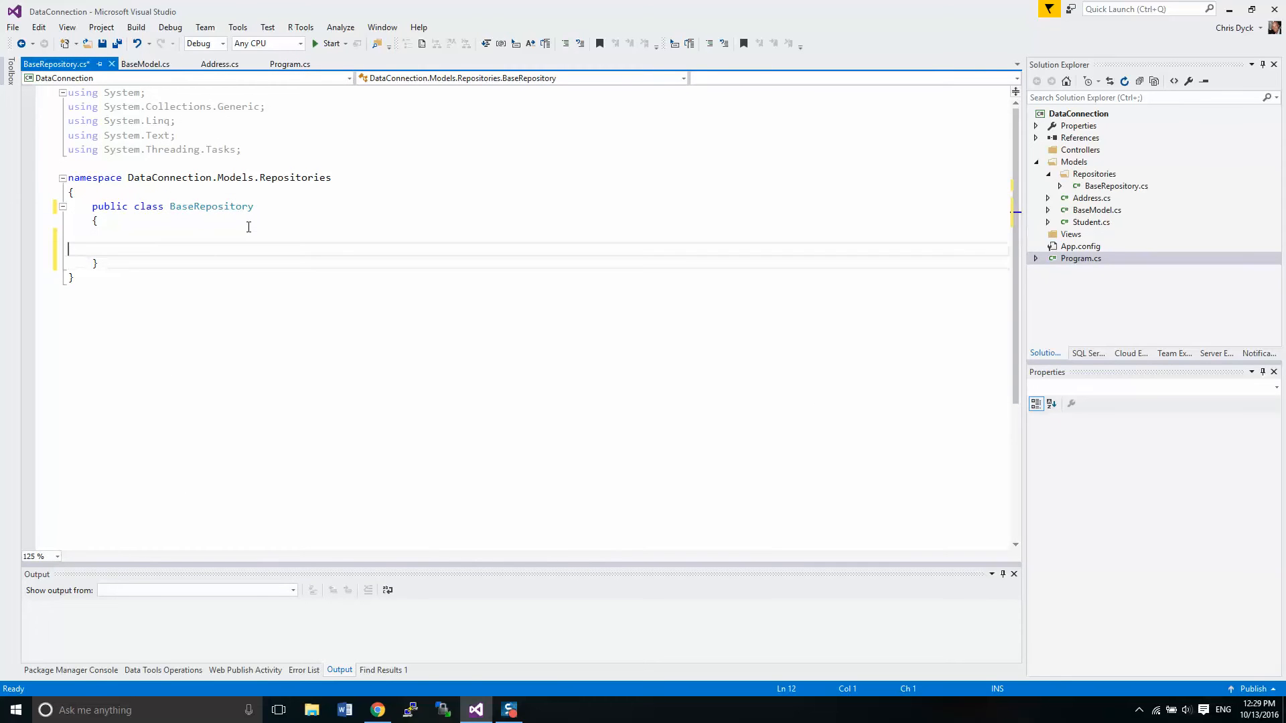
type("SqlConnection connection = new SqlConnection(@\"Data Source=(localdb)\\BDAT1004;Initial Catalog=StudentTracker;Integrated Security=True;Connect Timeout=")
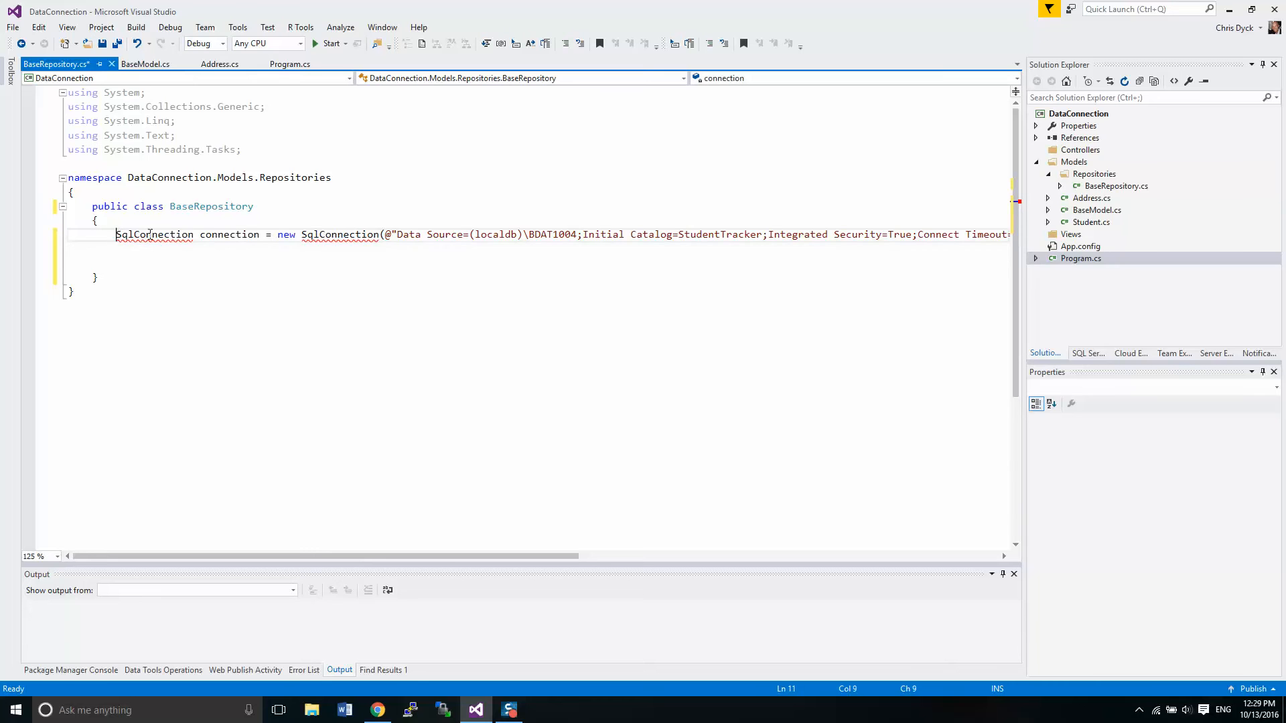
mouse_move(154, 233)
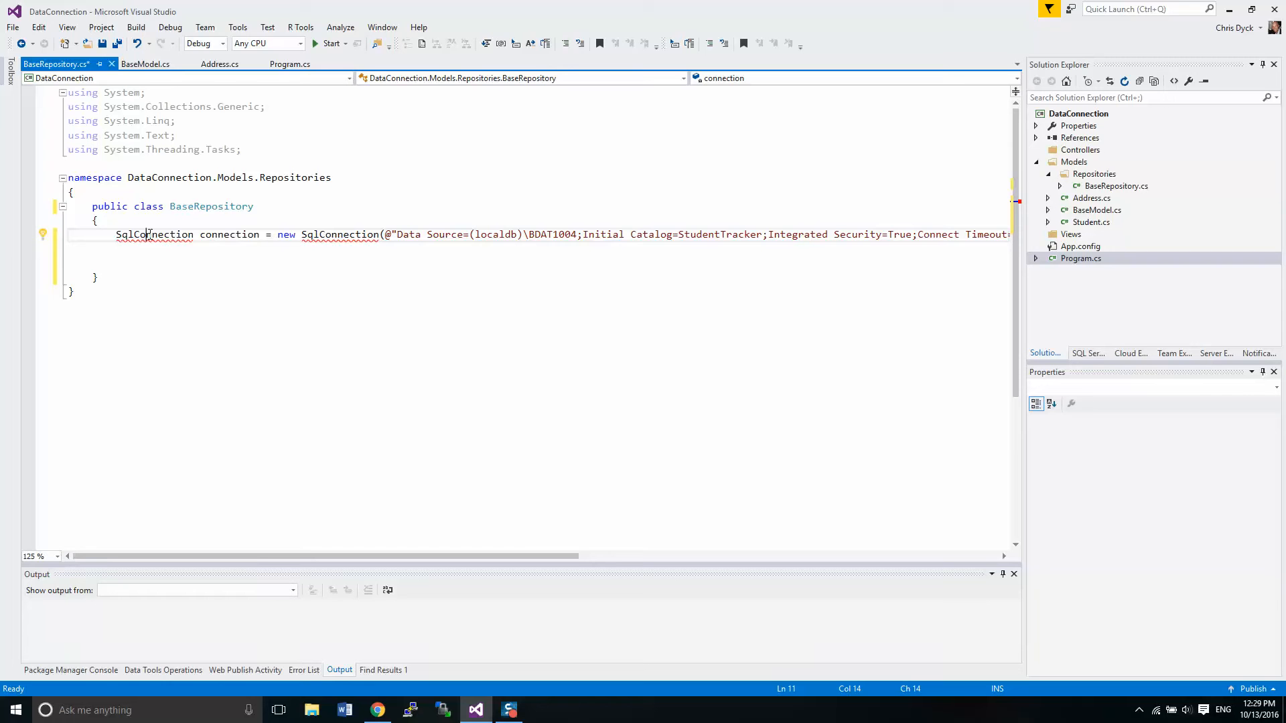
left_click(43, 235)
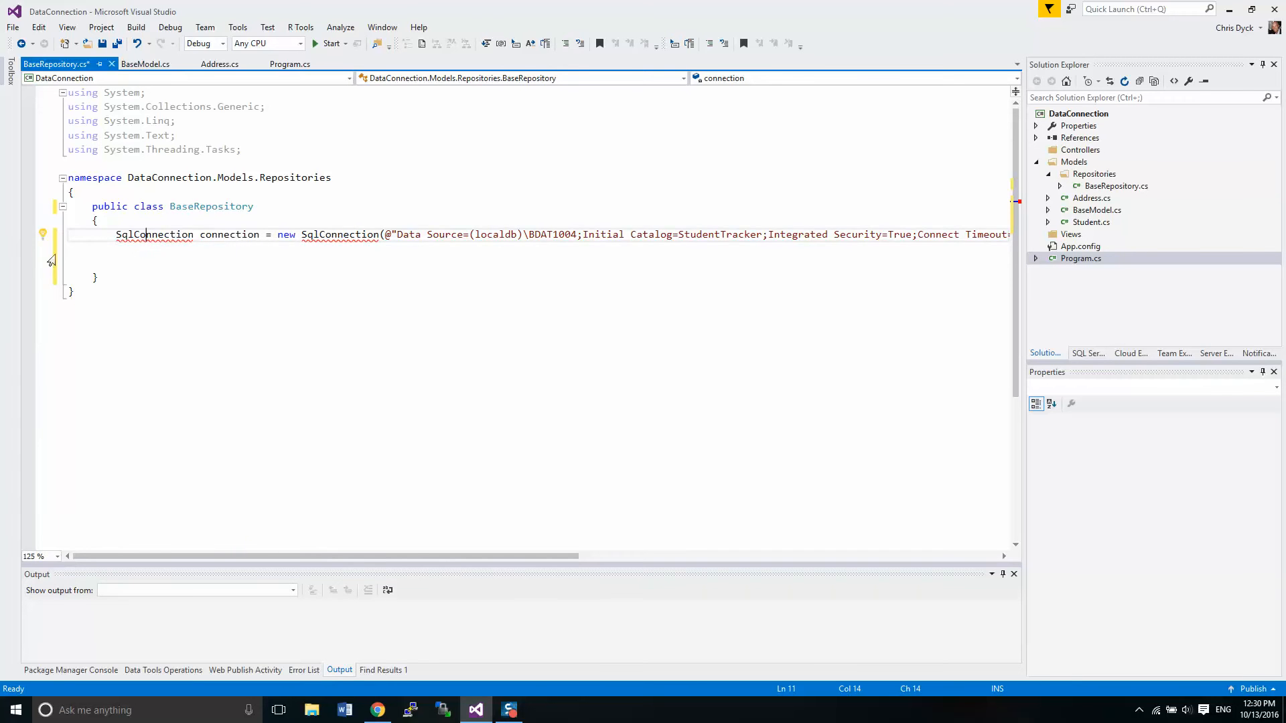
type("using System.Data.SqlClient;")
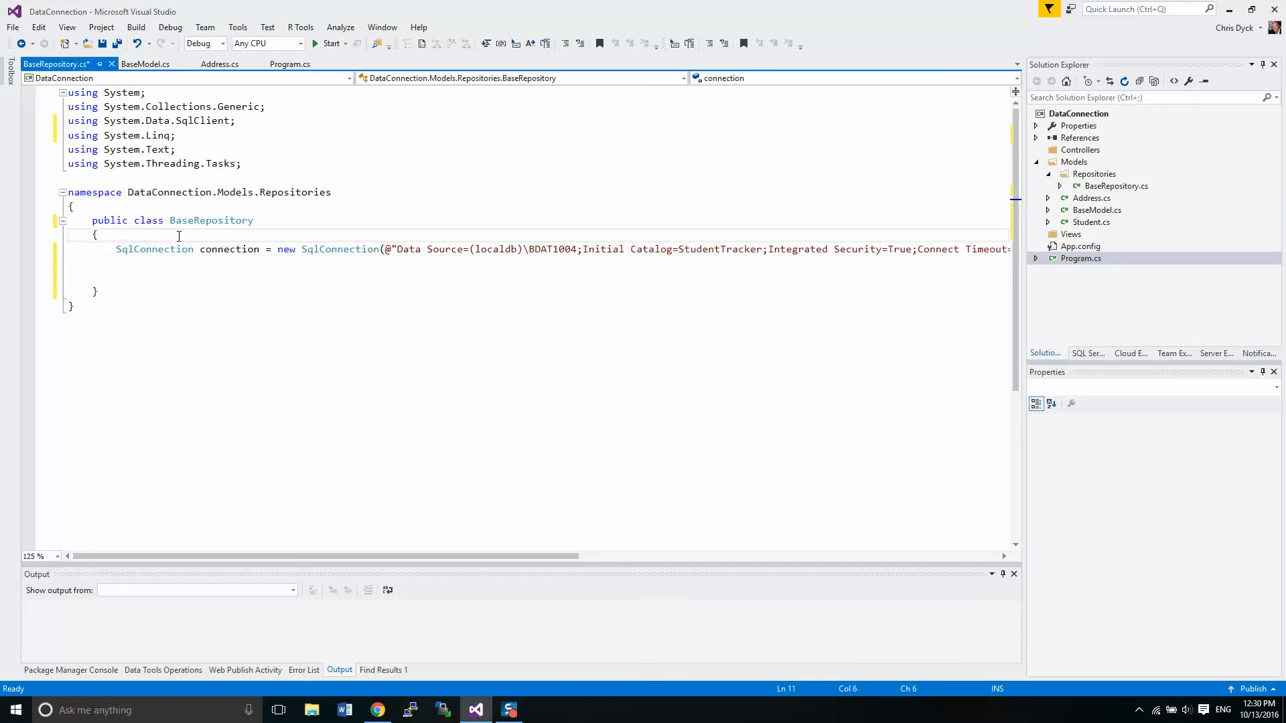
Step: Add a constructor assigning new SqlConnection(...) to a public SqlConnection connection { get; set; } property
key("enter")
type("public")
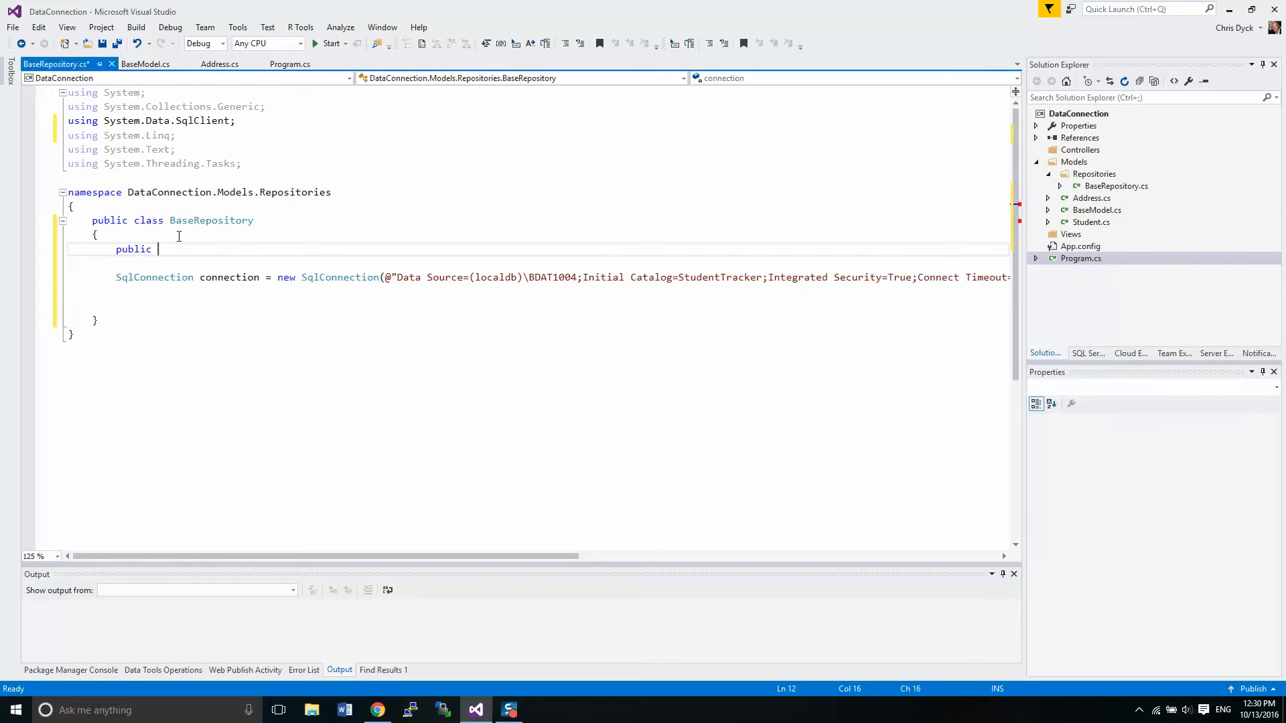
type("Baser")
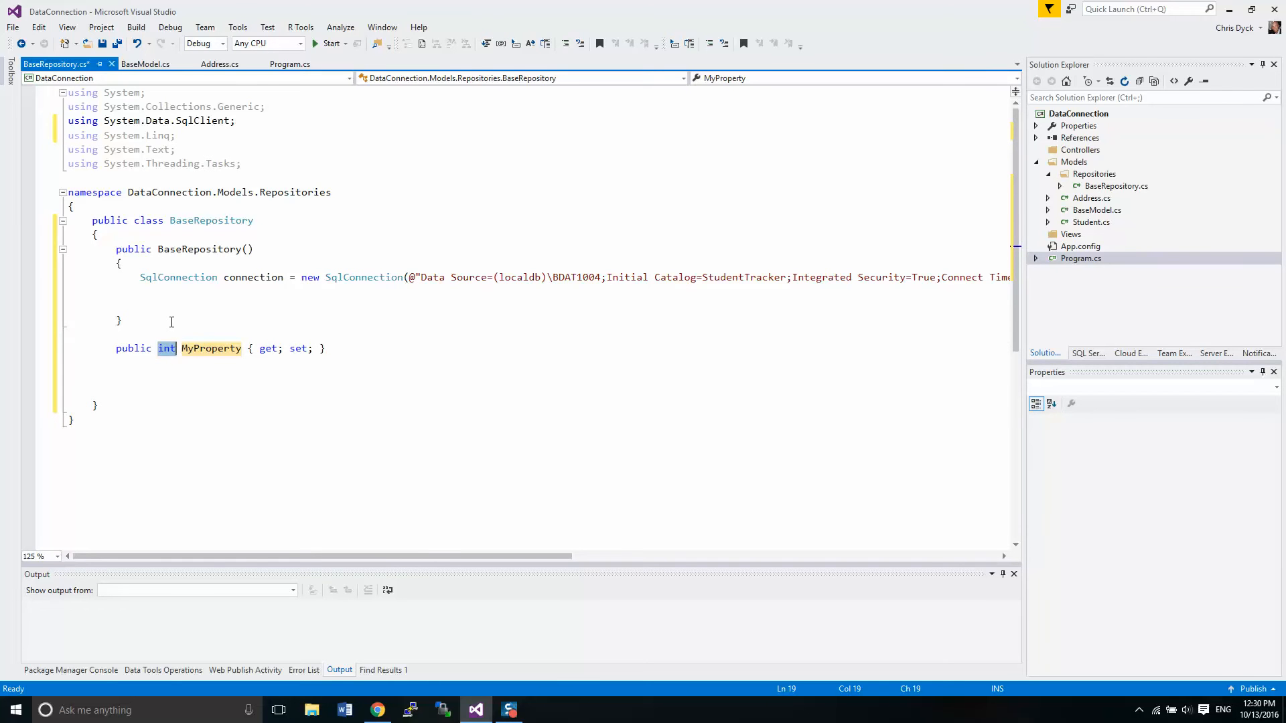
type("Sq")
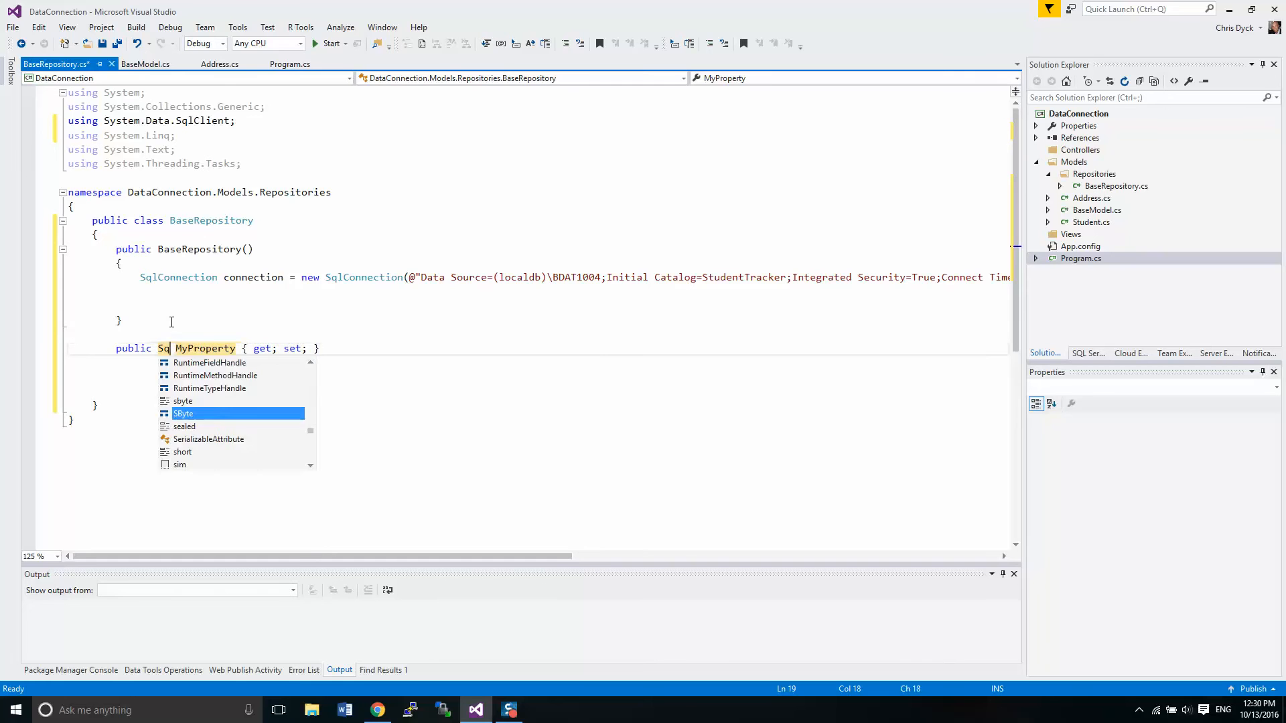
type("ction")
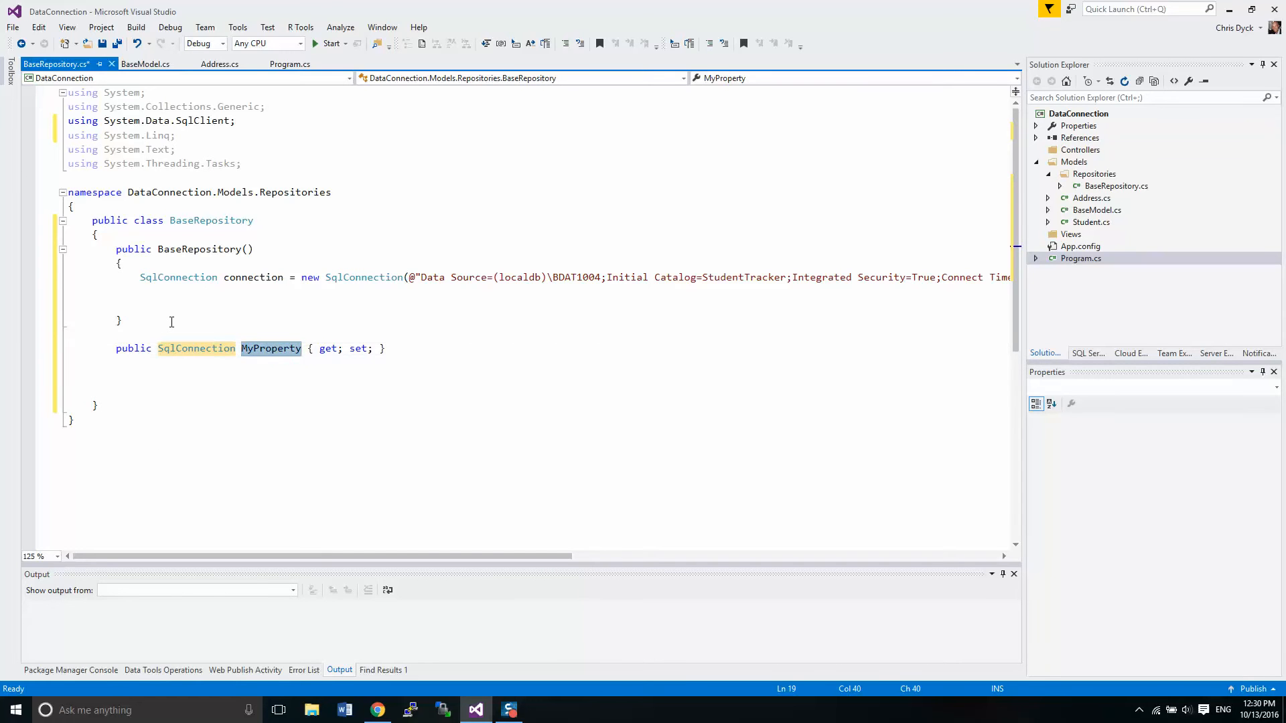
type("connection")
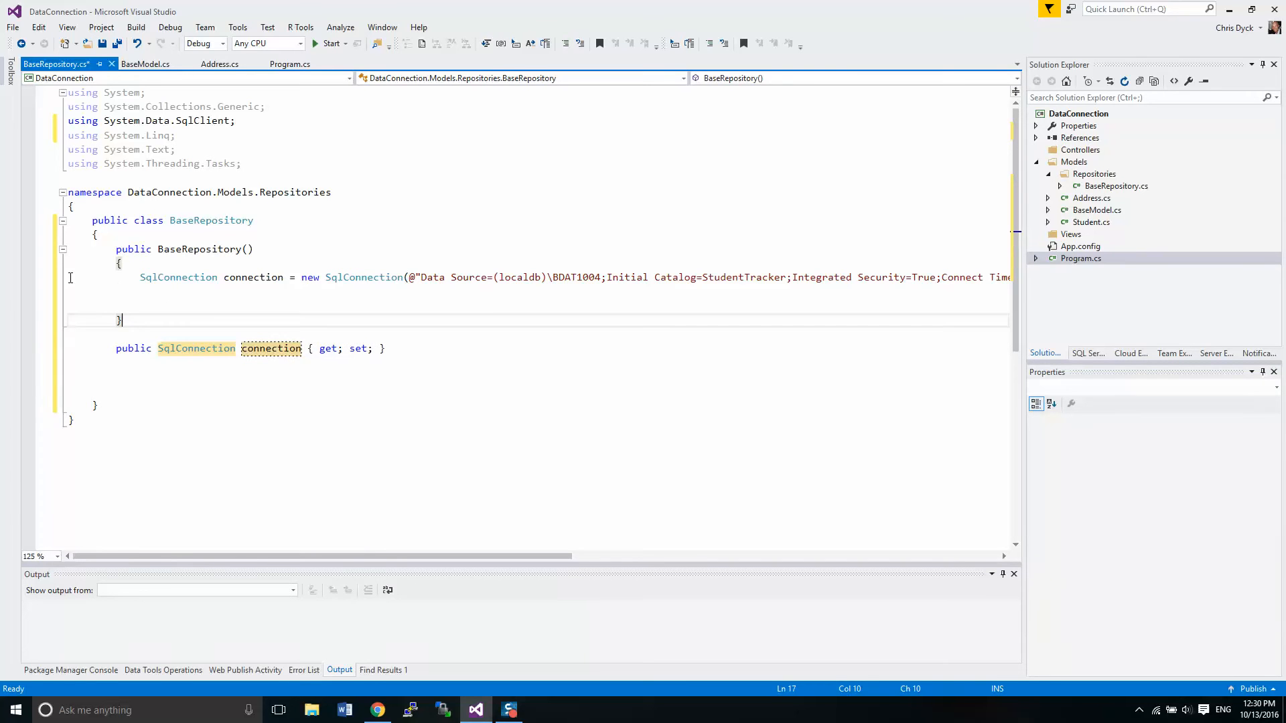
double_click(178, 277)
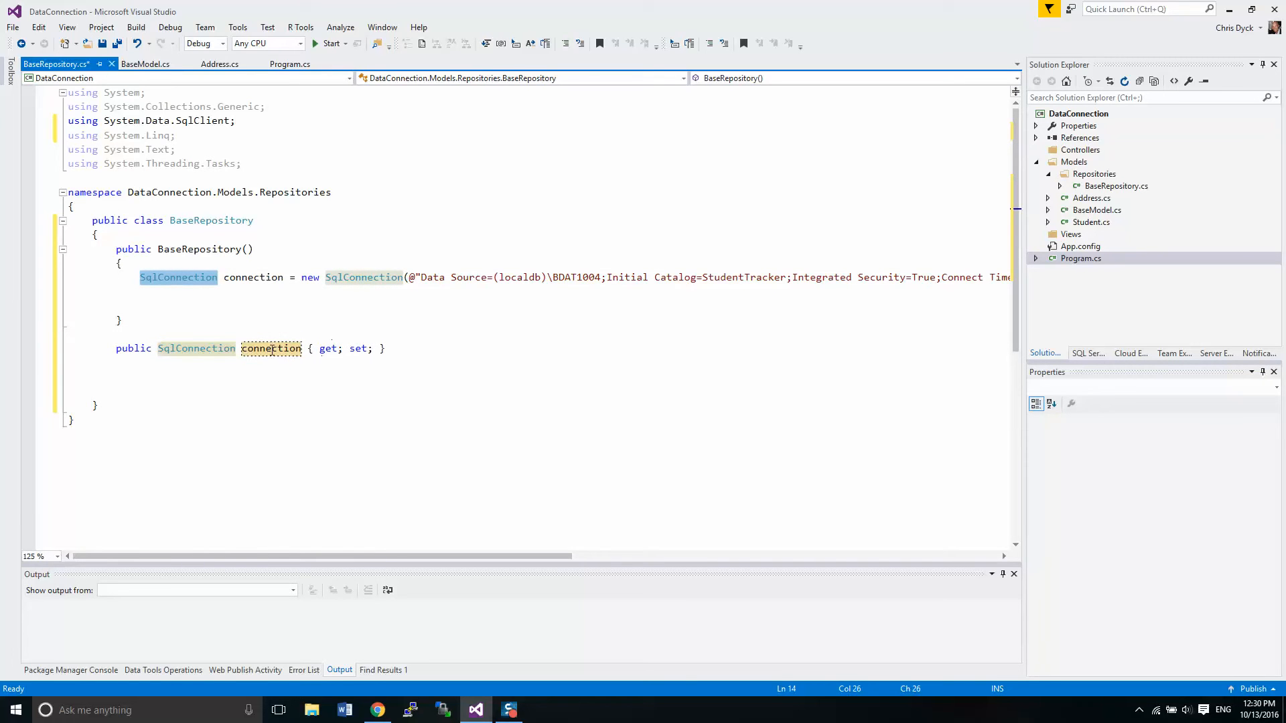
left_click(271, 349)
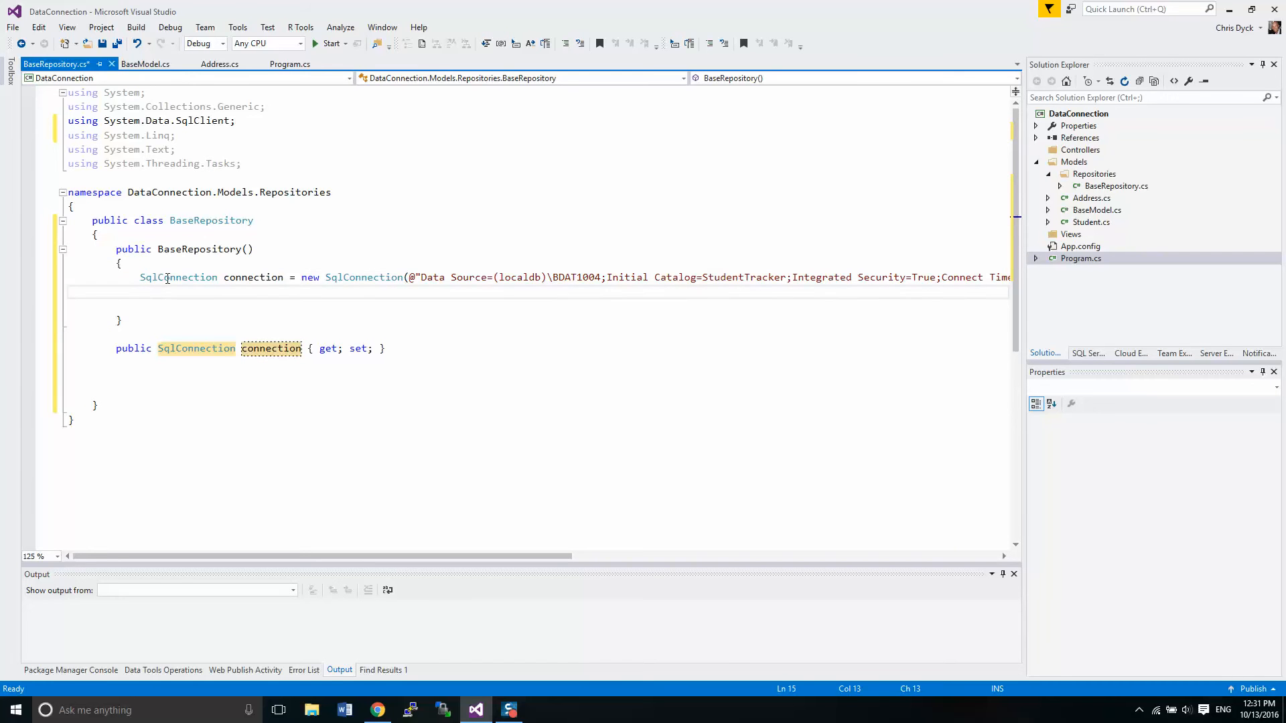
double_click(178, 278)
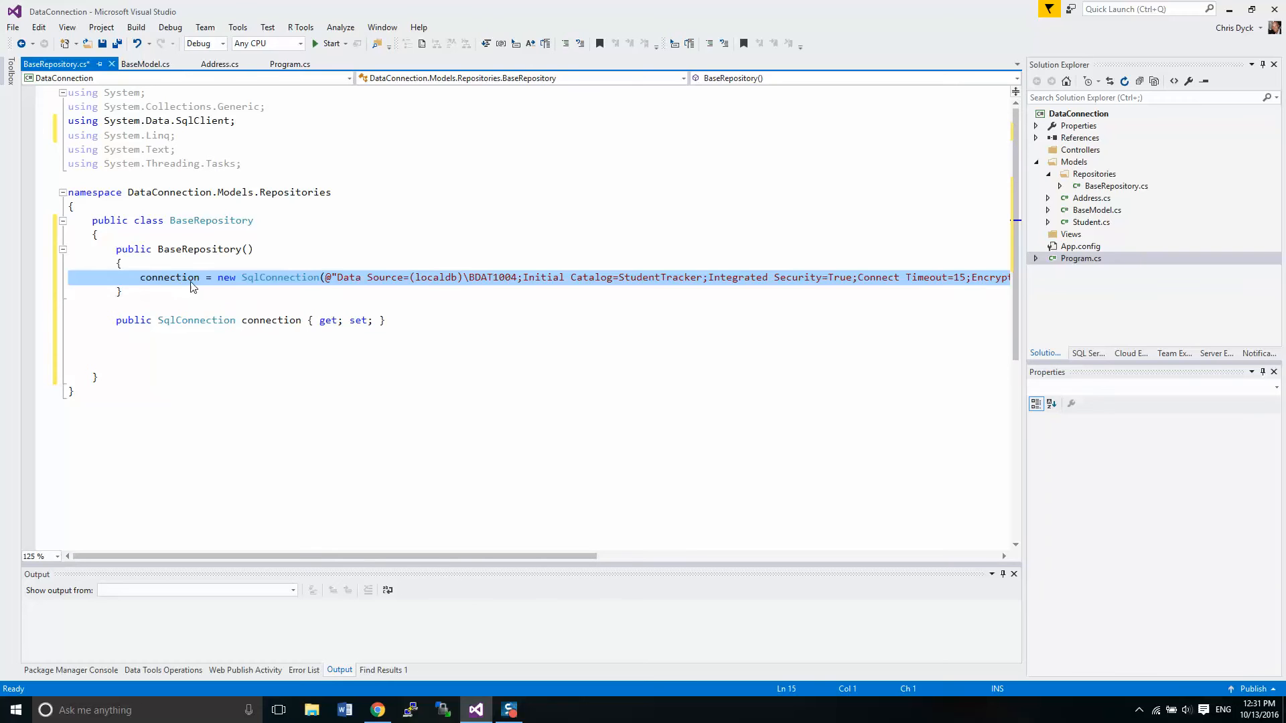
left_click(322, 277)
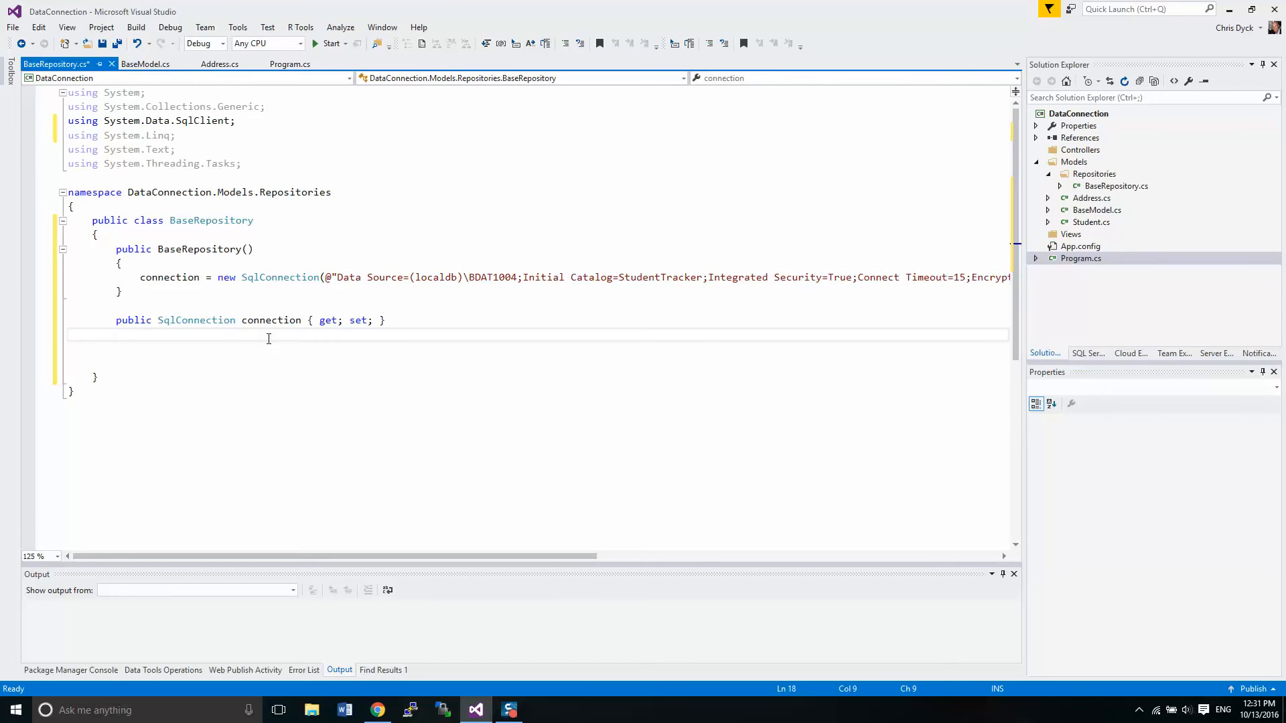
Step: Add a public SqlCommand command property using the prop snippet
left_click(290, 64)
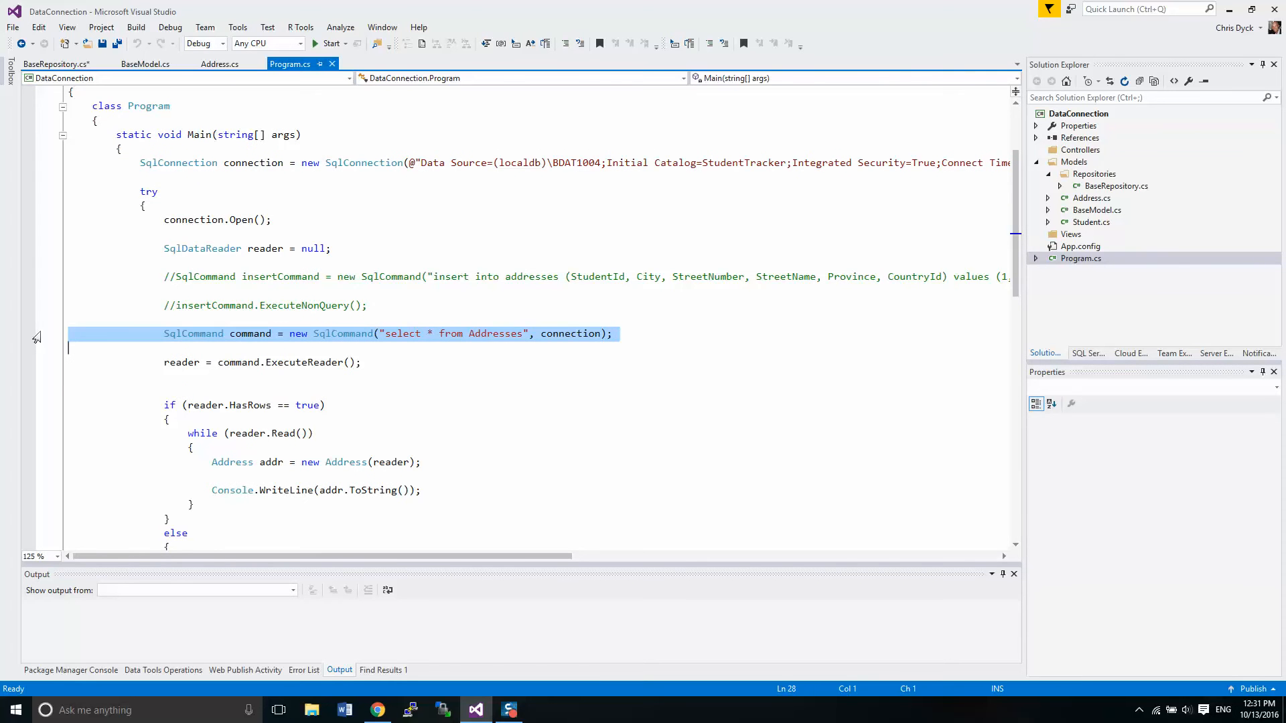
left_click(56, 64)
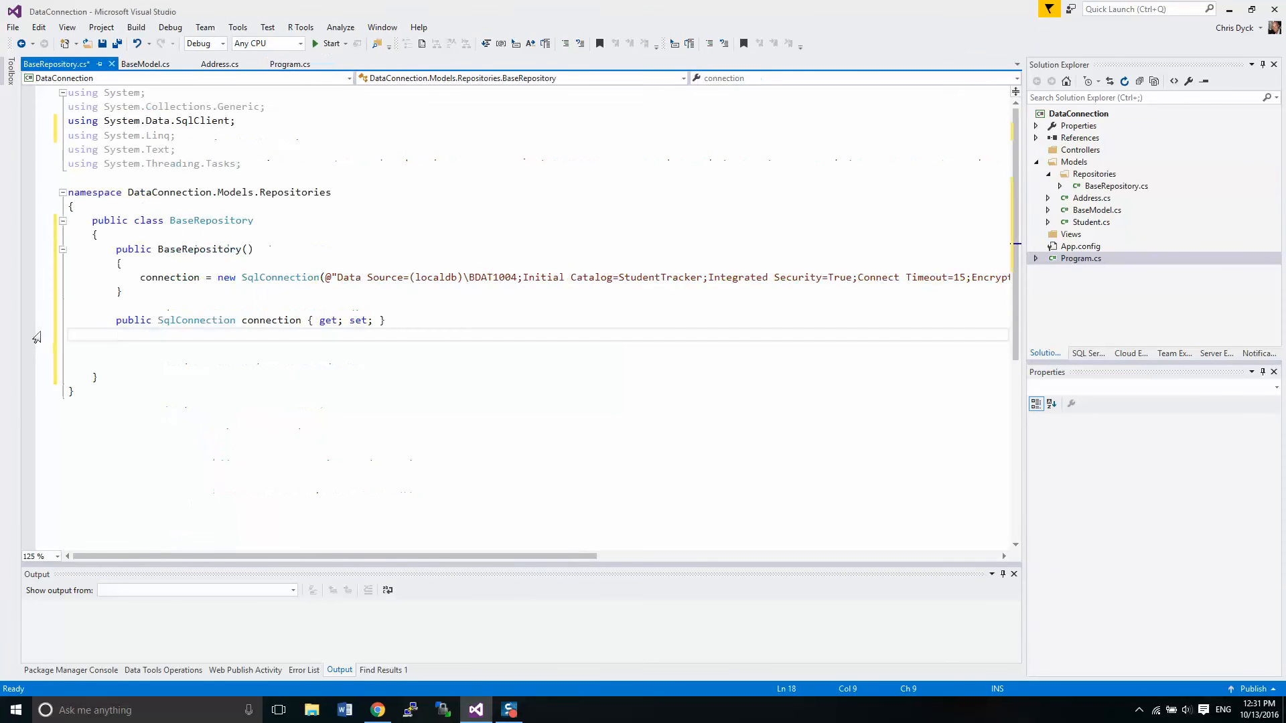
type("prop")
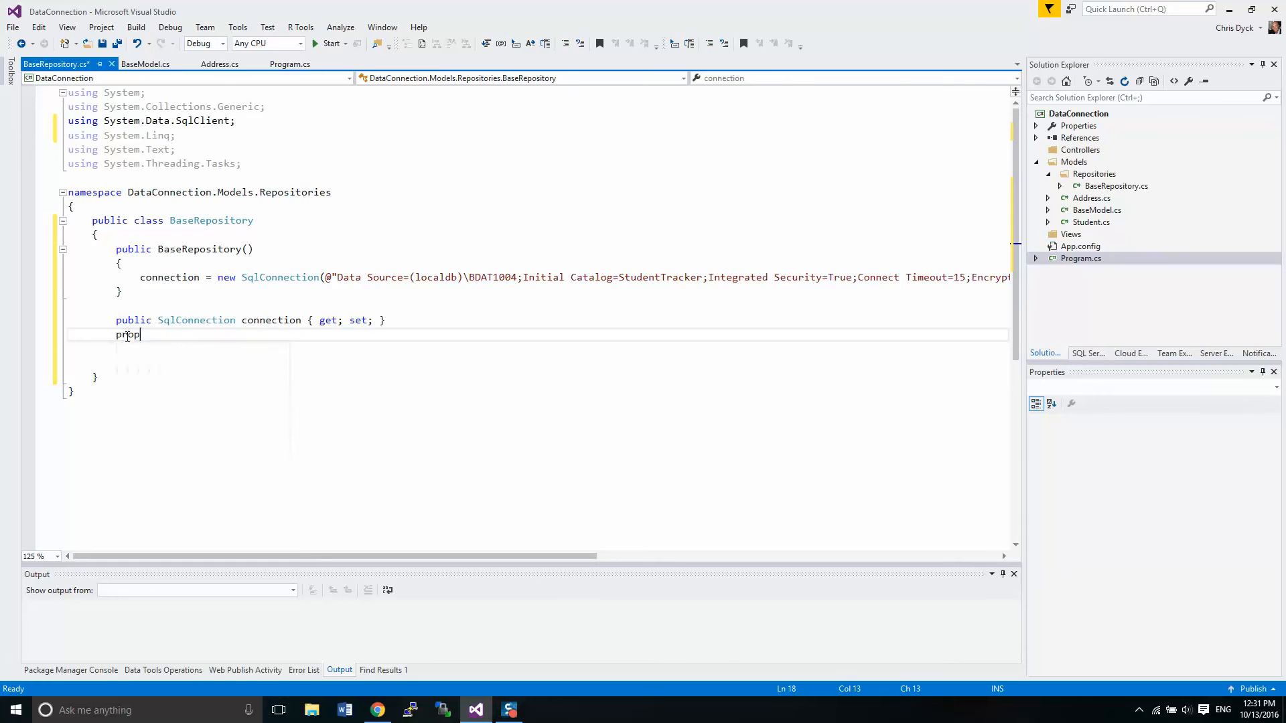
type("SqlCommand MyP")
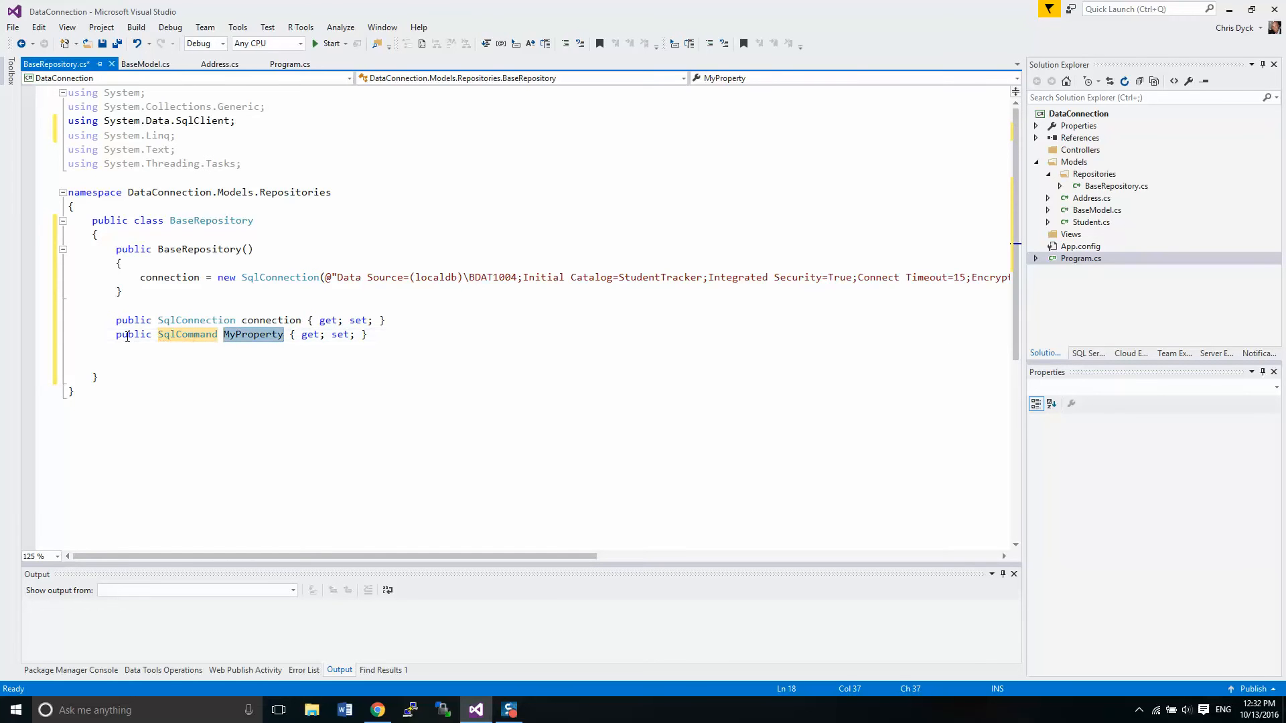
type("command")
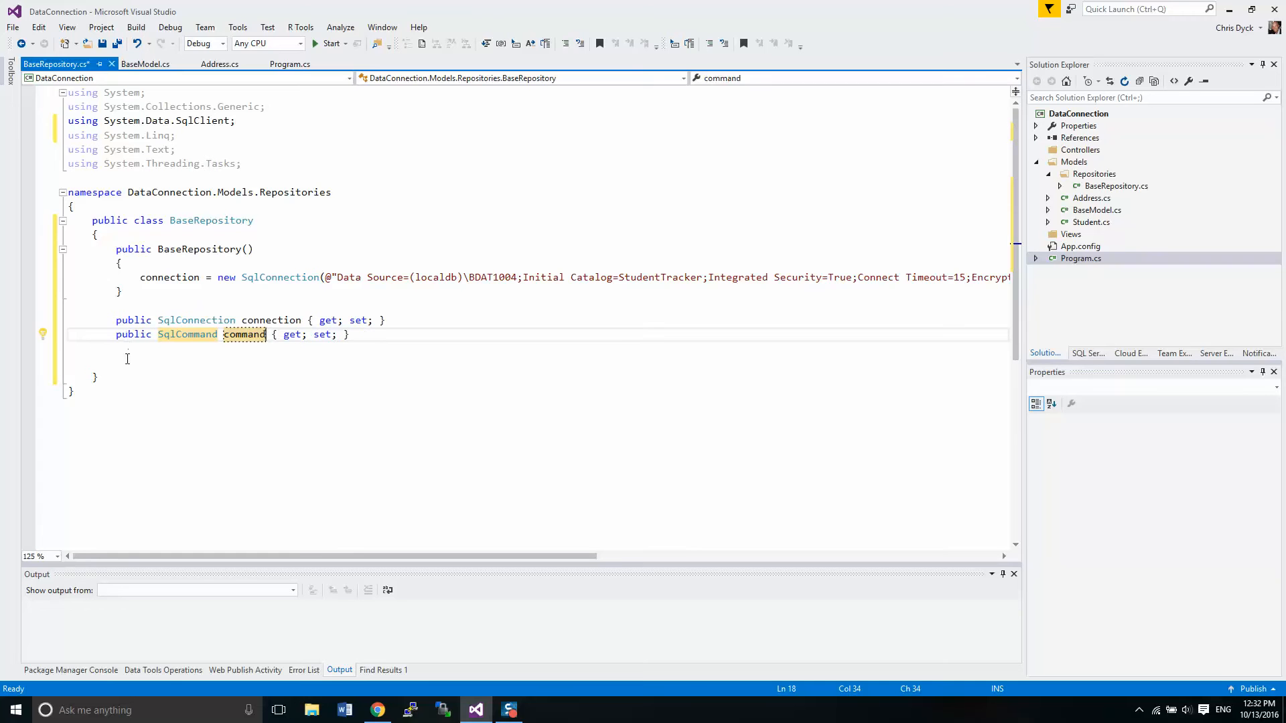
left_click(127, 346)
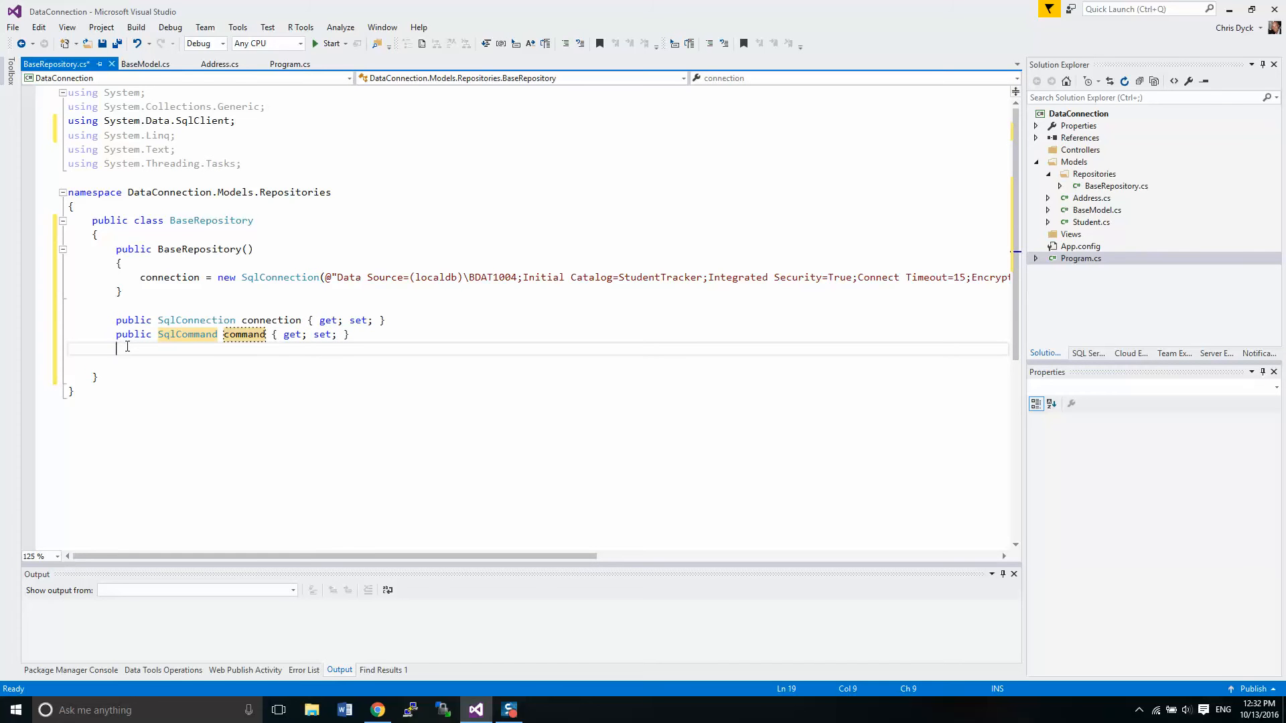
Step: Add a public SqlDataReader reader property below command
left_click(290, 64)
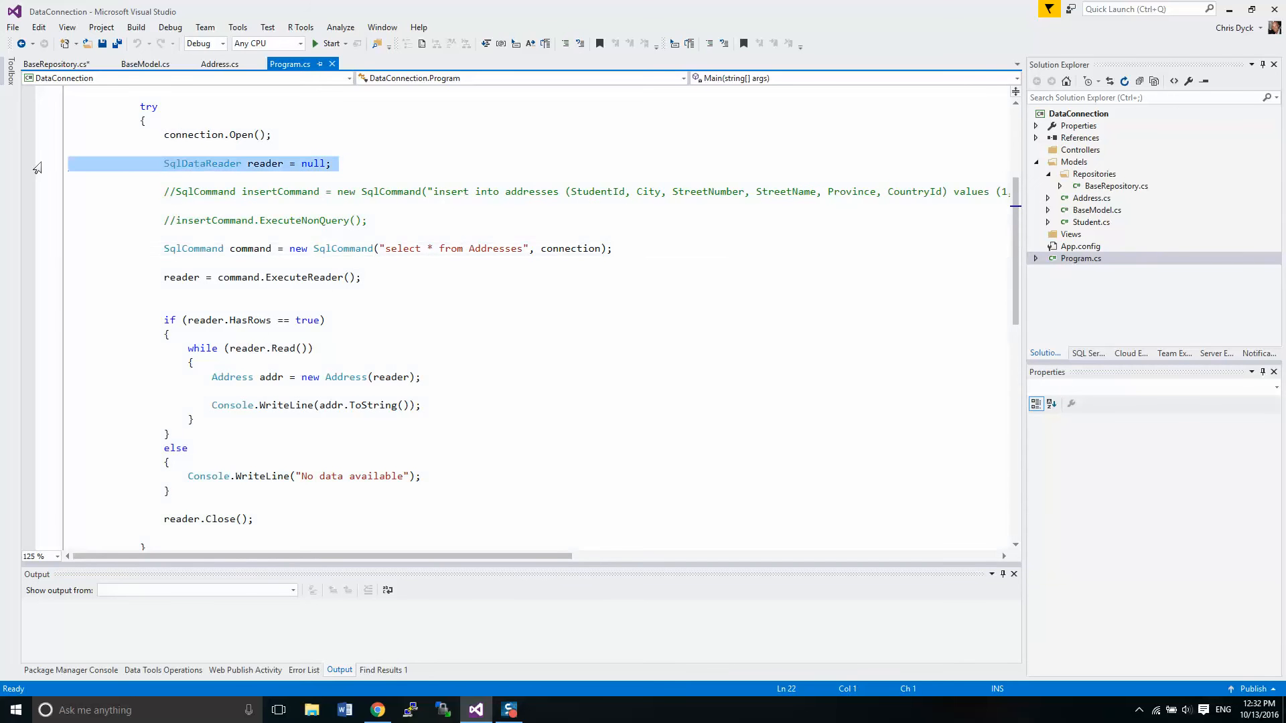
left_click(57, 64)
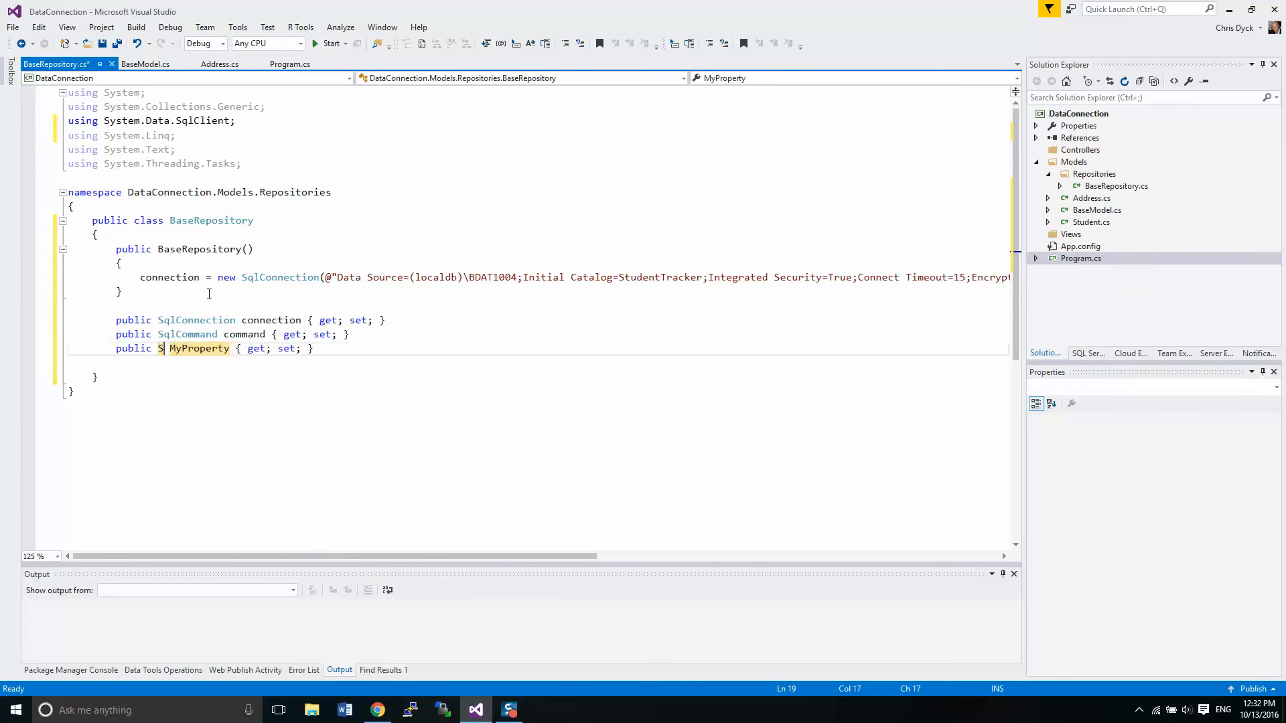
type("qlDataReade")
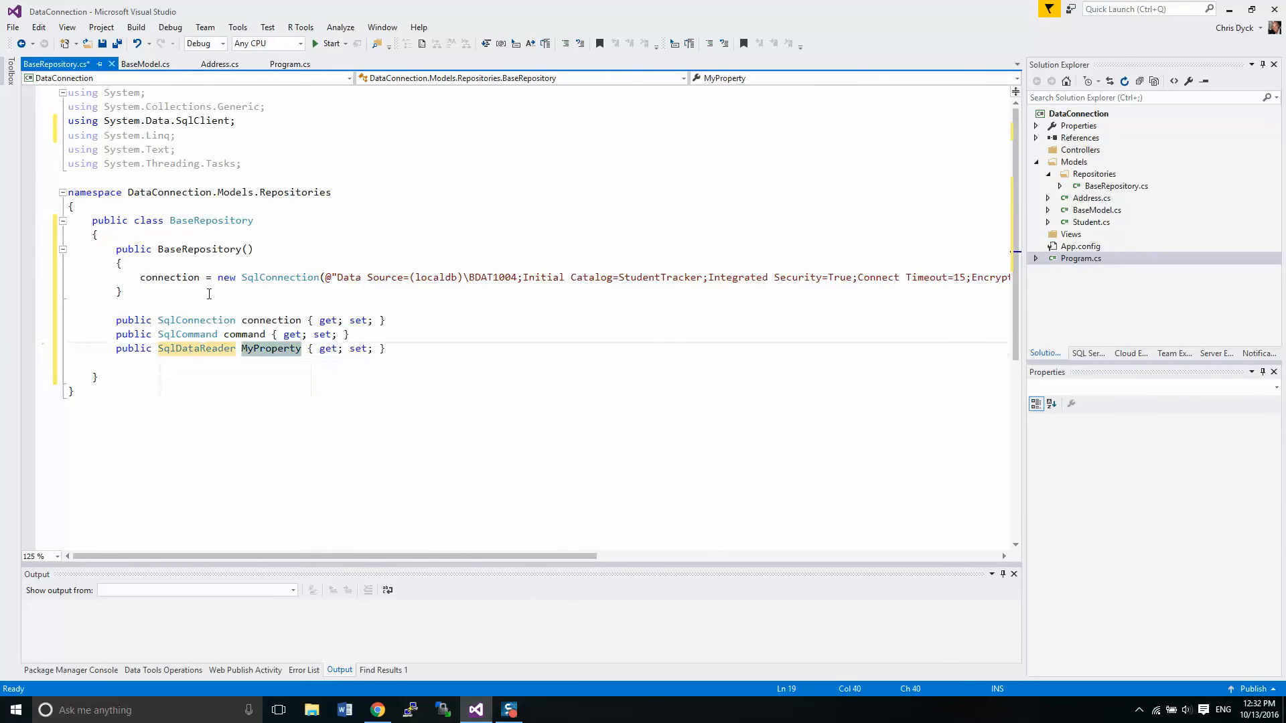
type("reader")
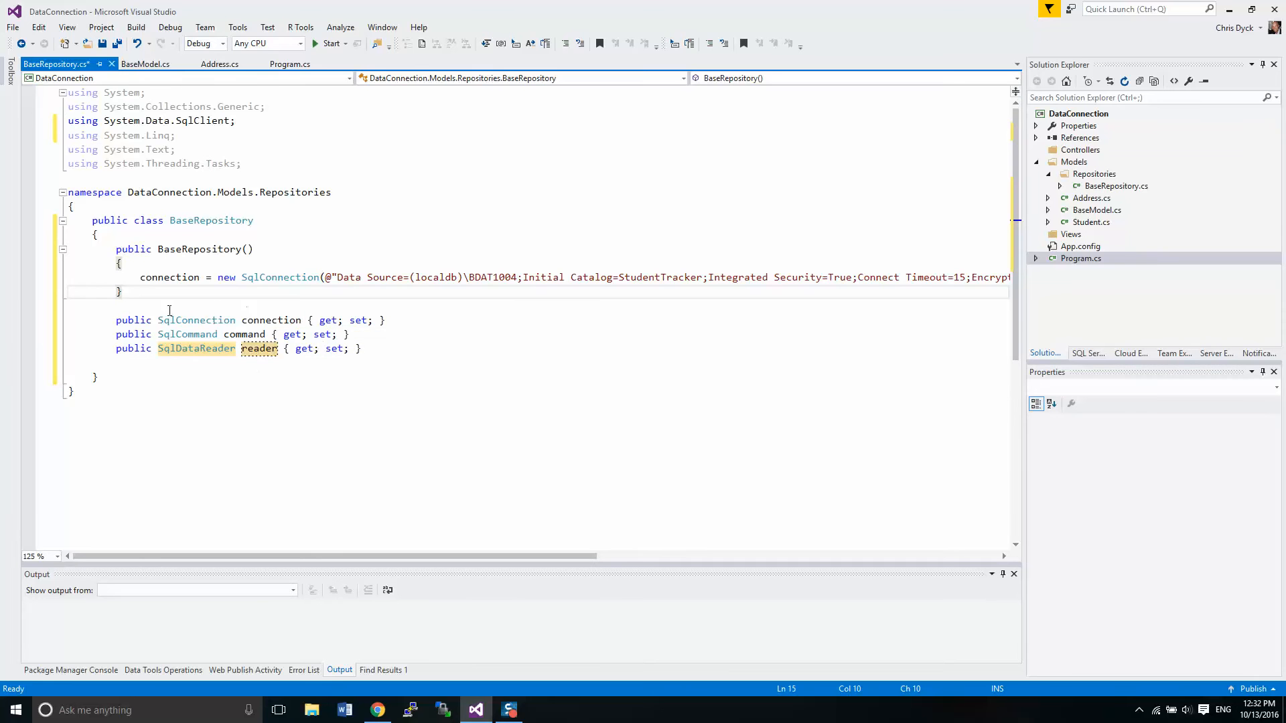
left_click(69, 276)
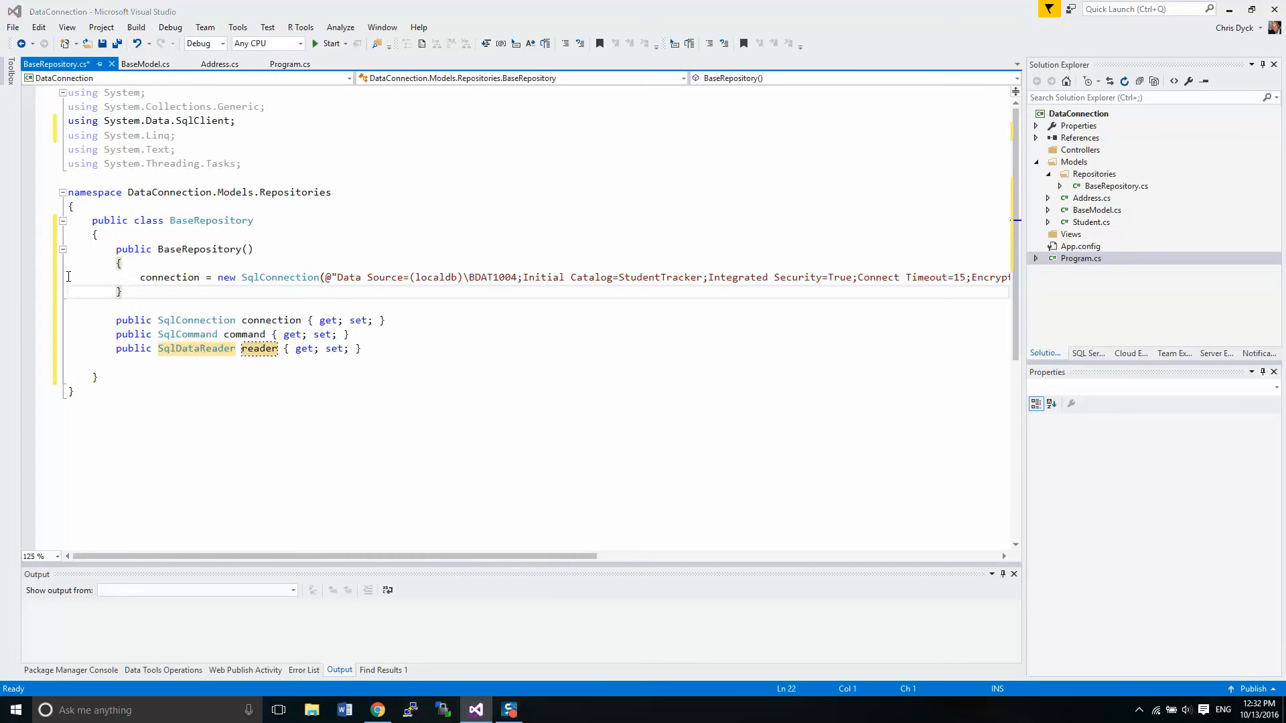
Step: Add reader = null; after the connection assignment in the BaseRepository constructor
left_click(289, 65)
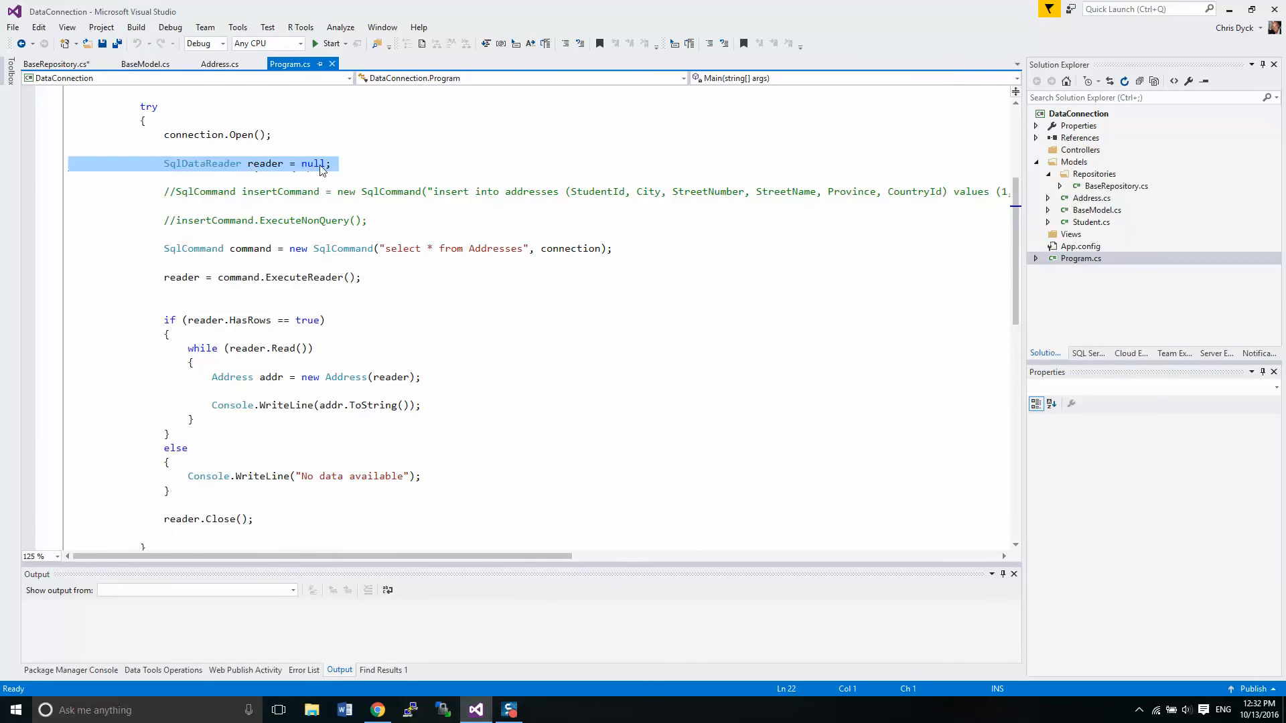
left_click(55, 64)
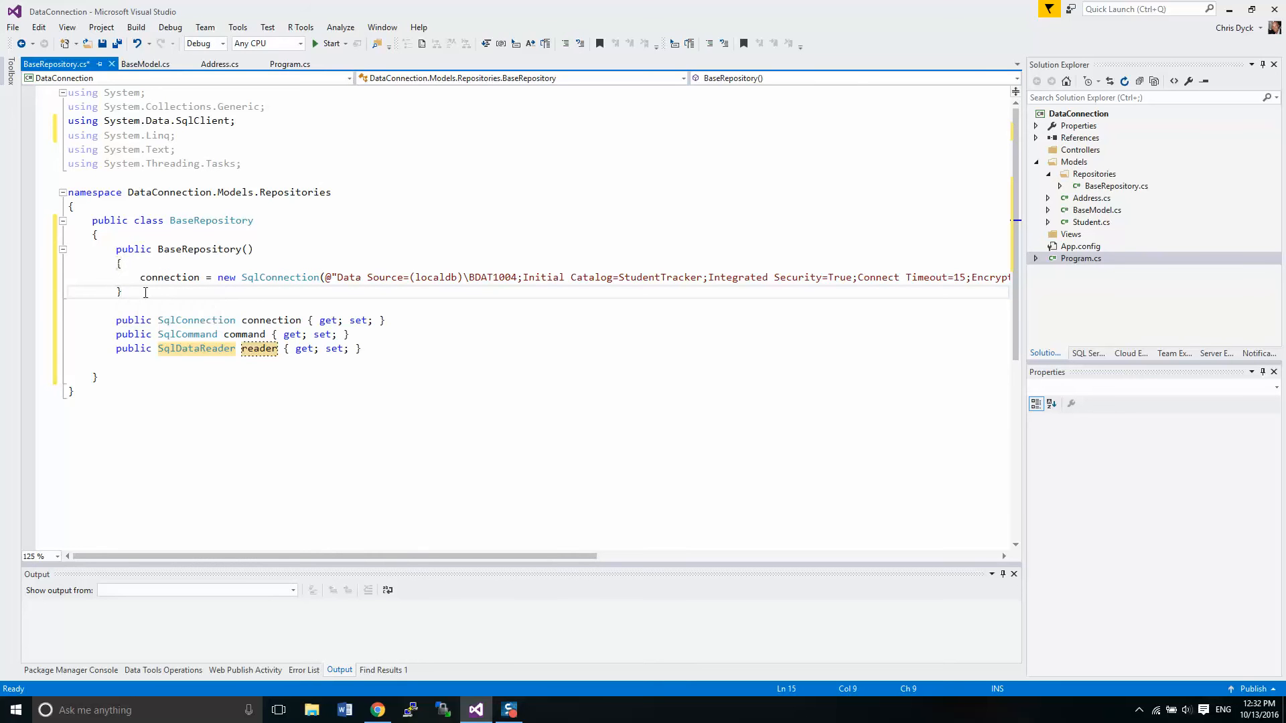
key("enter")
type("reader")
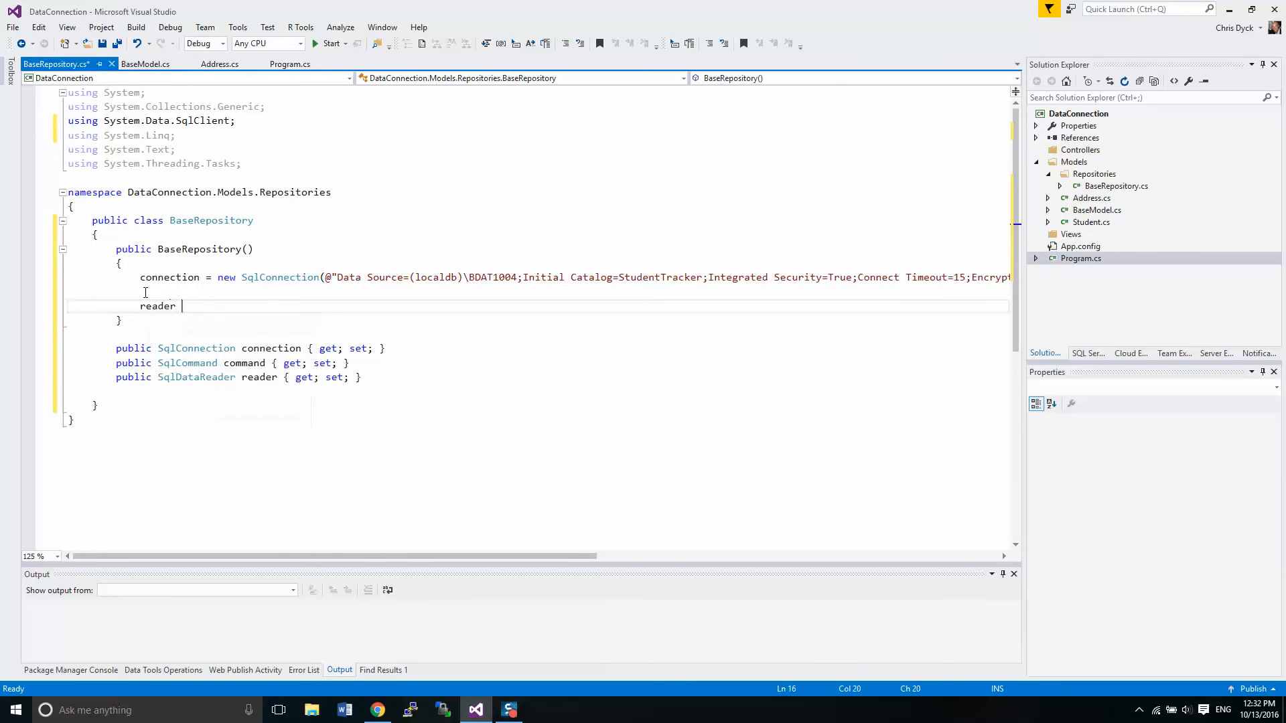
type("= null;")
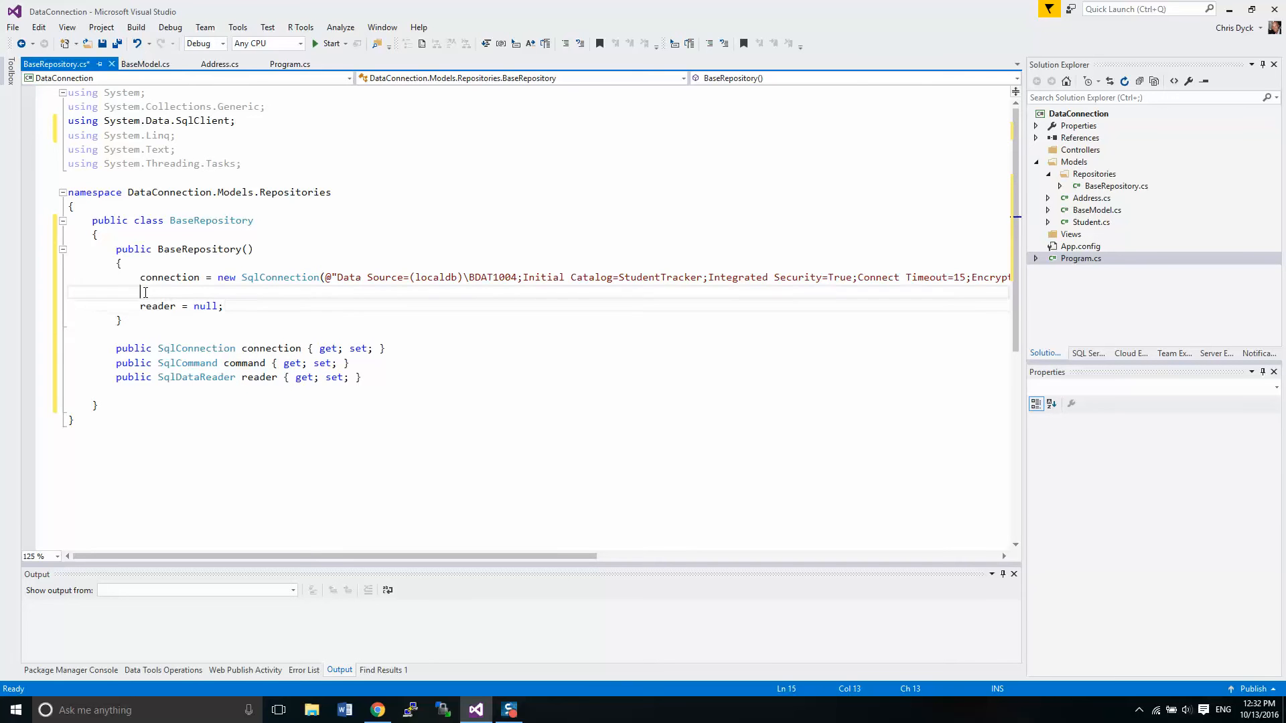
mouse_move(196, 377)
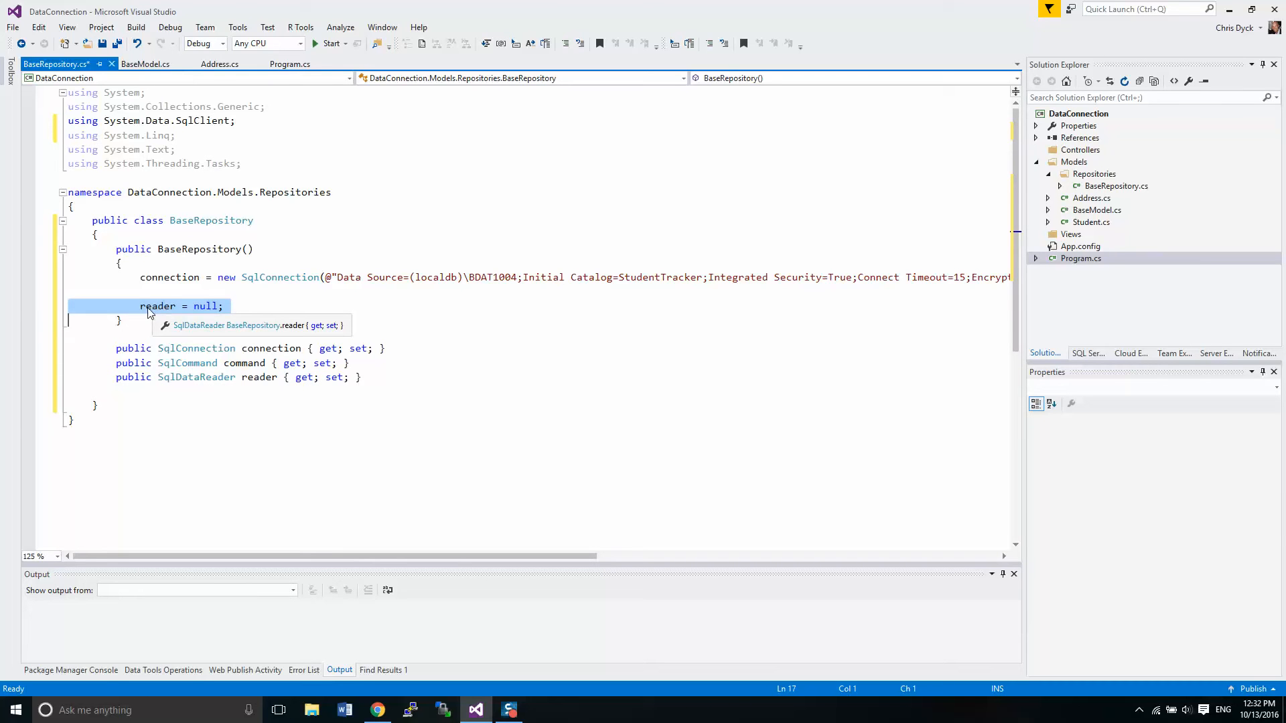
mouse_move(173, 384)
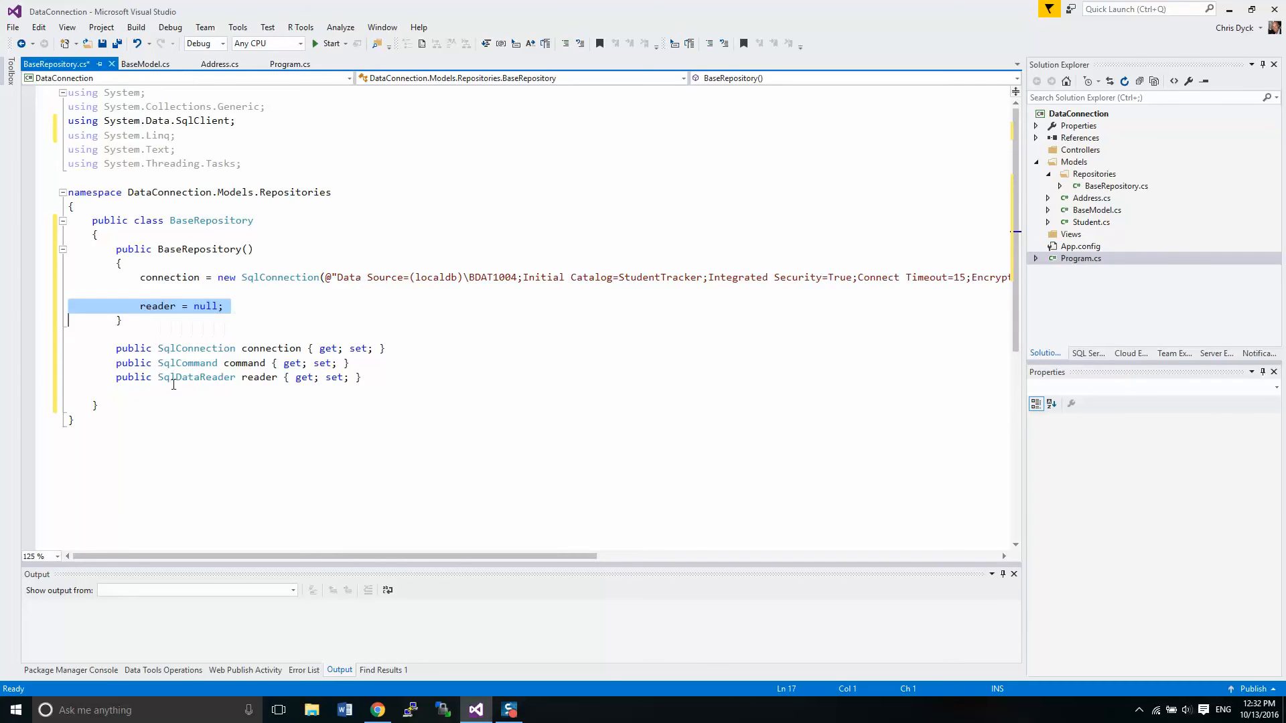
double_click(157, 306)
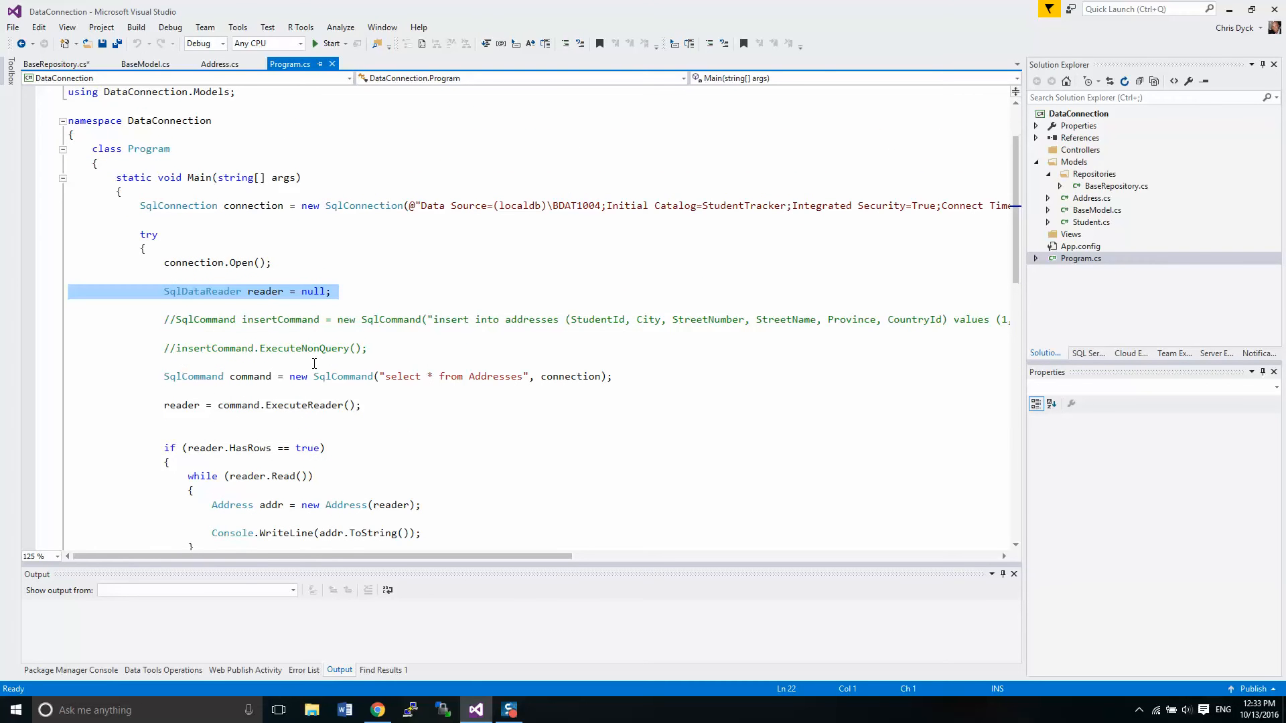
left_click(70, 305)
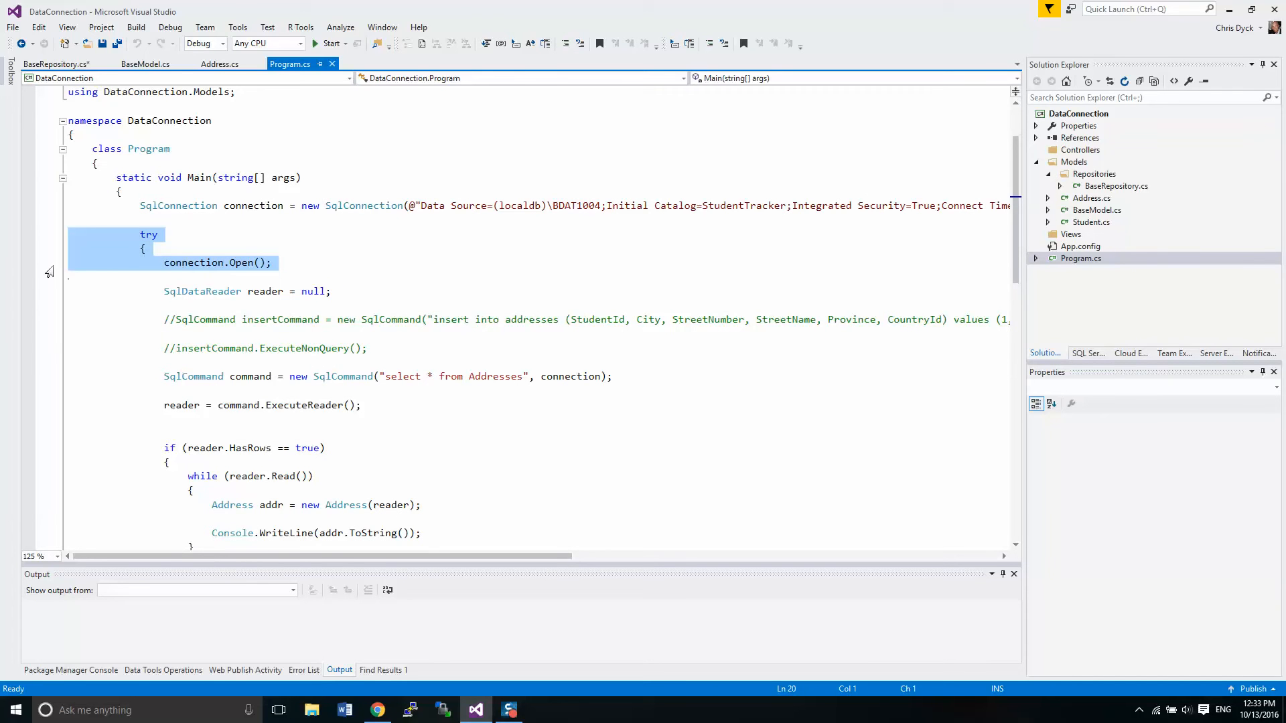
left_click(74, 277)
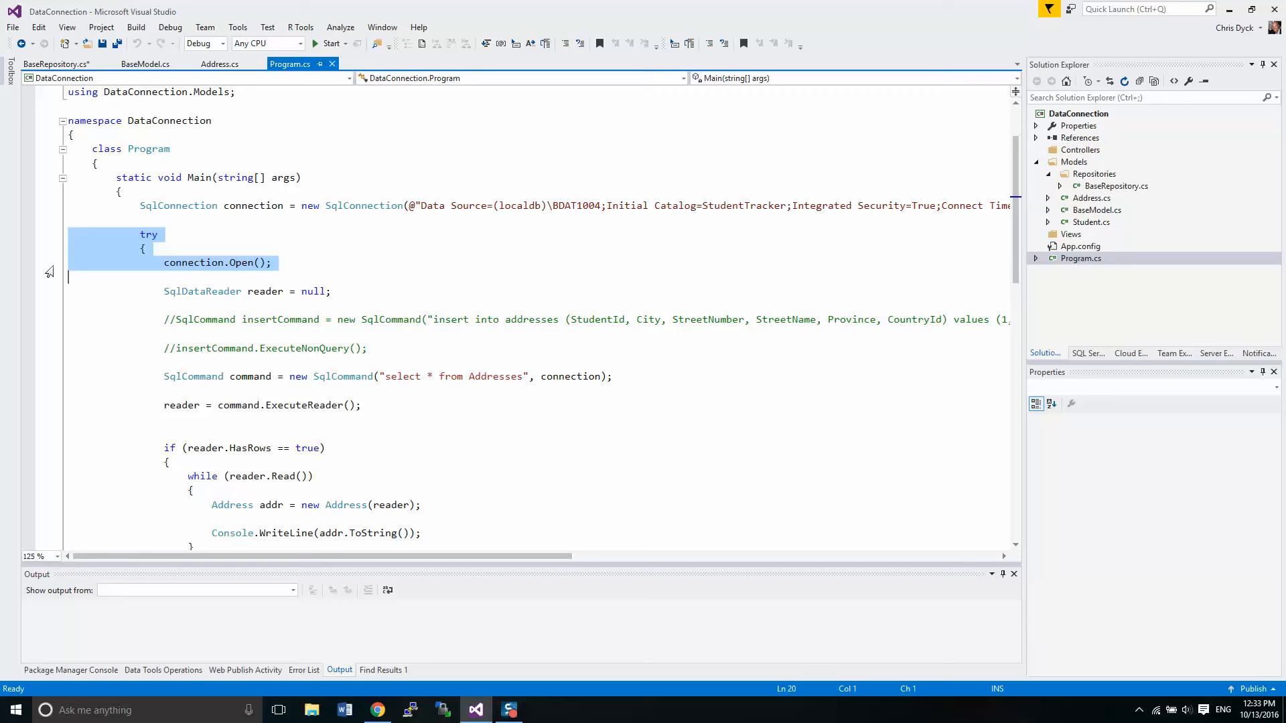
mouse_move(49, 231)
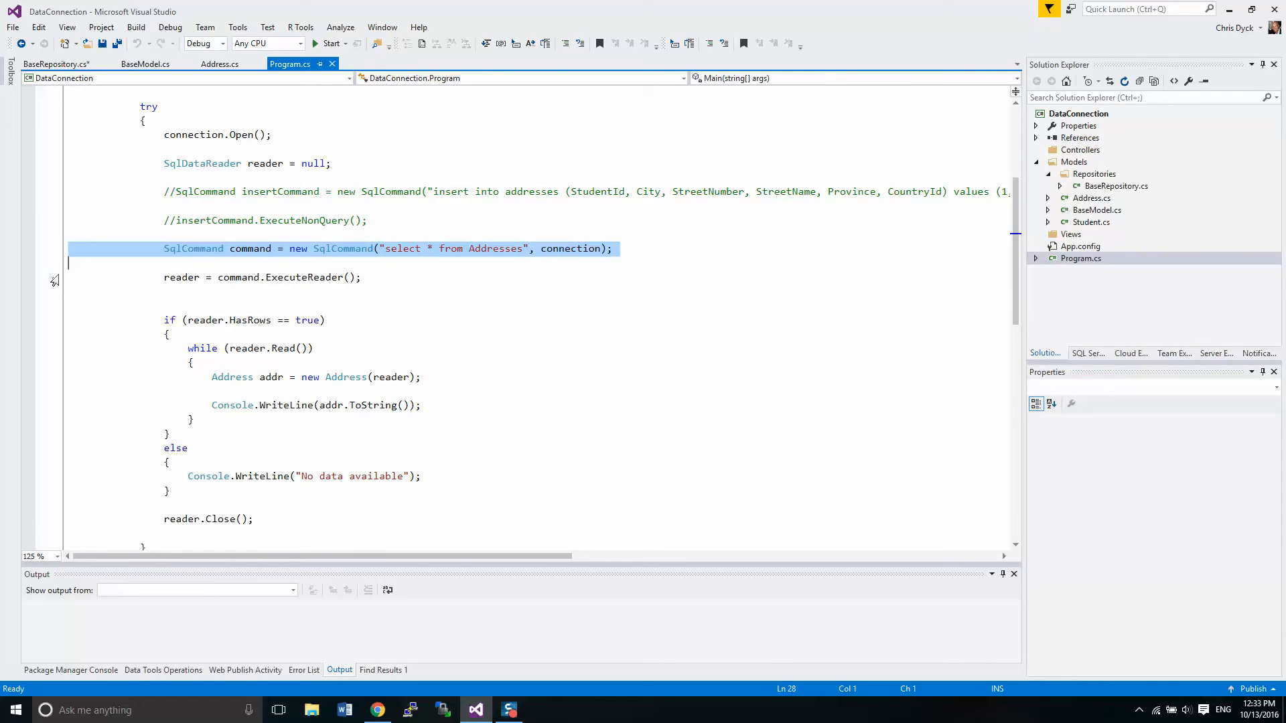
scroll("down", 3)
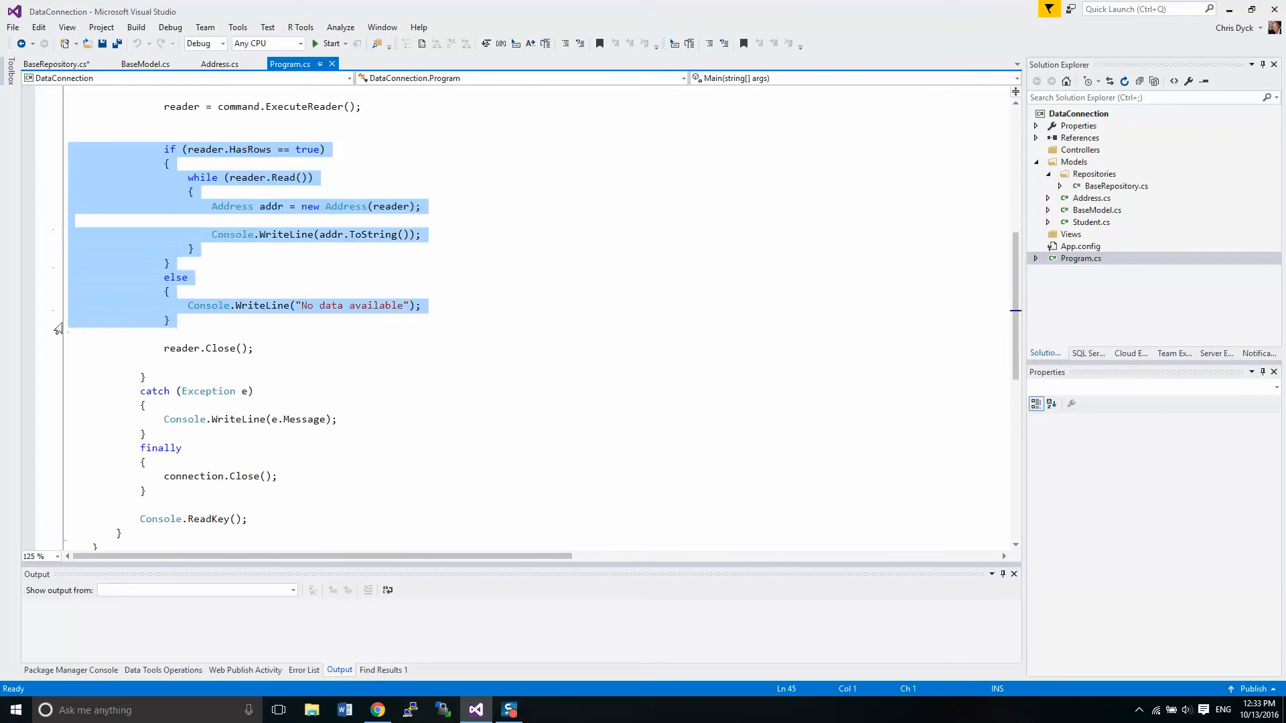
scroll("down", 3)
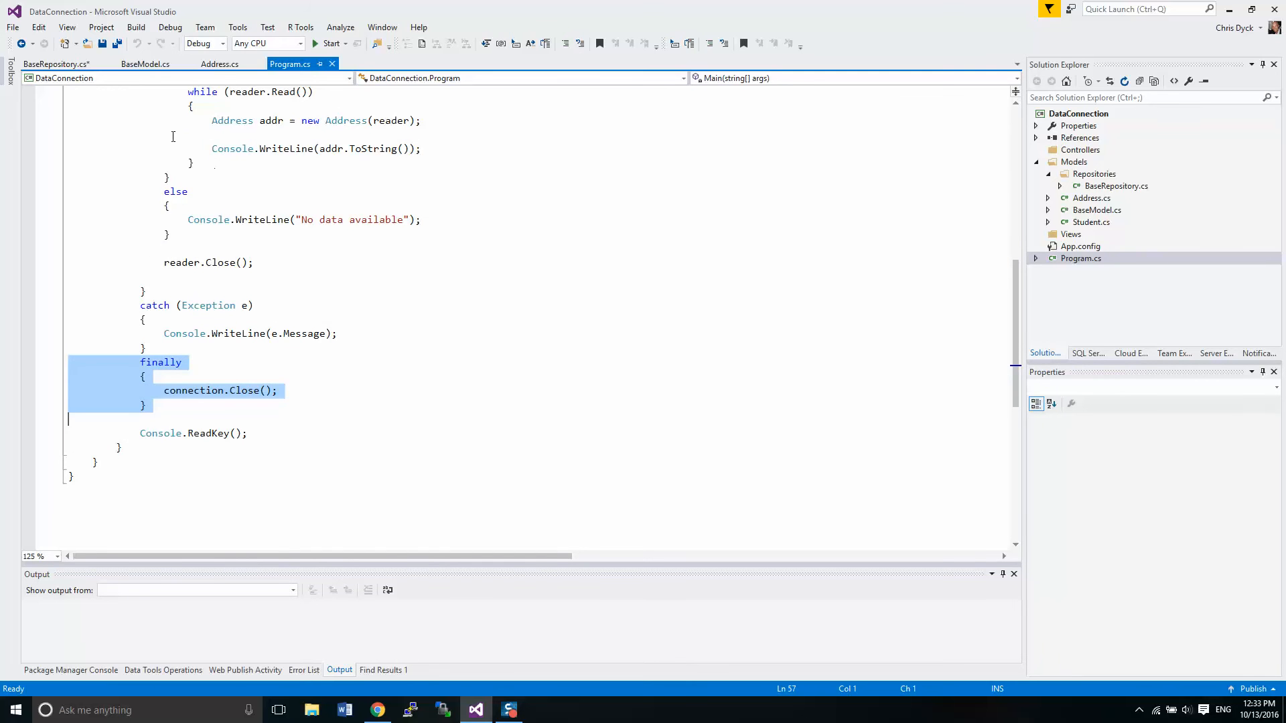
left_click(56, 64)
type("public void")
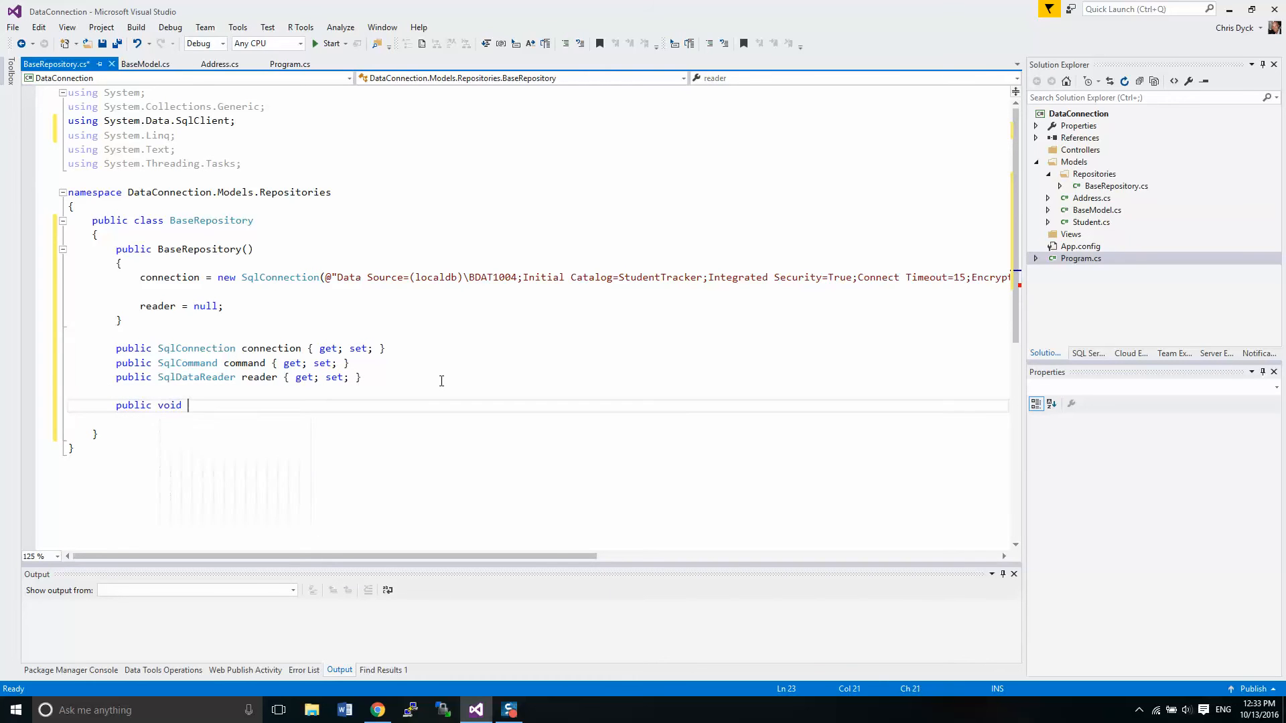
Step: Write a Connect method that opens the connection inside try with catch (Exception e)
type("Conect")
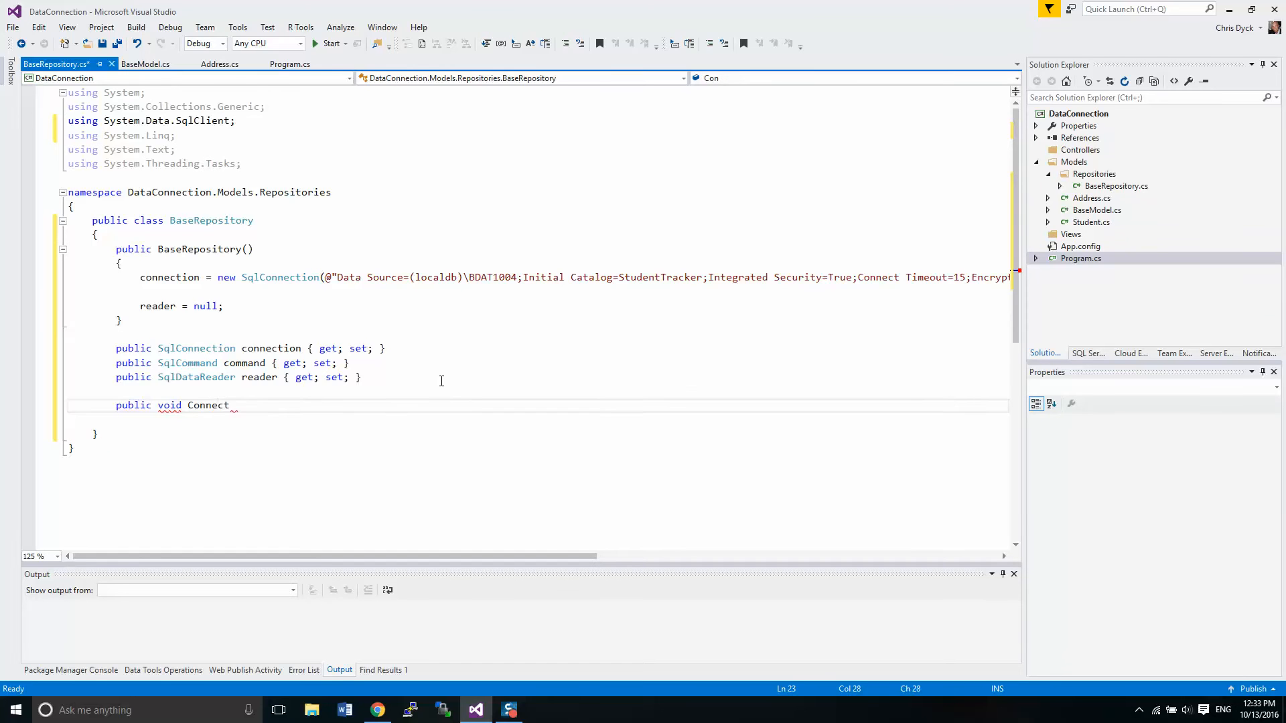
type("()")
type("{")
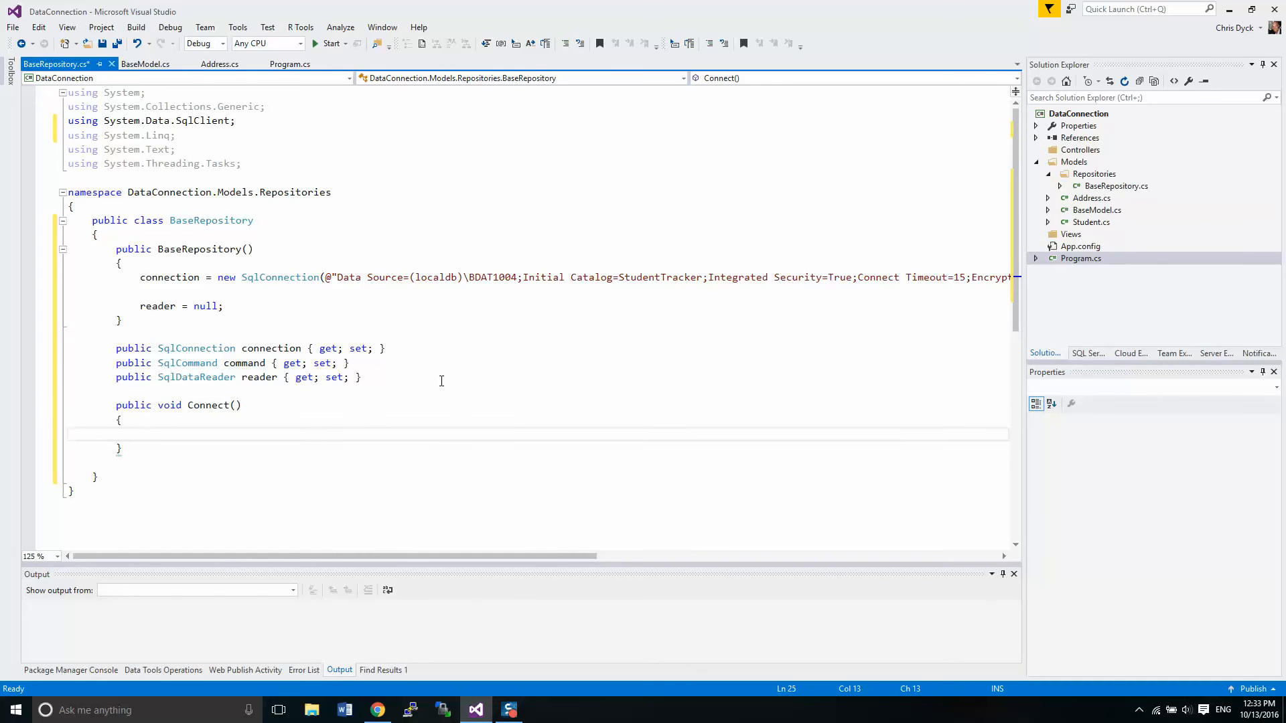
type("try")
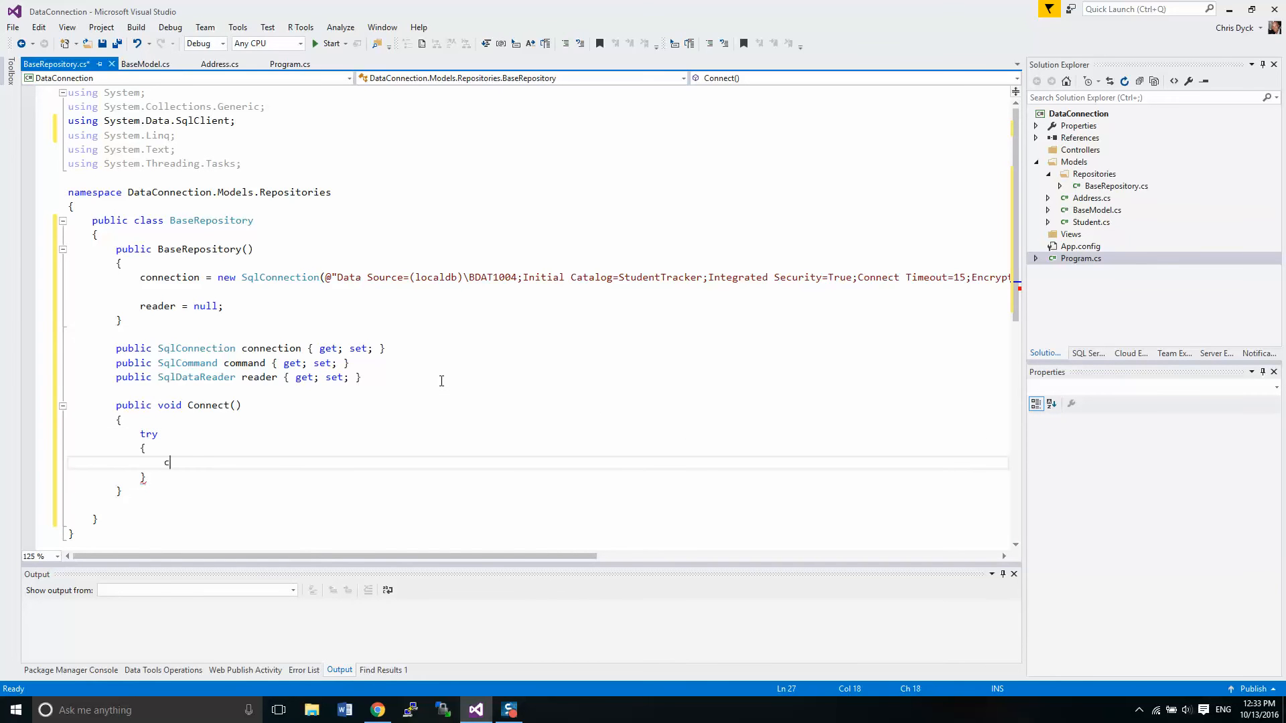
type("connection.op")
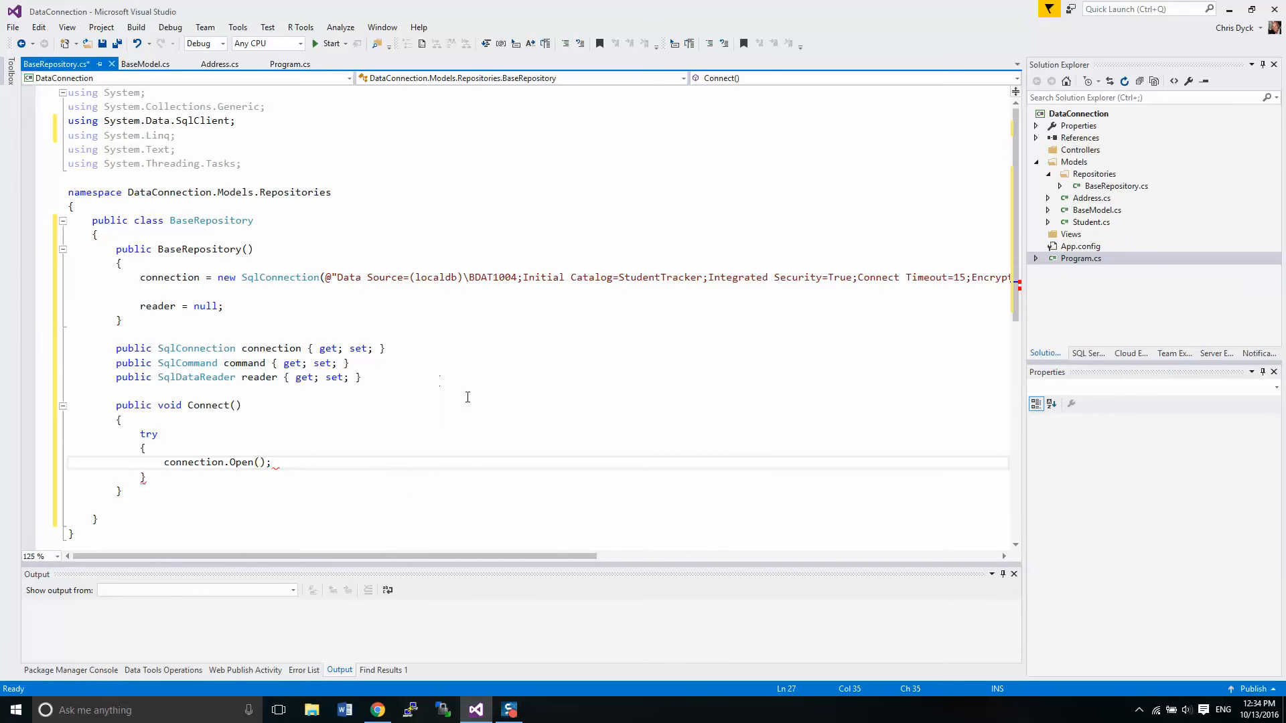
type("catch")
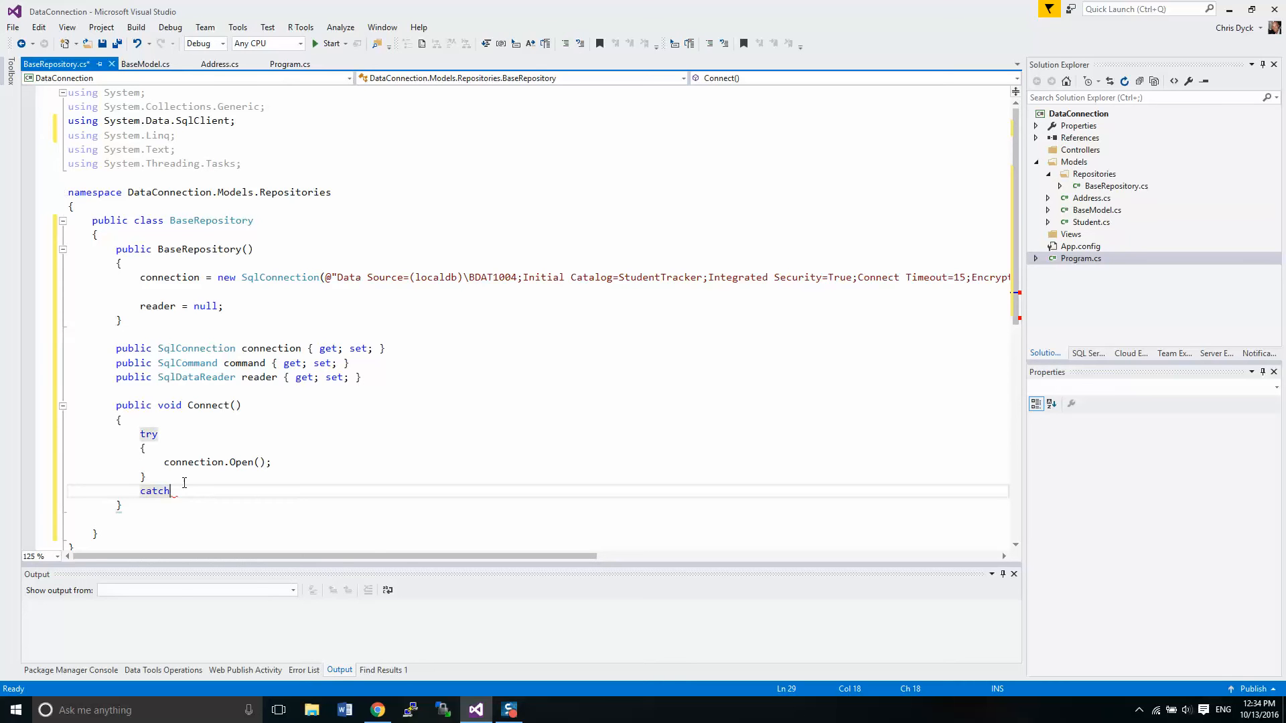
type("(Exception)")
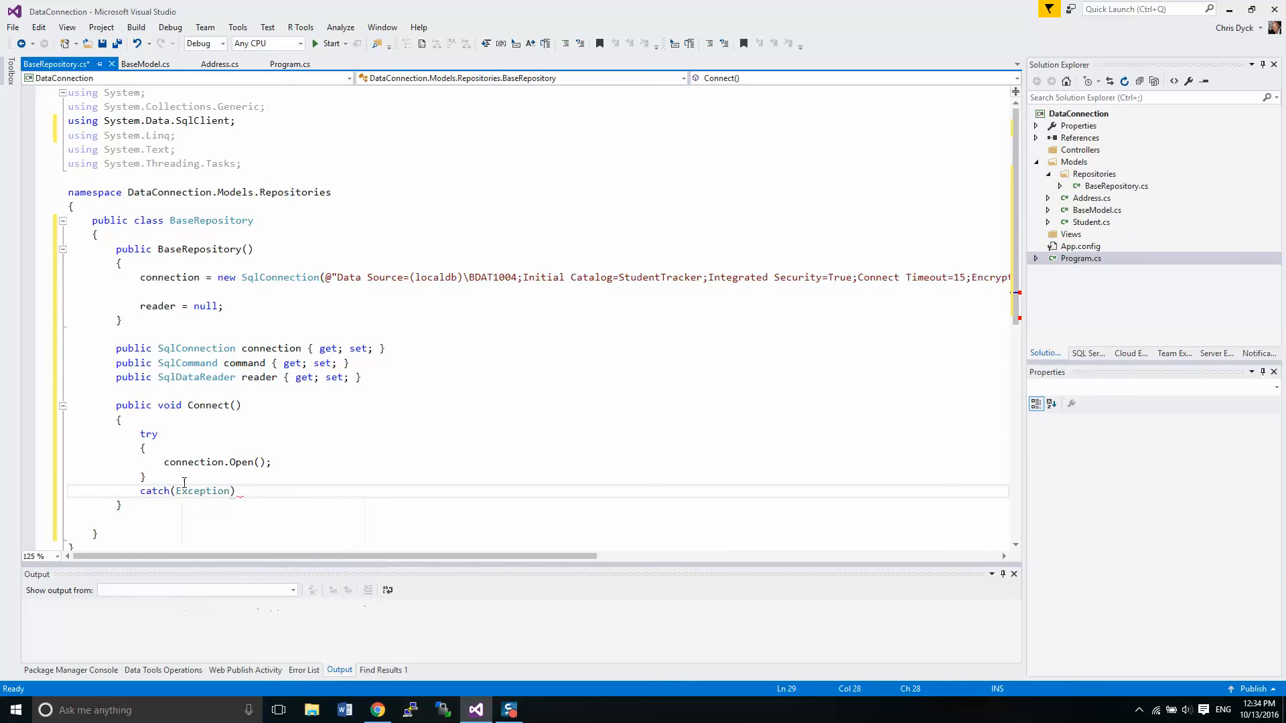
type("e) { }")
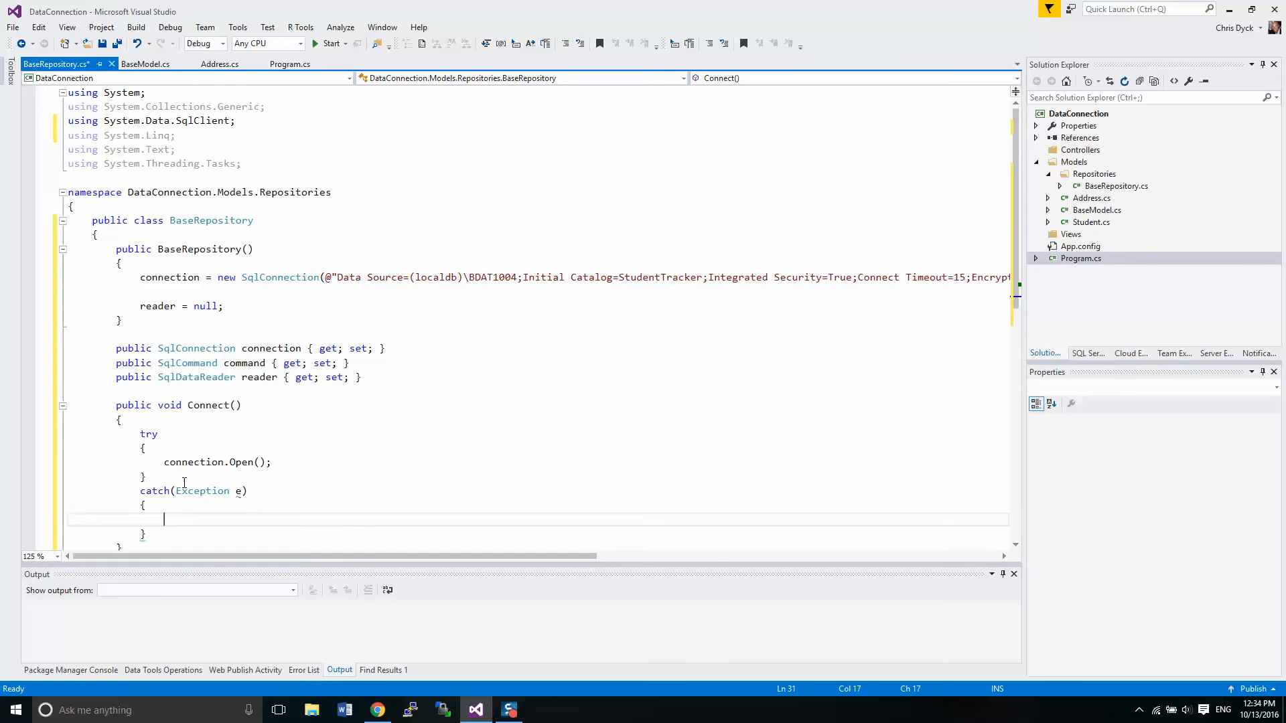
Step: Print e.Message with Console.WriteLine inside the catch block
type("Console.w")
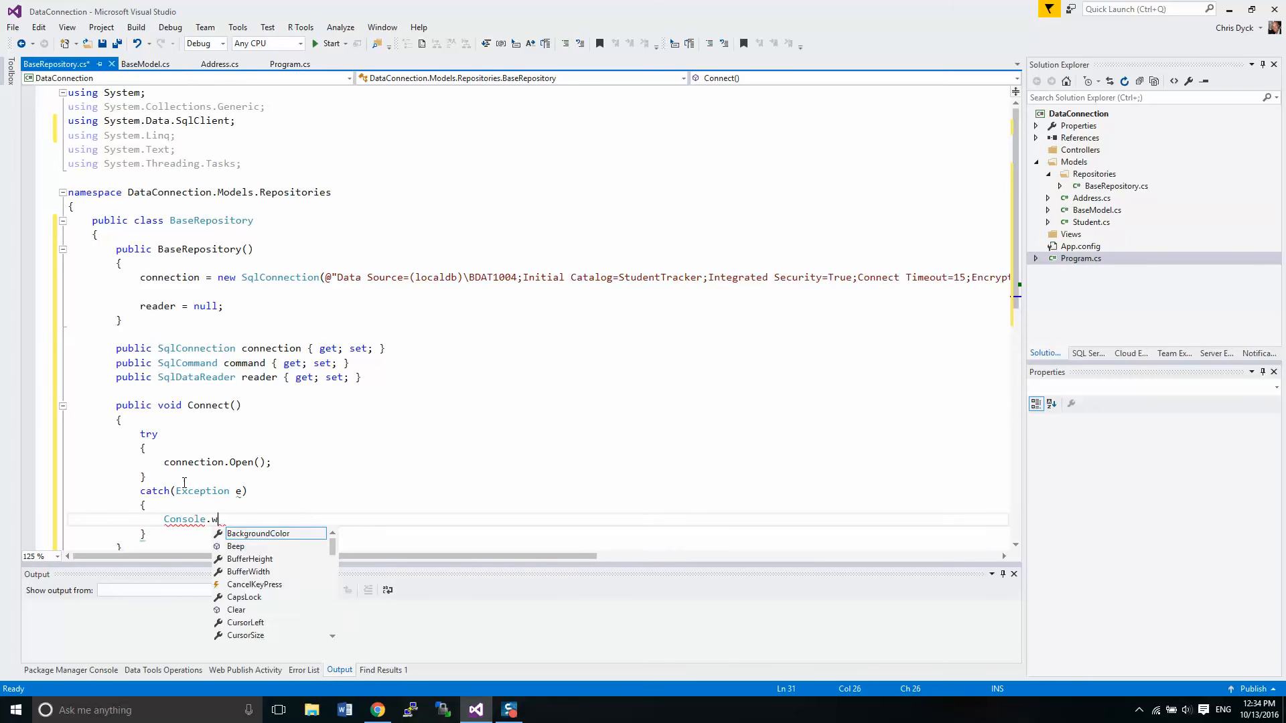
type("riteLine")
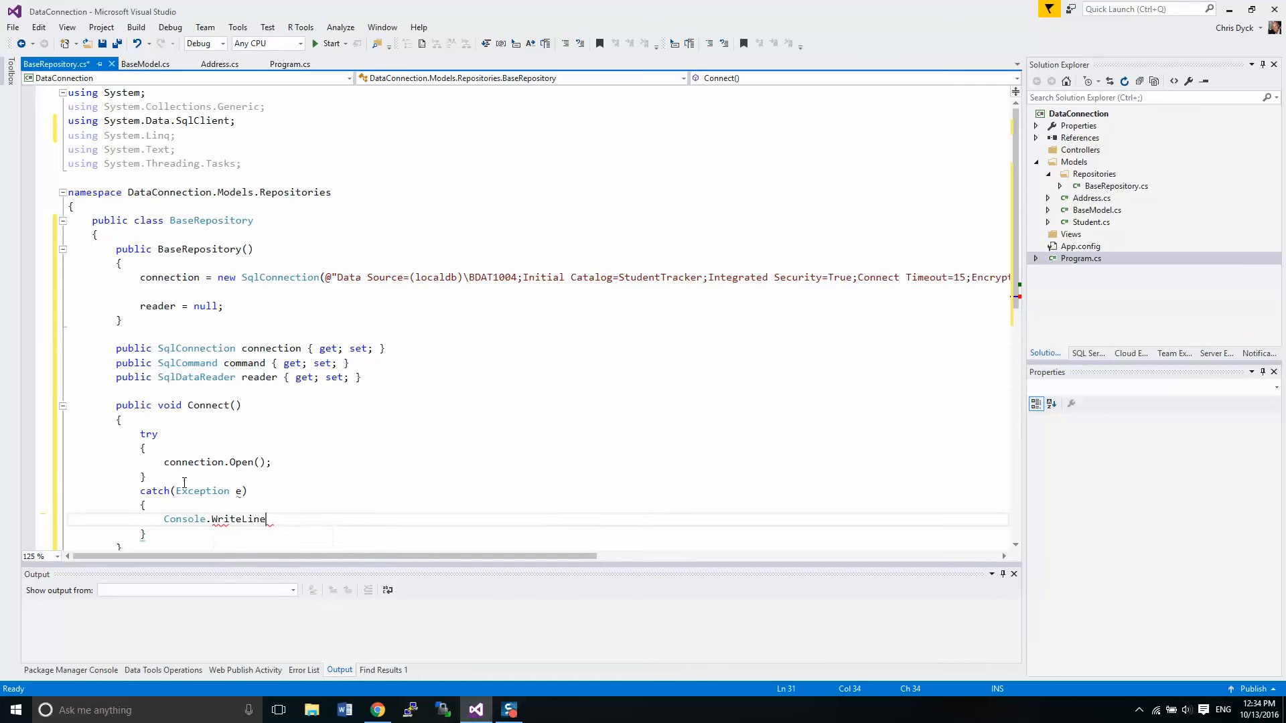
type("(e.Message);")
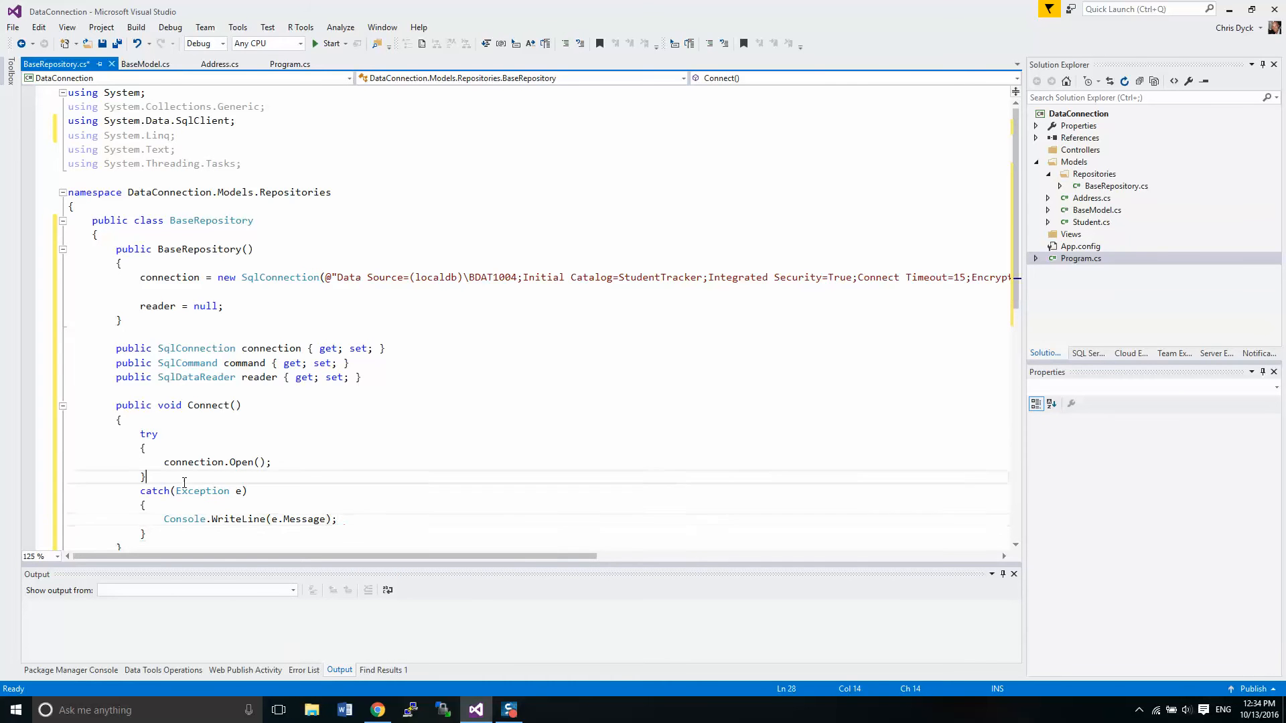
scroll("down", 3)
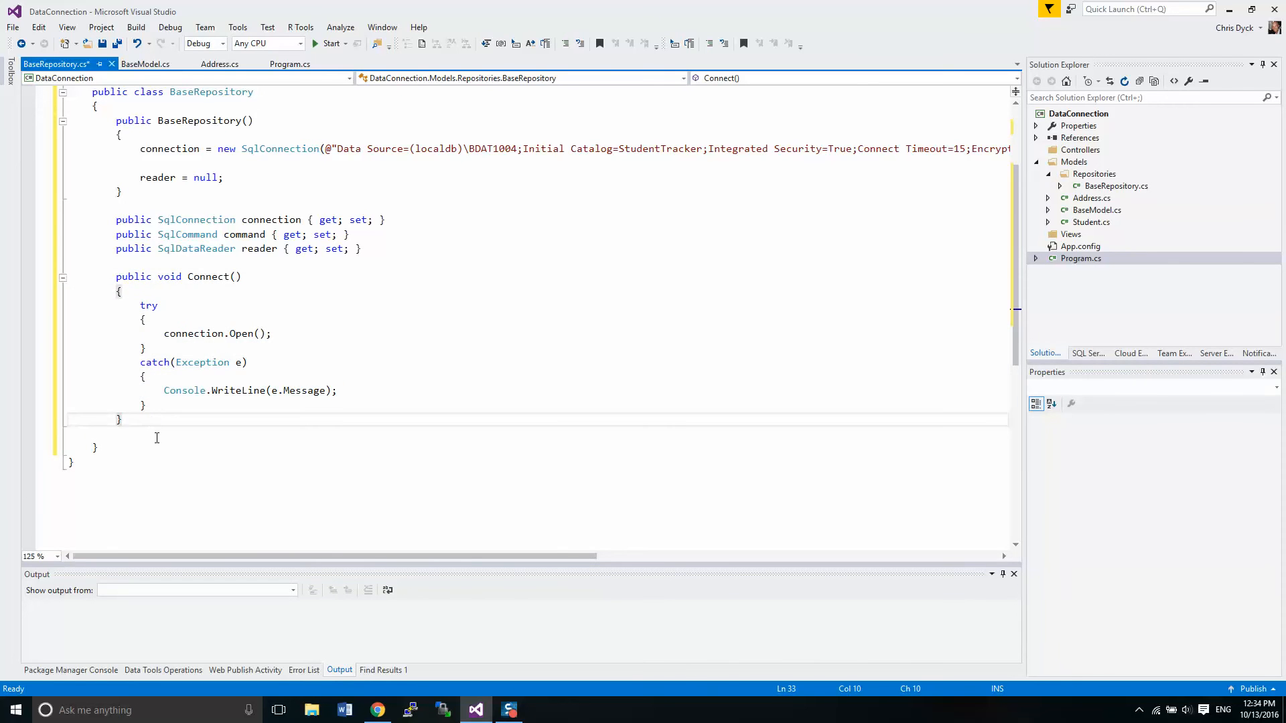
Step: Write public void Disconnect() closing the connection when its State is Open
type("p")
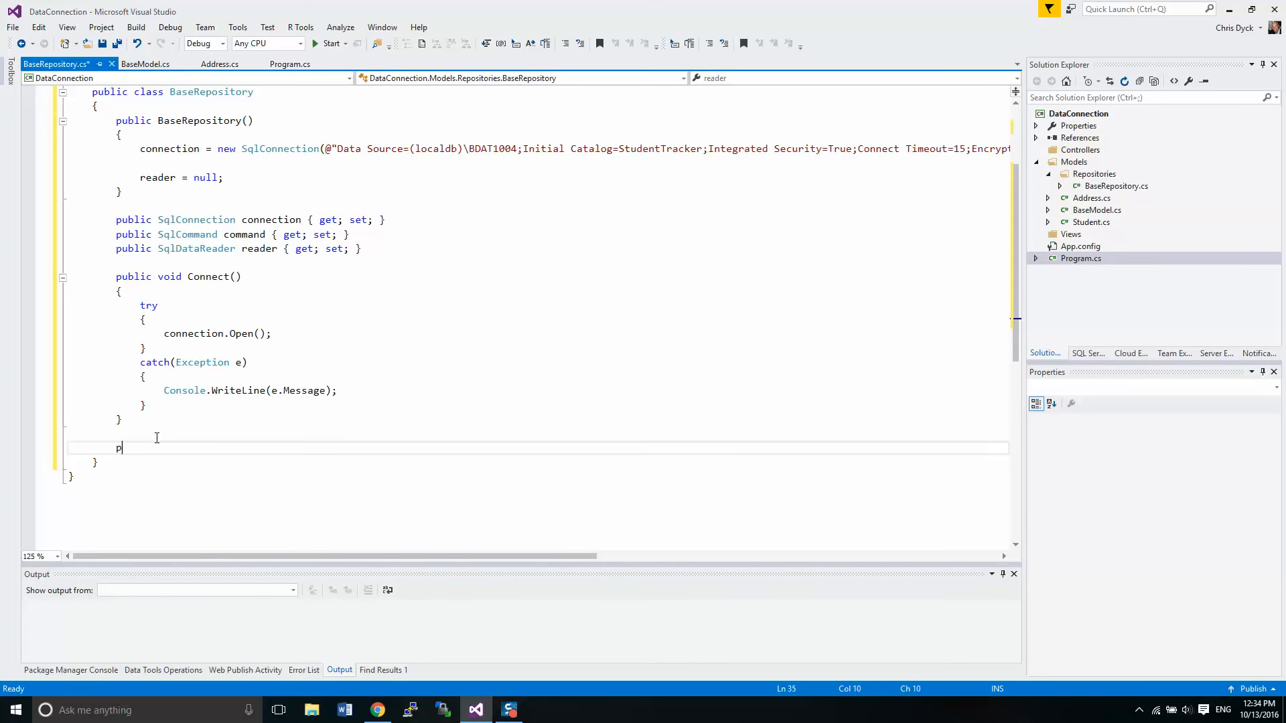
type("ublic void D")
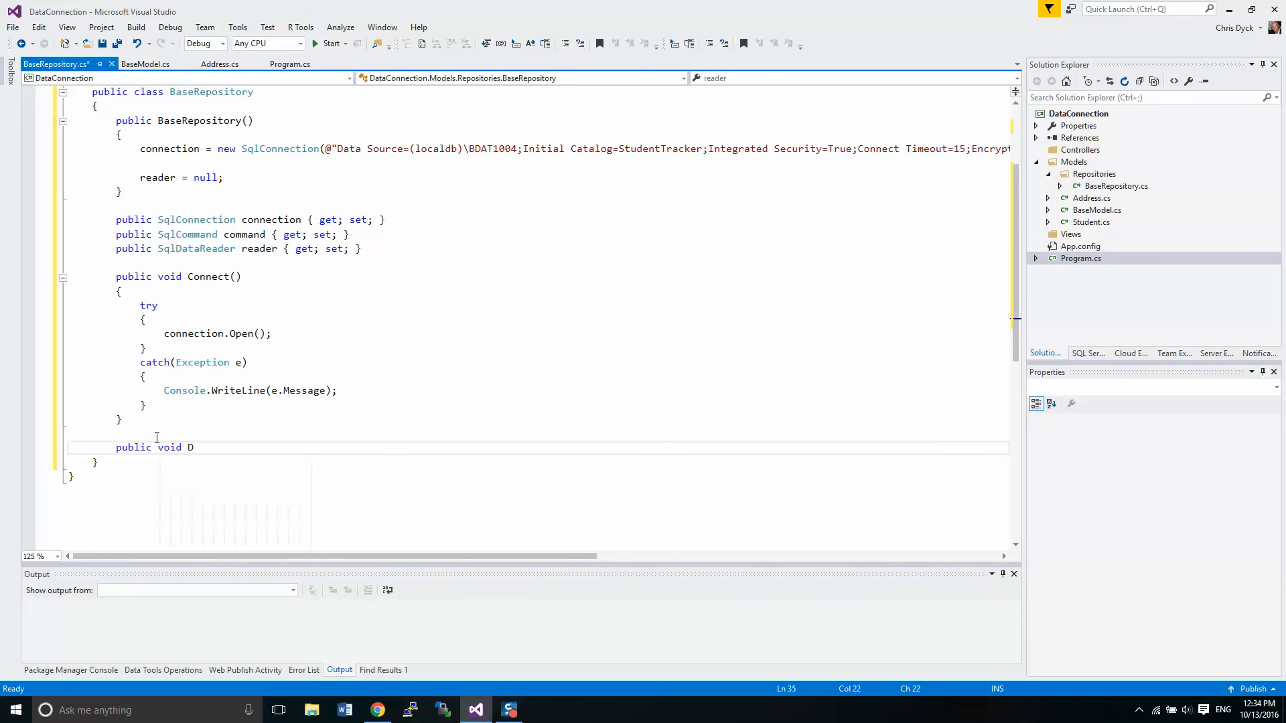
type("isconnect")
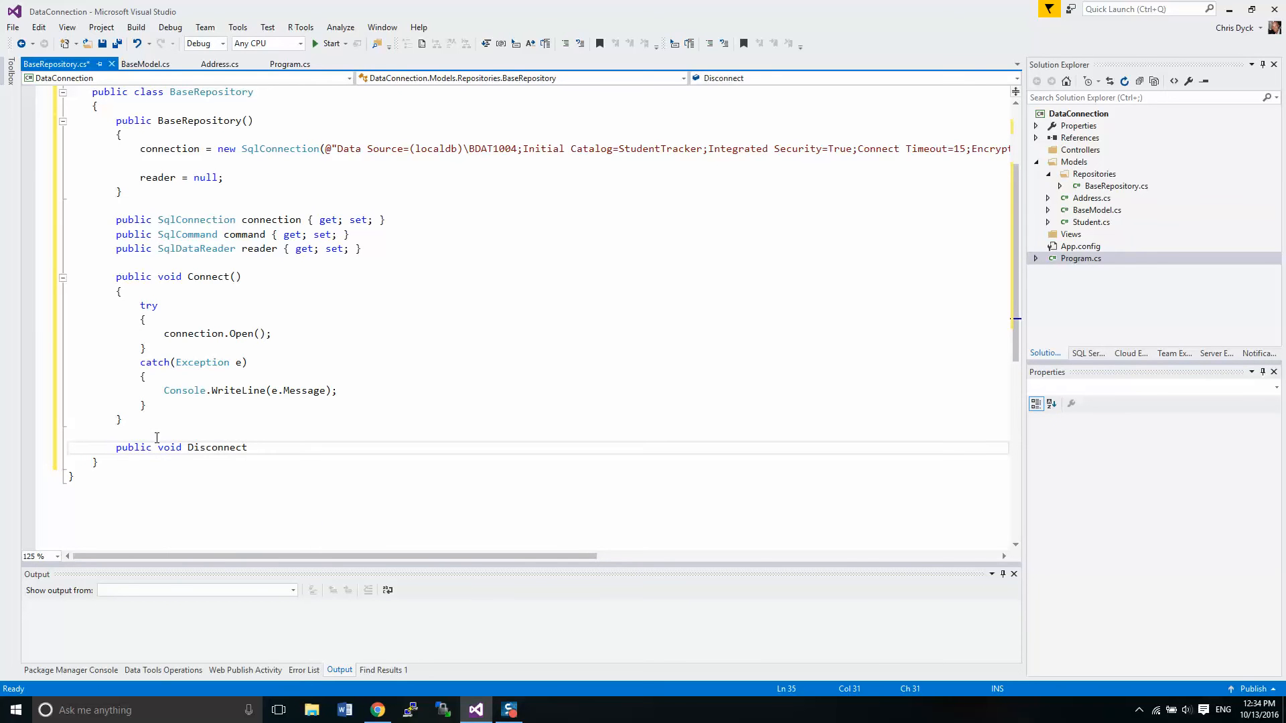
type("()")
type("{")
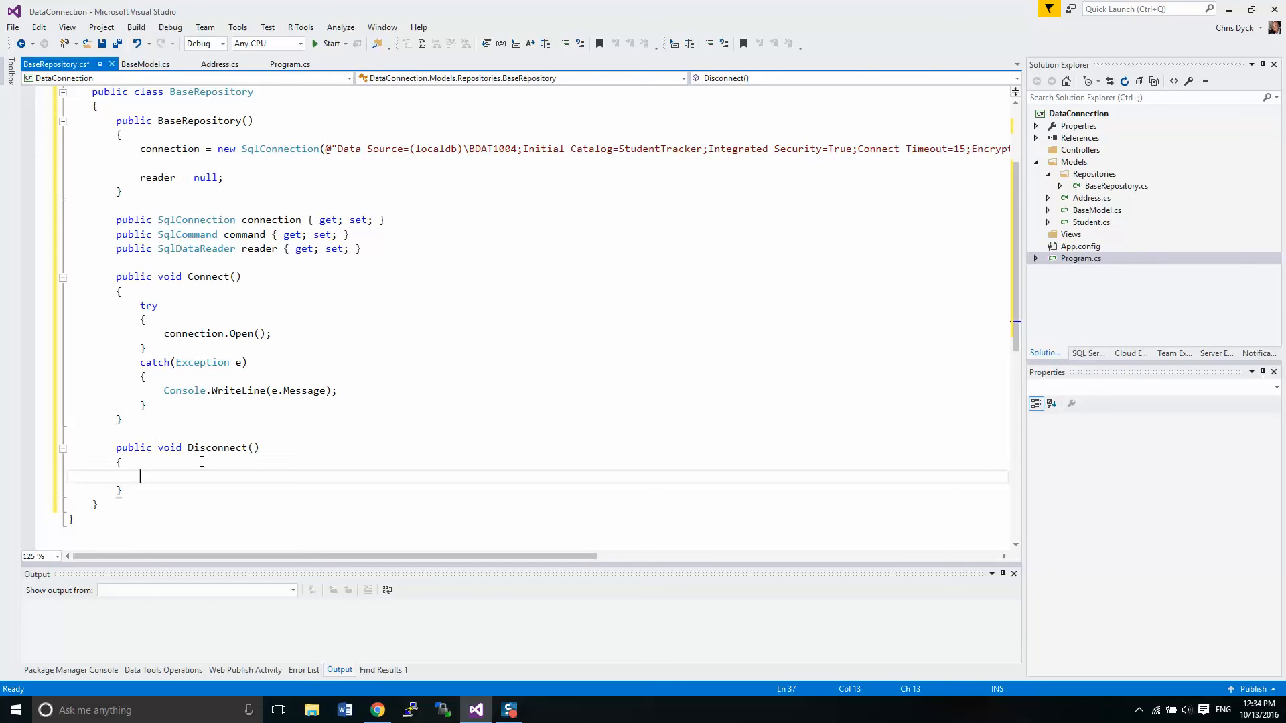
type("if(")
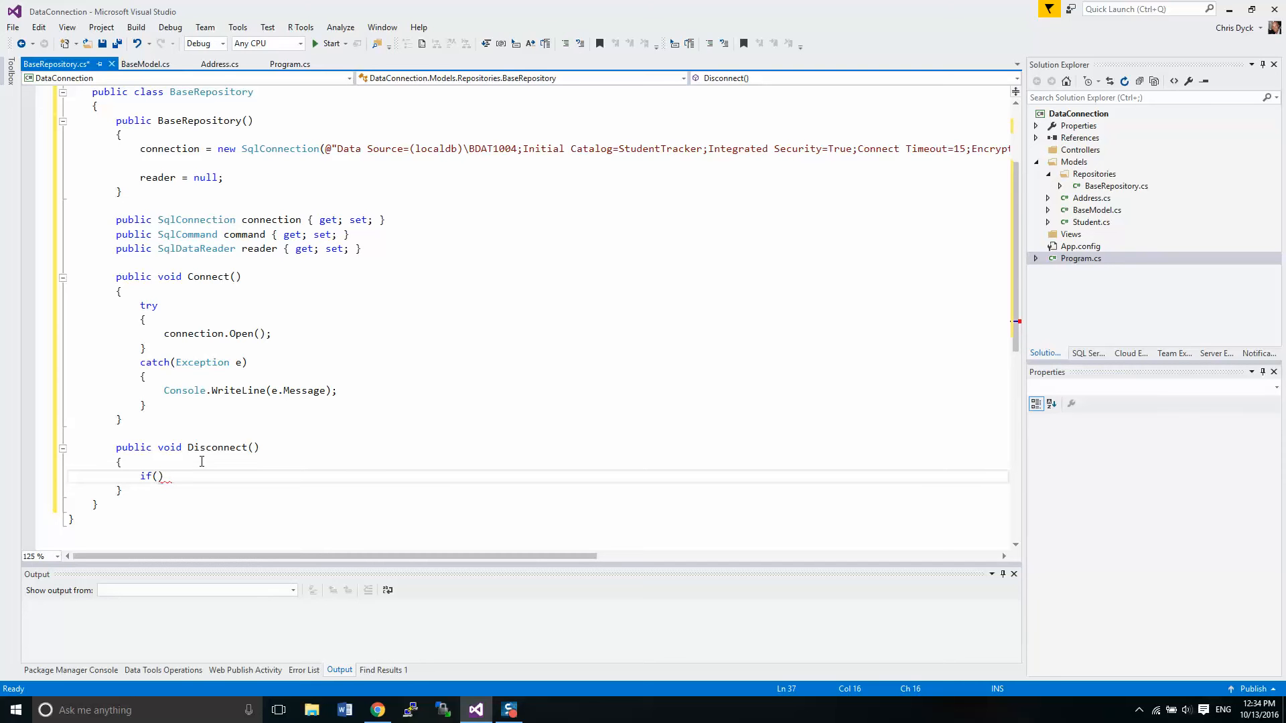
type("connection")
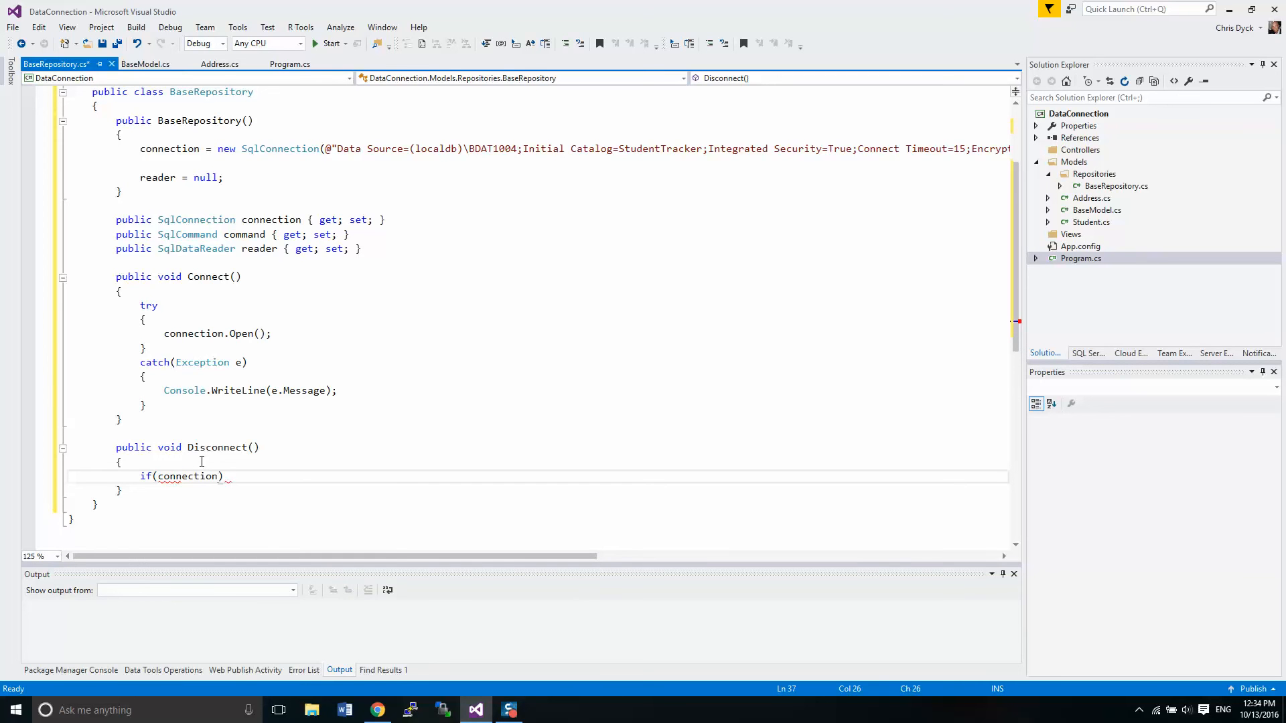
type(".State == System.Data.ConnectionState")
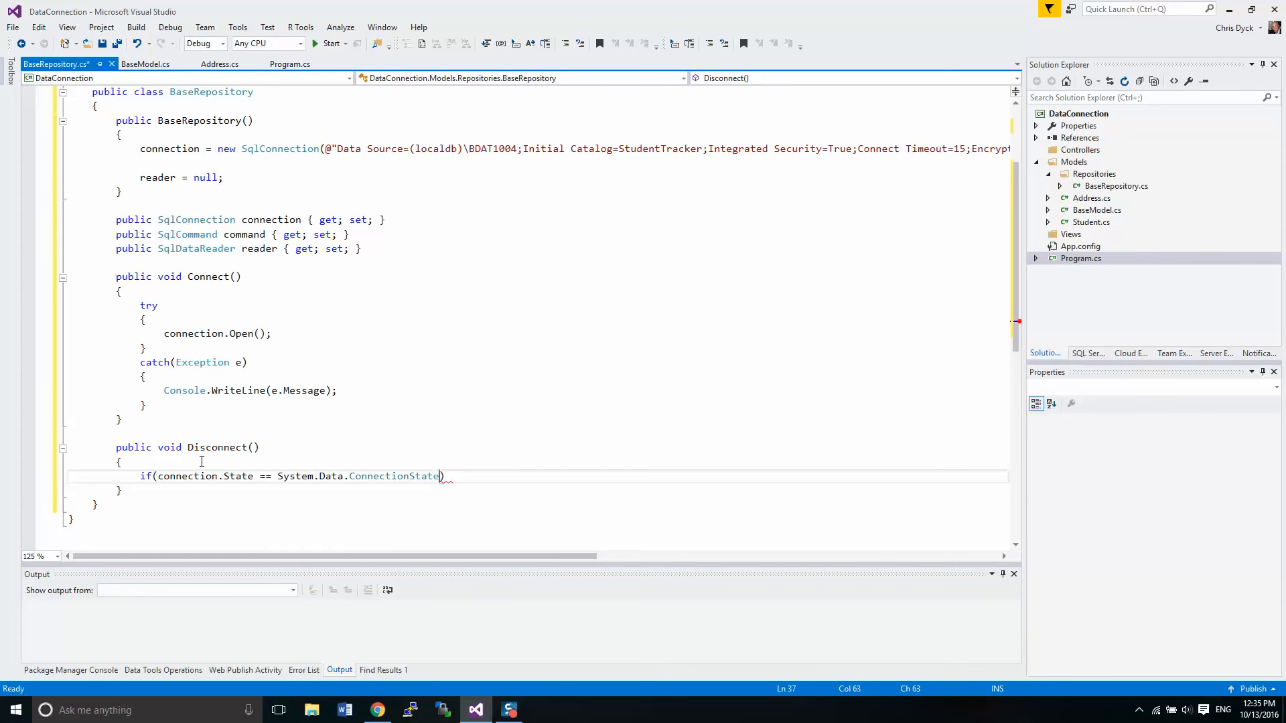
type(".Open")
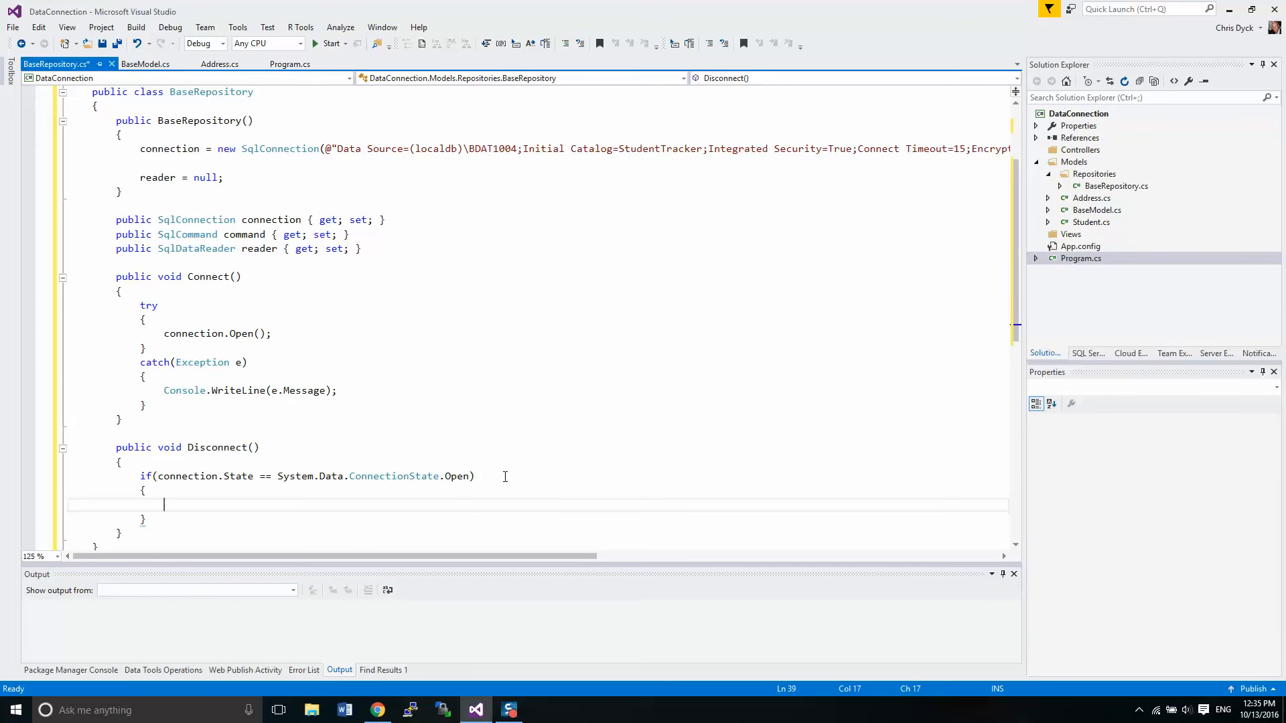
type("connection.cl")
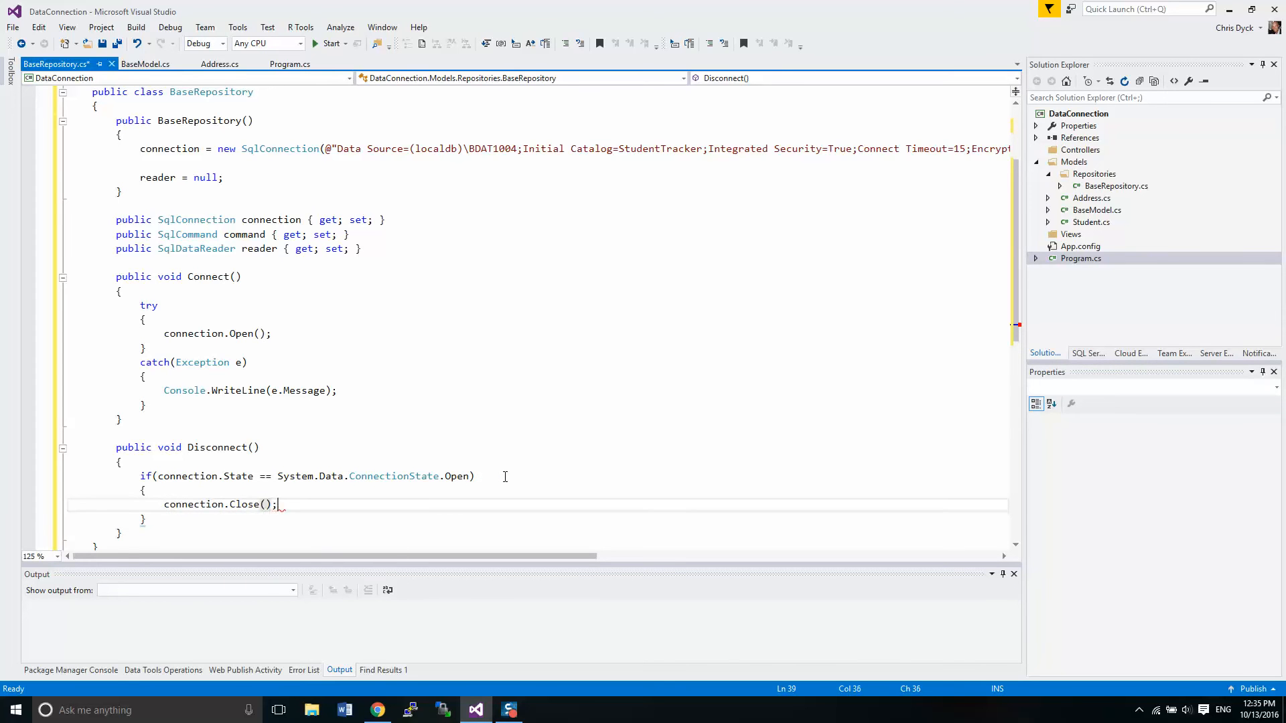
Step: Add a return-if-connection-null check before the state check and save BaseRepository
left_click(305, 456)
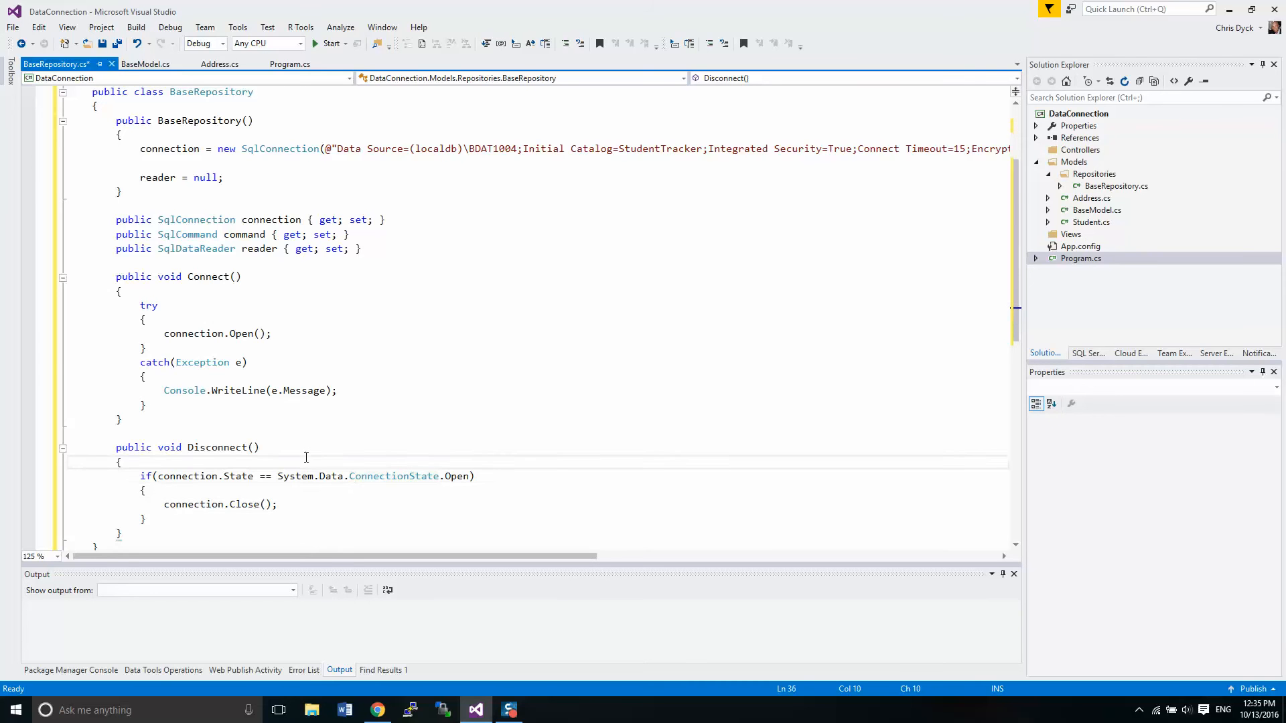
key("enter")
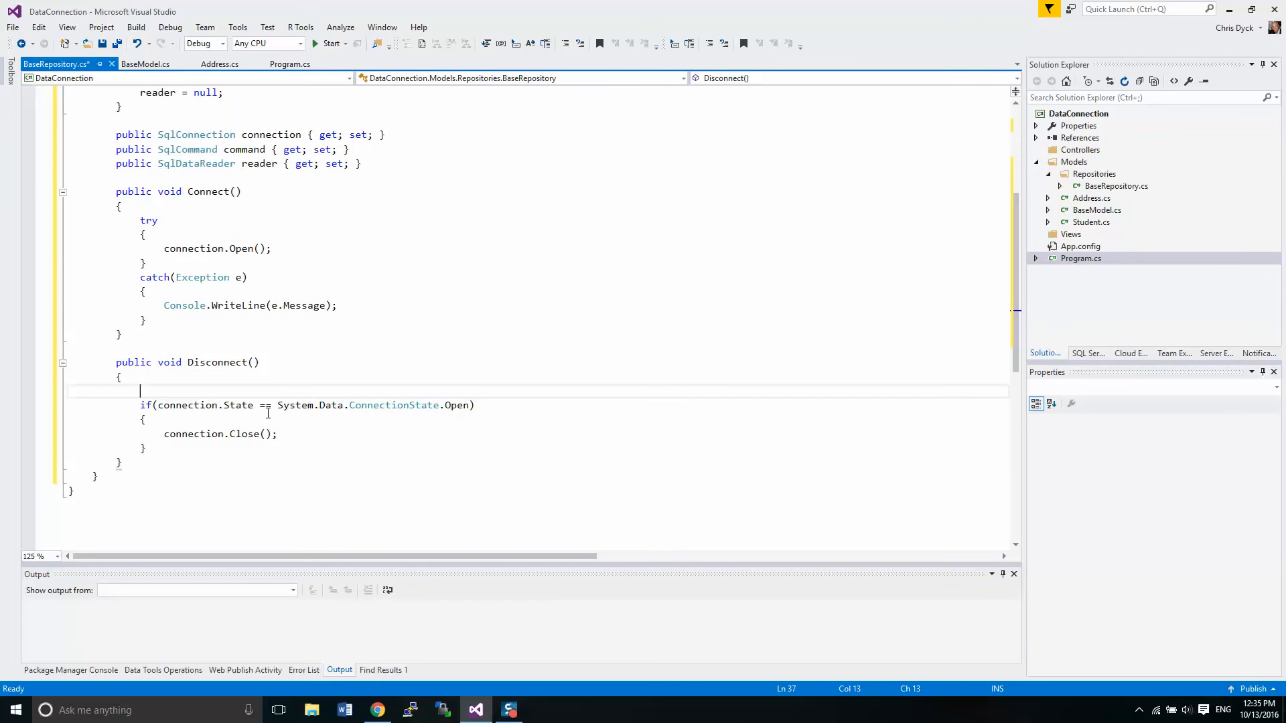
type("if(connection == null")
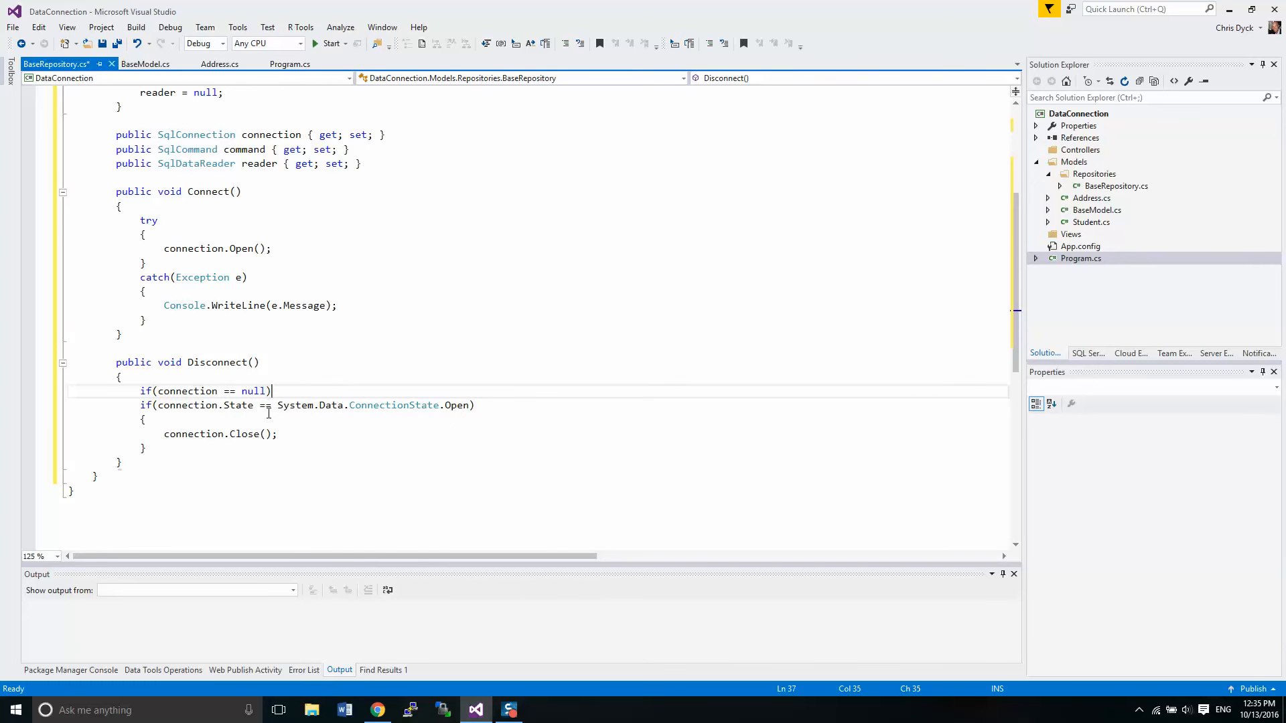
type("re")
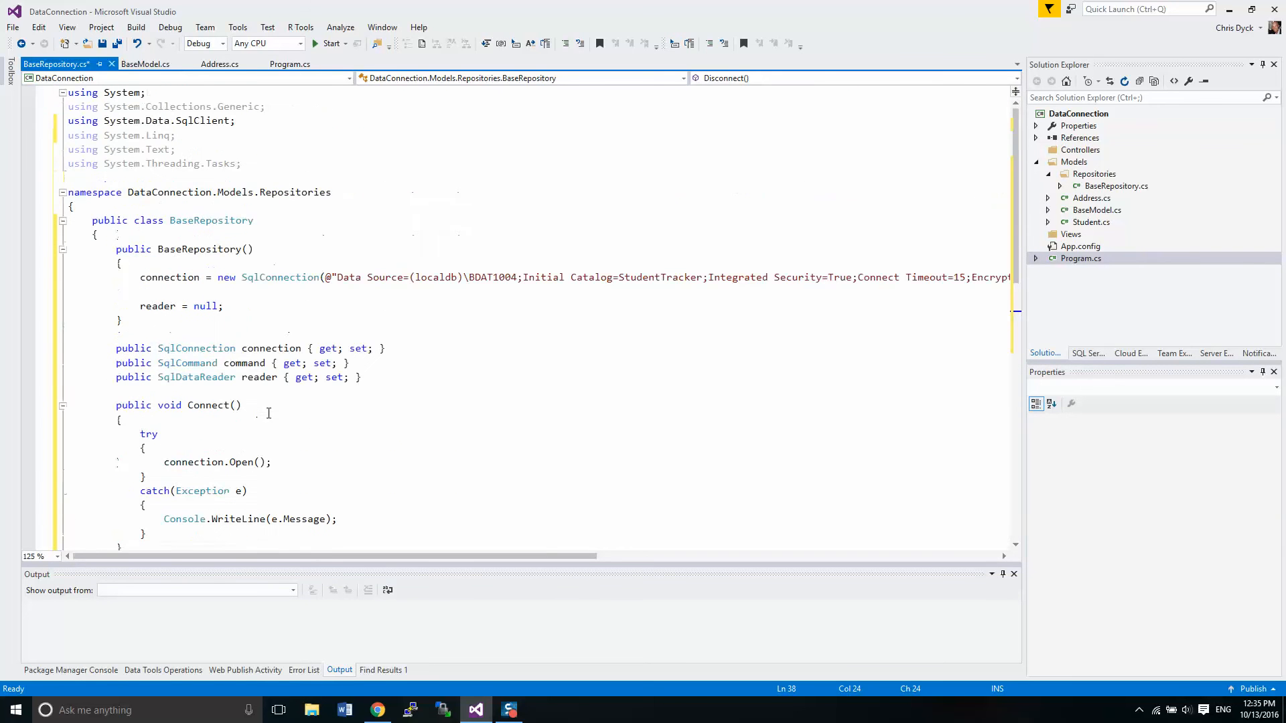
scroll("down", 3)
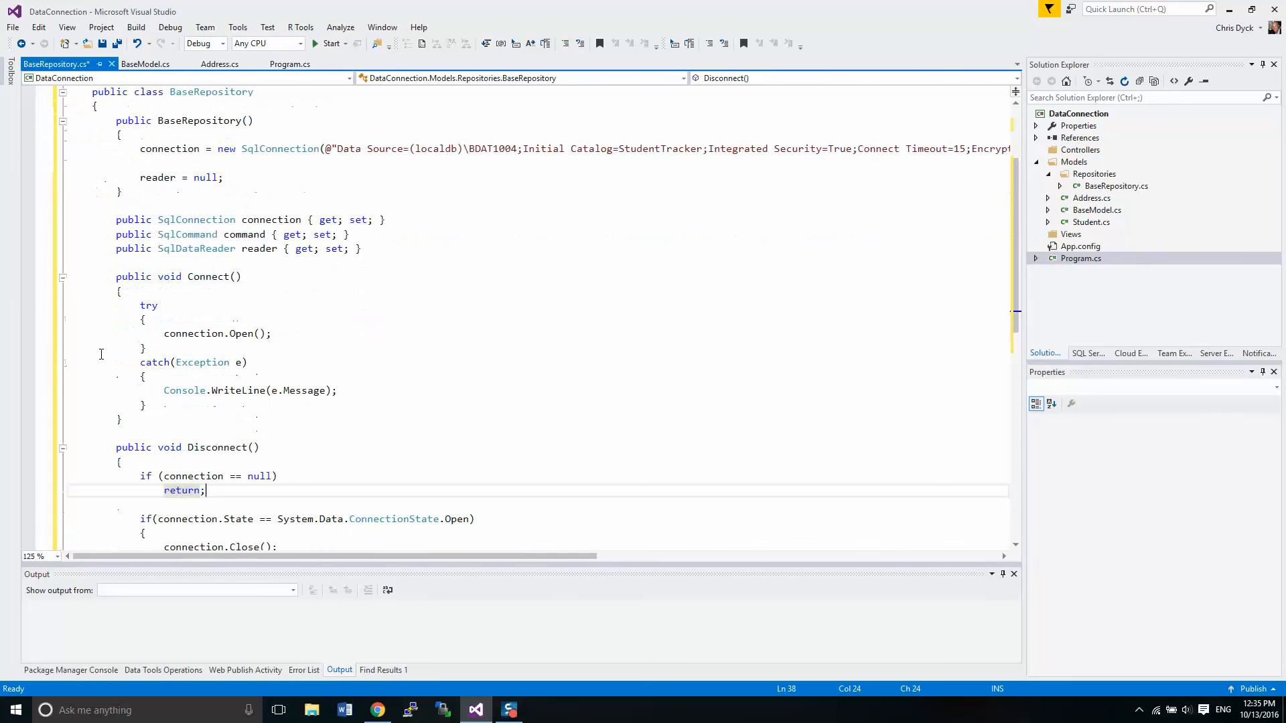
scroll("down", 3)
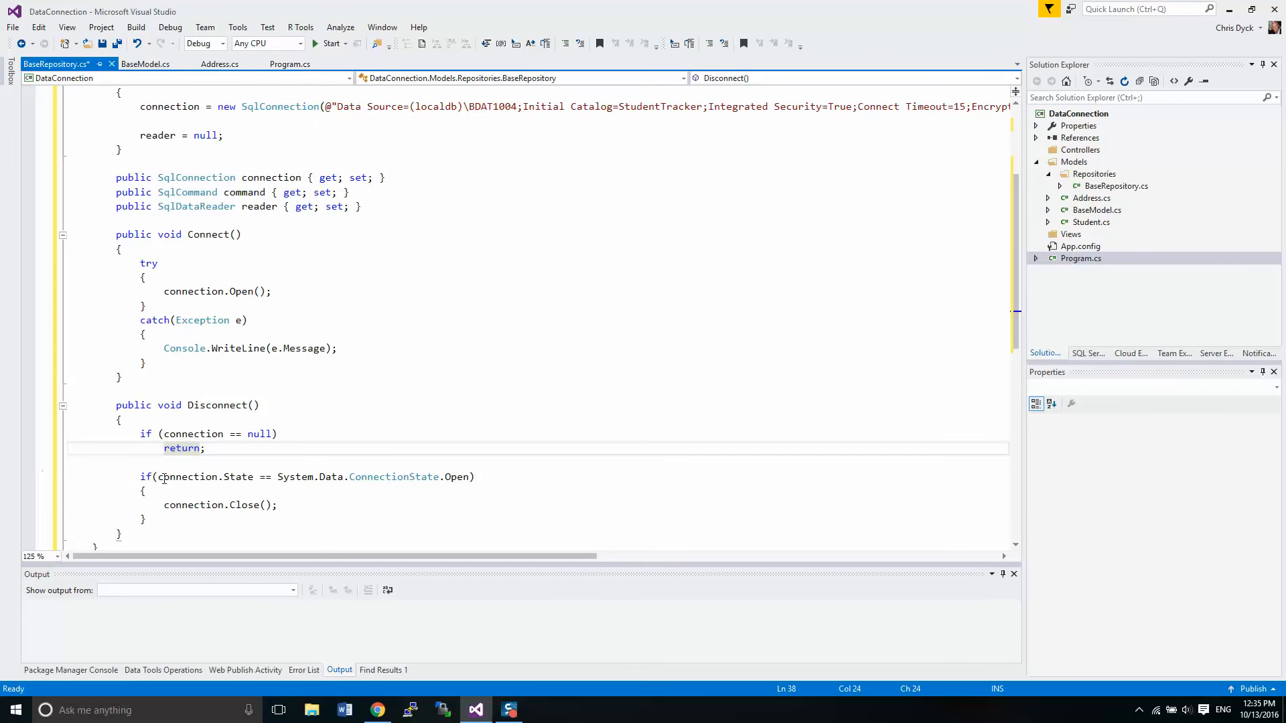
left_click(205, 448)
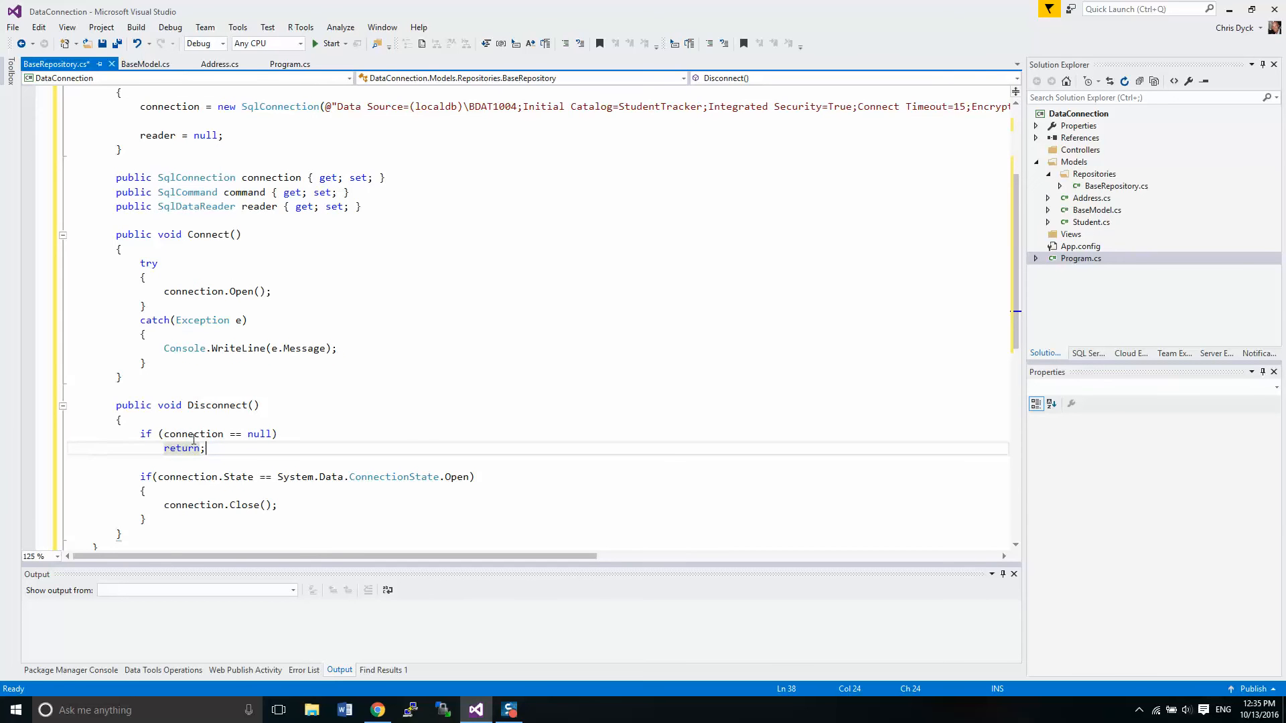
scroll("down", 3)
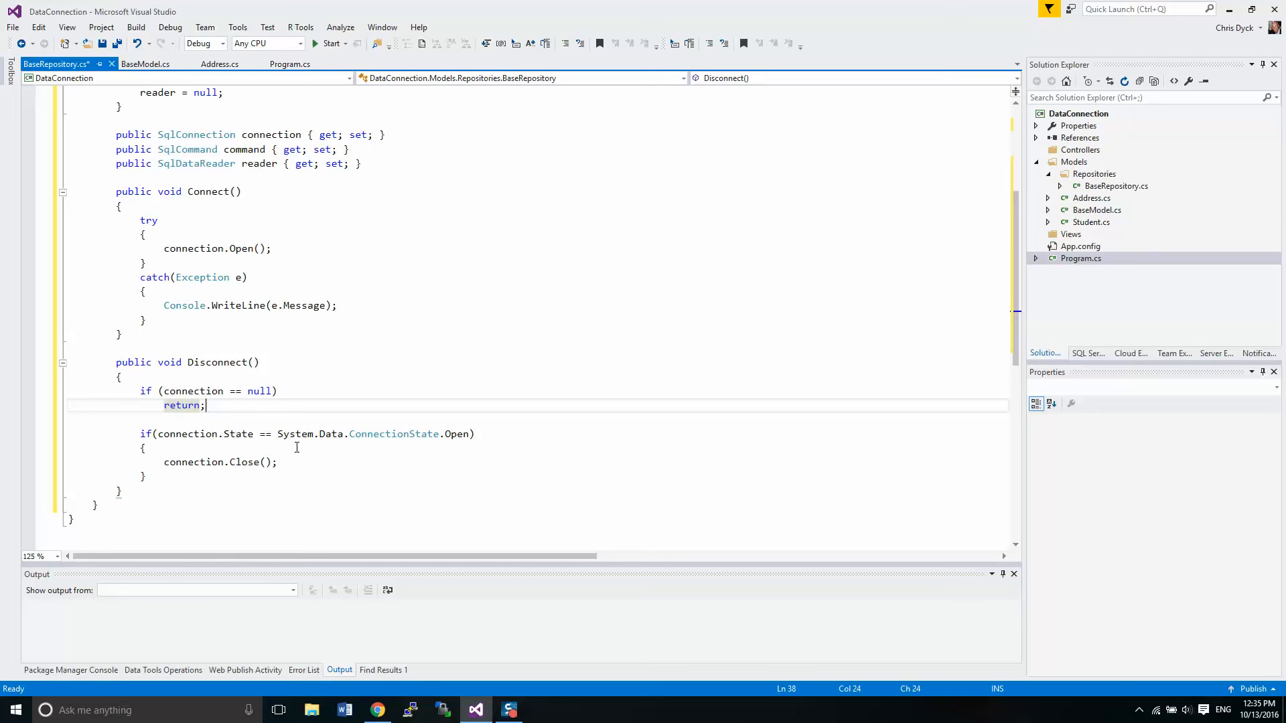
key("ctrl+s")
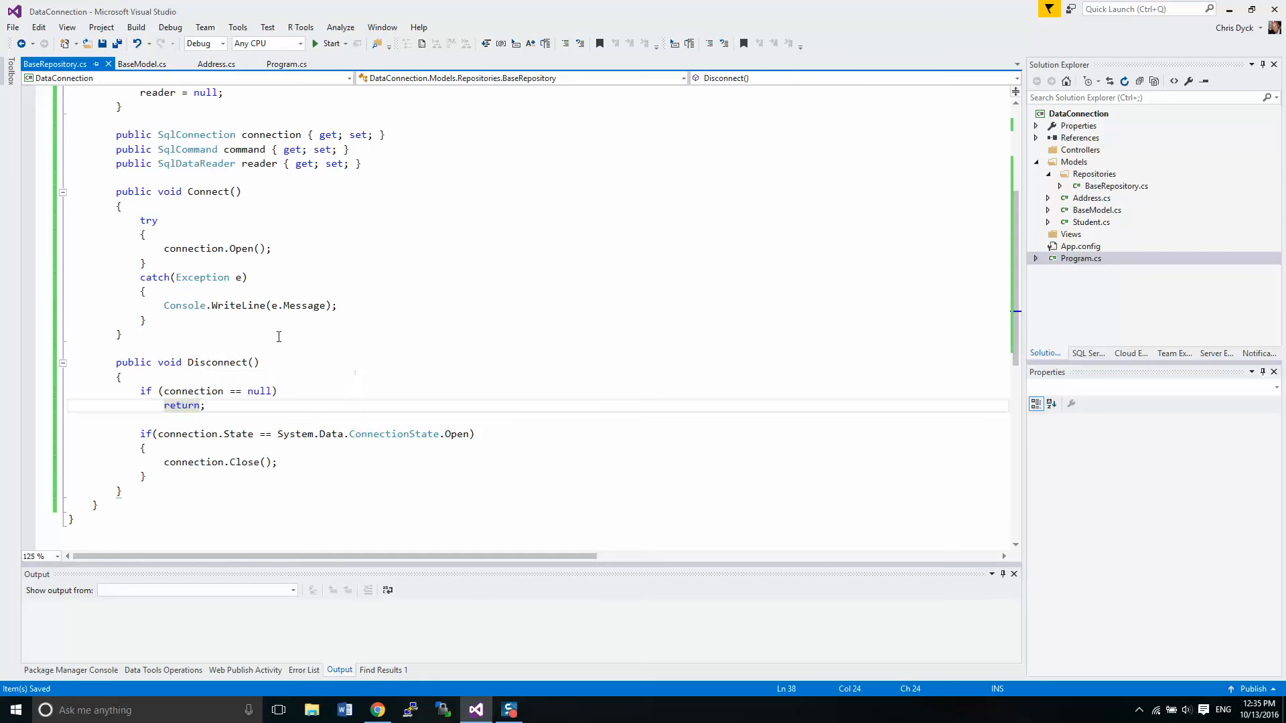
Step: Type an empty public void ExecuteQuery(string sqlQuery) method below Disconnect
left_click(286, 64)
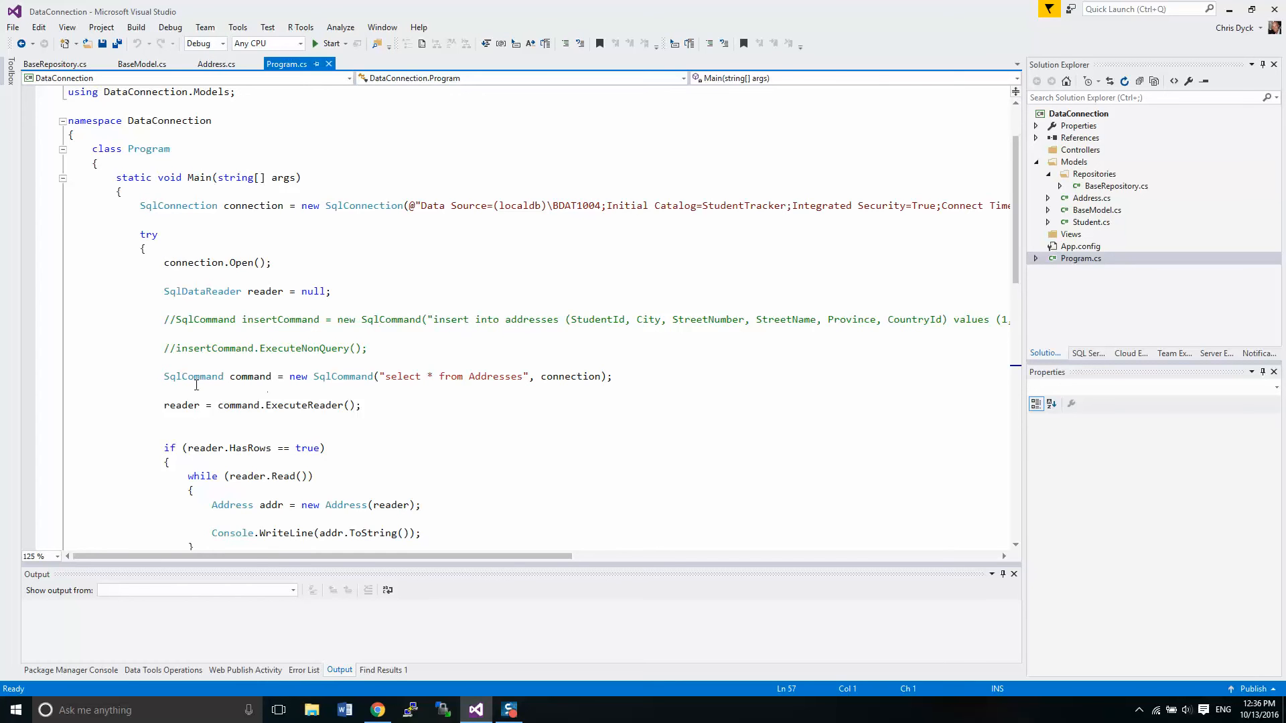
left_click(55, 64)
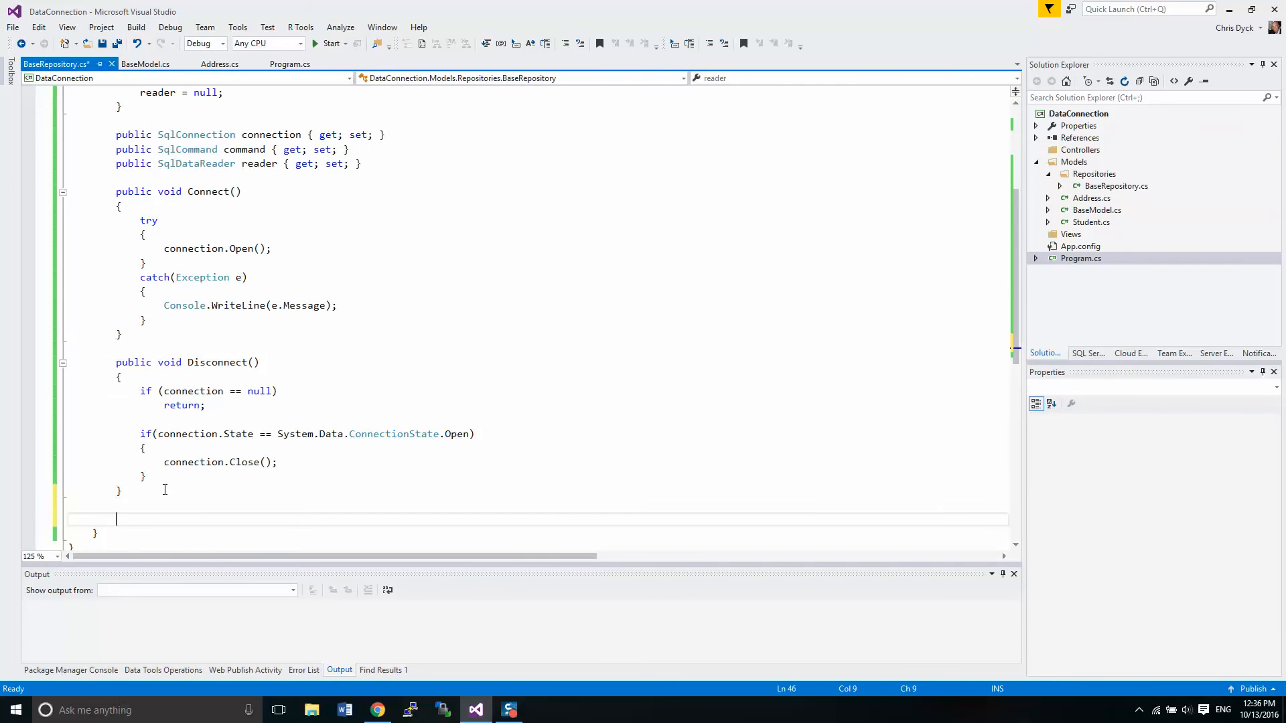
type("publoic")
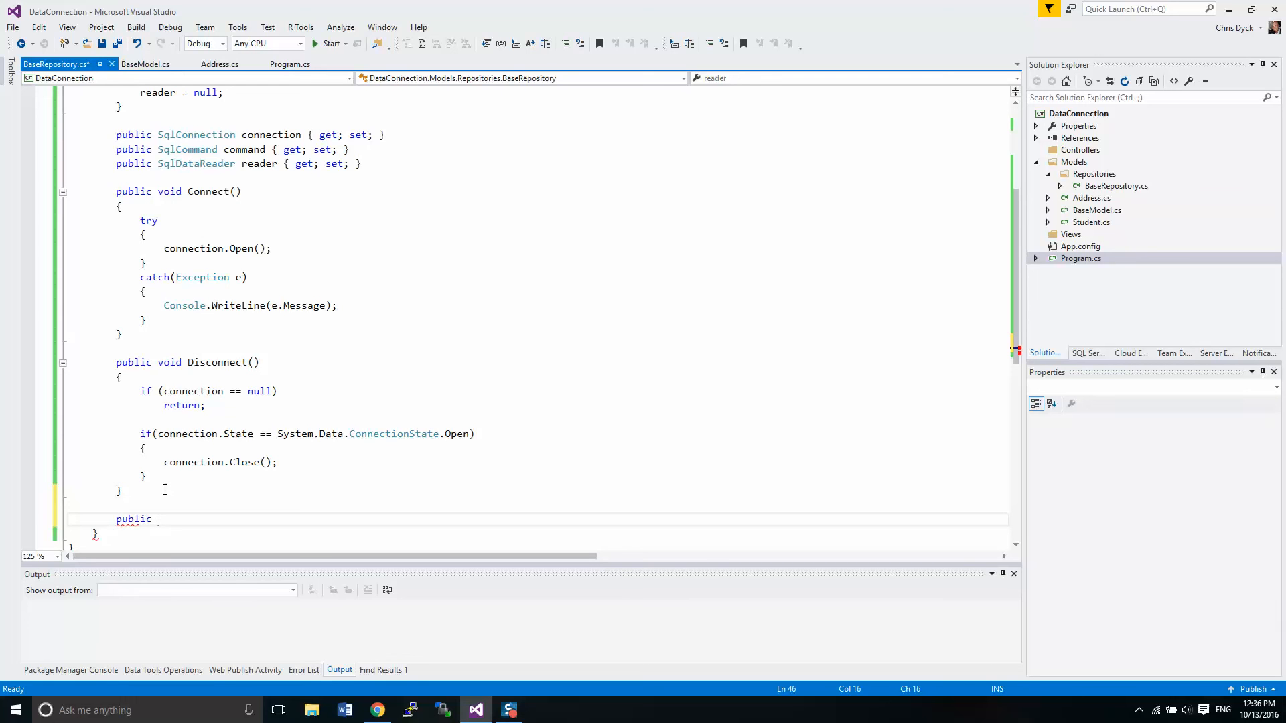
type("void Exe")
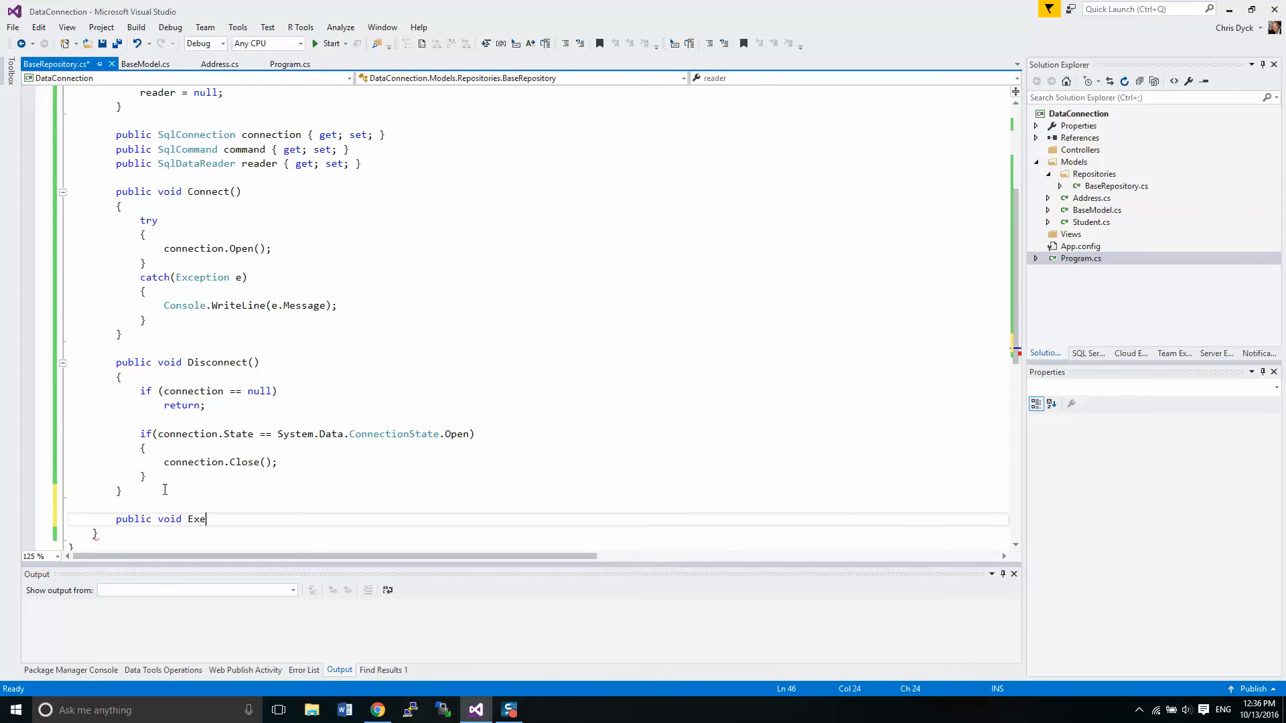
type("cute()")
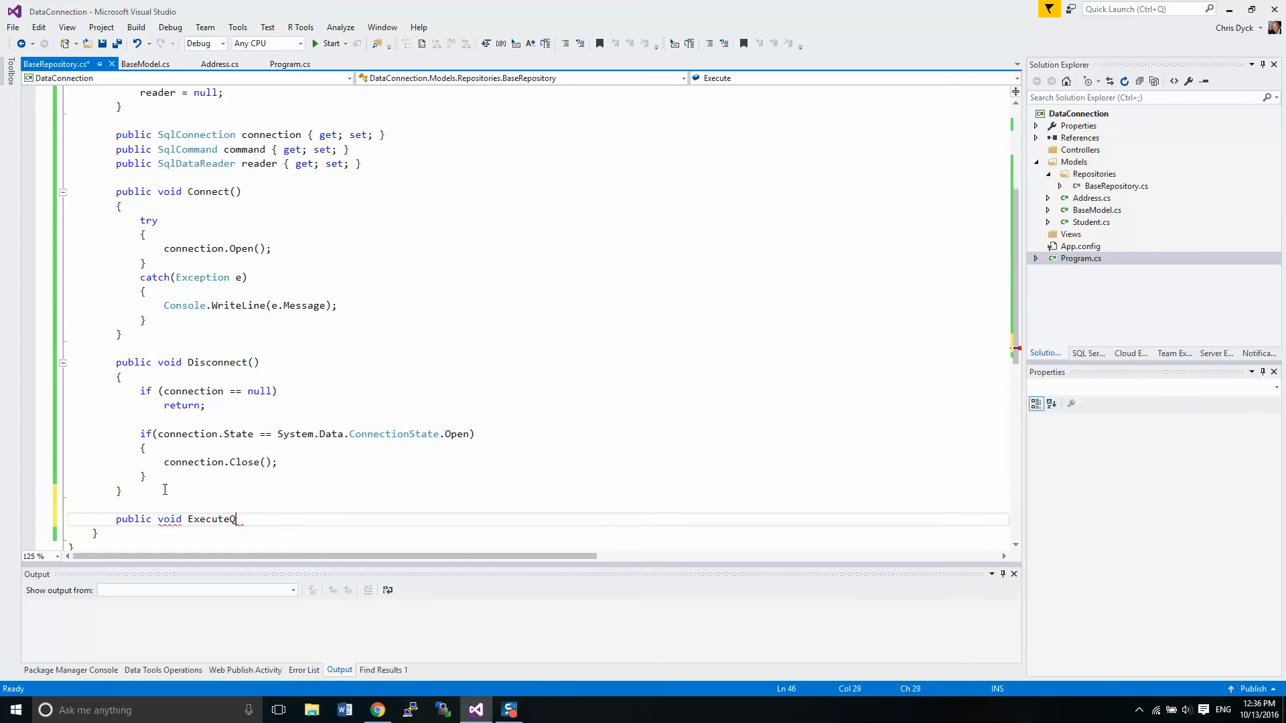
type("Query(s")
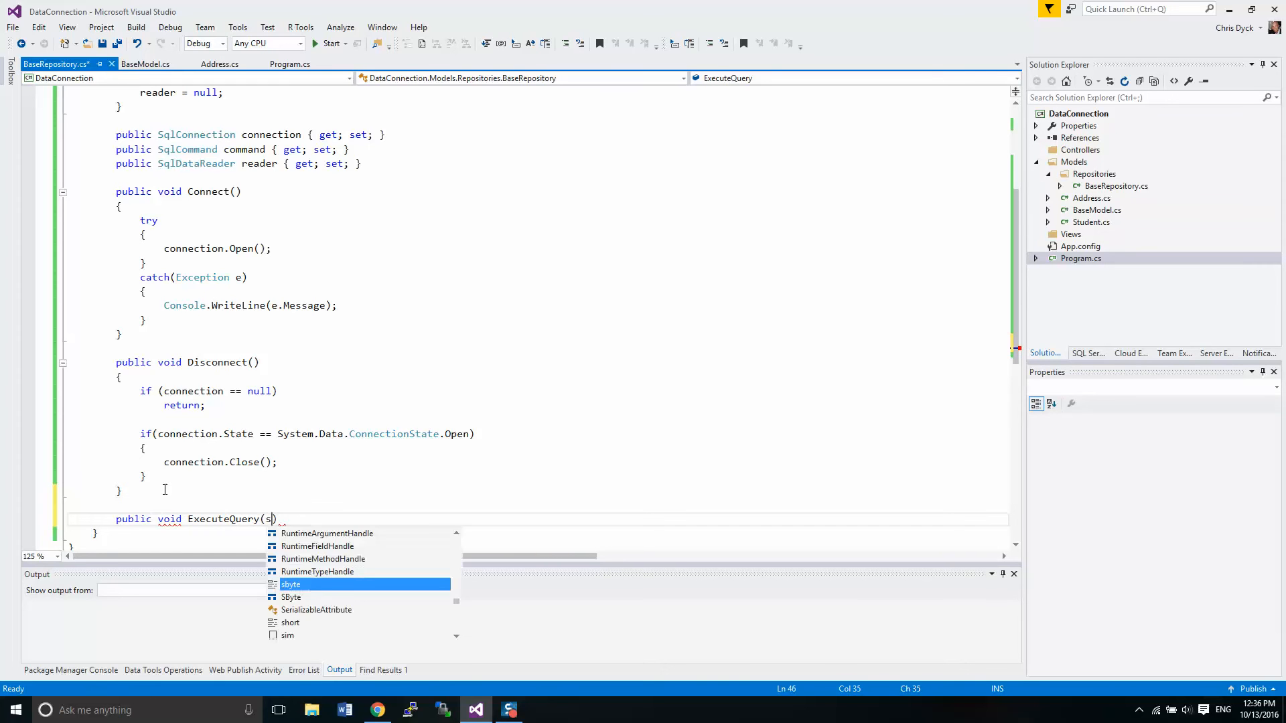
type("tring")
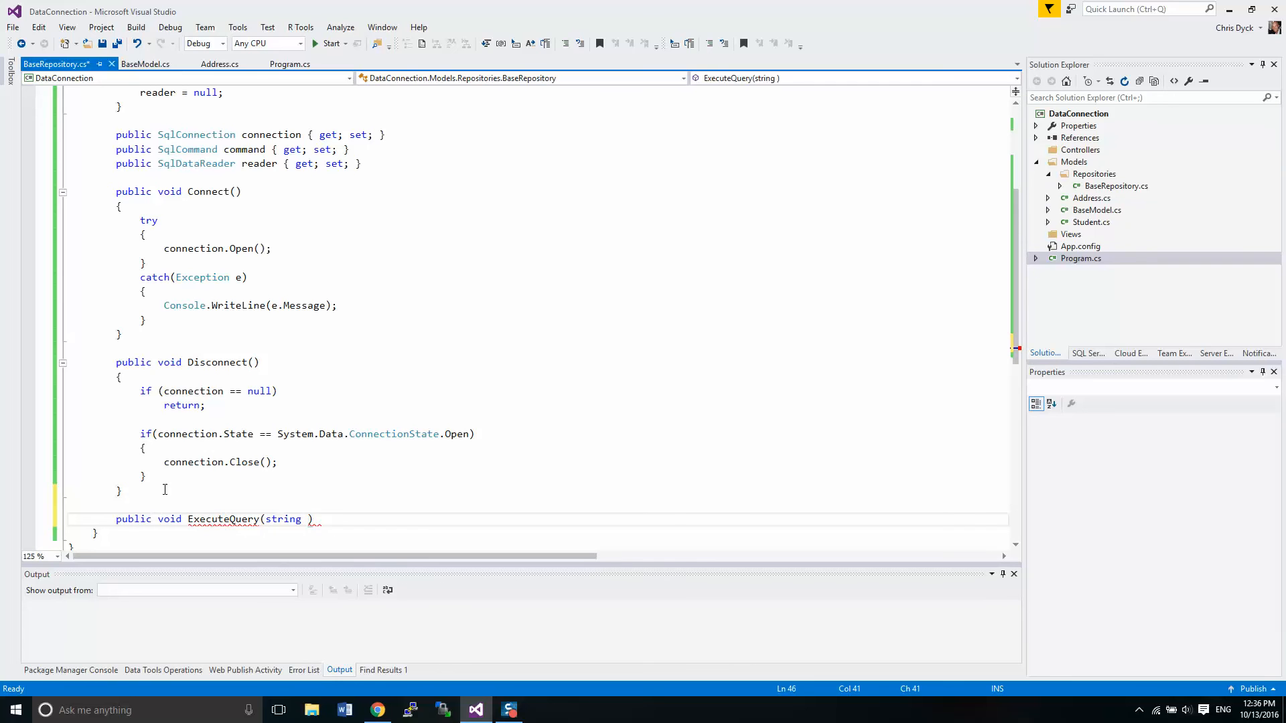
type("sqlQuery")
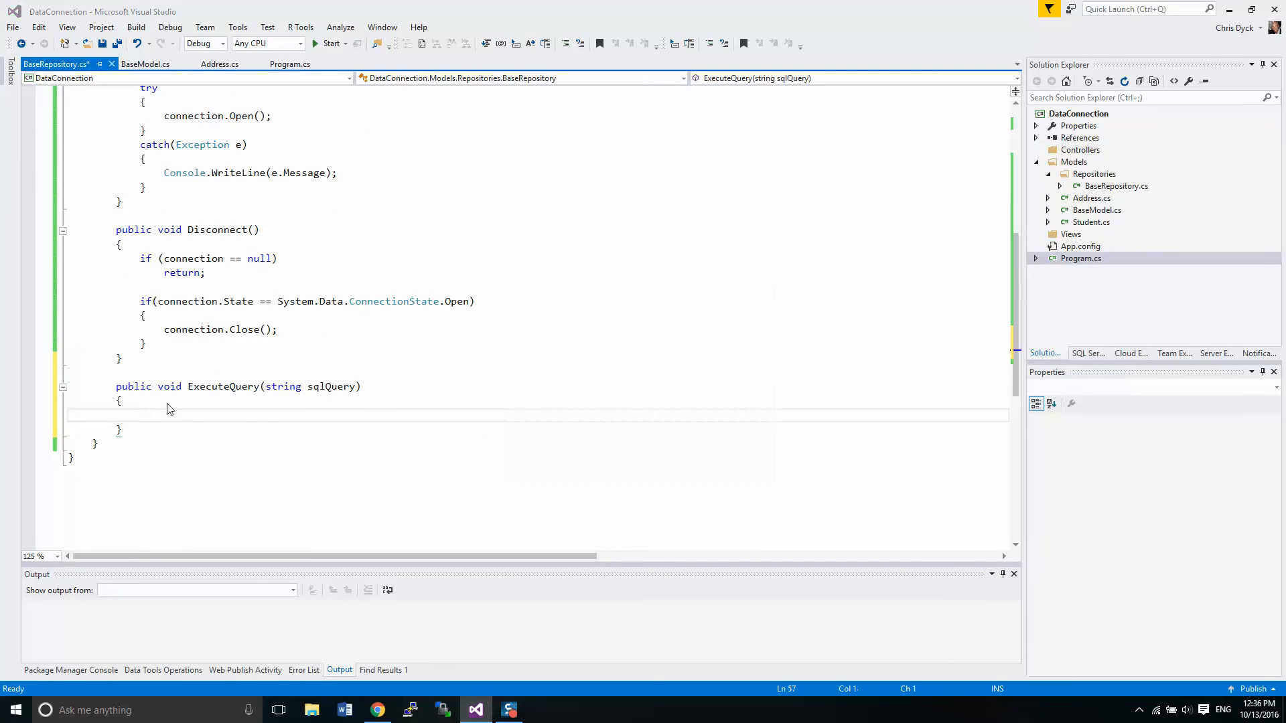
Step: In ExecuteQuery, build SqlCommand(sqlQuery, connection) and assign command.ExecuteReader() to reader
left_click(289, 63)
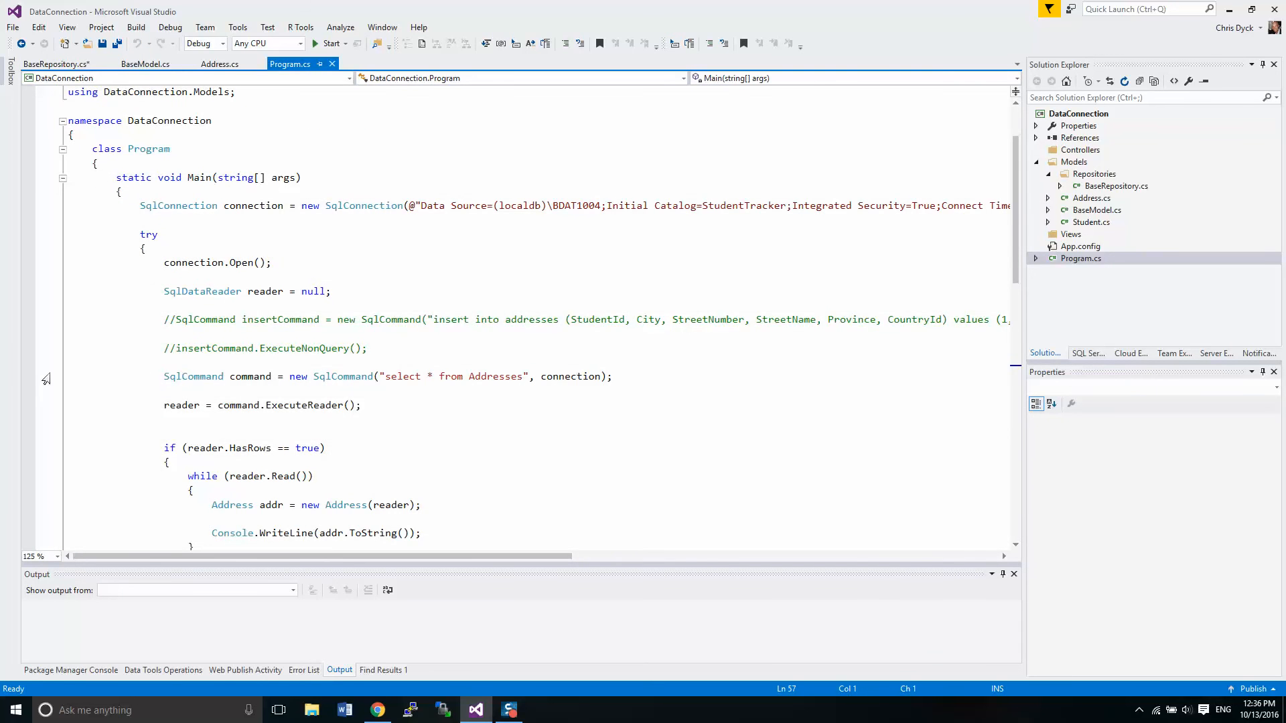
left_click(56, 64)
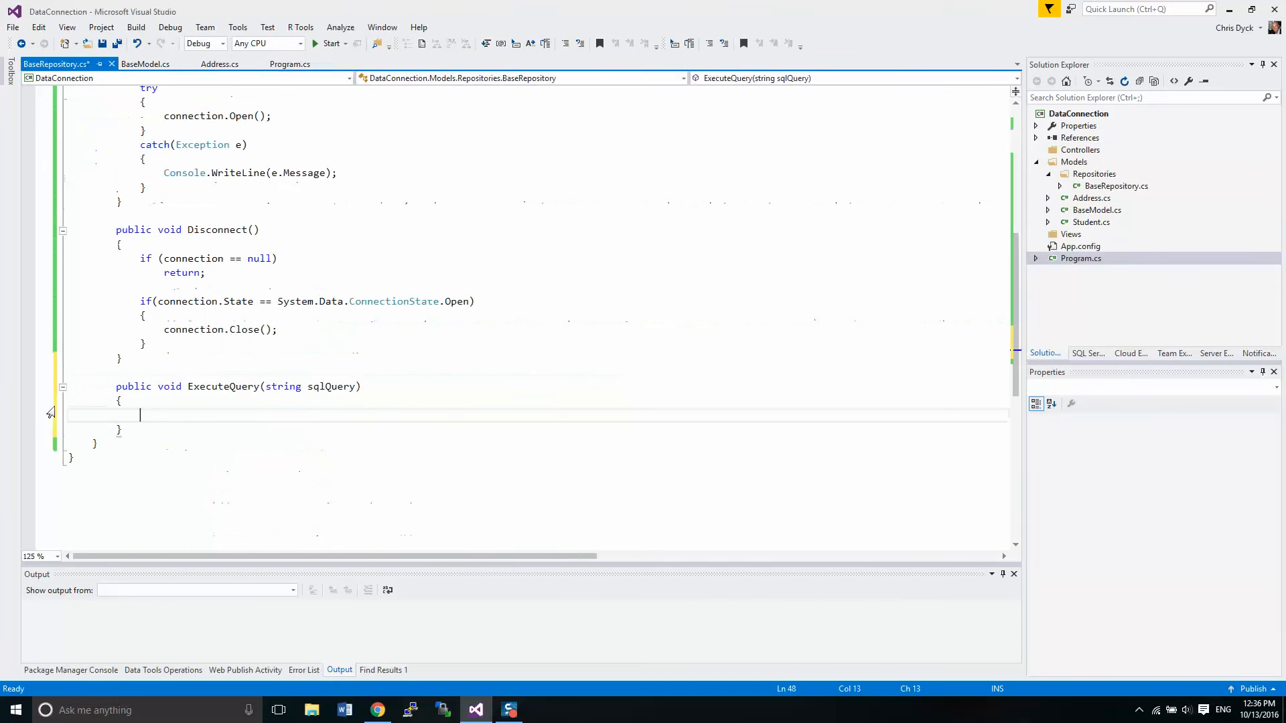
type("SqlCommand command = new SqlCommand(\"select * from Addresses\", connection);")
type("reader = command.ExecuteReader();")
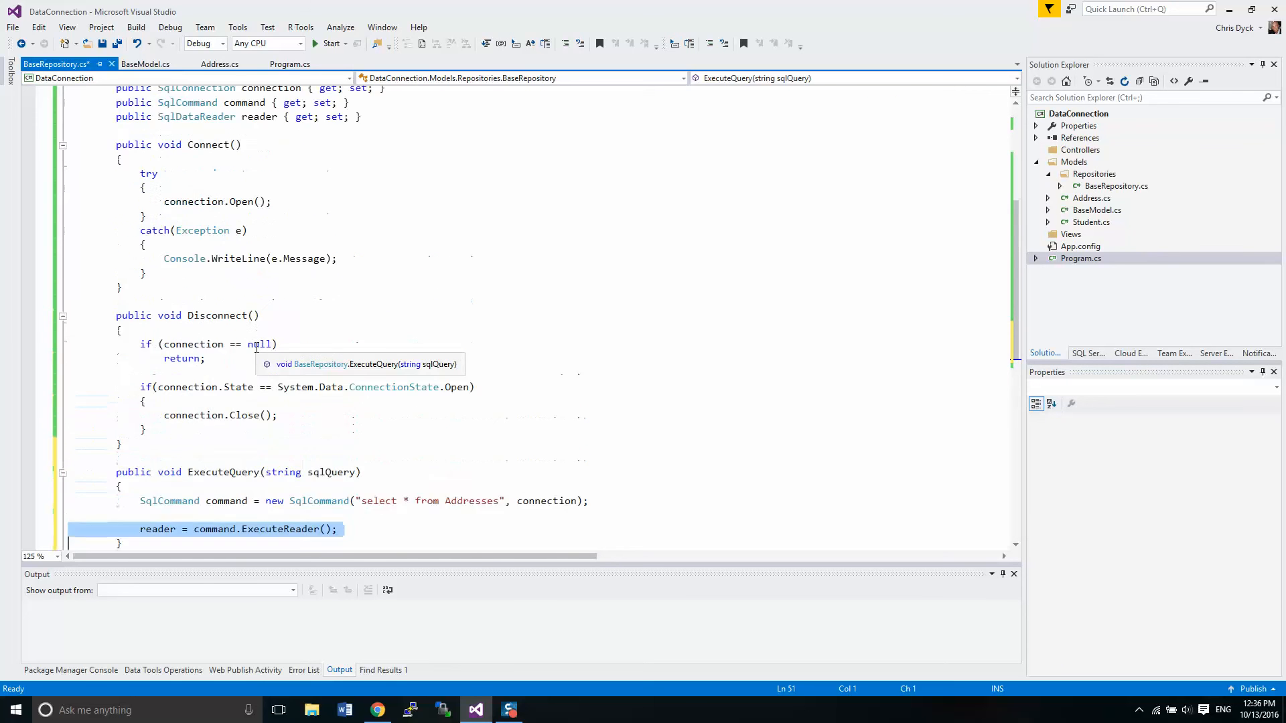
scroll("up", 3)
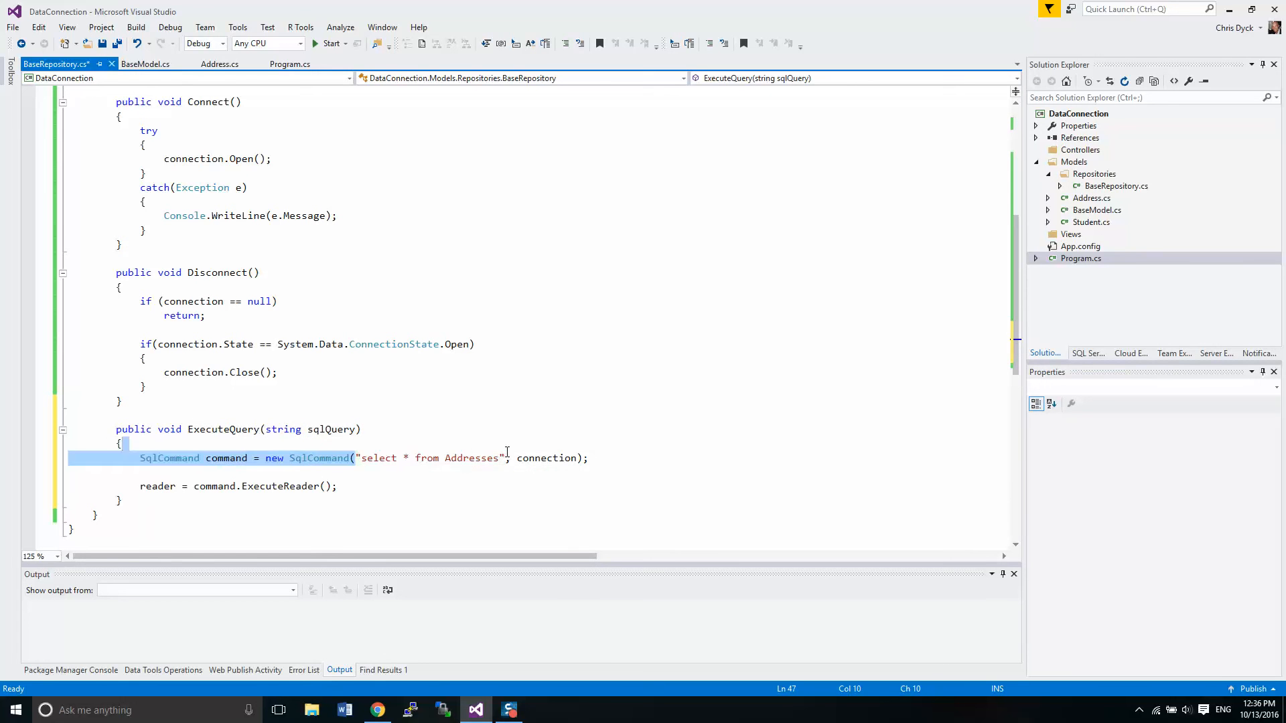
type("sqlQuery")
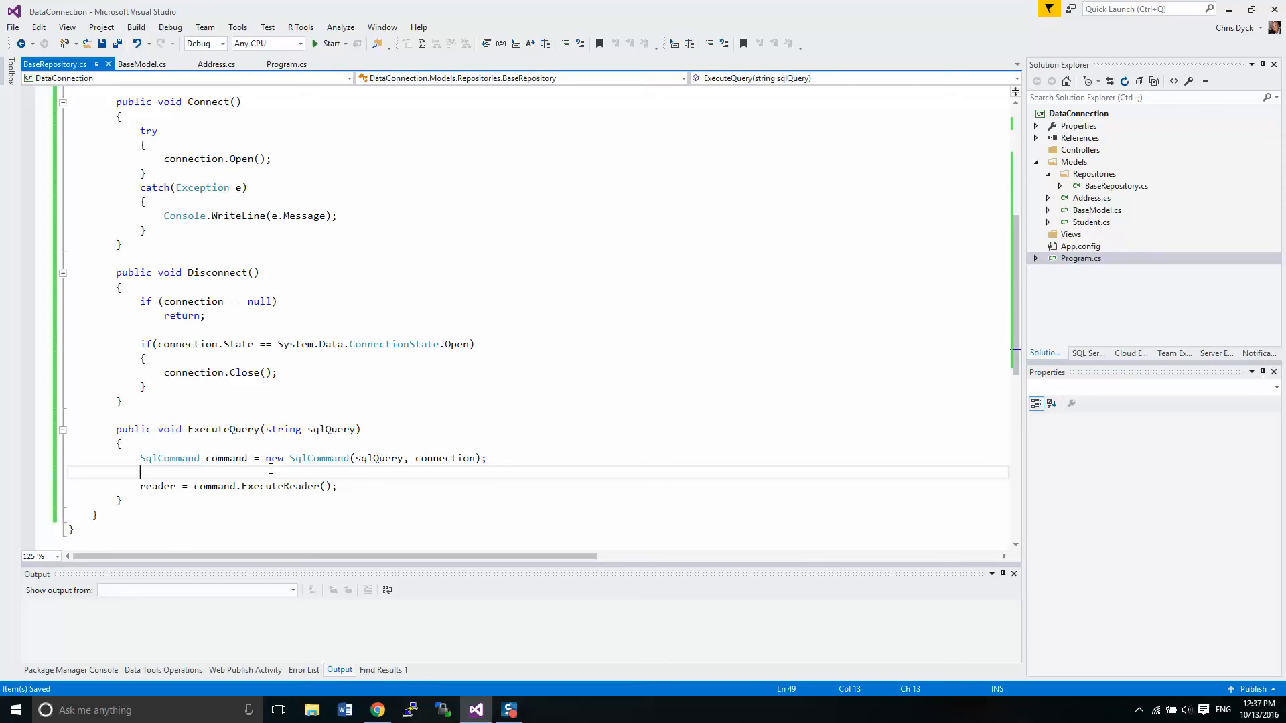
mouse_move(241, 443)
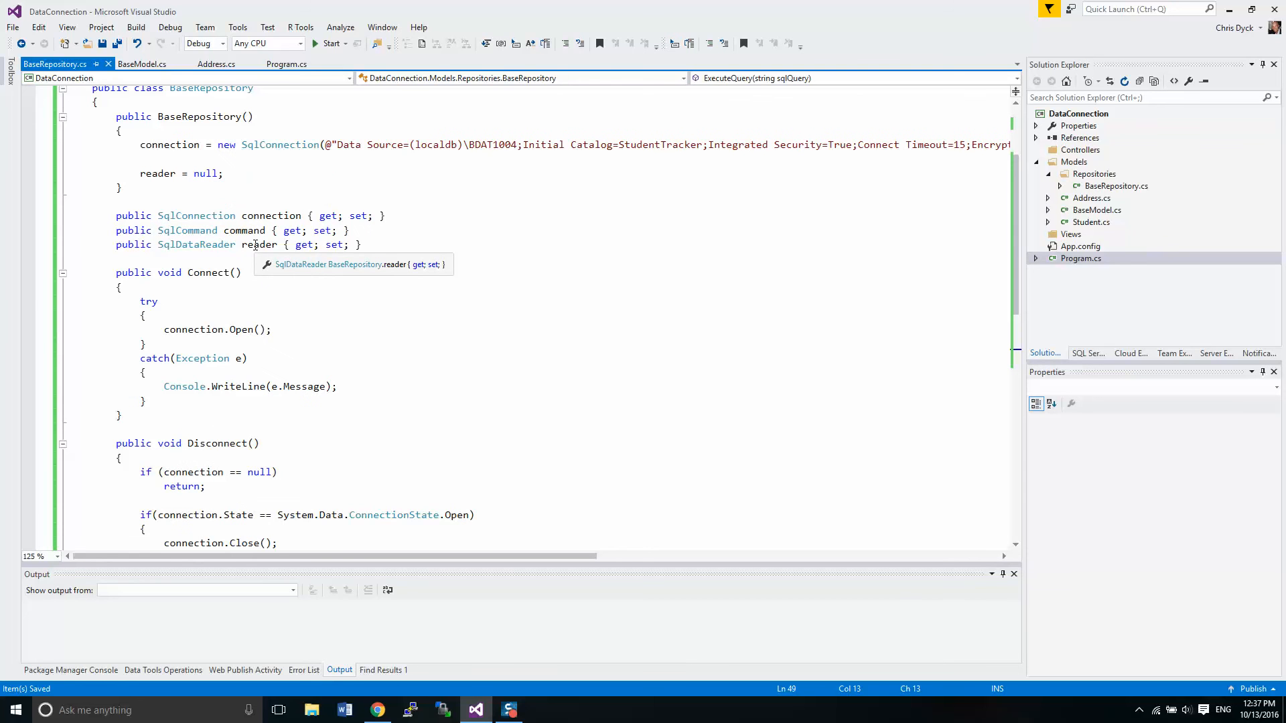
Step: Return to Program.cs and scroll up to Main's loop that builds and prints addresses
left_click(217, 65)
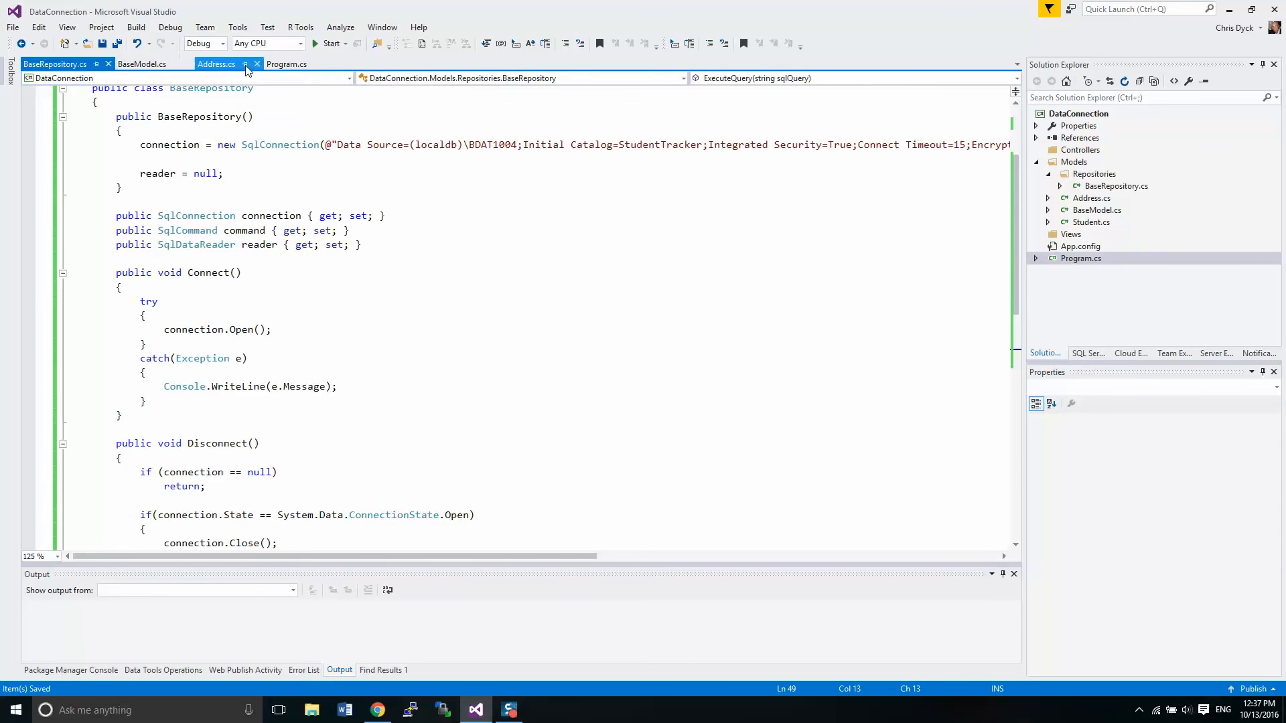
left_click(286, 64)
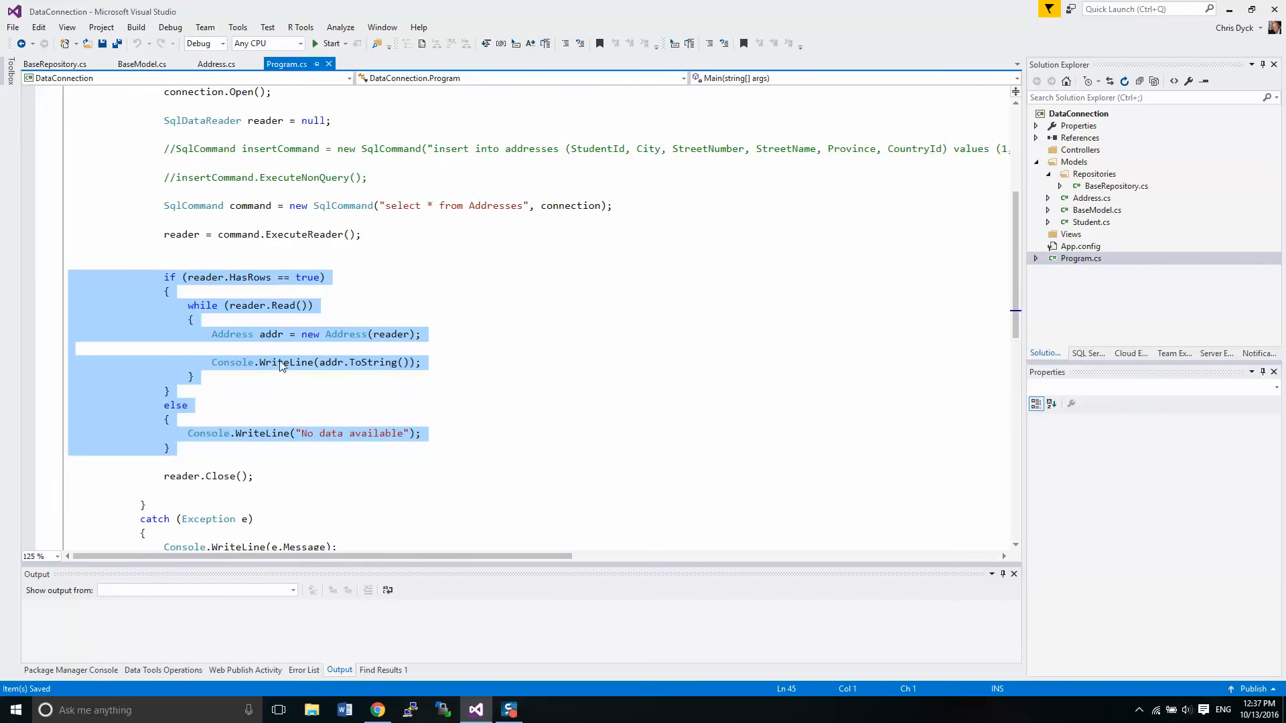
mouse_move(286, 362)
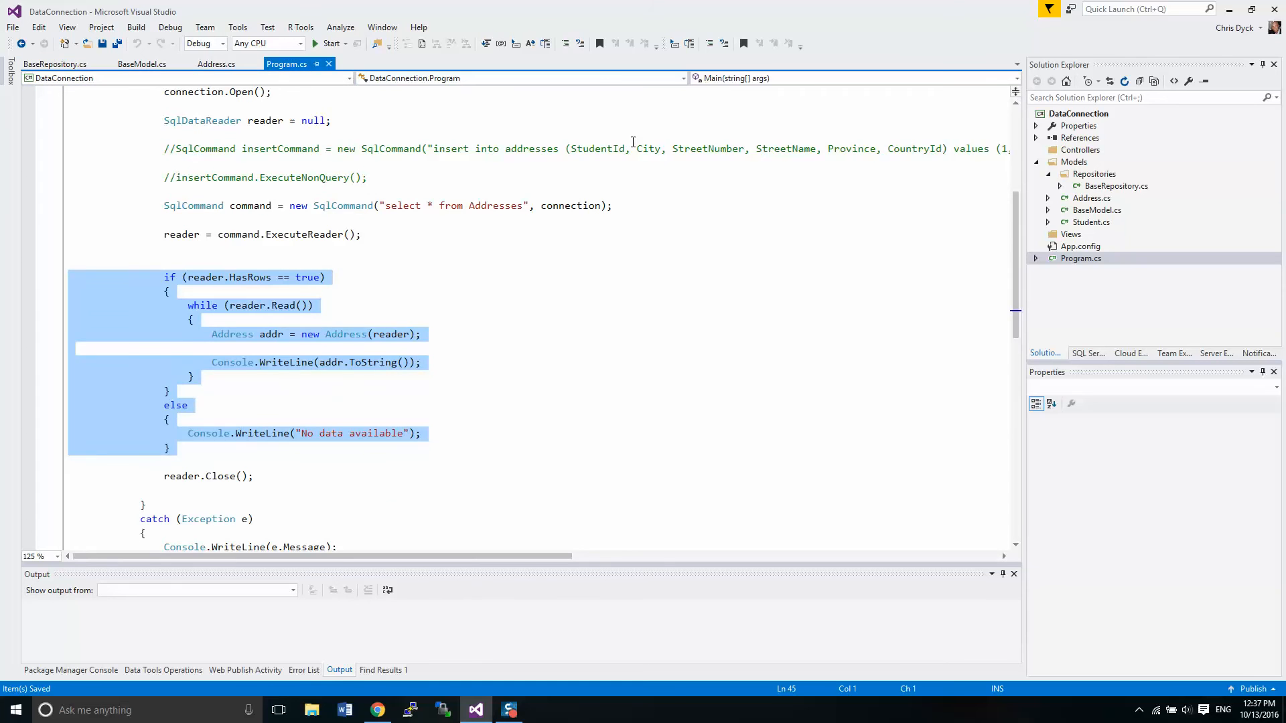
scroll("up", 3)
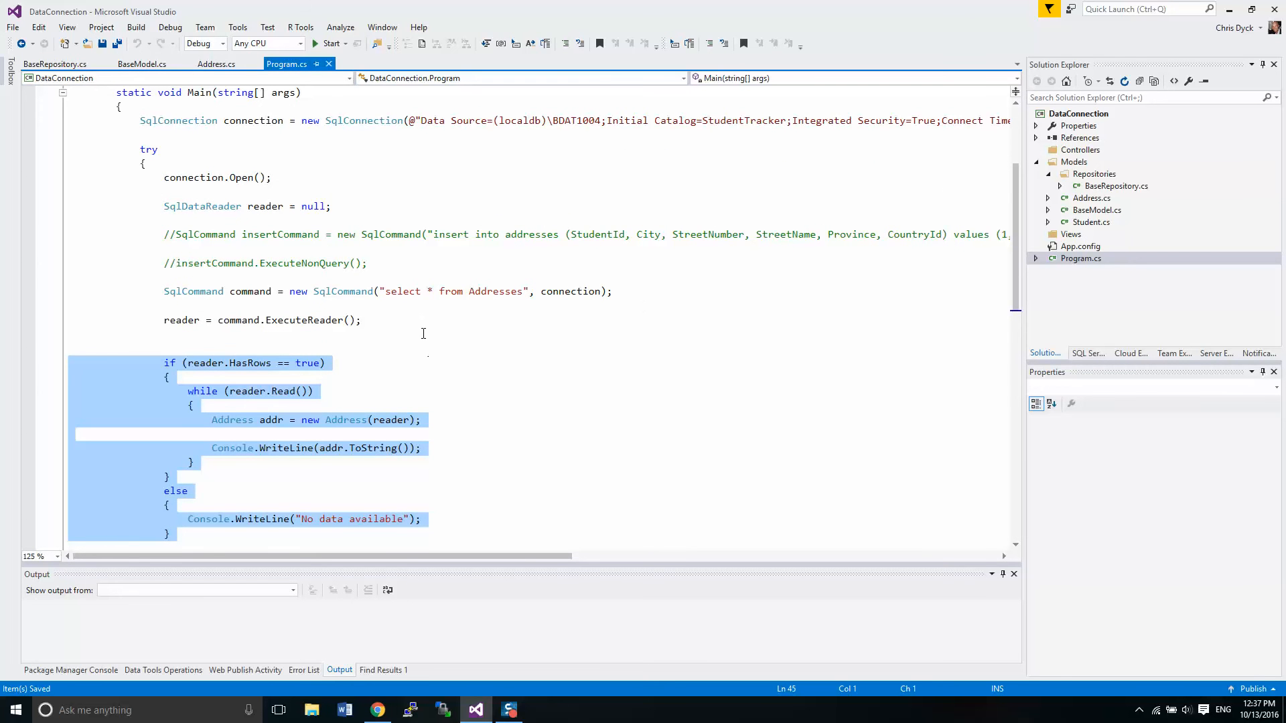
Step: Add a class named AddressesRepository to the Repositories folder through Add > Class
right_click(1094, 174)
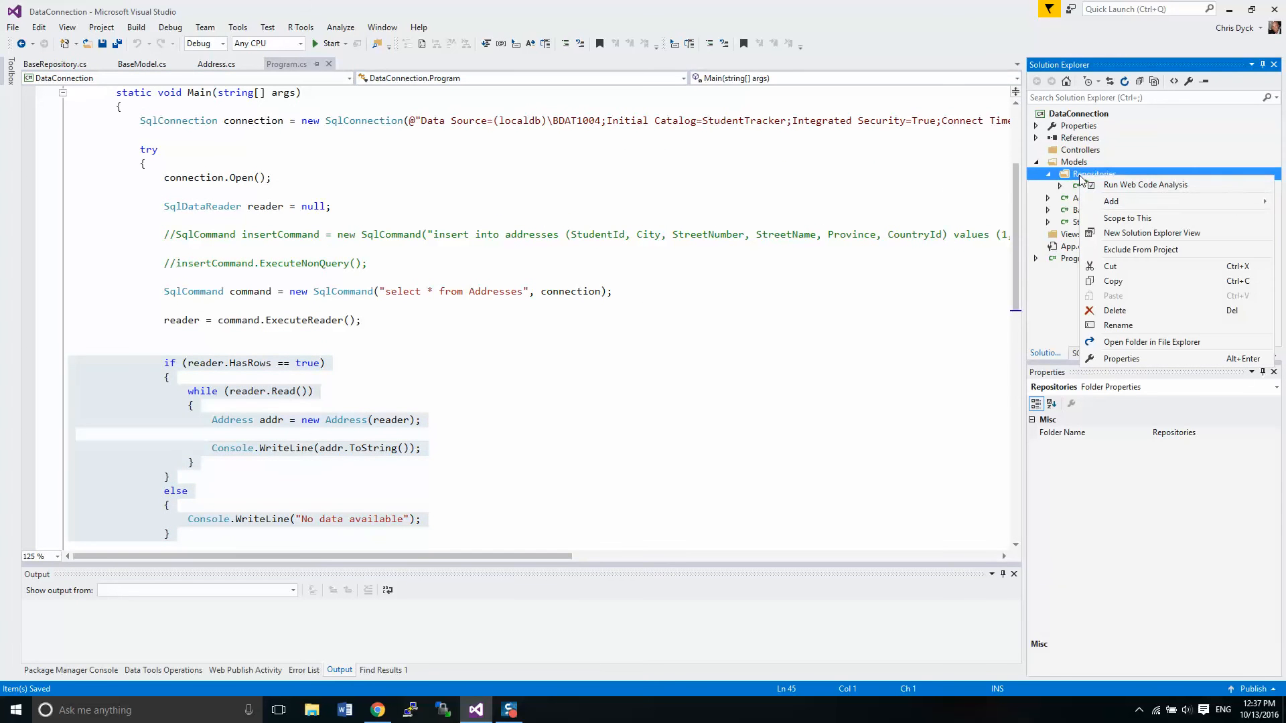
left_click(1110, 201)
type("A")
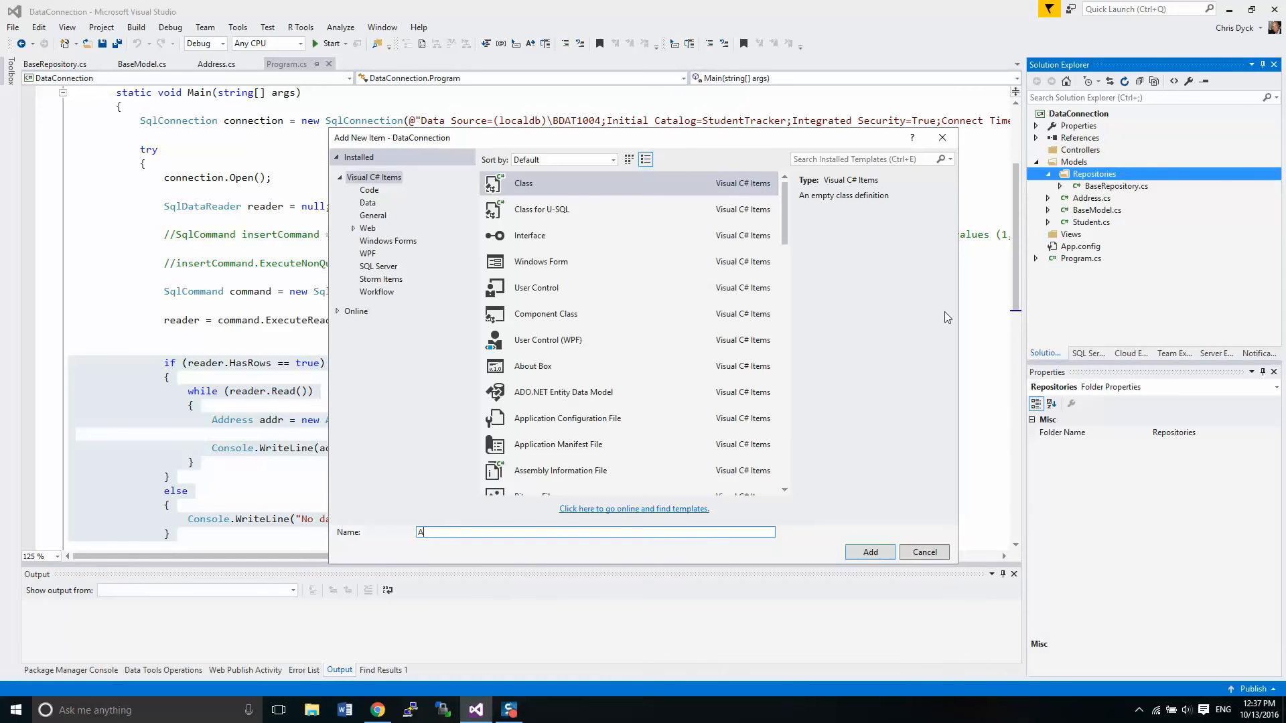
type("ddressess")
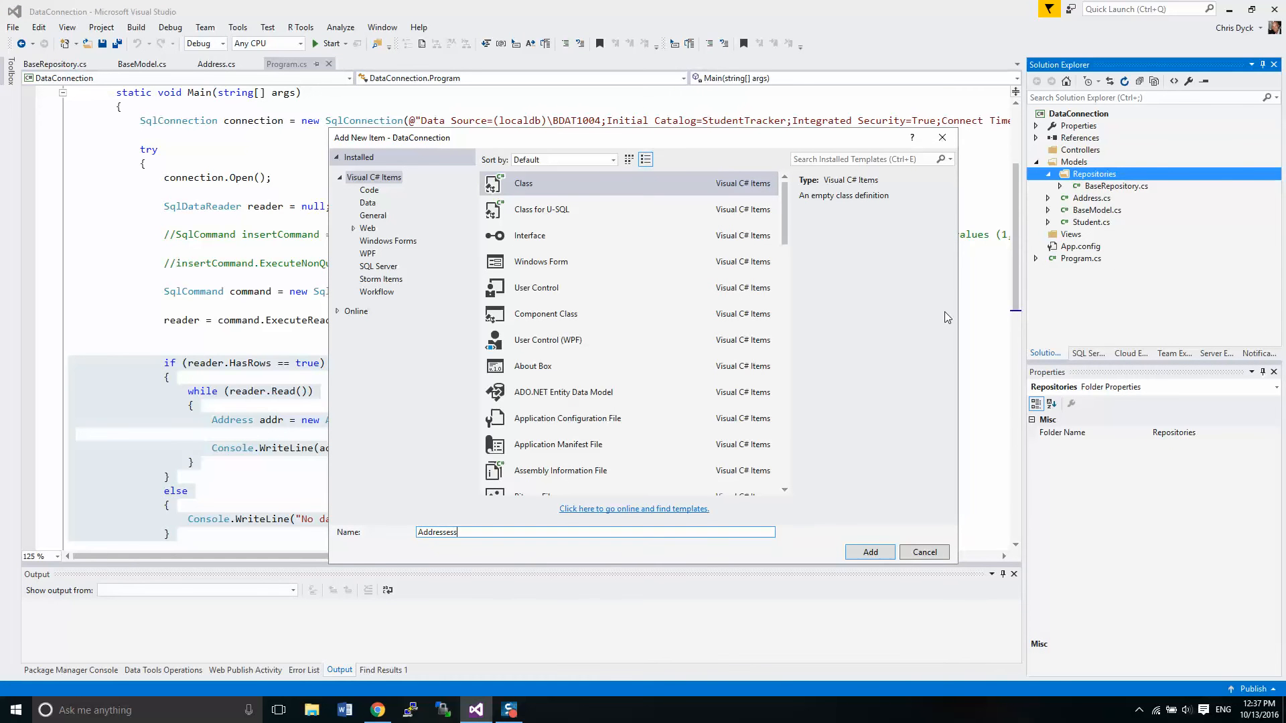
type("Repository")
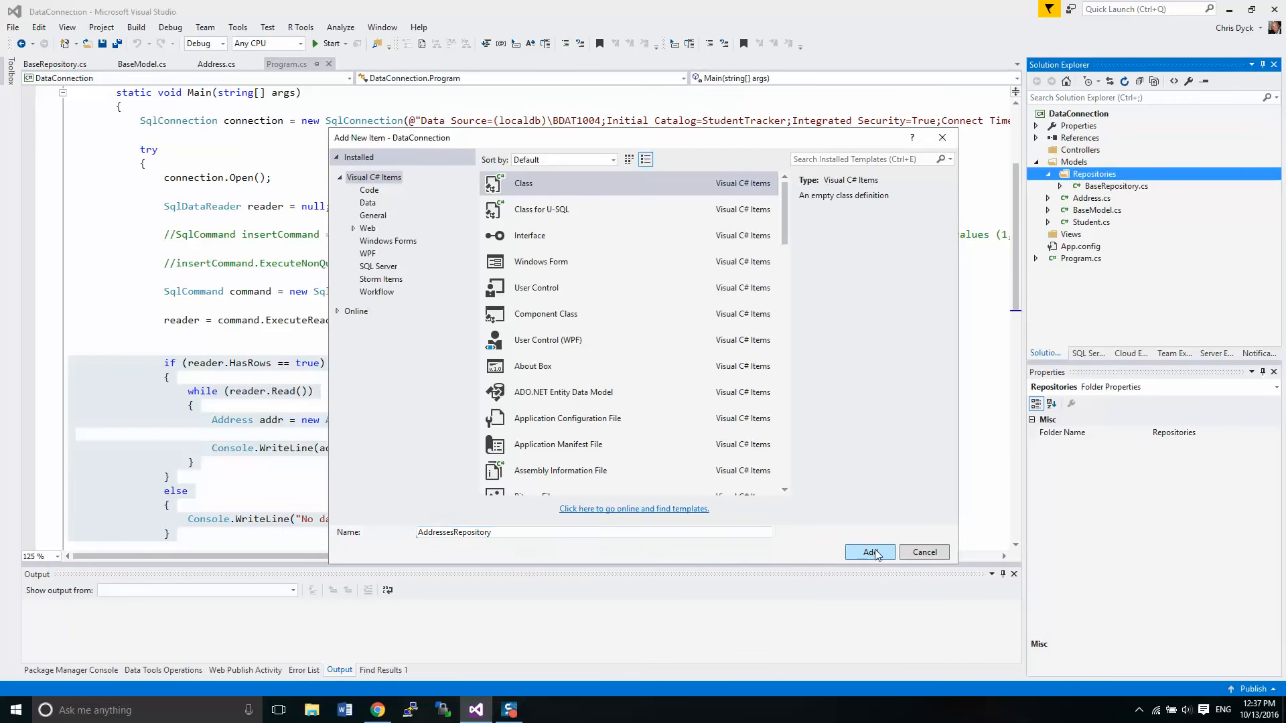
left_click(870, 552)
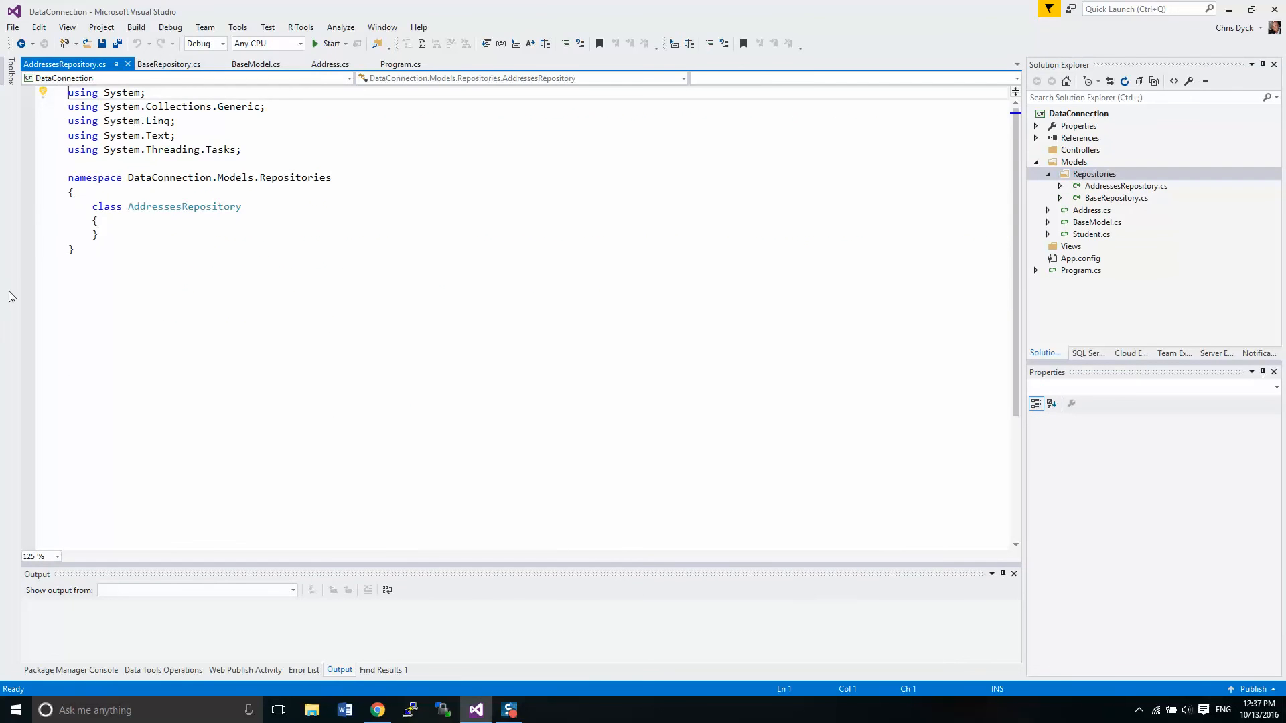
Step: Declare AddressesRepository as public class inheriting from BaseRepository, with a blank body line
left_click(106, 206)
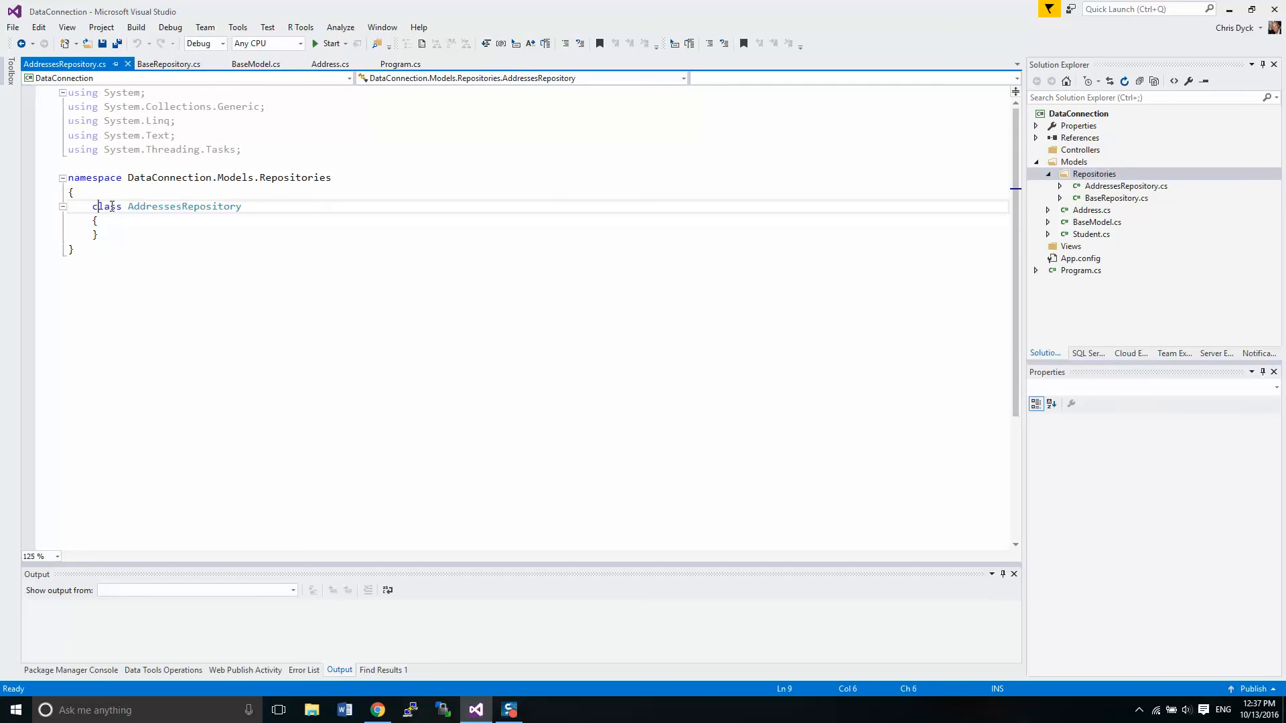
type("public")
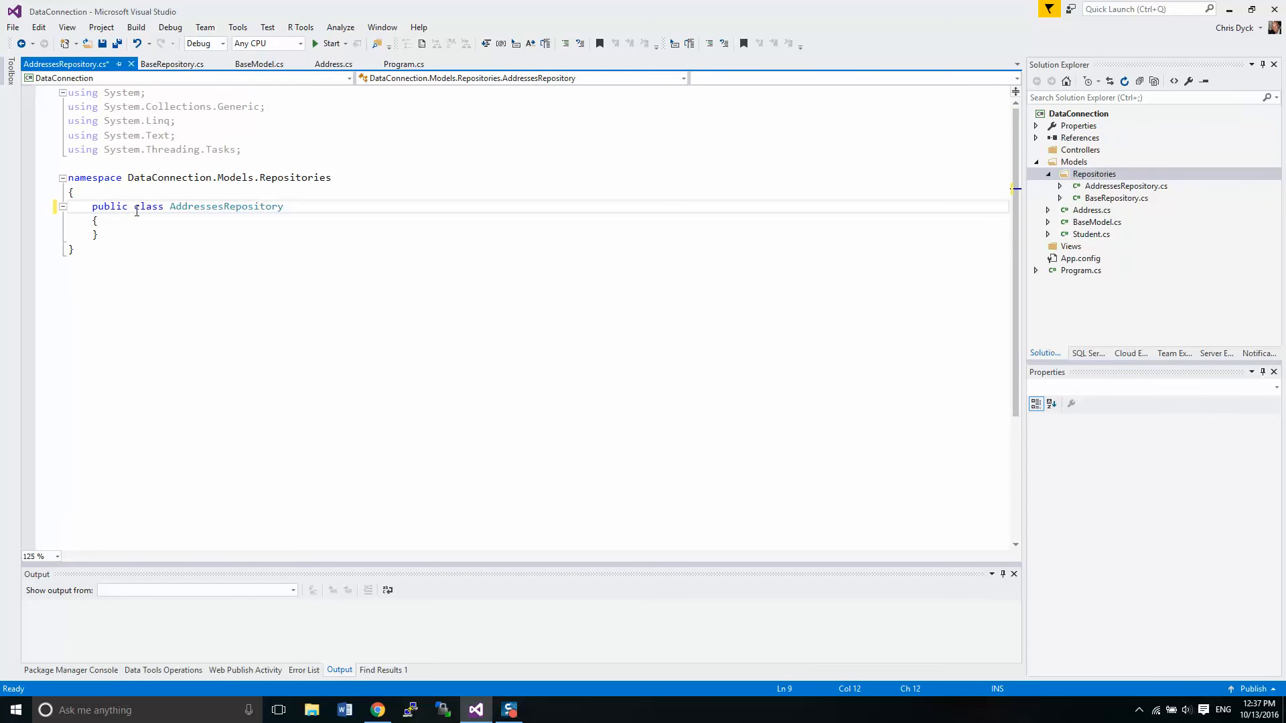
type(": B")
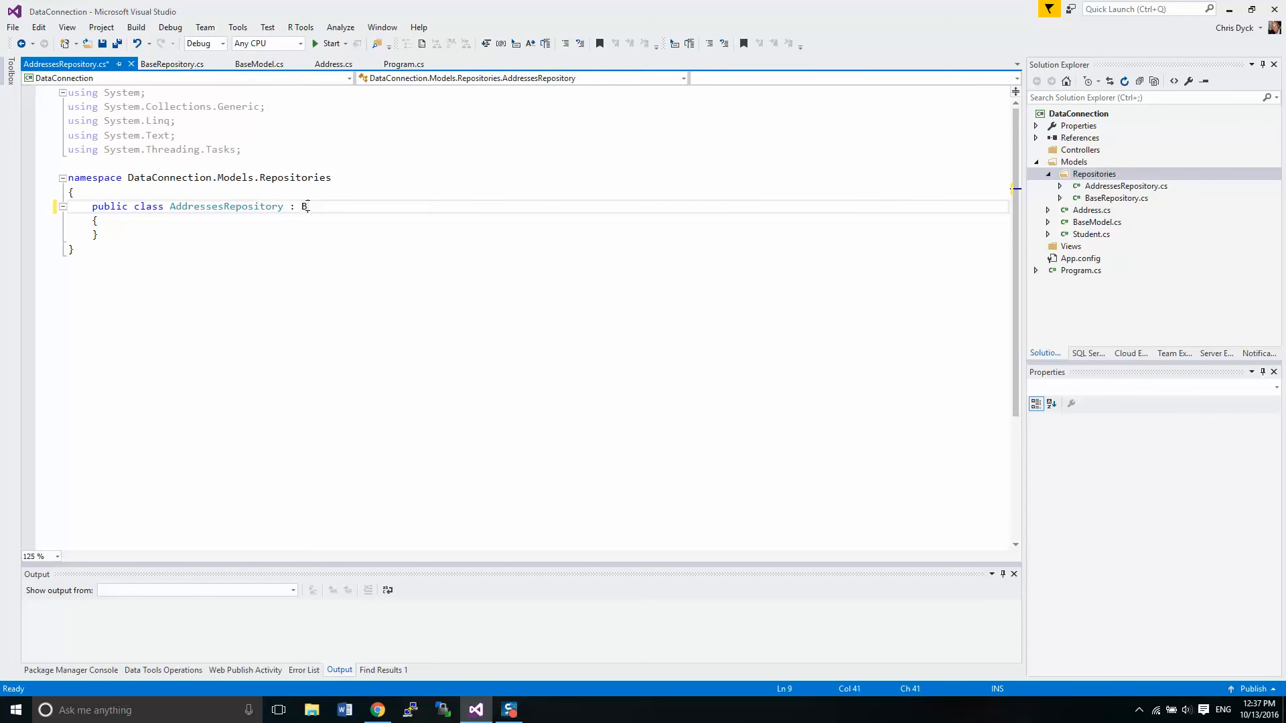
type("aseRepository")
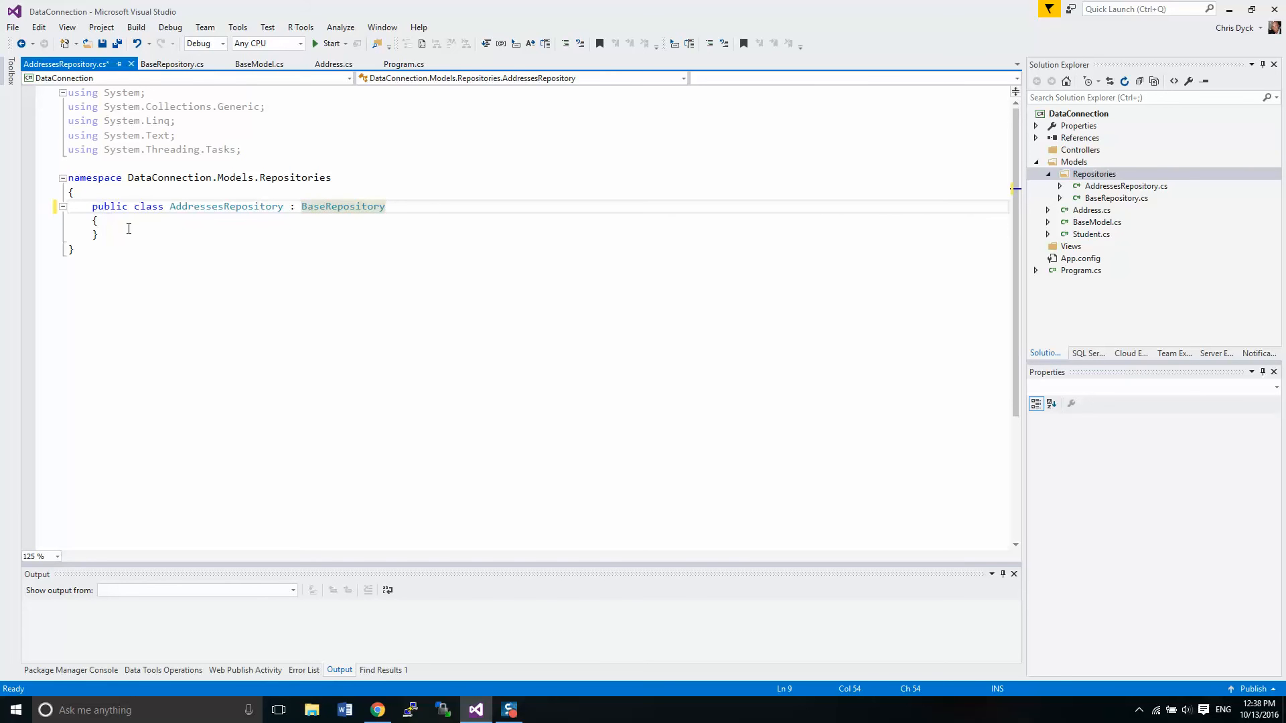
key("enter")
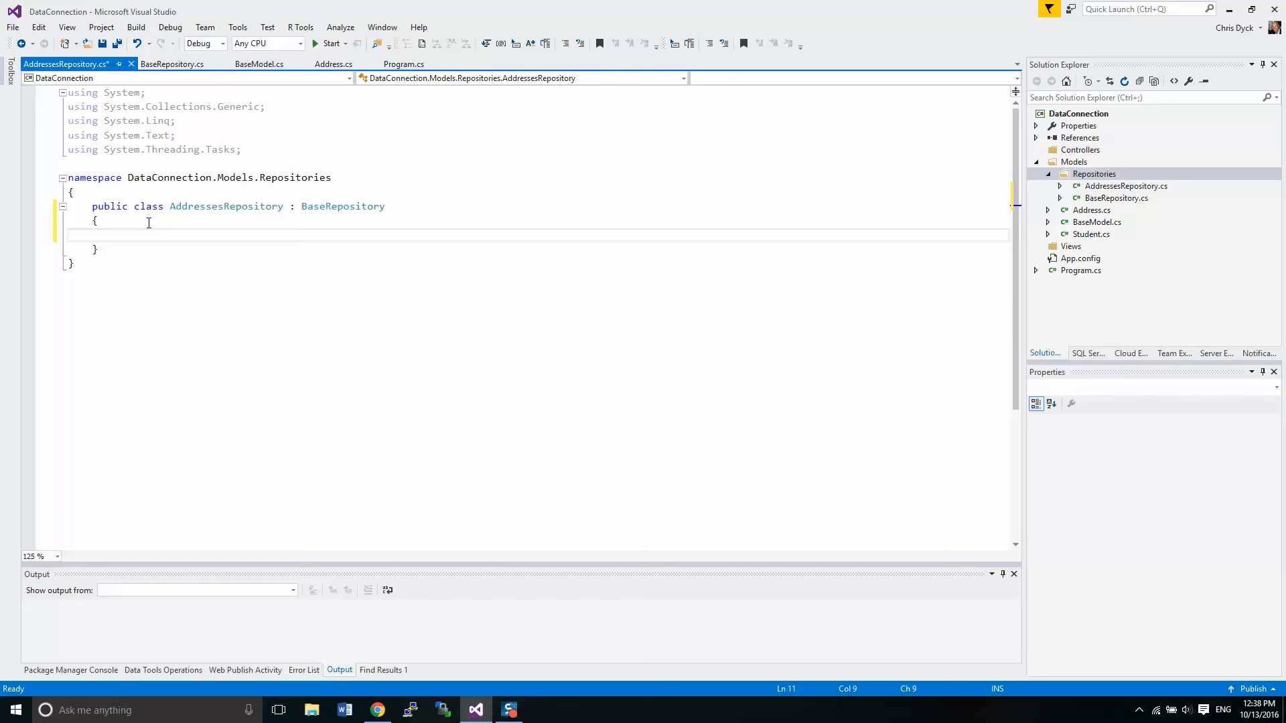
mouse_move(54, 131)
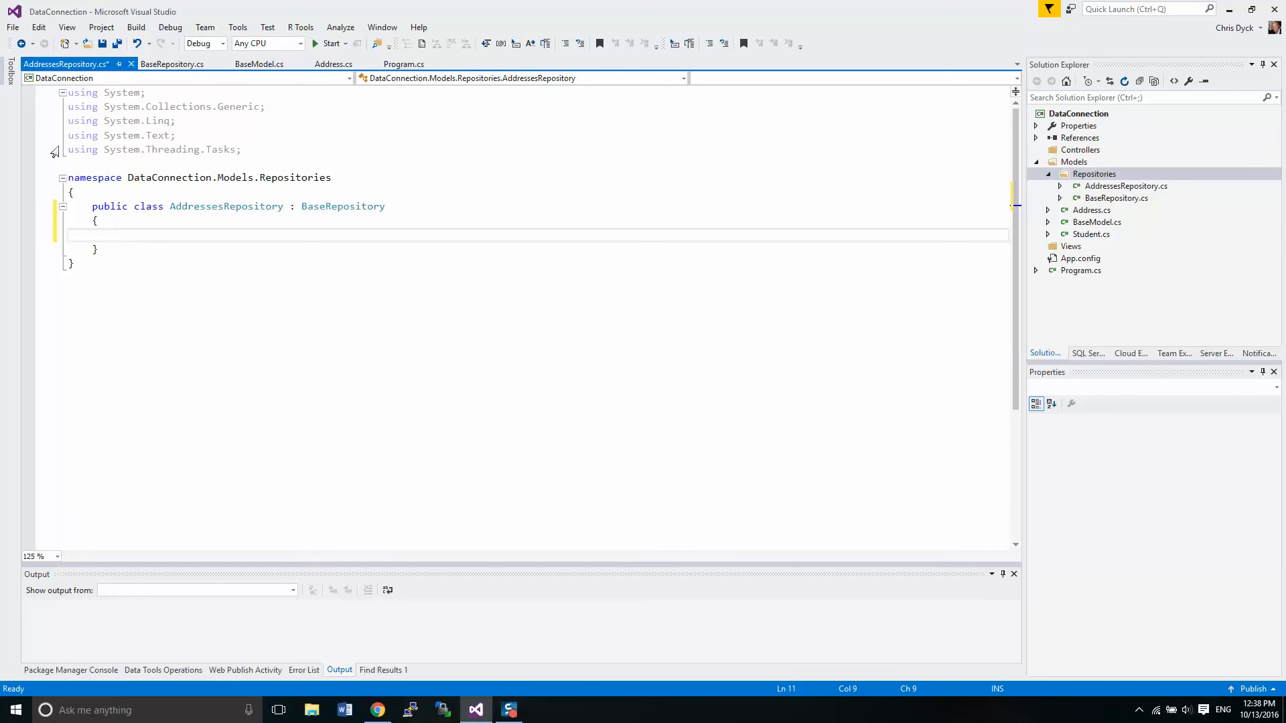
Step: Check the System.Data.SqlClient using in BaseRepository.cs, then save AddressesRepository
left_click(172, 65)
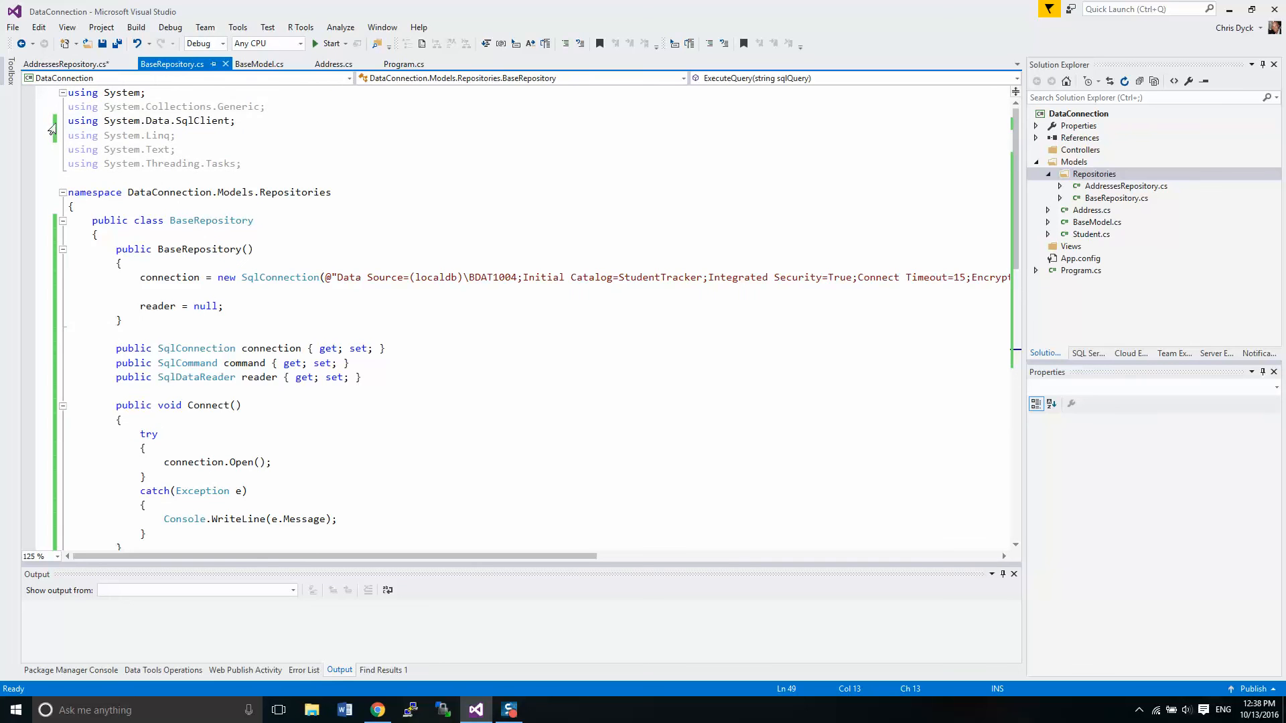
left_click(66, 64)
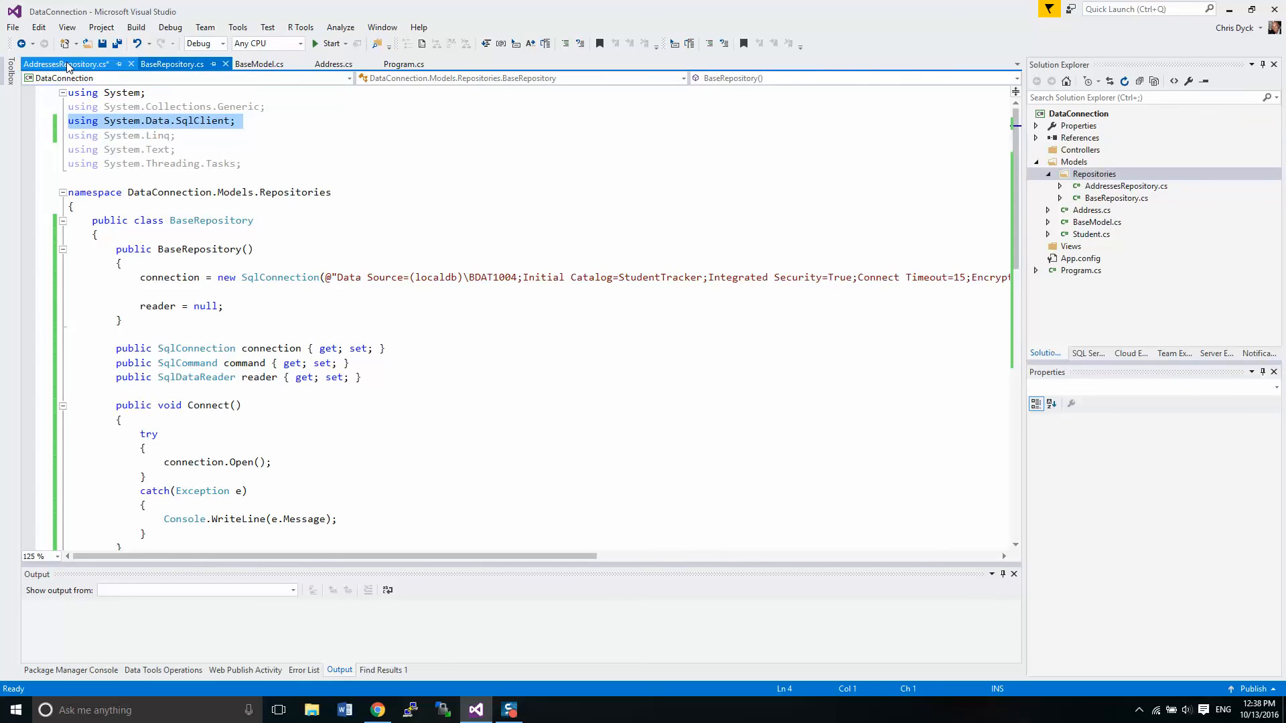
left_click(171, 65)
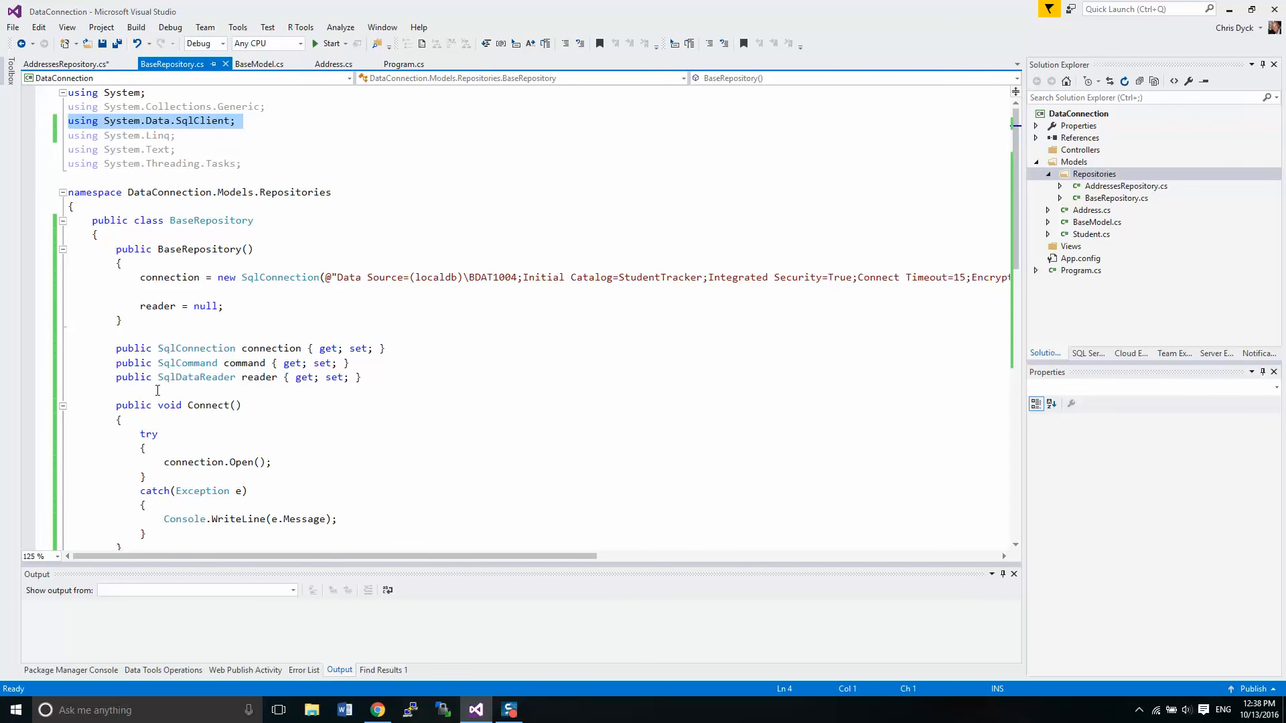
left_click(67, 64)
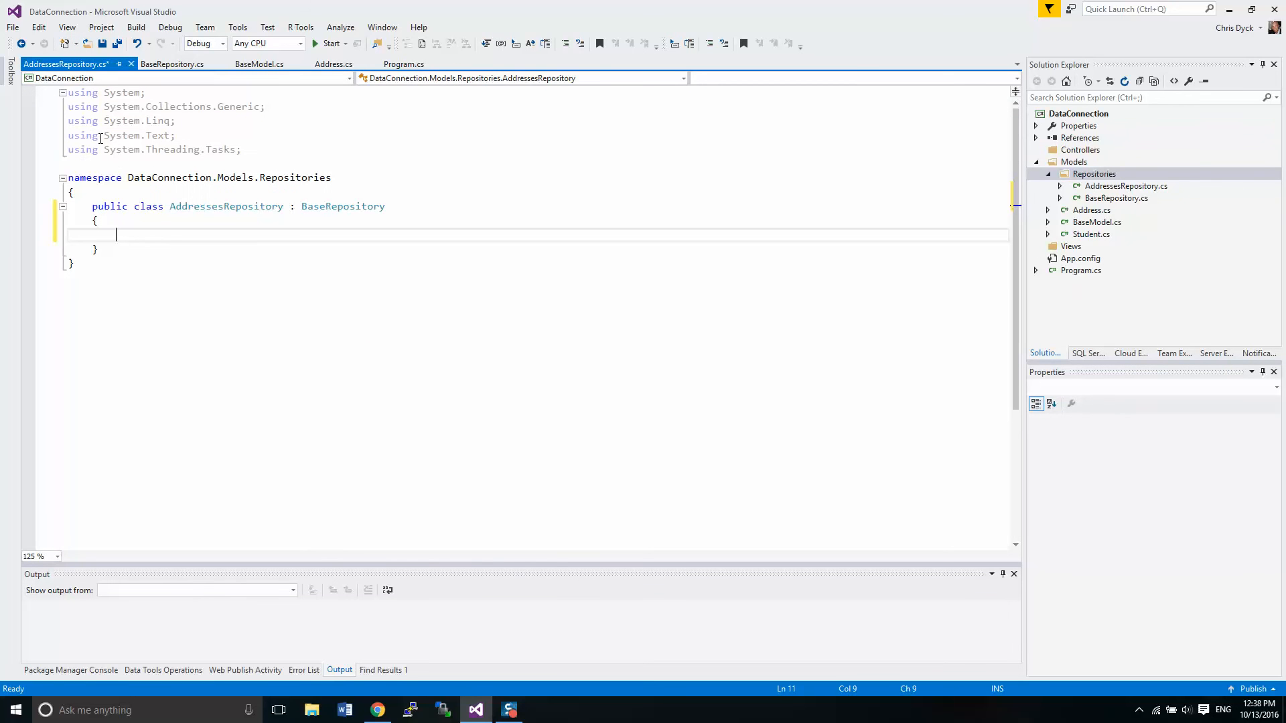
key("ctrl+s")
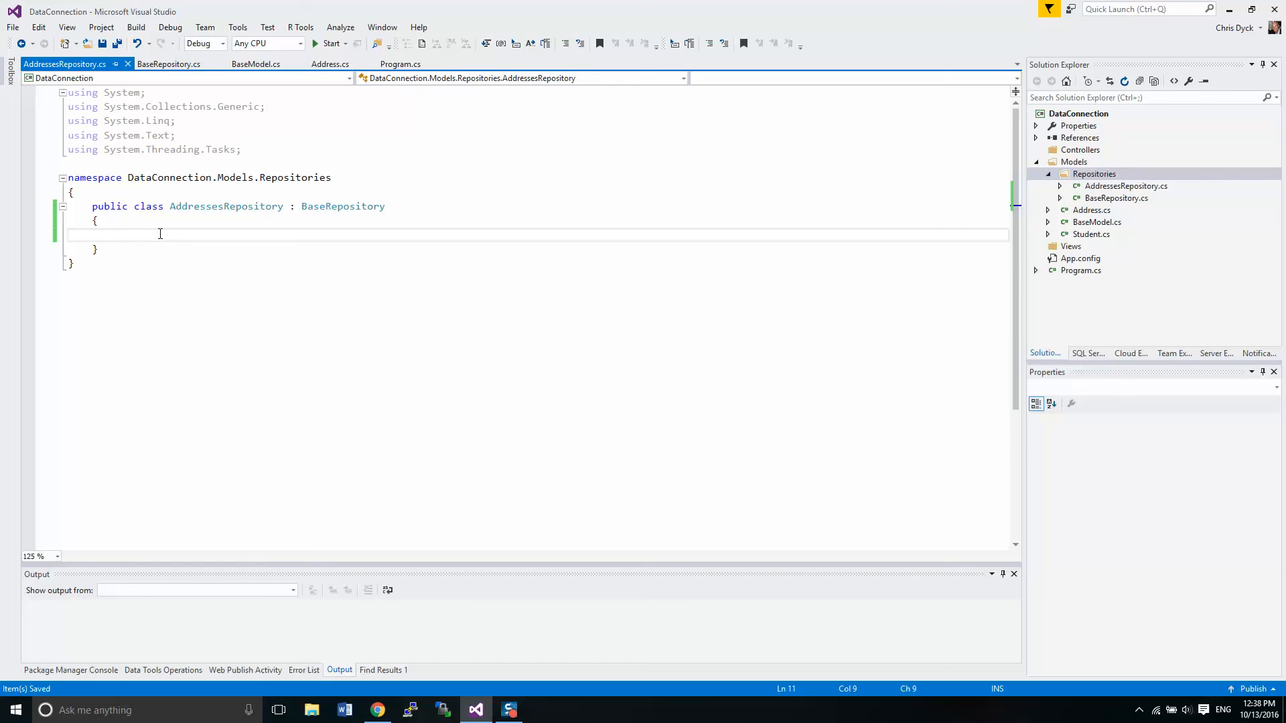
Step: Declare public List<Address> Read() with empty braces inside AddressesRepository
type("publ")
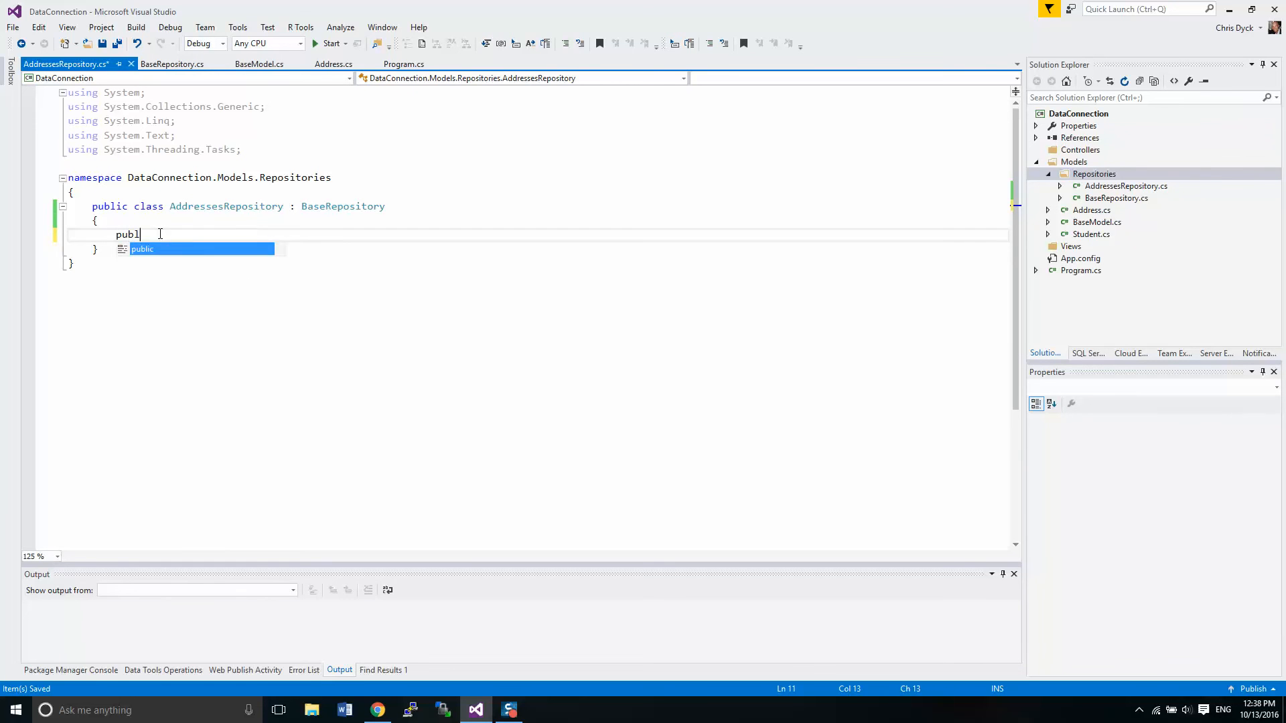
key("Tab")
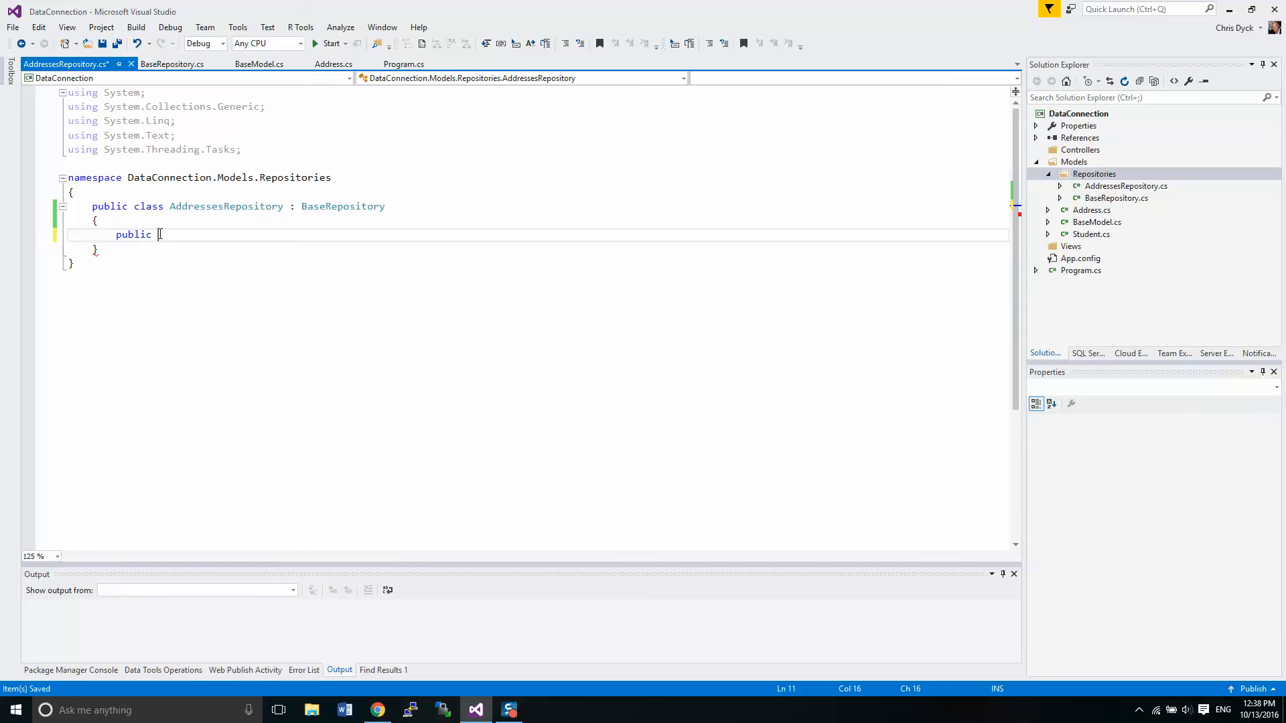
type("v")
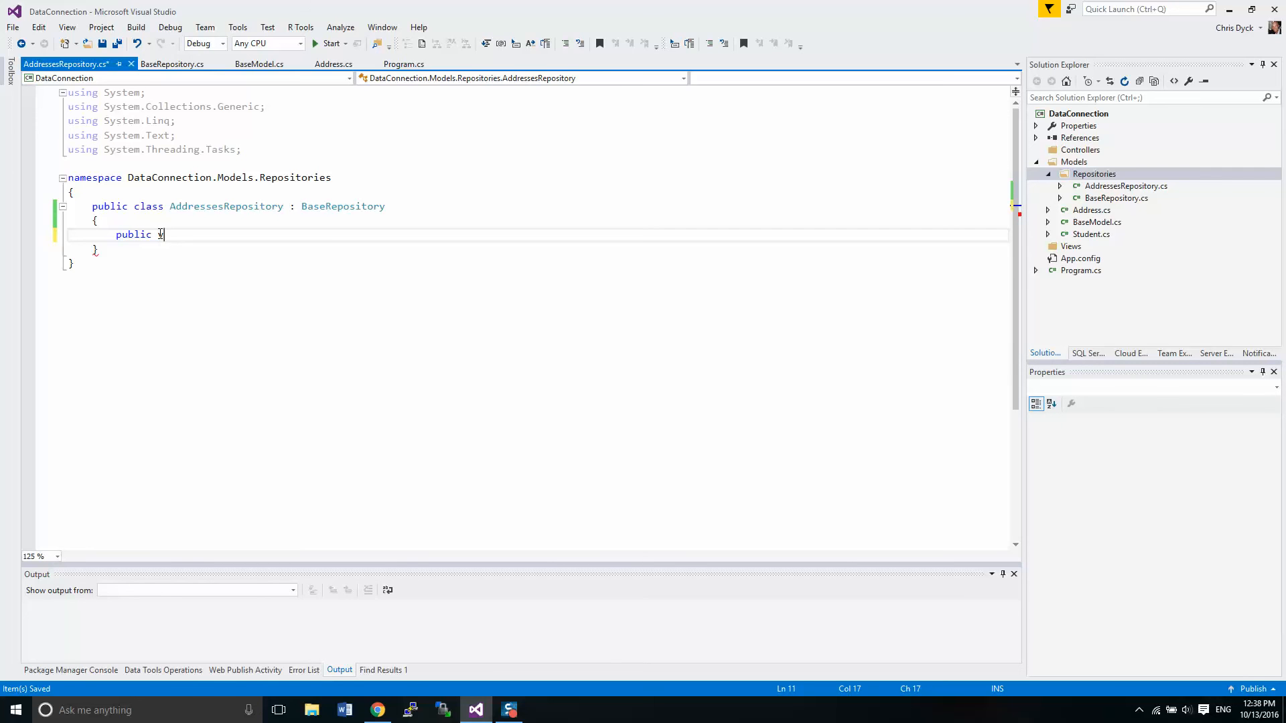
type("List<A>")
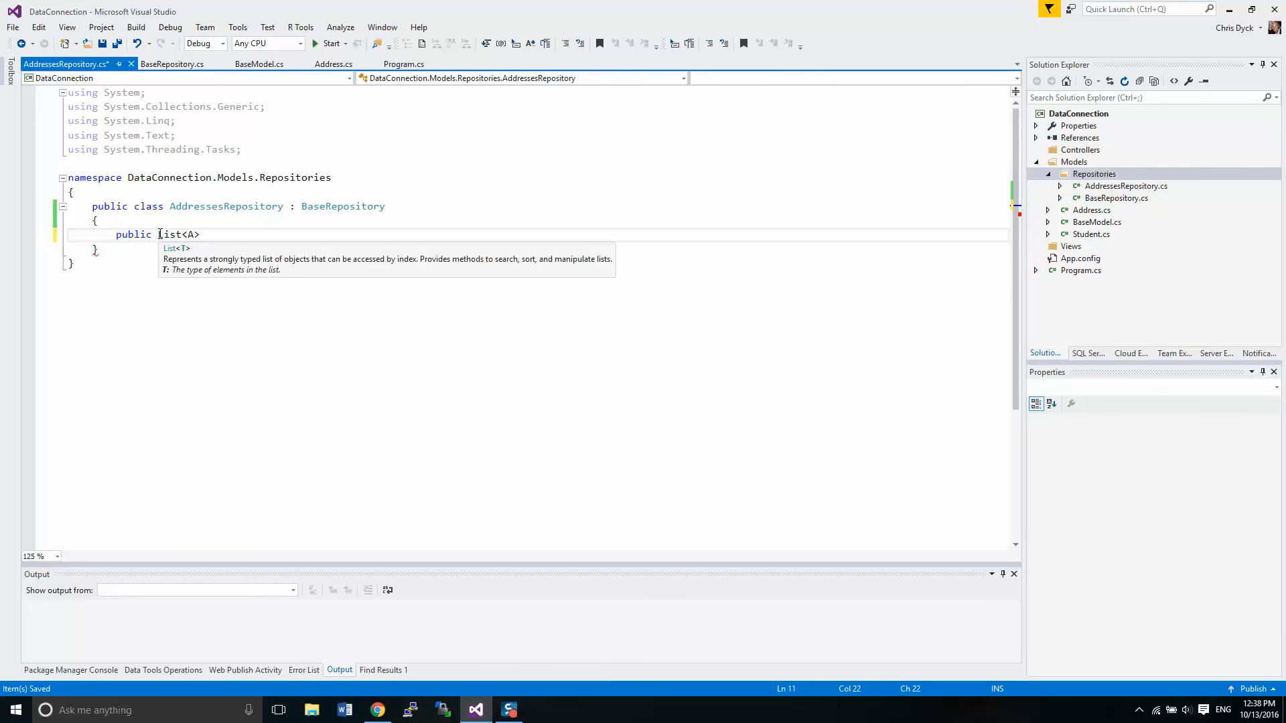
type("ddress")
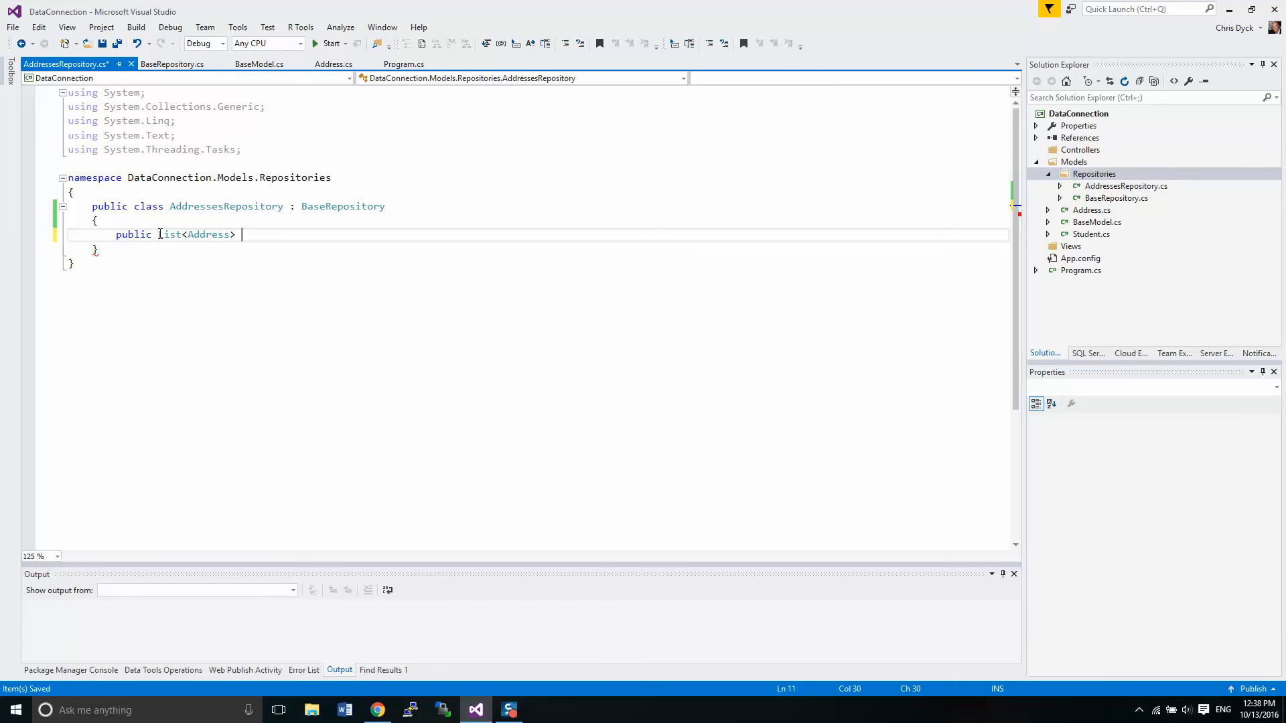
type("Reader")
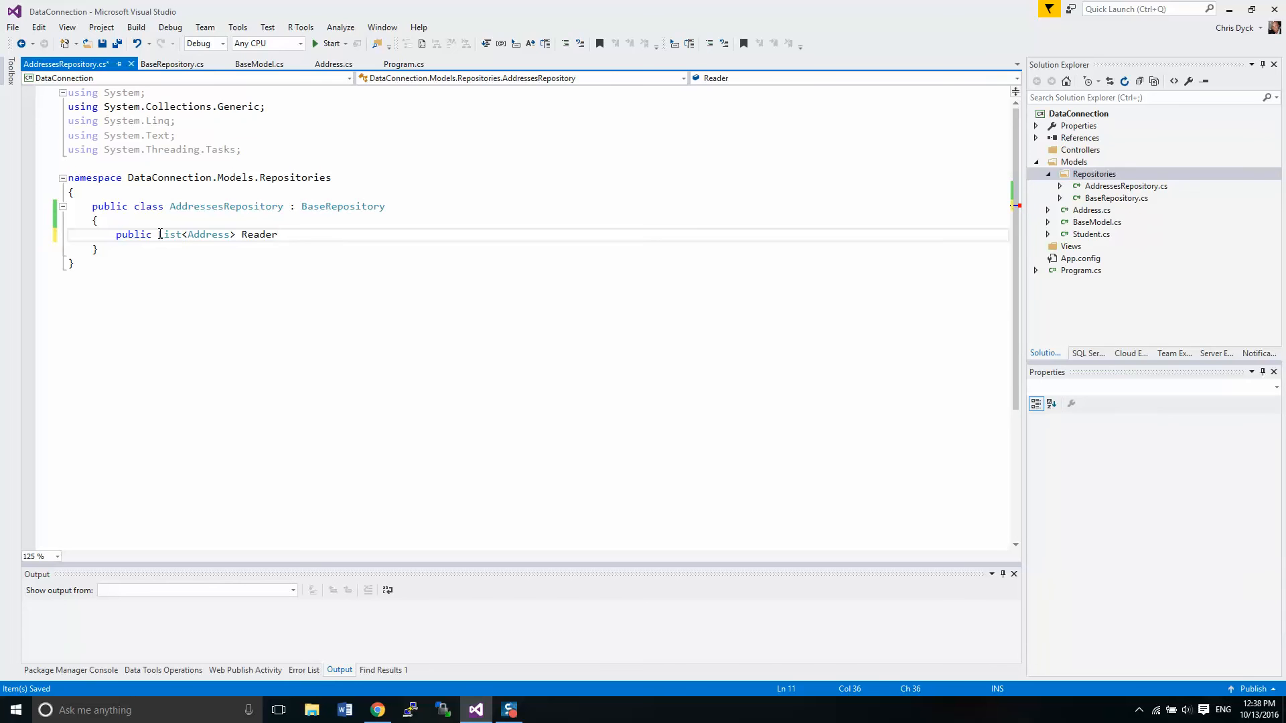
key("BackSpace")
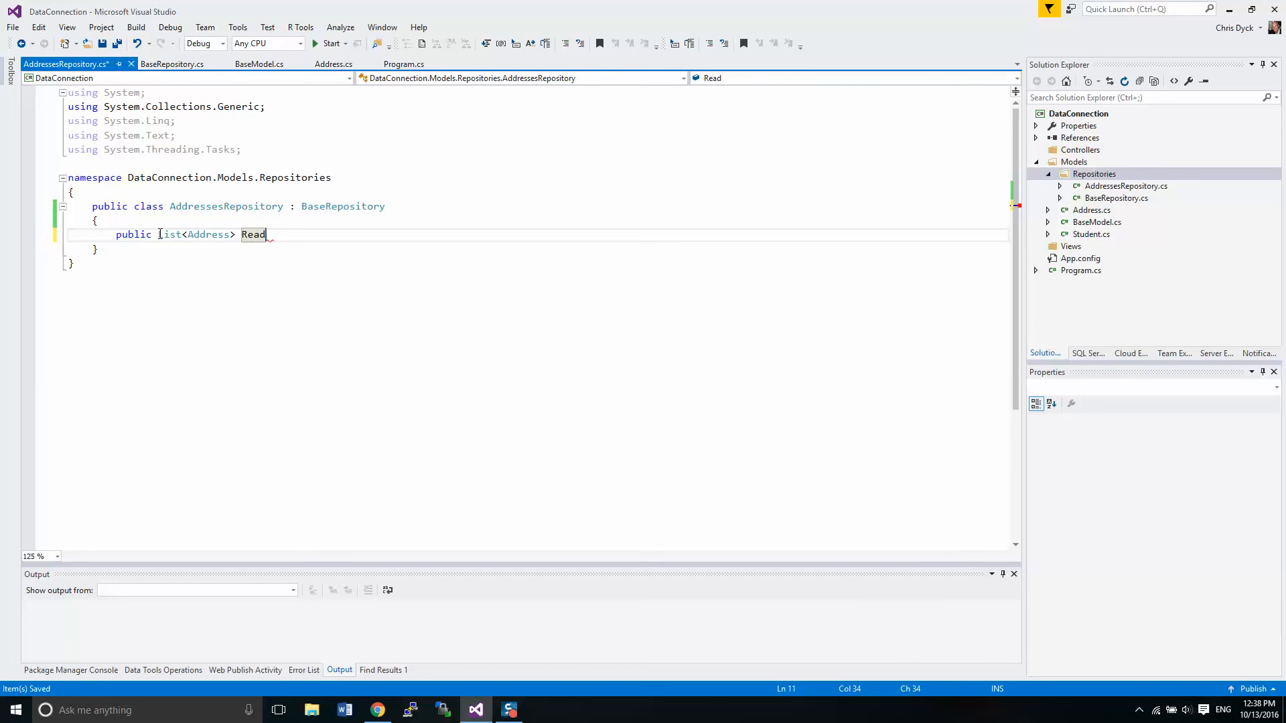
type("() { }")
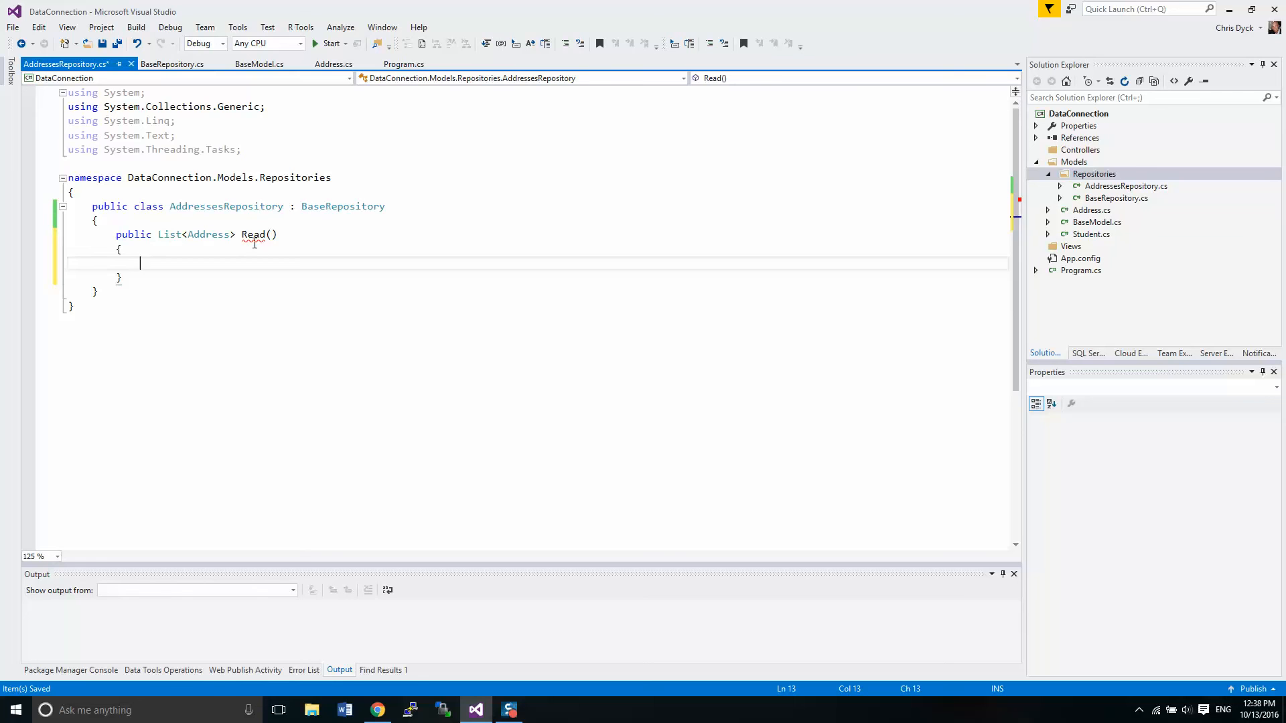
Step: In Read, add List<Address> items = new List<Address>(); and return (items);
type("Get")
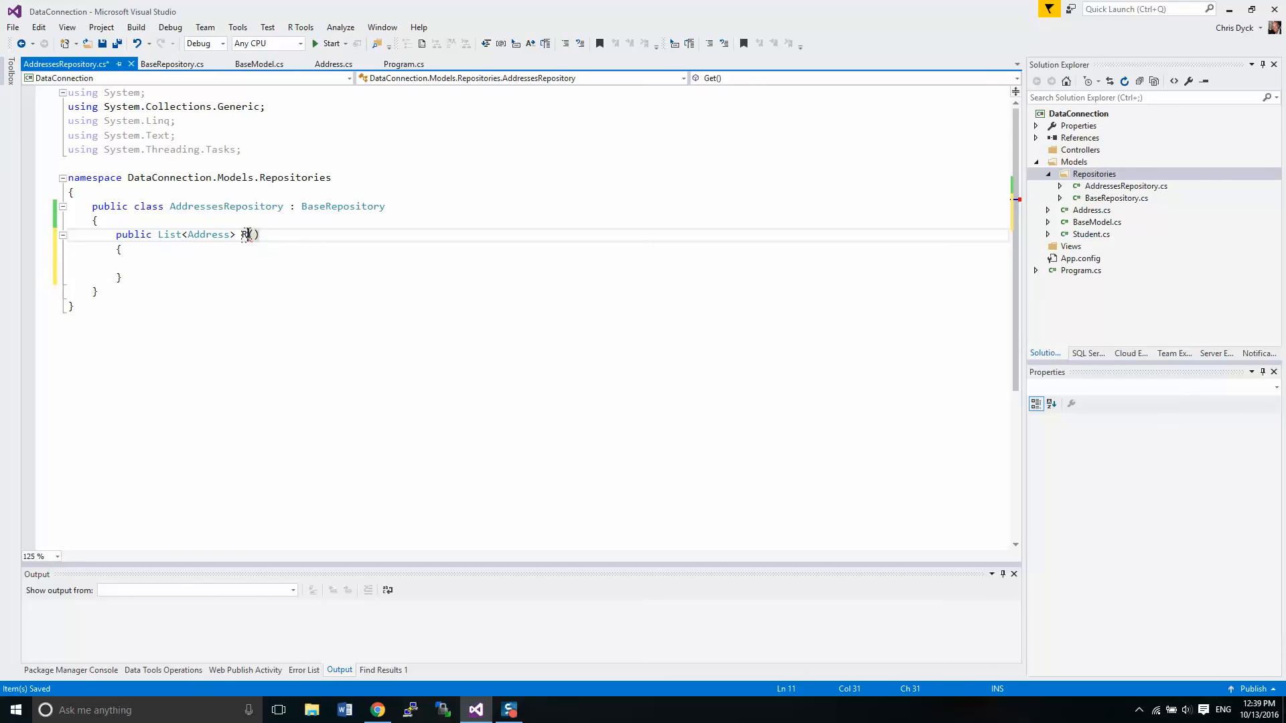
type("eader")
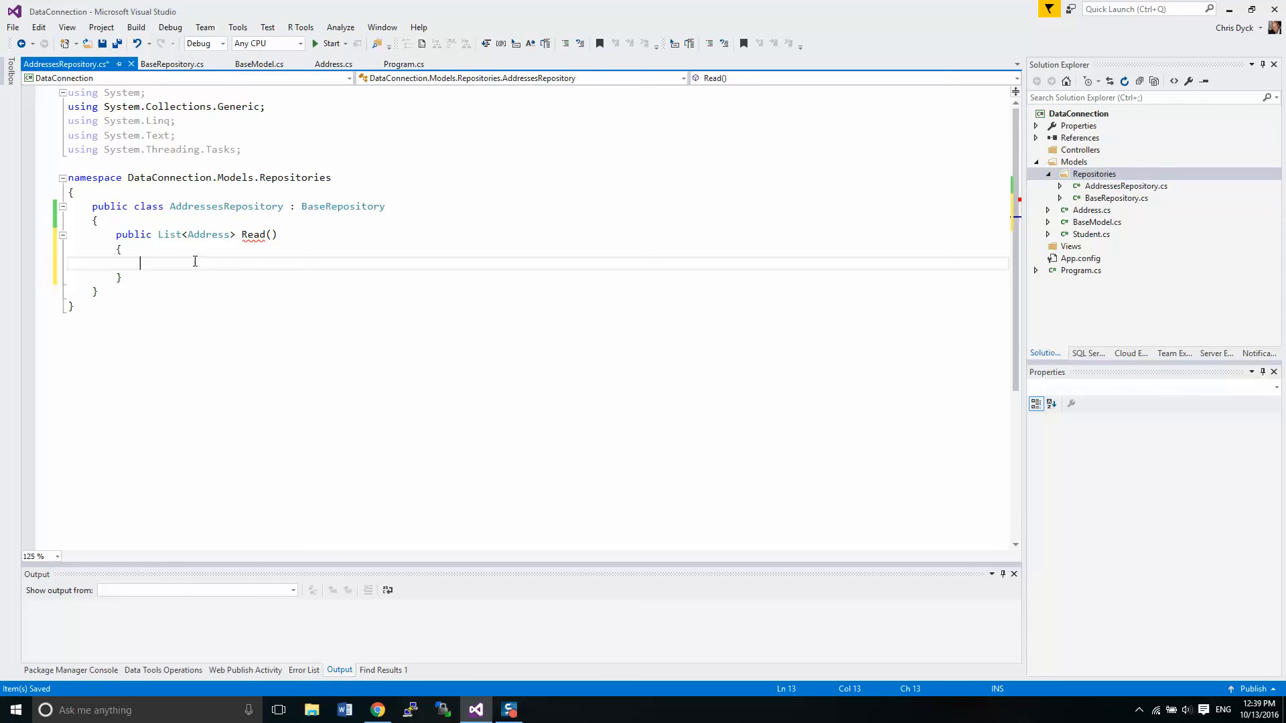
type("List")
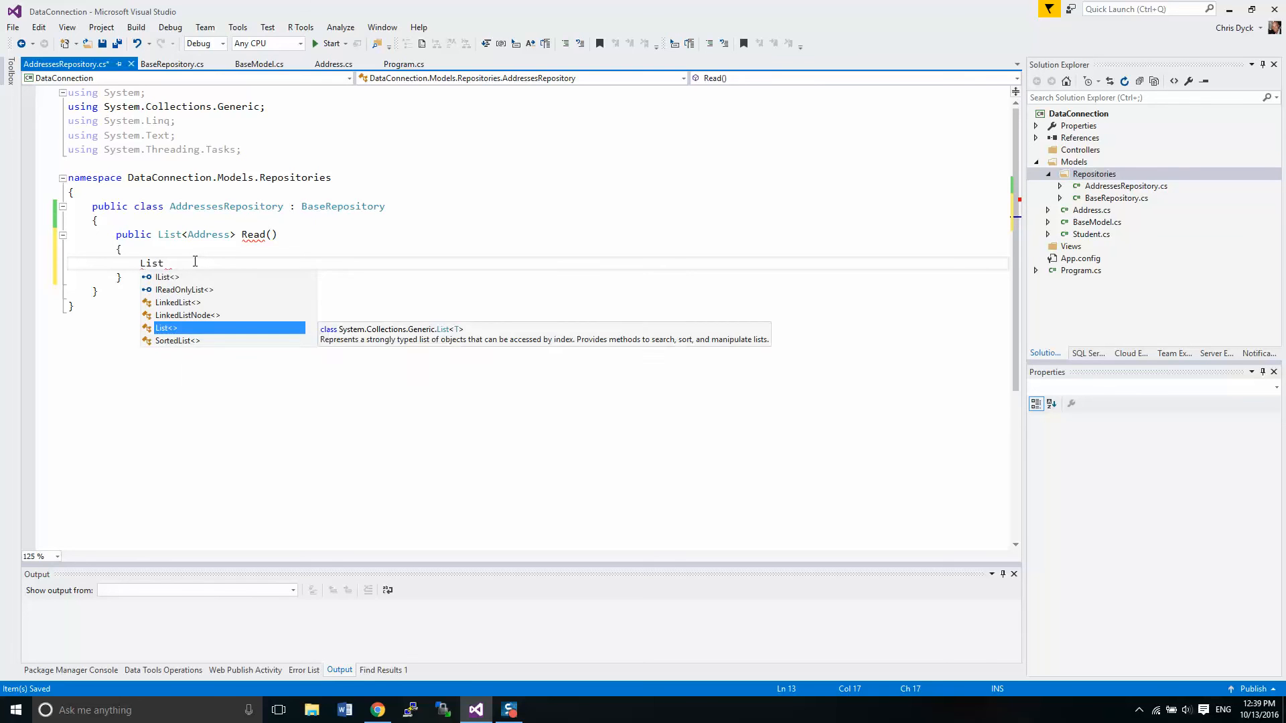
type("<A")
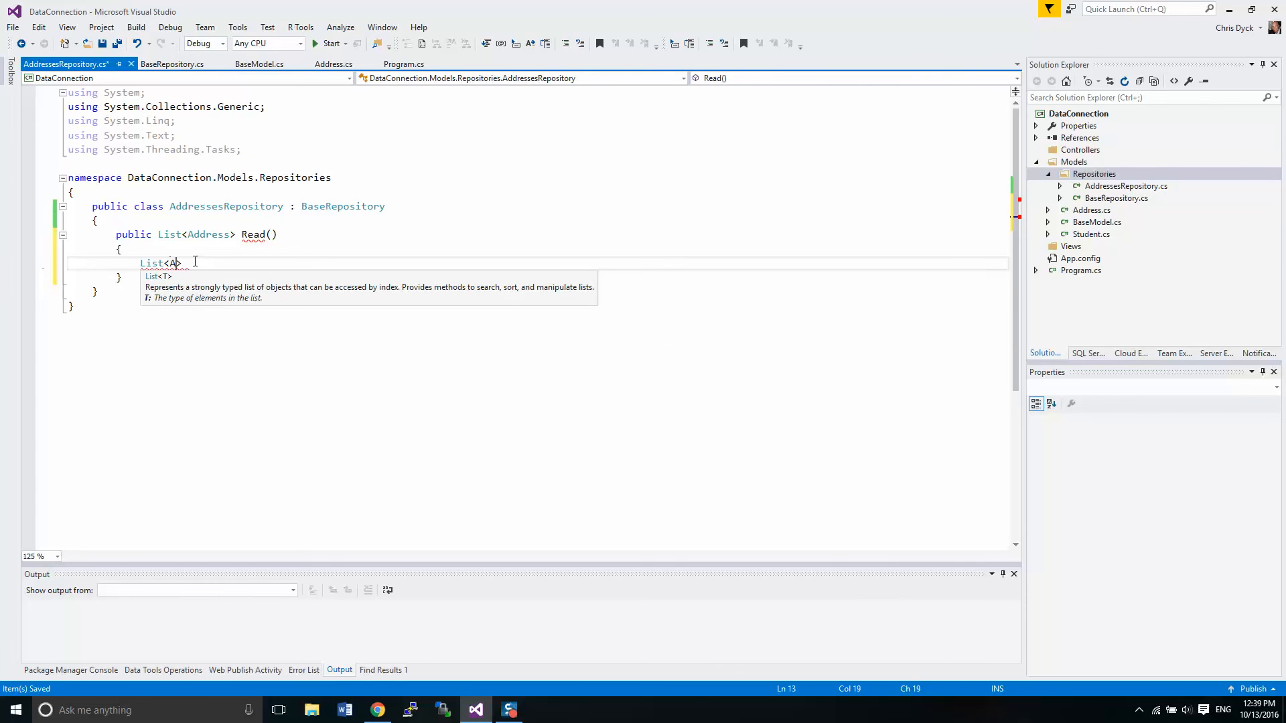
type("ddress>")
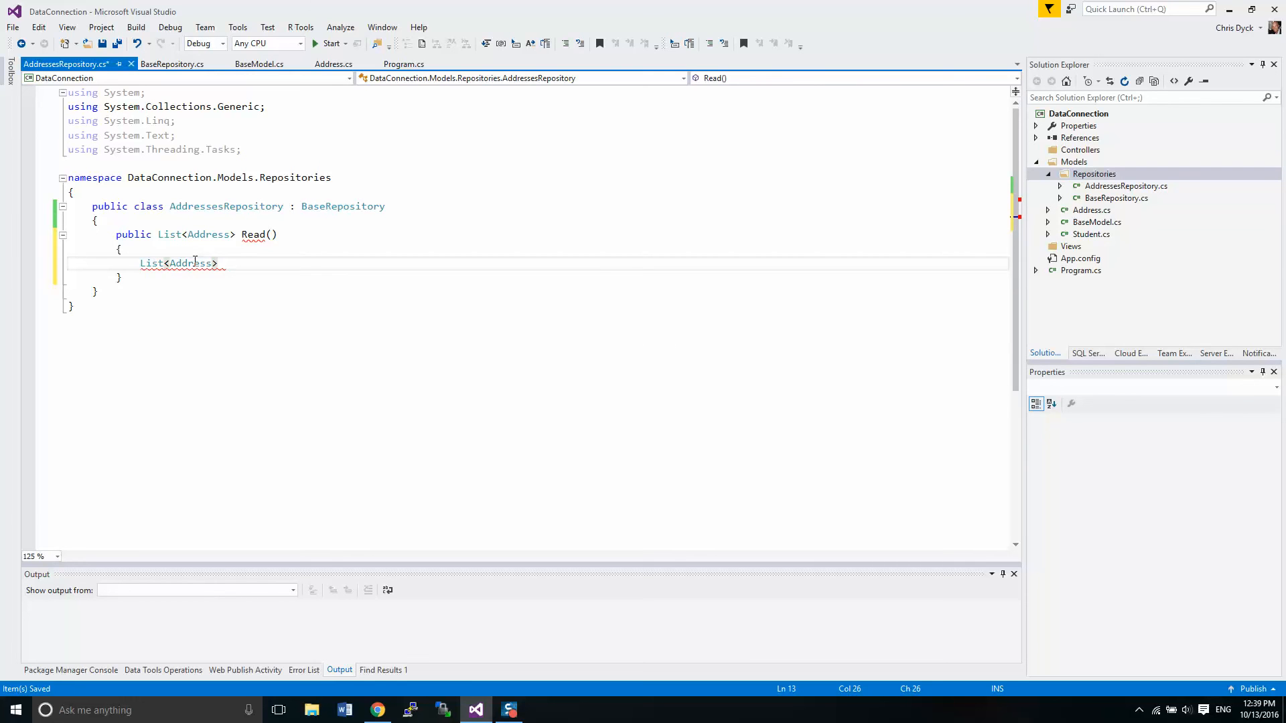
type("items = new List<Address>")
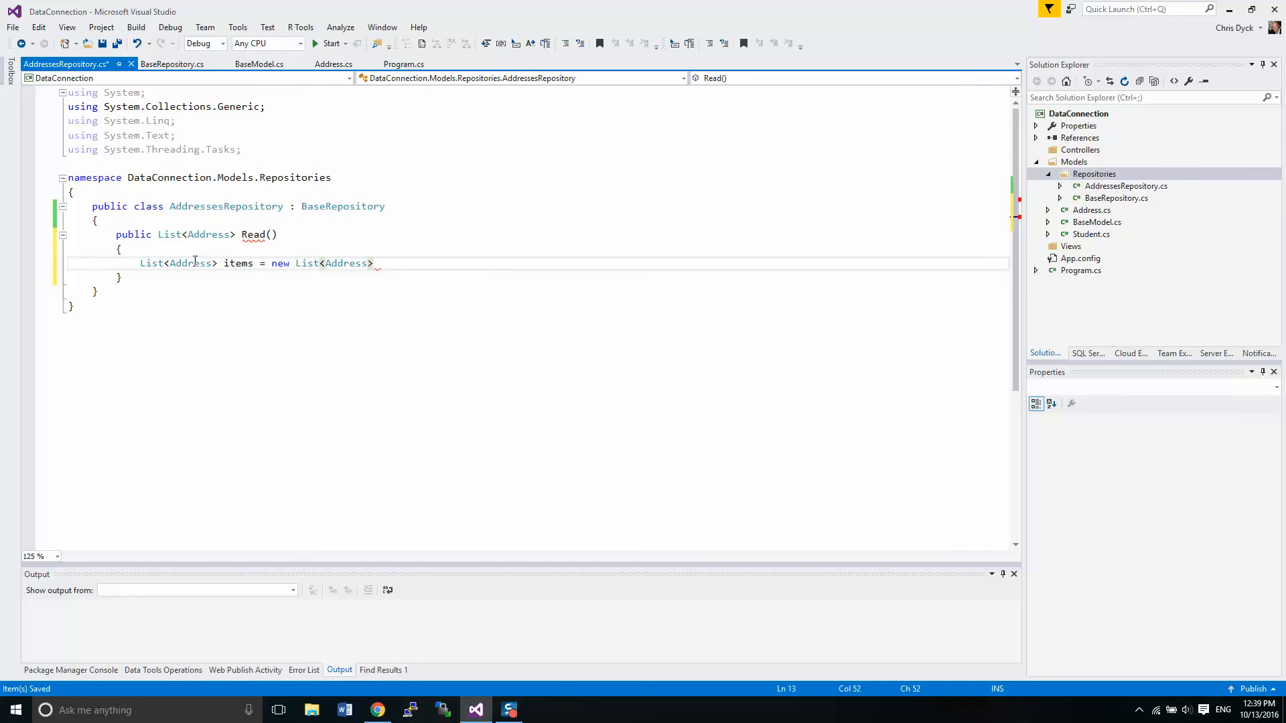
type("();")
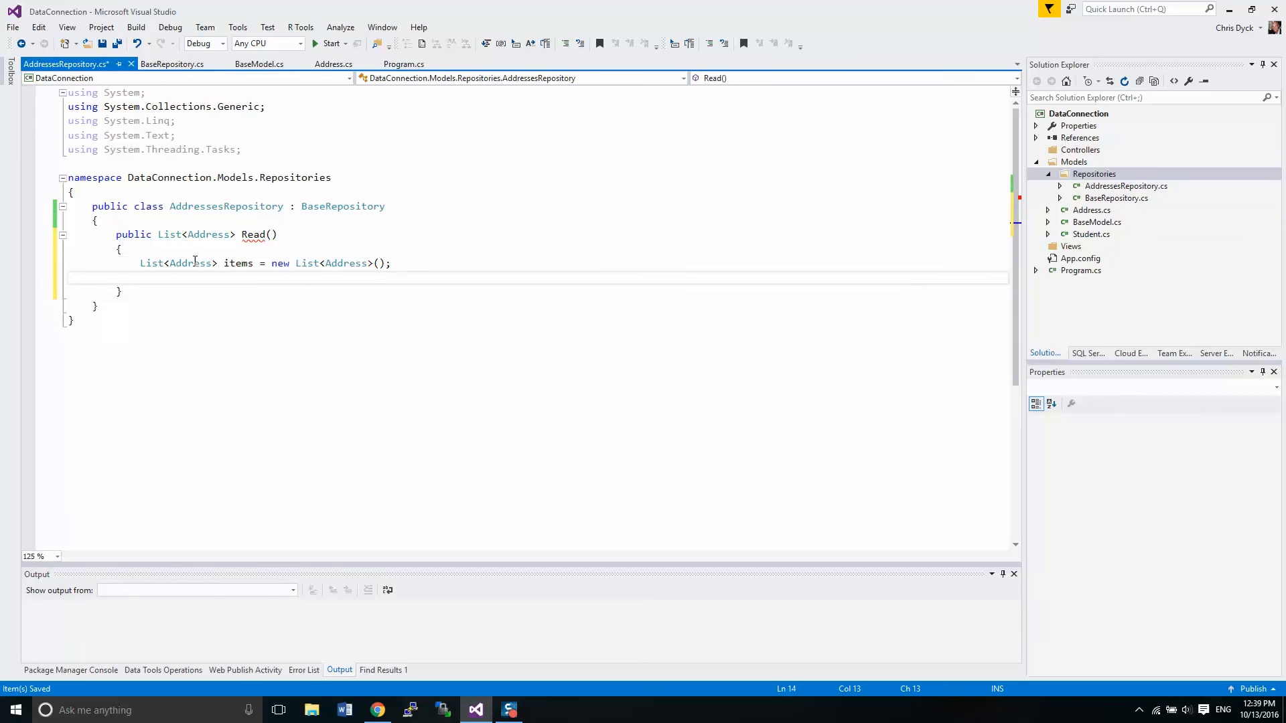
type("return")
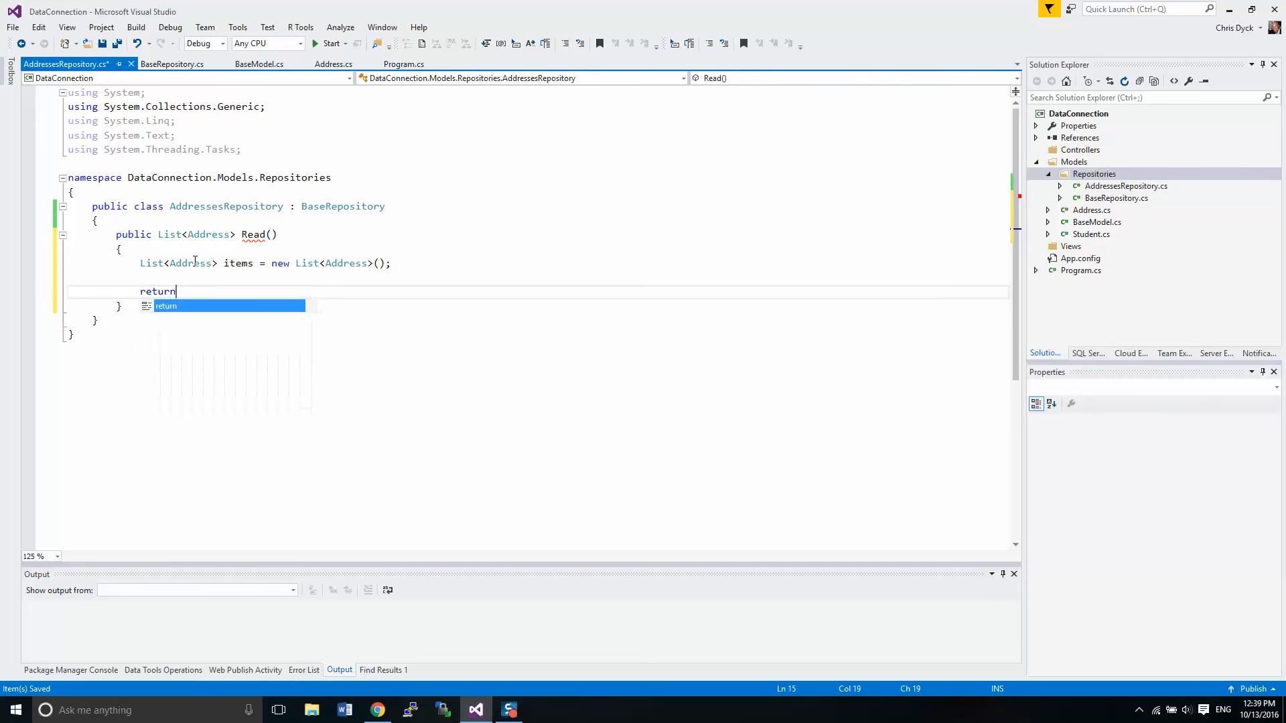
type("(items);")
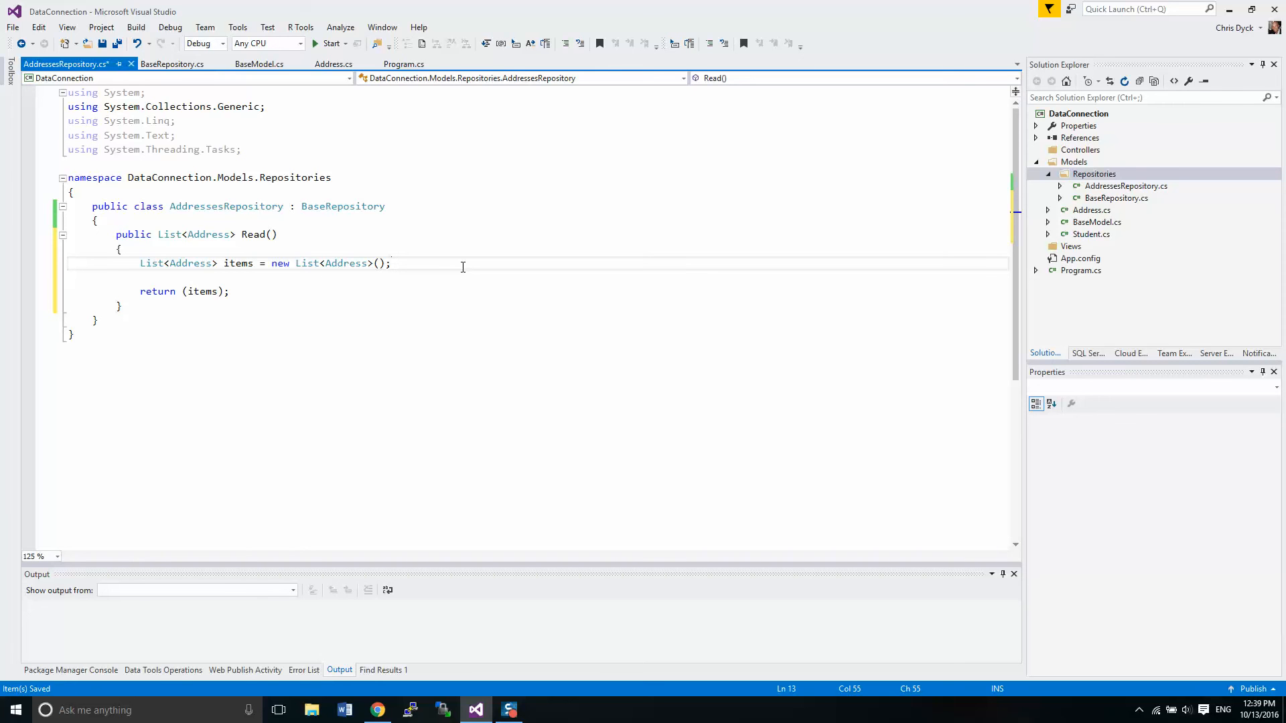
key("enter")
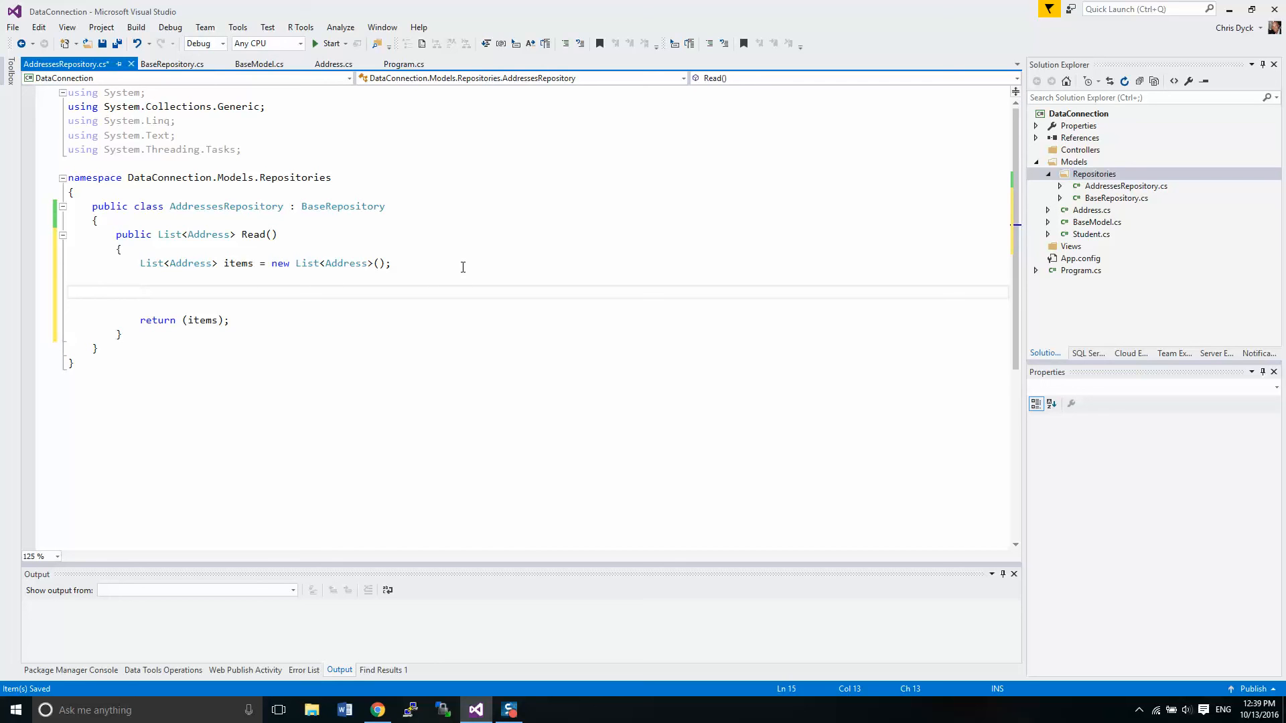
Step: Add Connect(), ExecuteQuery() and Disconnect() calls to Read before the return
type("Co")
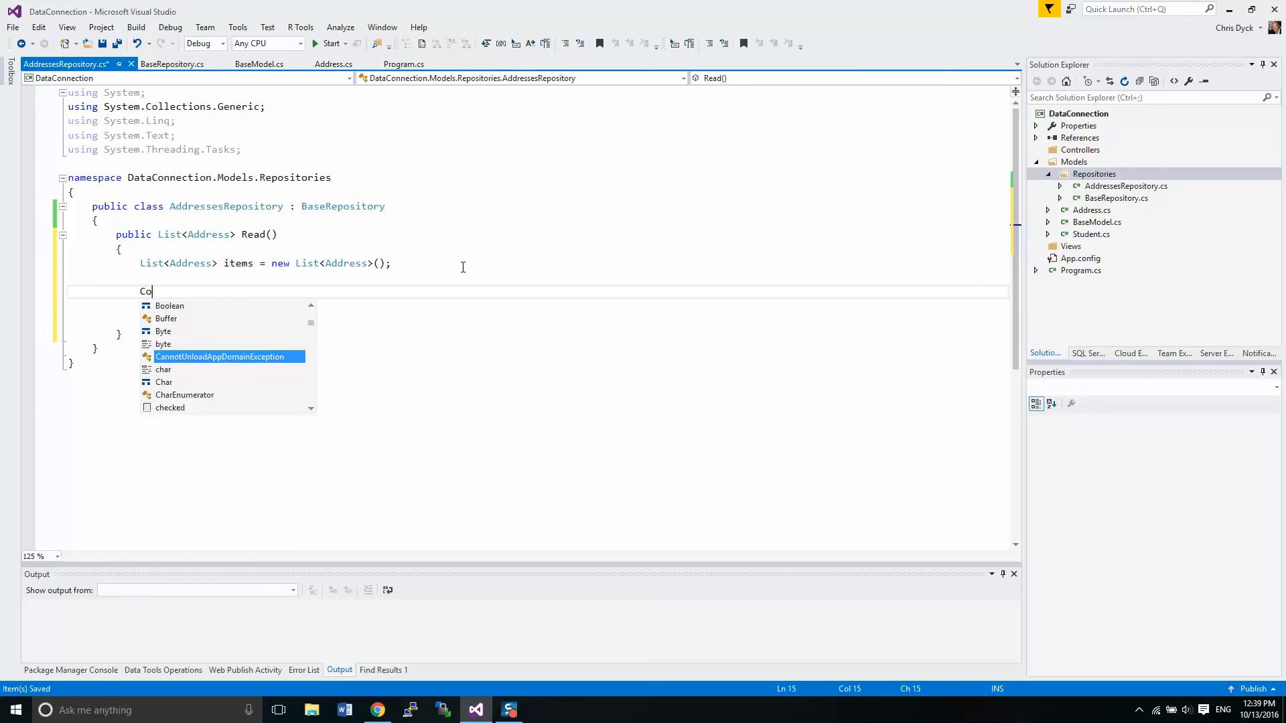
type("nnect")
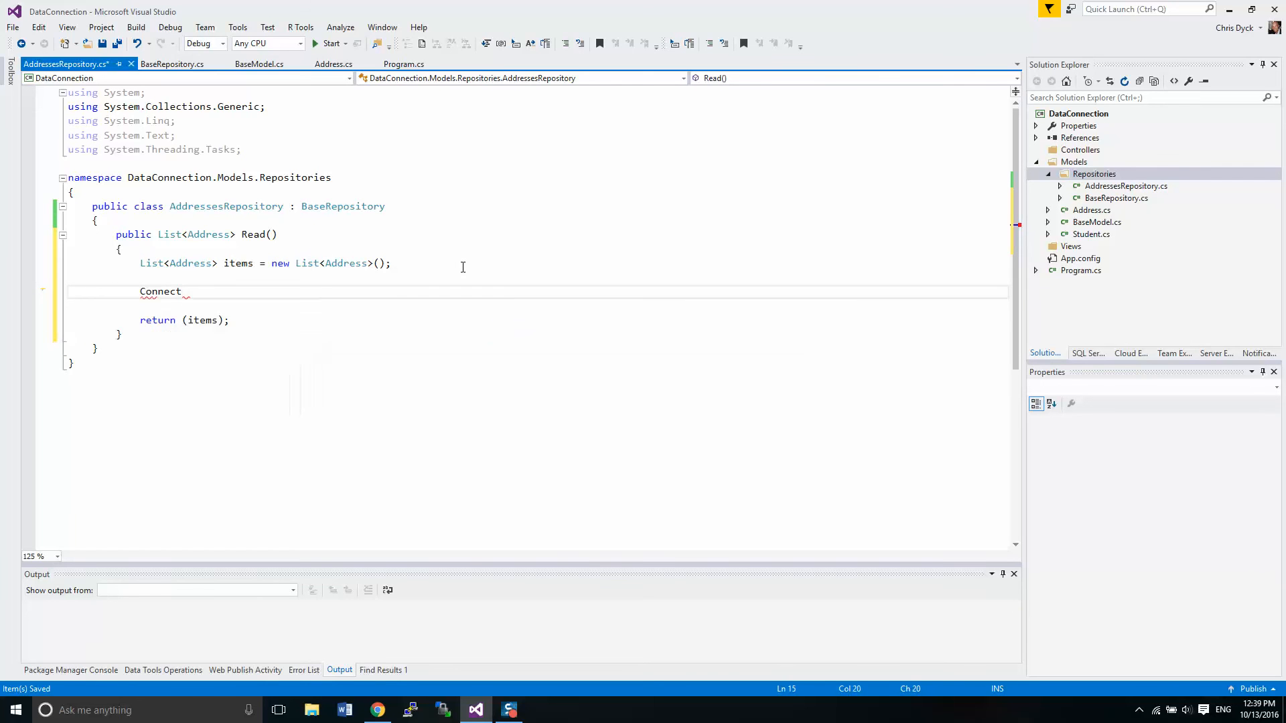
type("()")
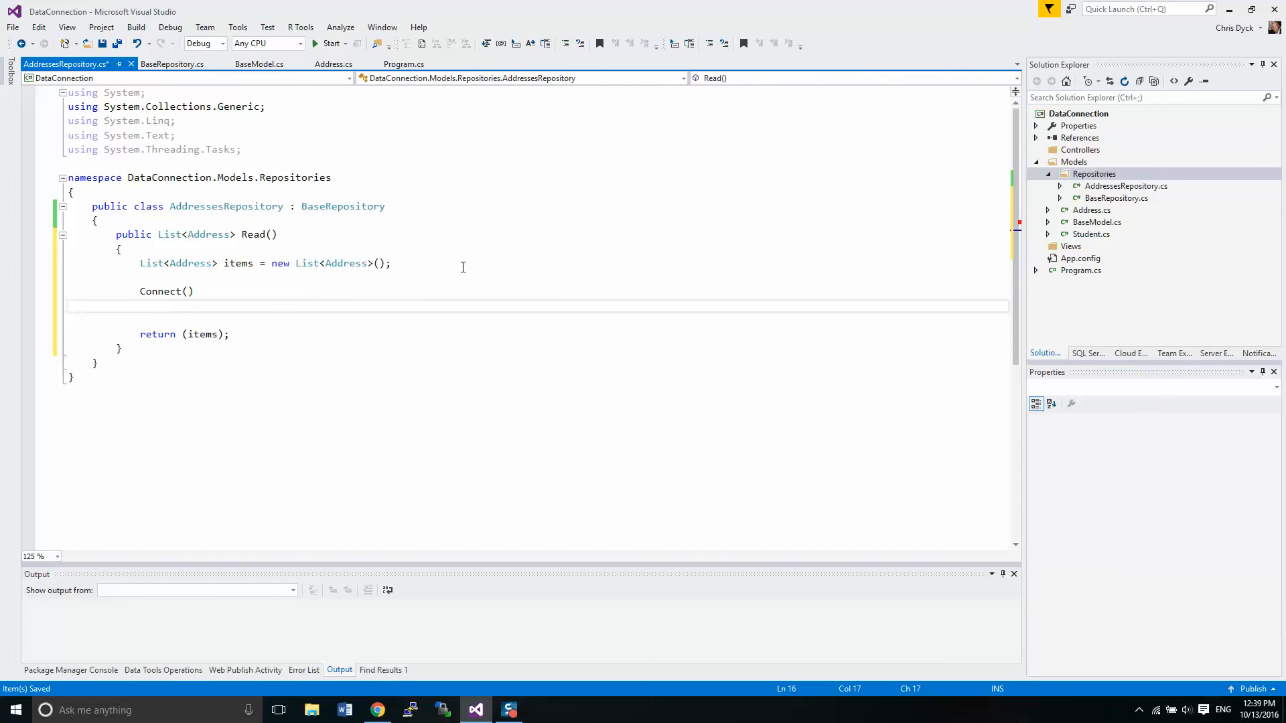
type(";")
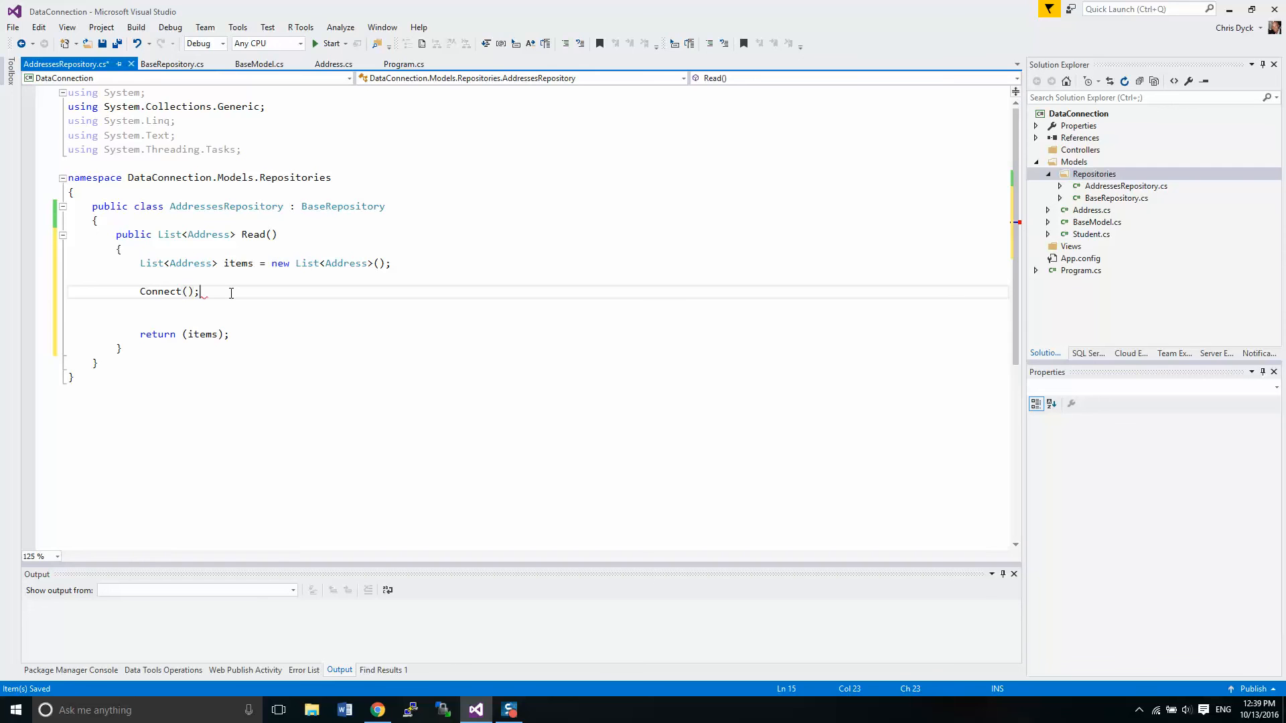
key("enter")
type("Disconnect();")
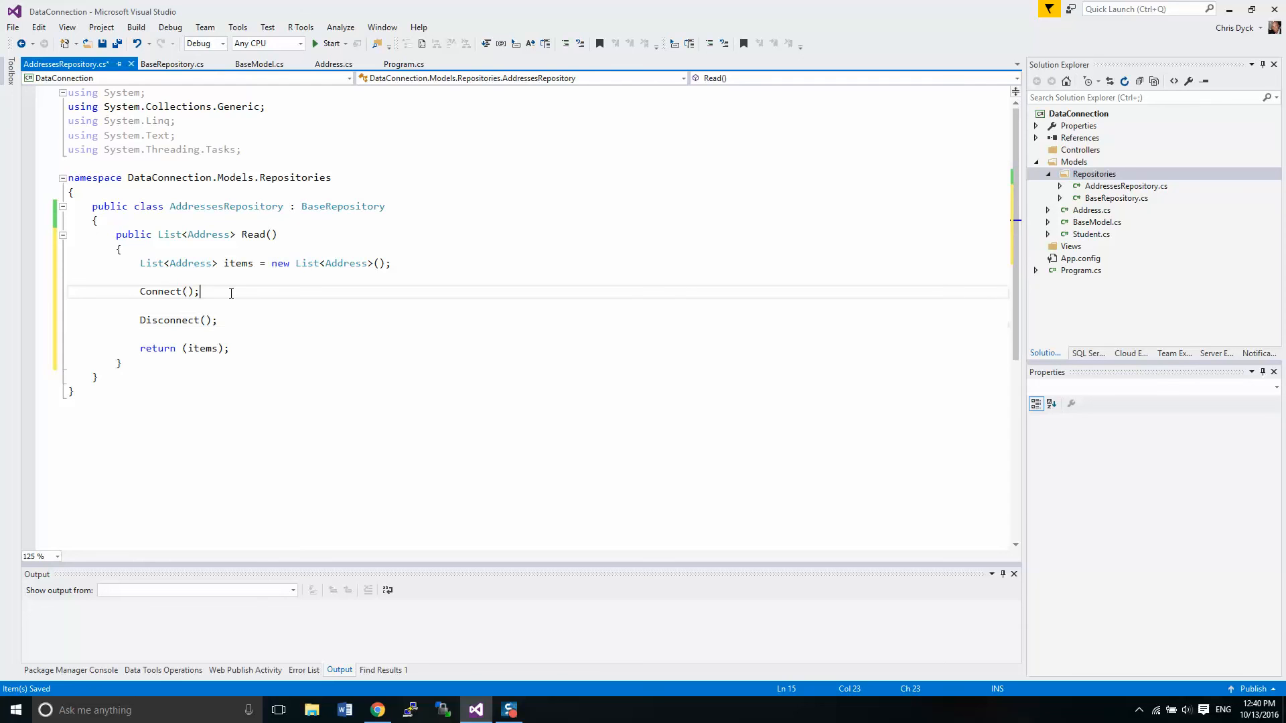
key("Enter")
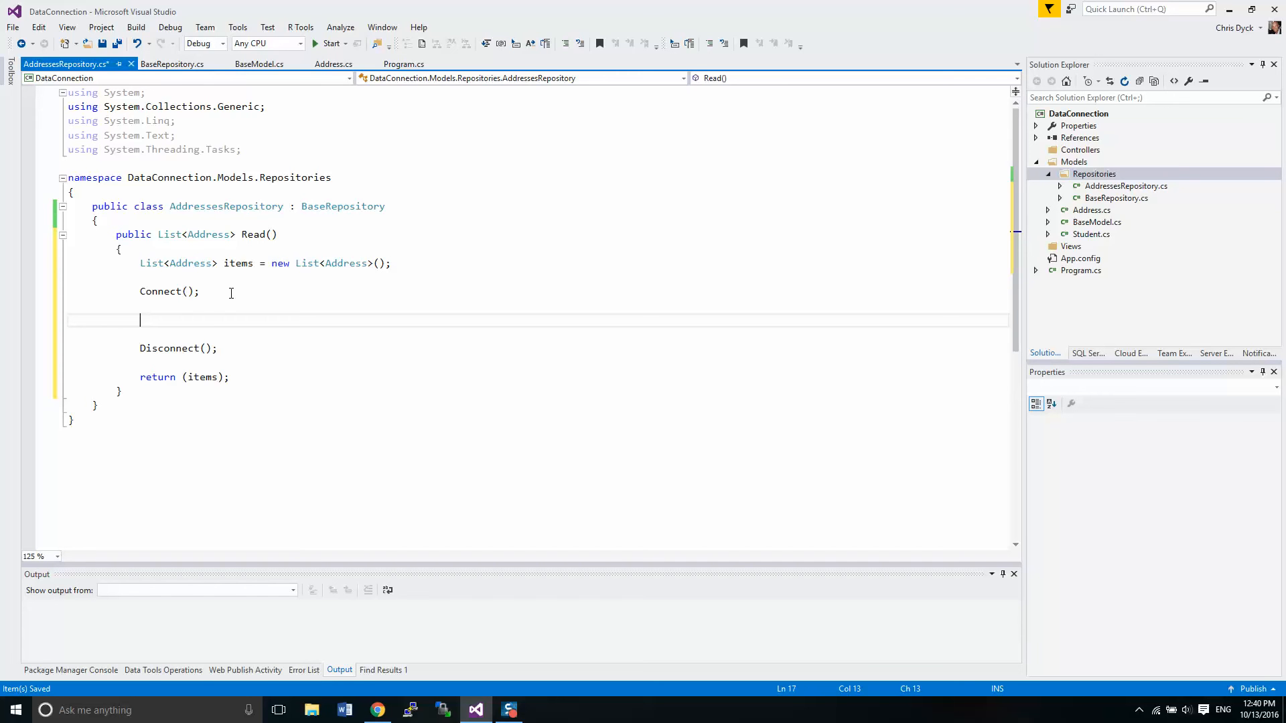
type("E")
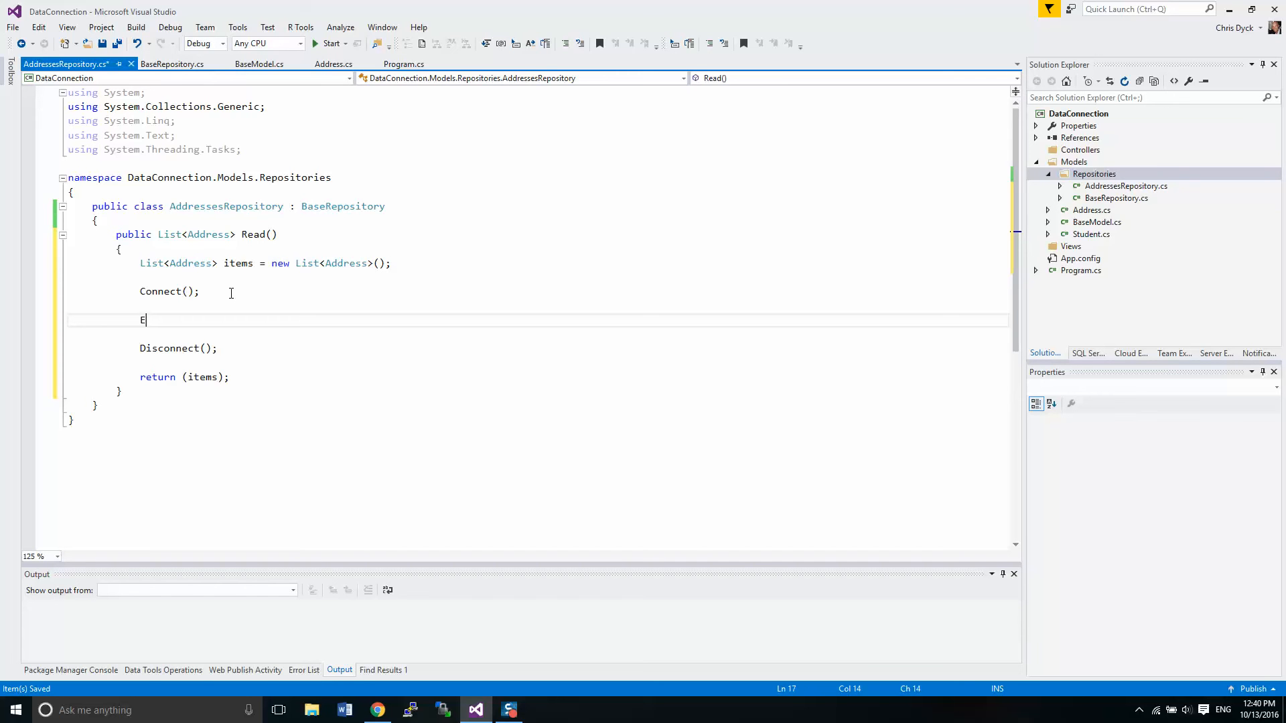
type("xecuteQuery(")
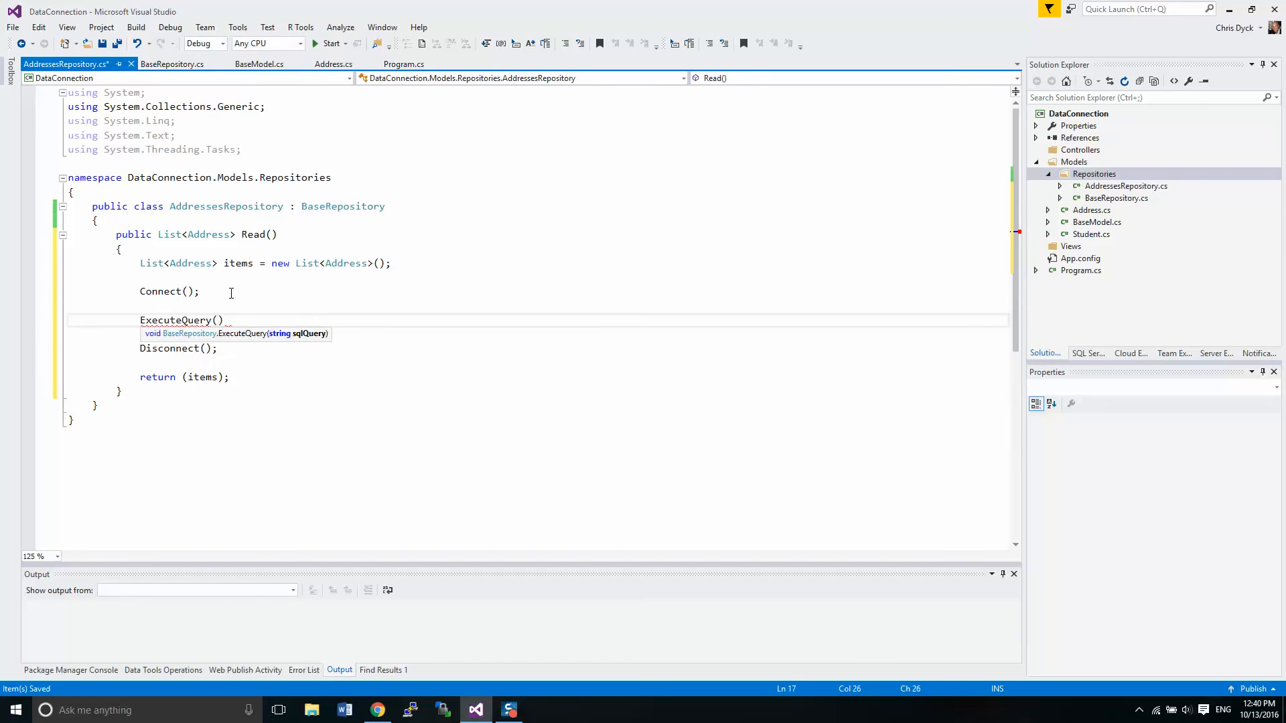
type(";")
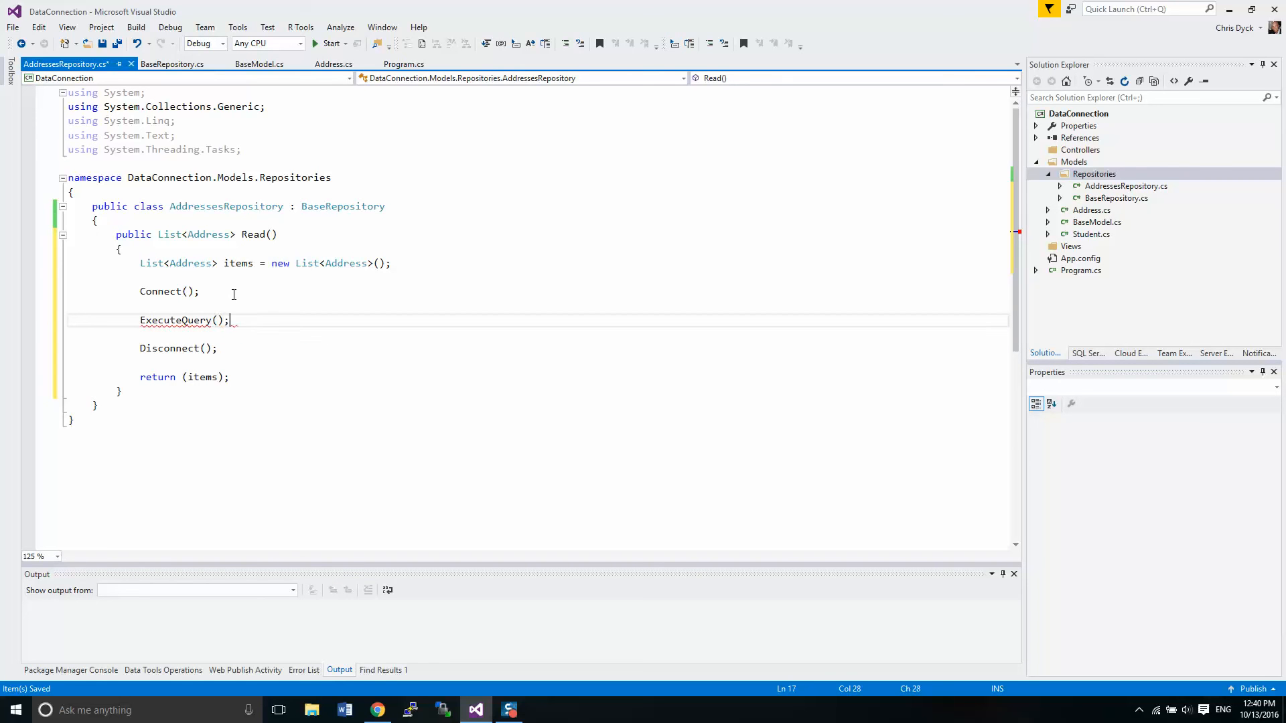
Step: Pass the "select * from Addresses" query from Program.cs into Read's ExecuteQuery call
left_click(172, 65)
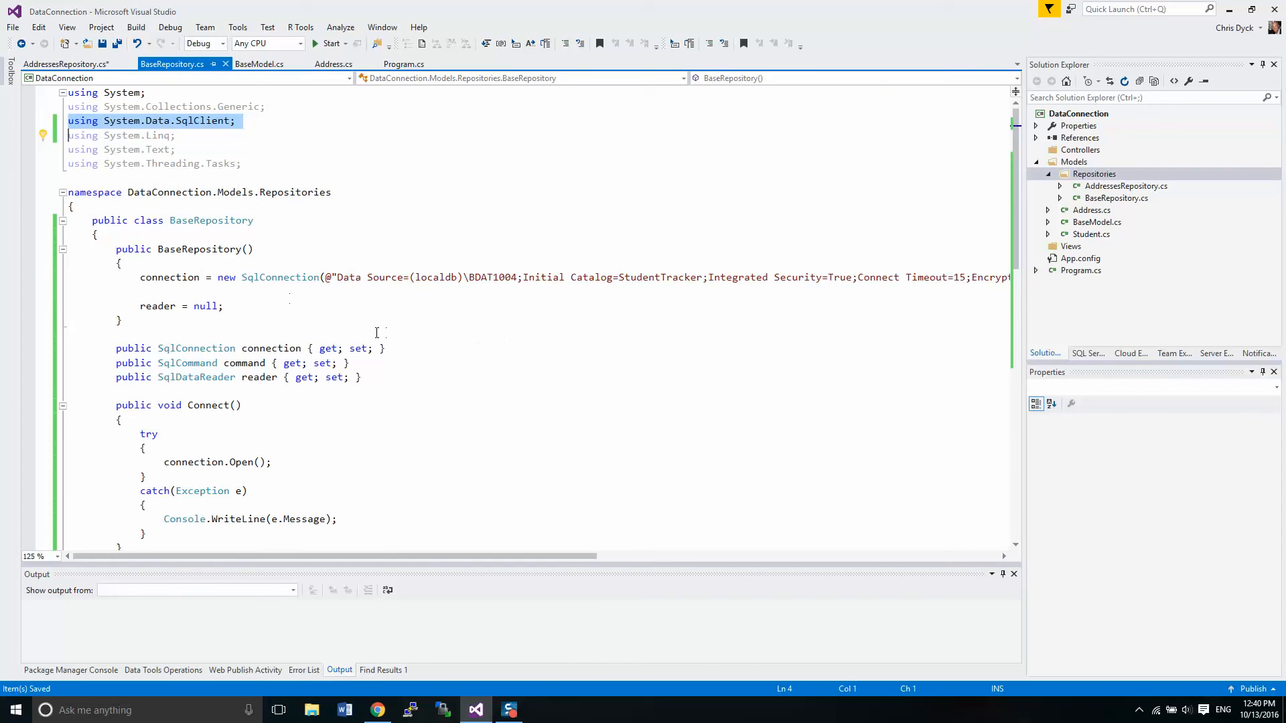
scroll("down", 3)
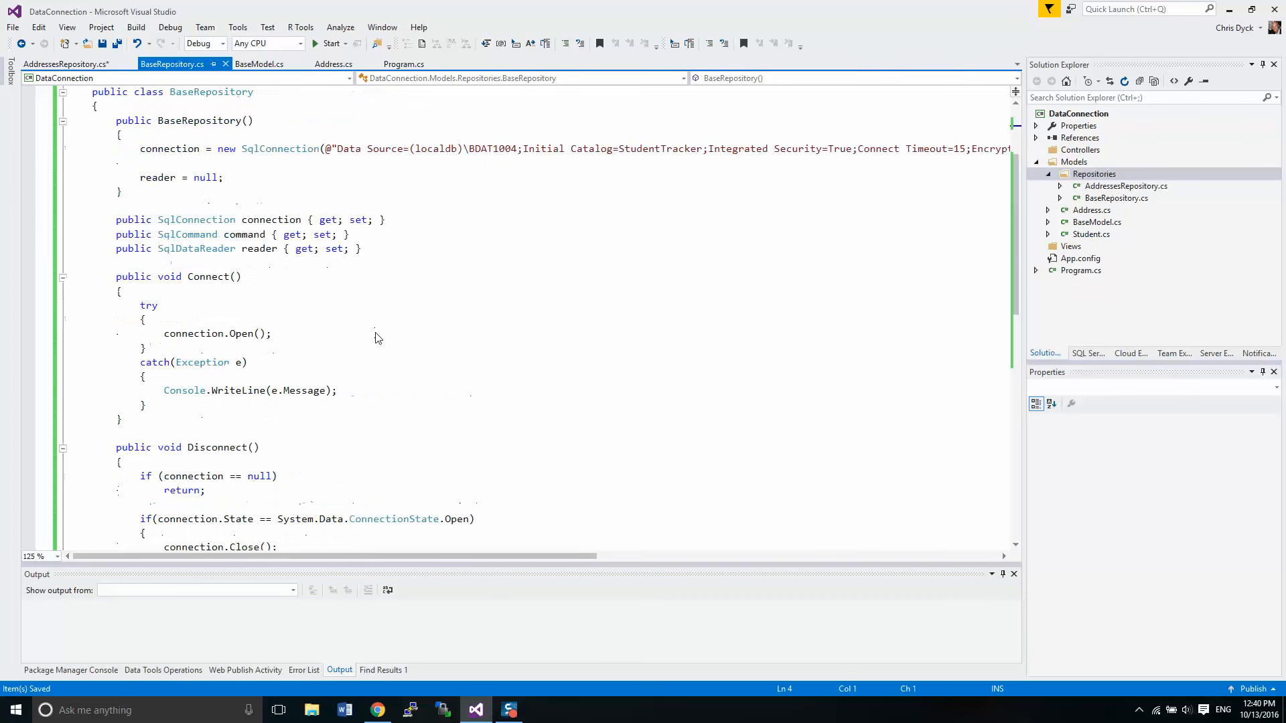
left_click(402, 63)
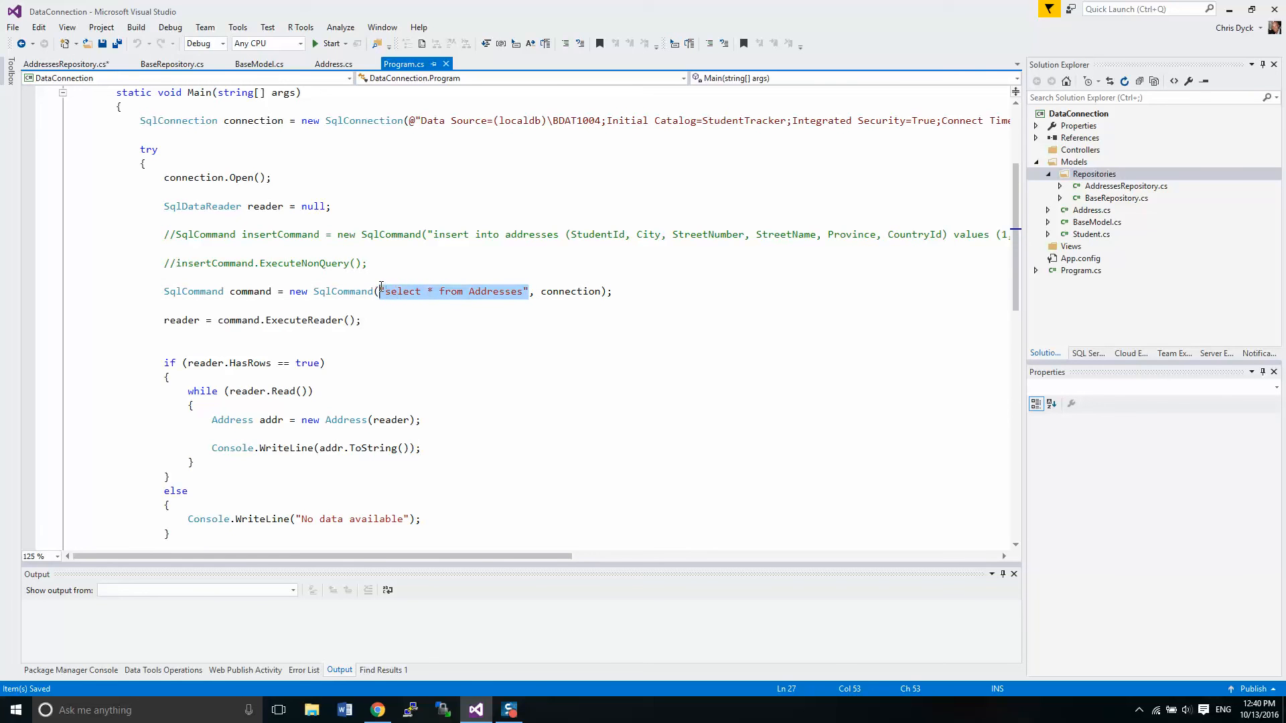
key("ctrl+tab")
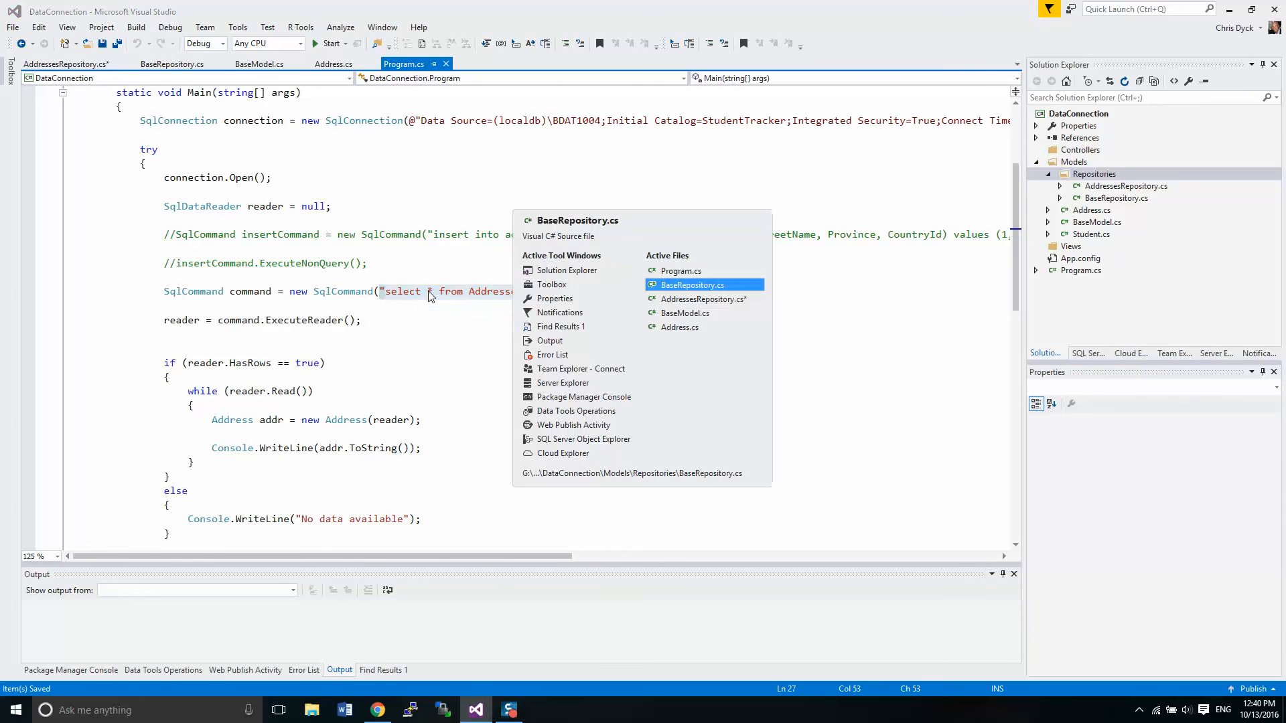
left_click(703, 297)
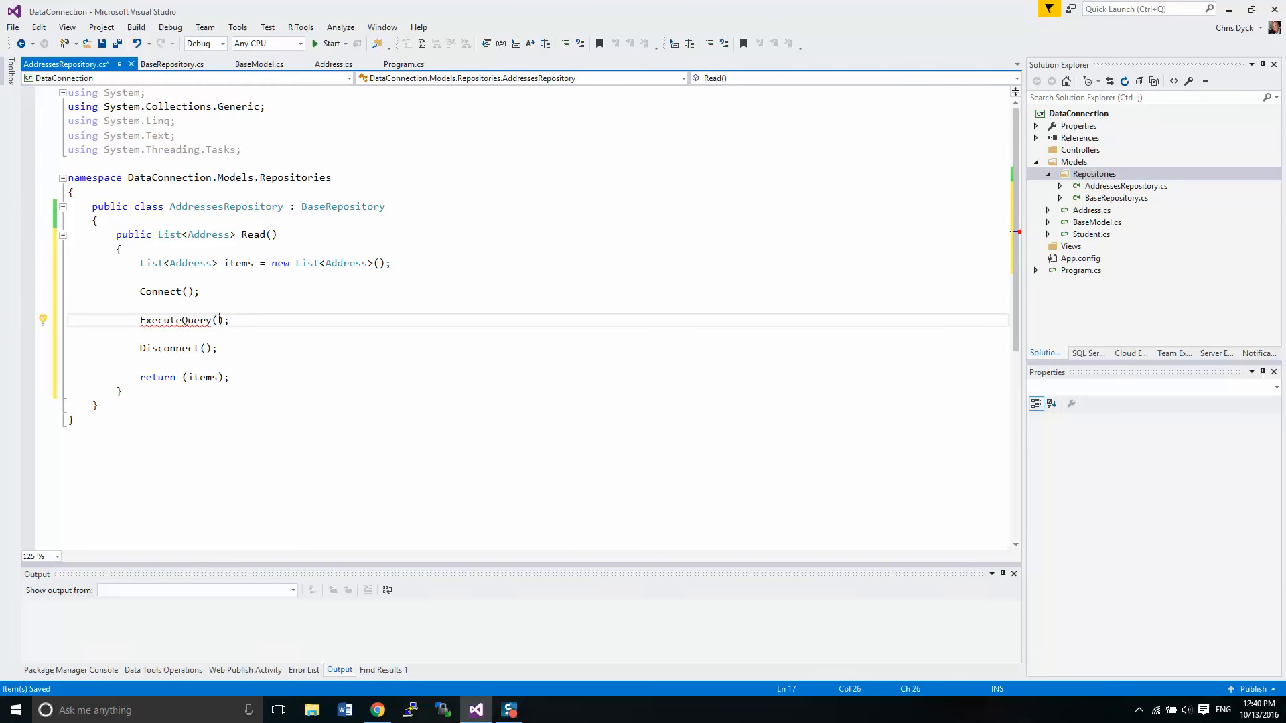
type("\"select * from Addresses\"")
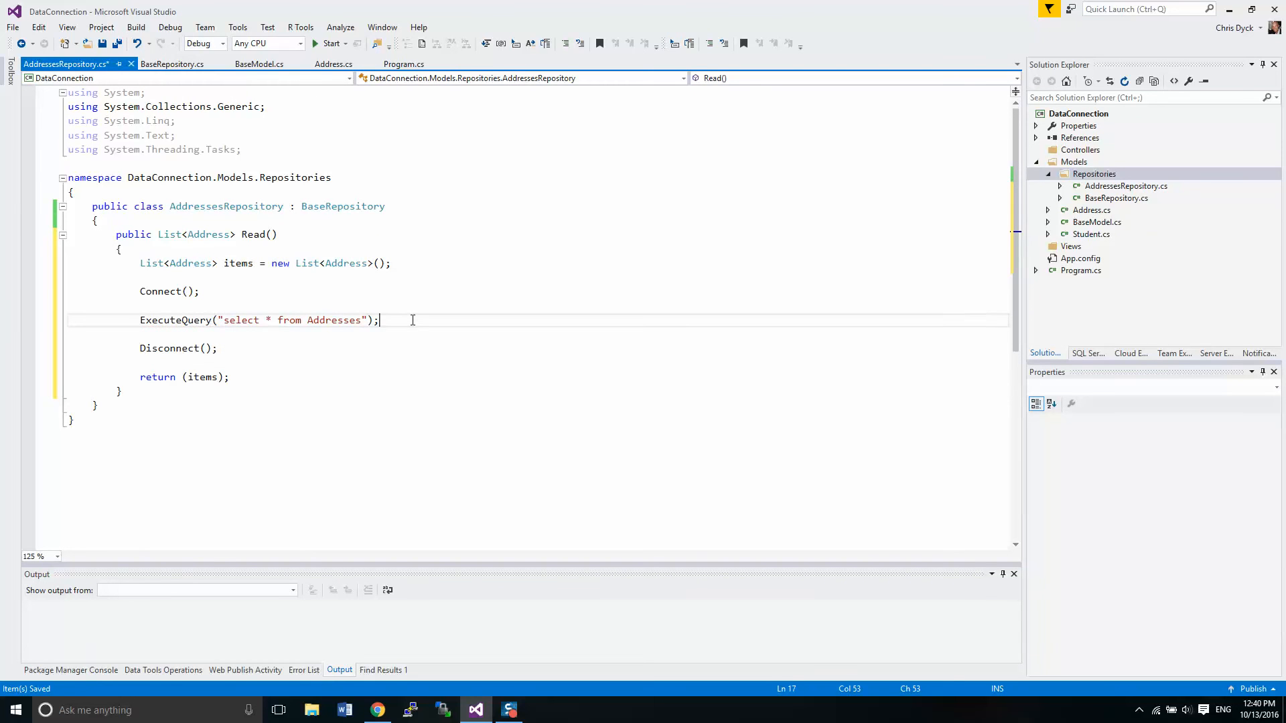
key("enter")
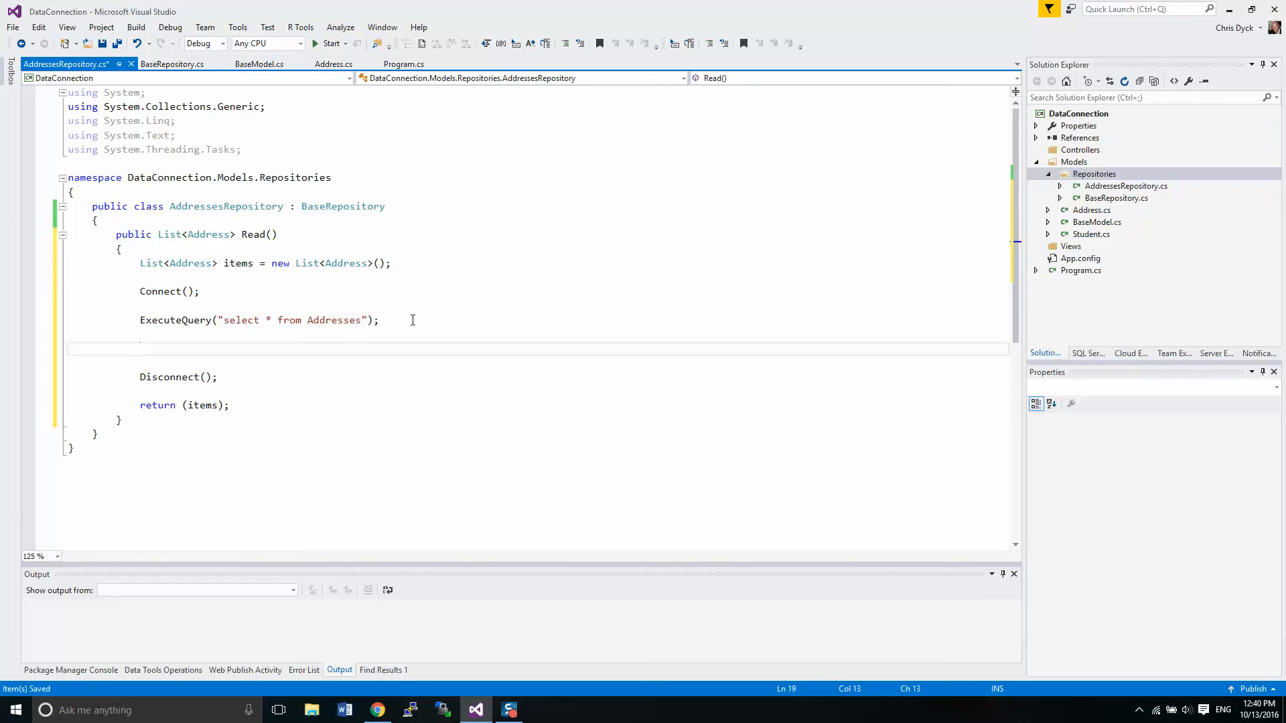
type("while")
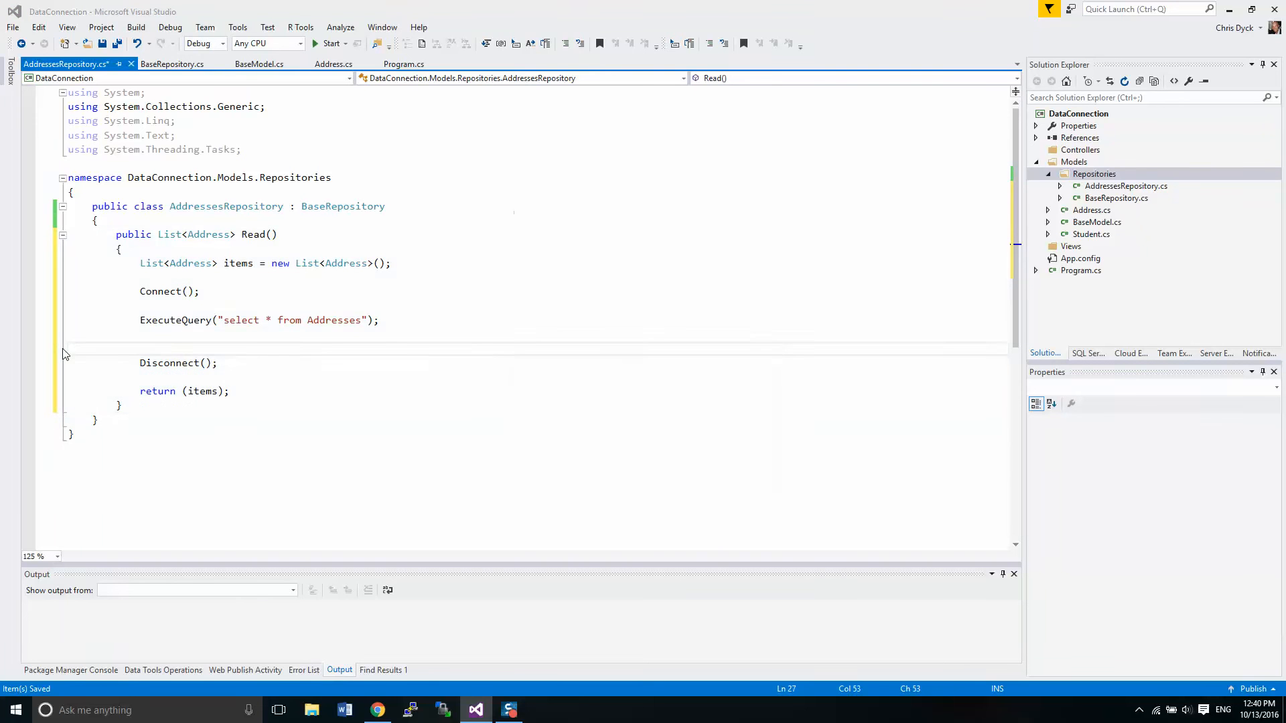
left_click(402, 65)
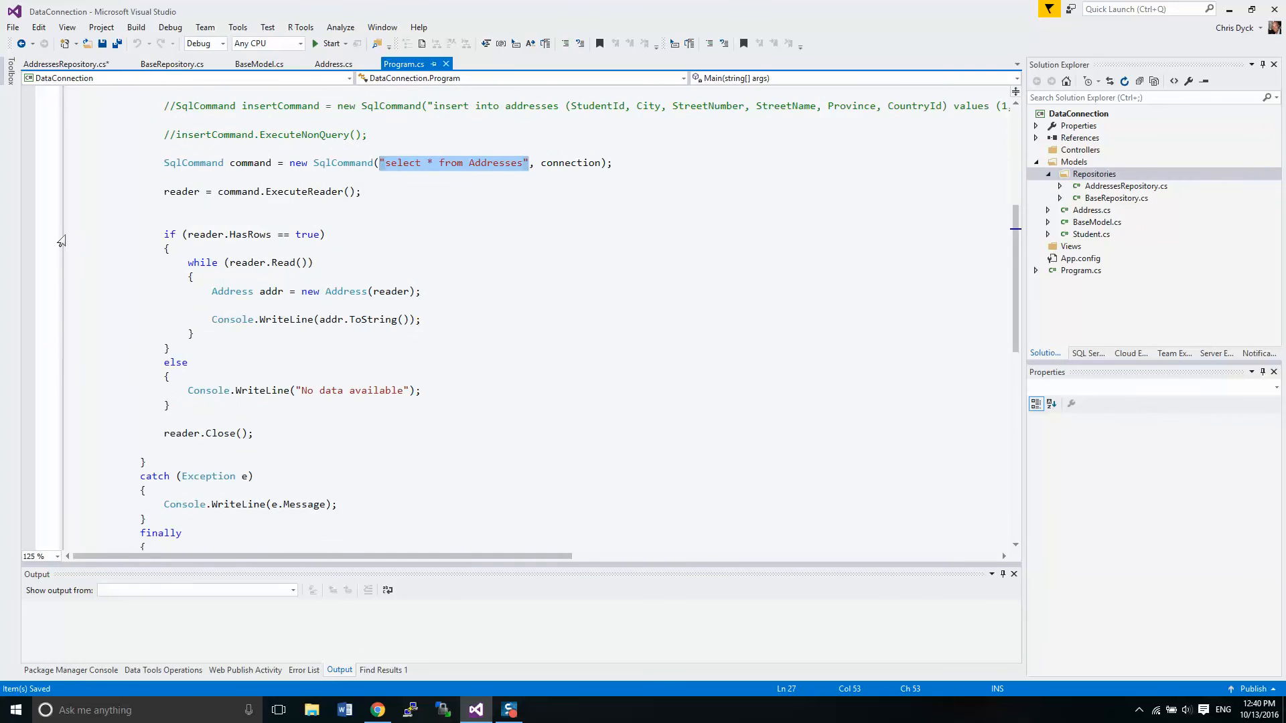
left_click_drag(70, 240, 70, 408)
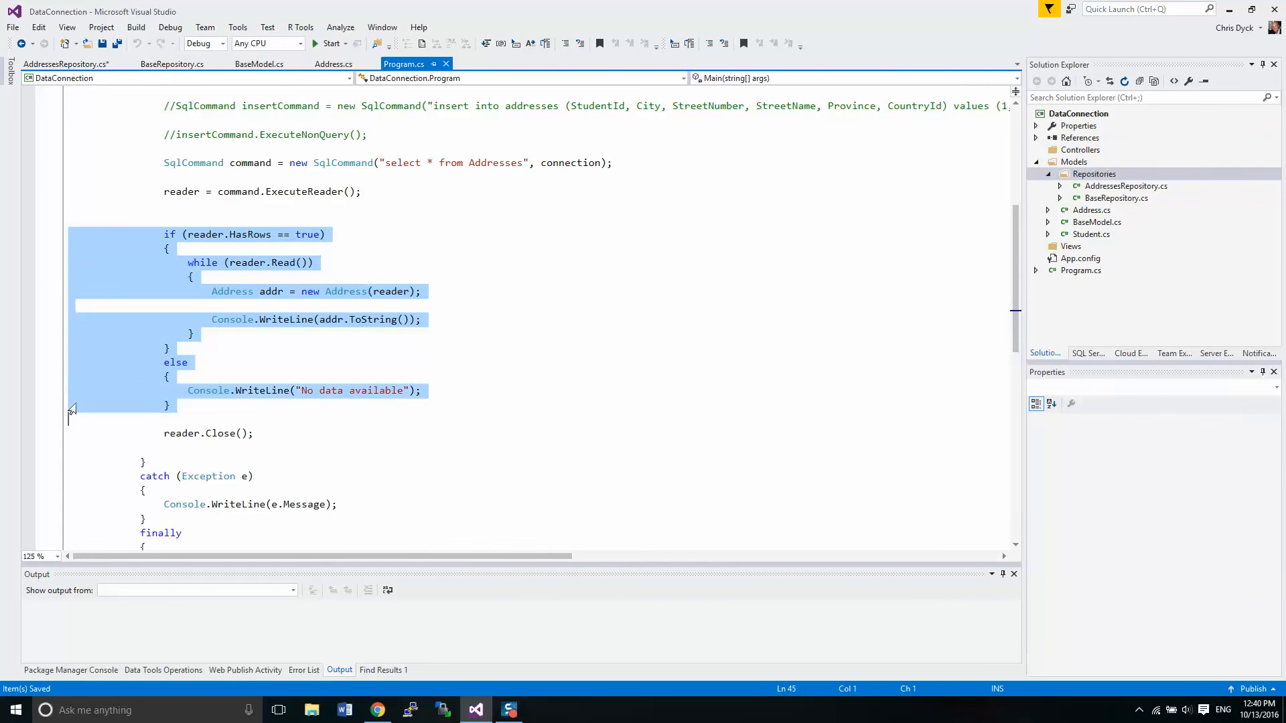
left_click(66, 64)
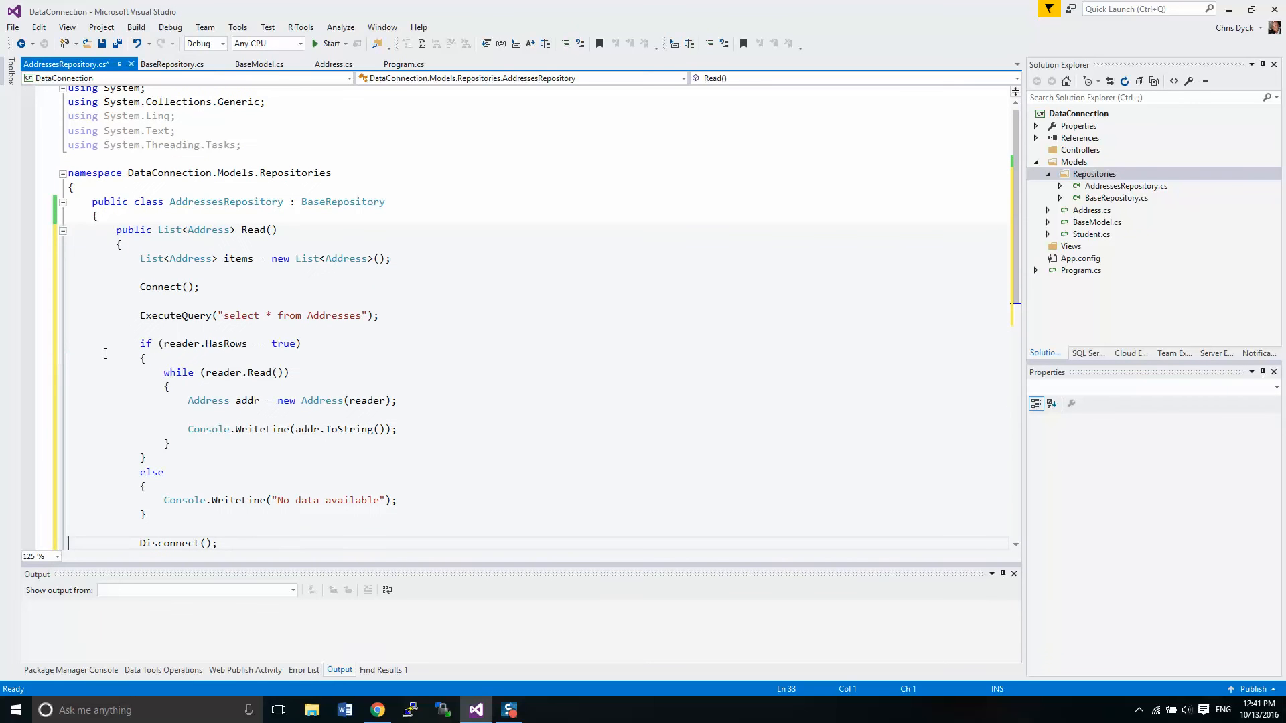
left_click(204, 343)
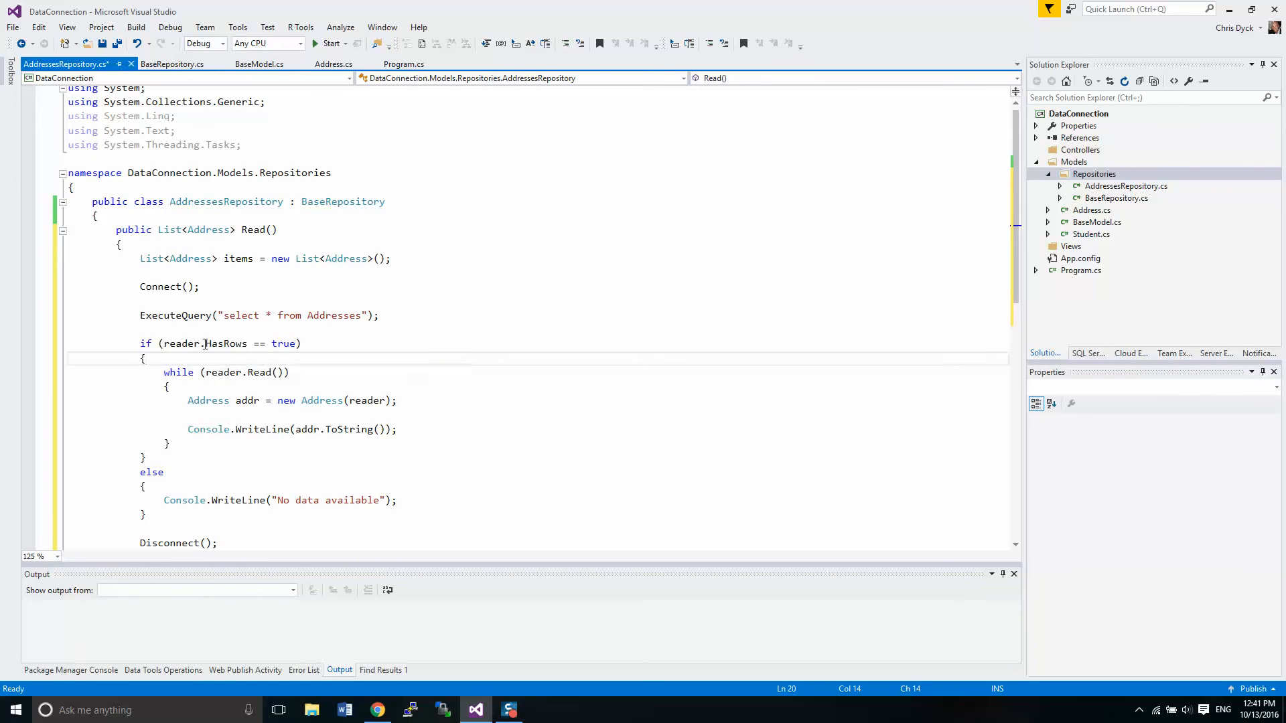
mouse_move(283, 344)
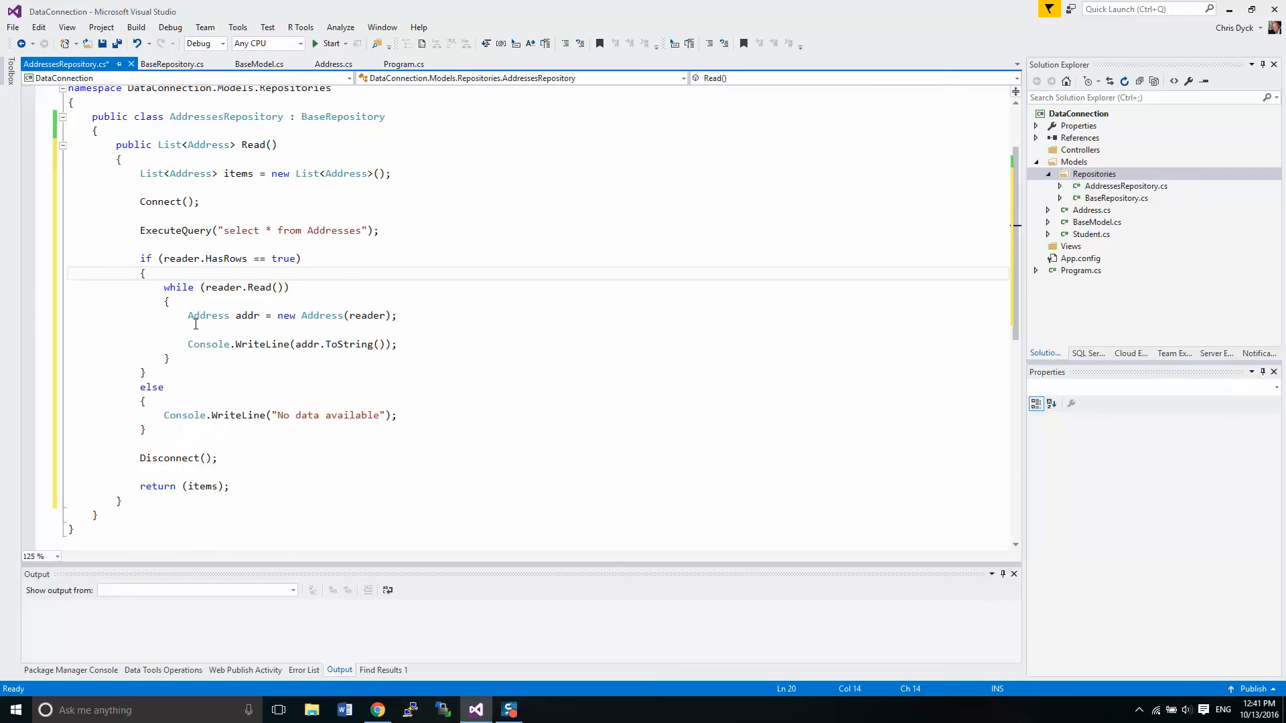
mouse_move(47, 350)
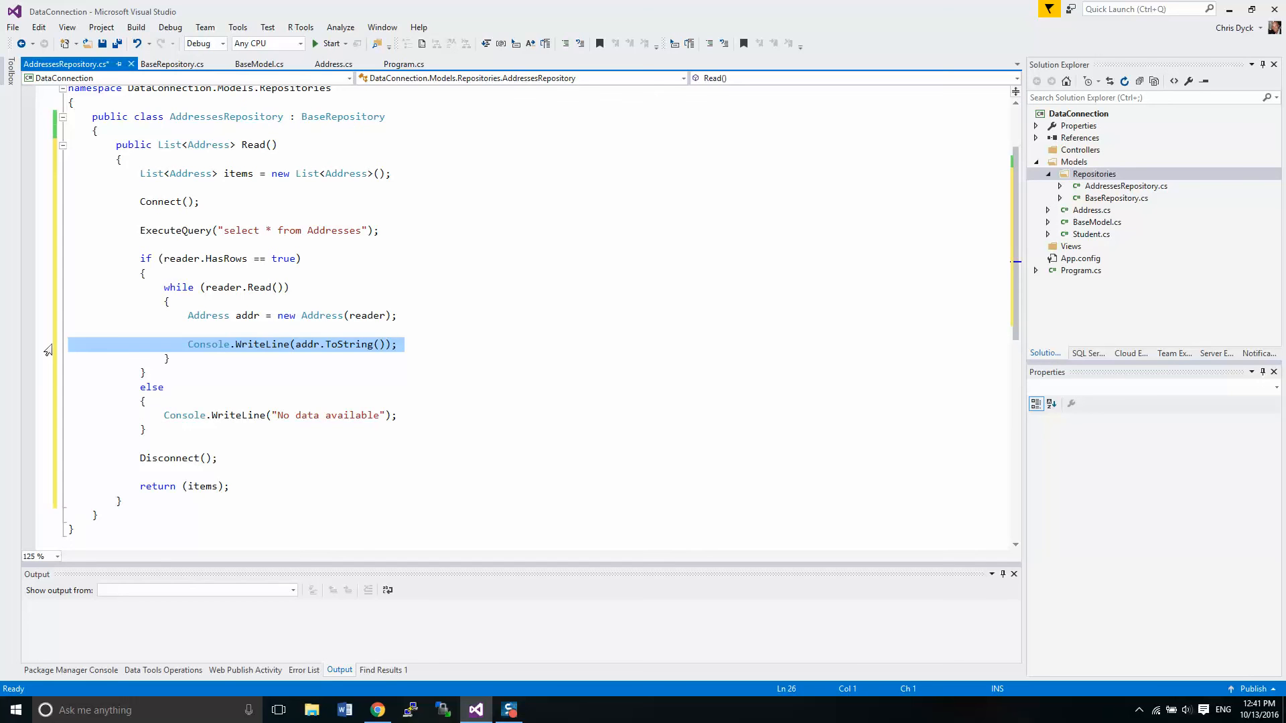
Step: Delete Read's Console.WriteLine line and the "No data available" else block, then save
key("Delete")
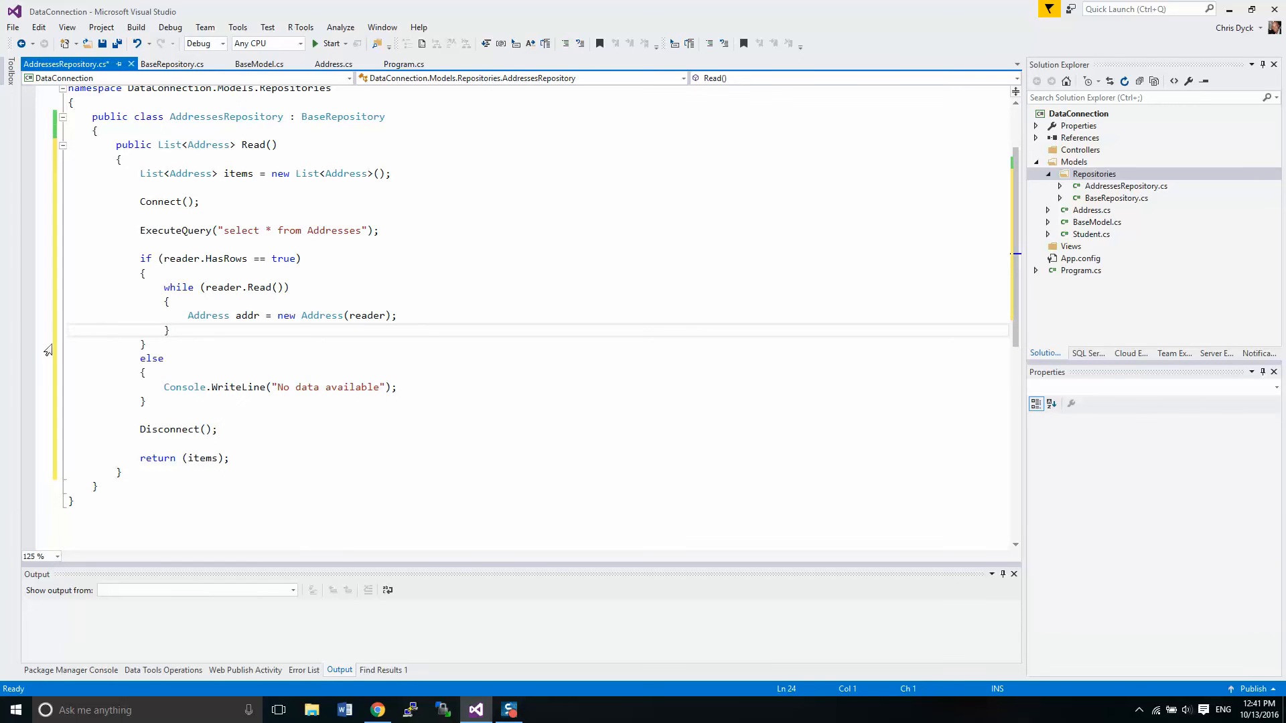
mouse_move(212, 364)
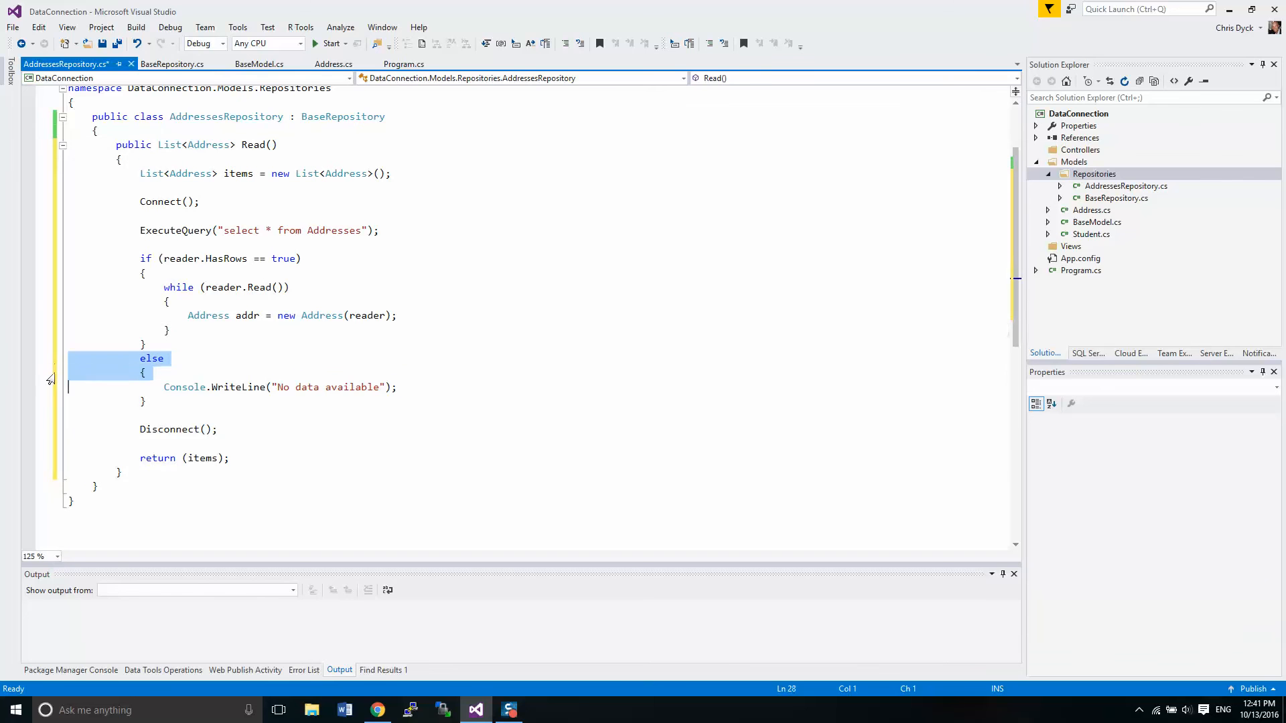
key("Delete")
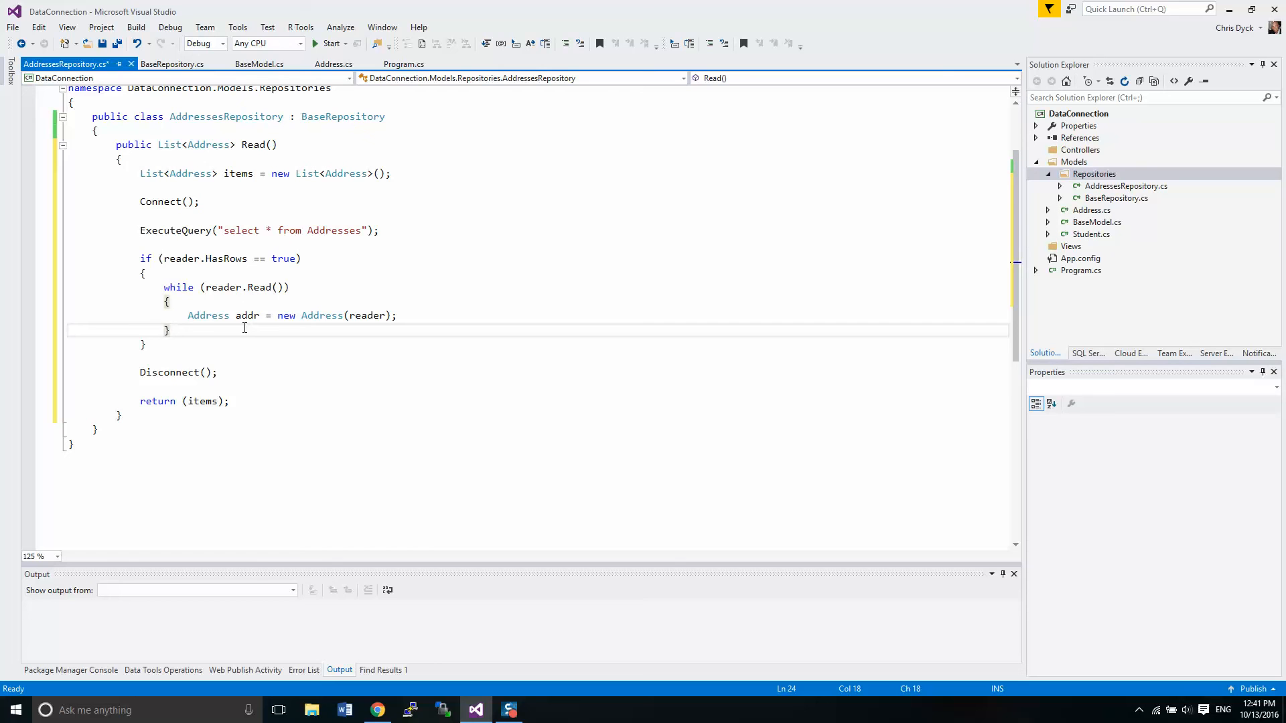
left_click(169, 330)
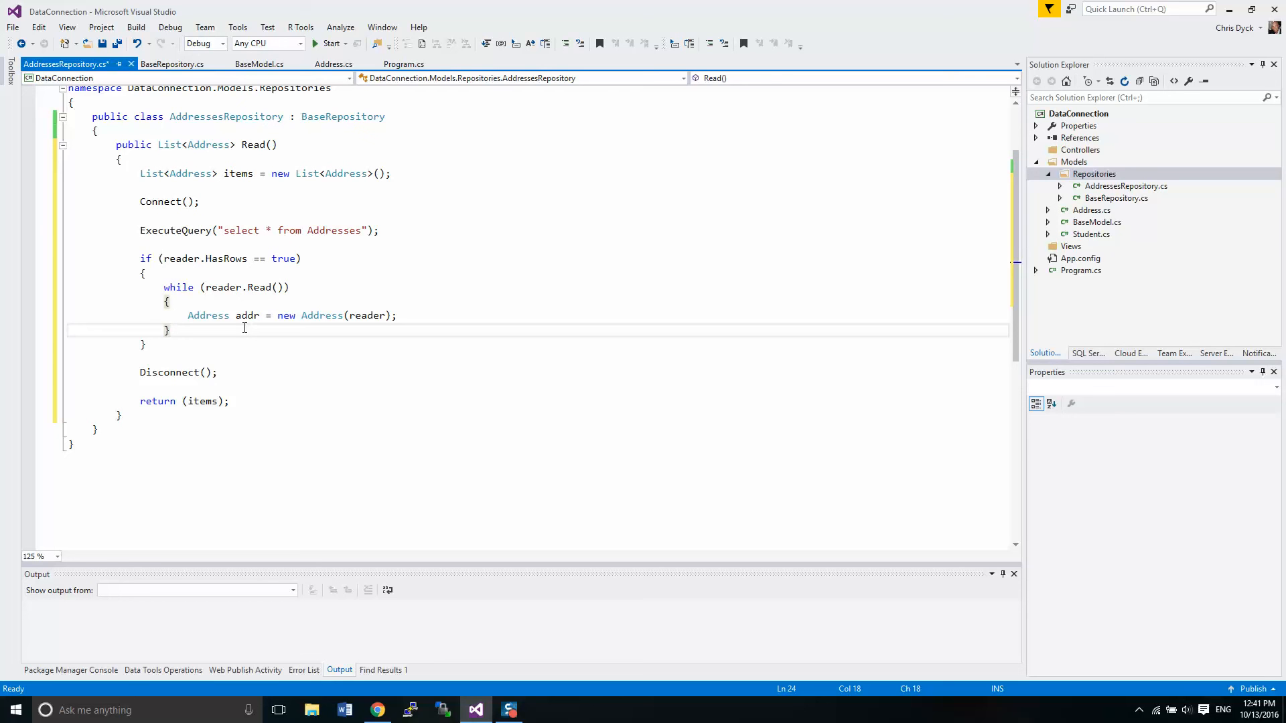
key("ctrl+s")
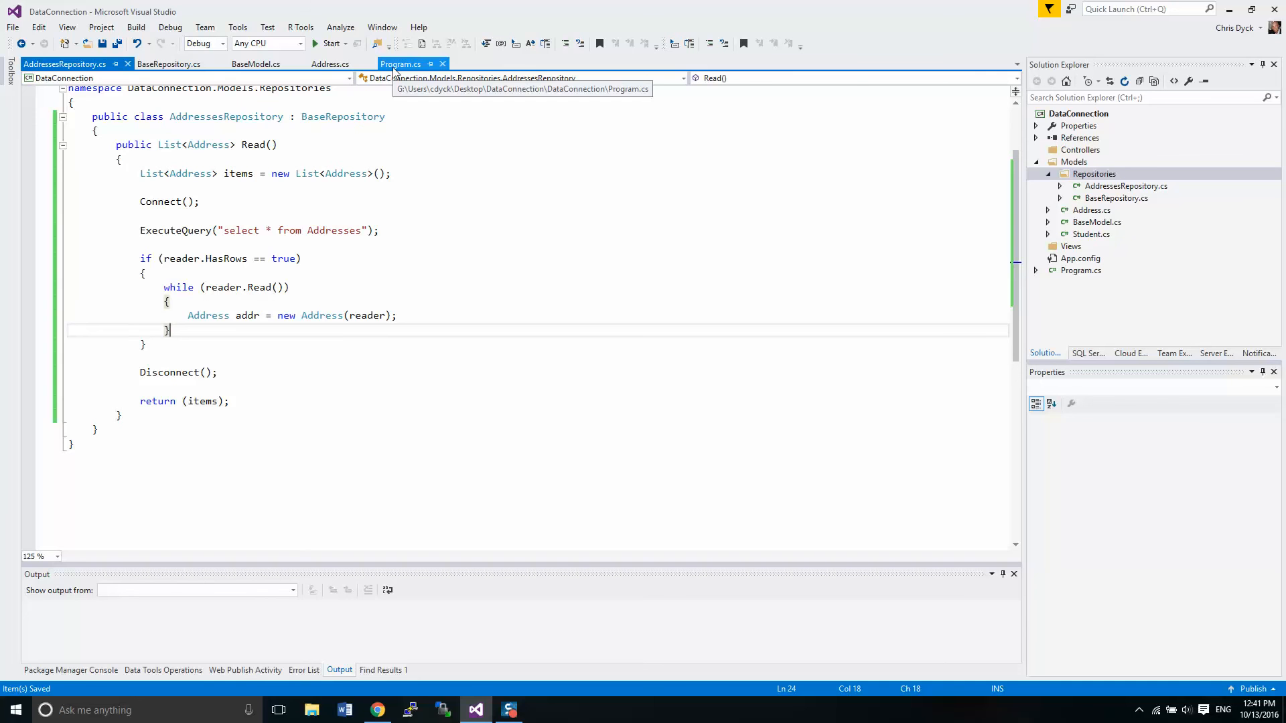
Step: Bring Program.cs forward and place the caret at the top of Main
left_click(401, 64)
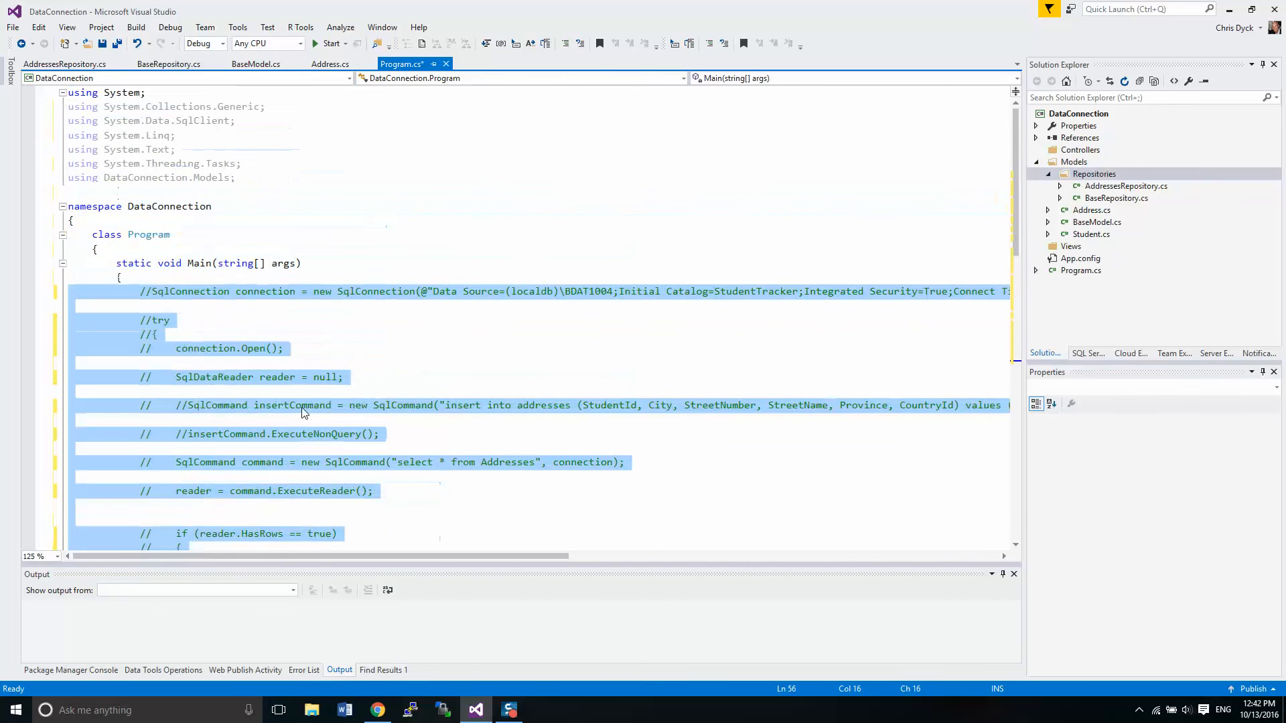
left_click(122, 277)
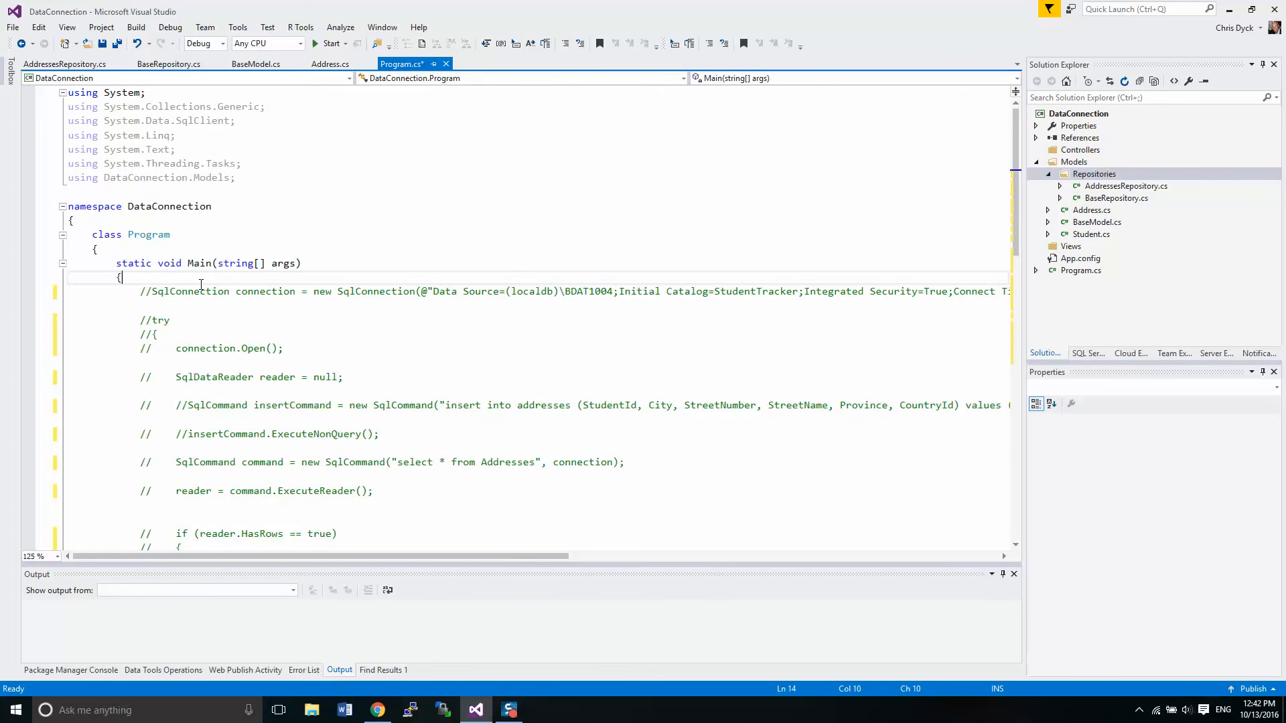
Step: Declare List<Address> items = new List<Address>(); on a new first line of Main
key("enter")
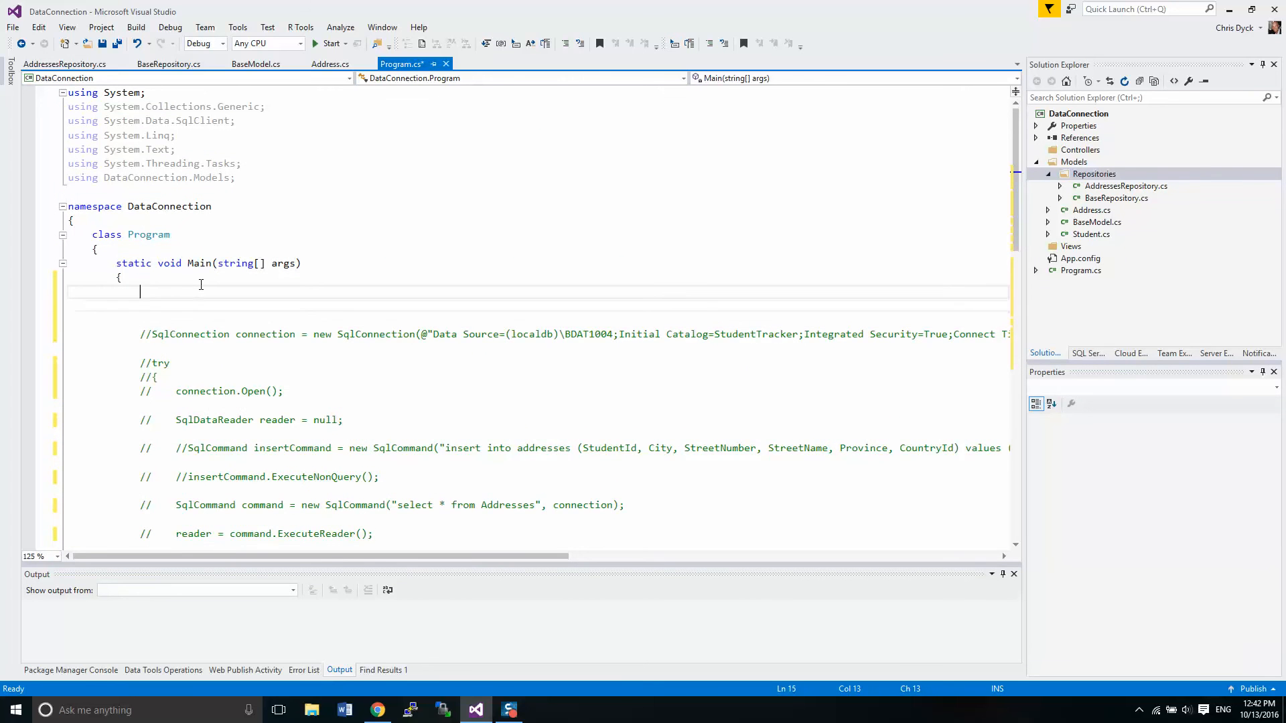
type("L")
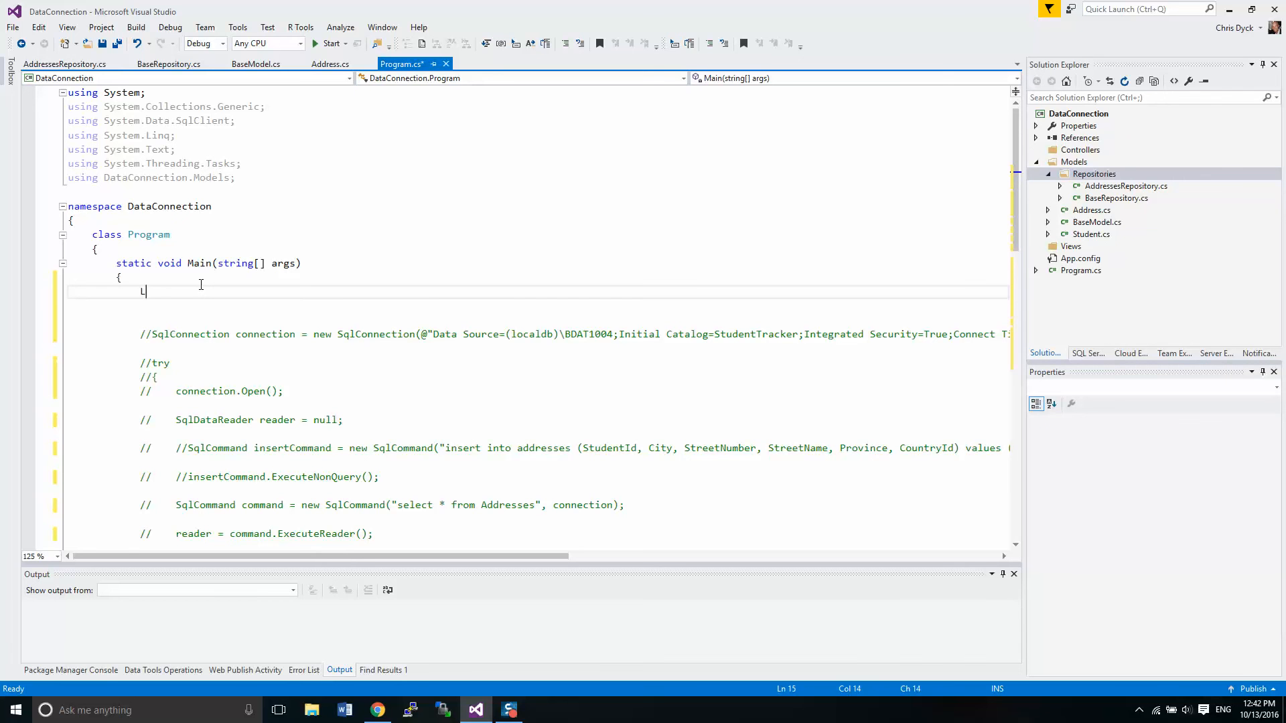
type("s")
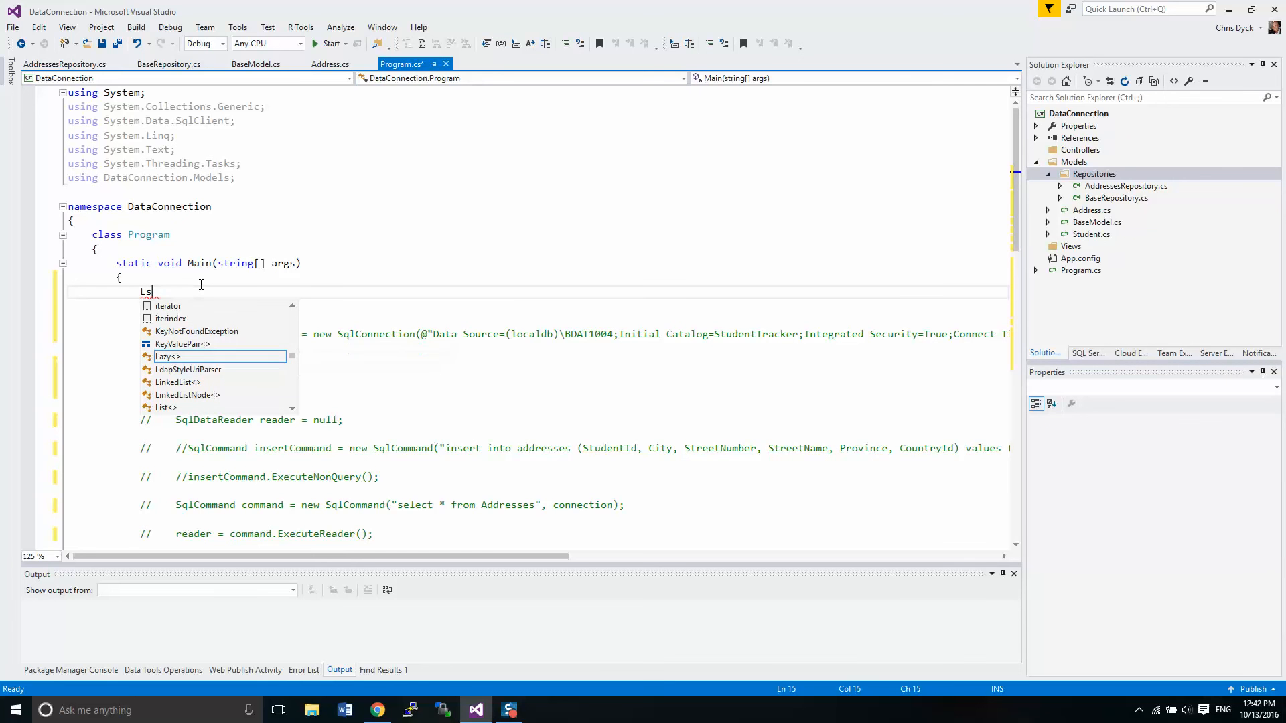
type("ist")
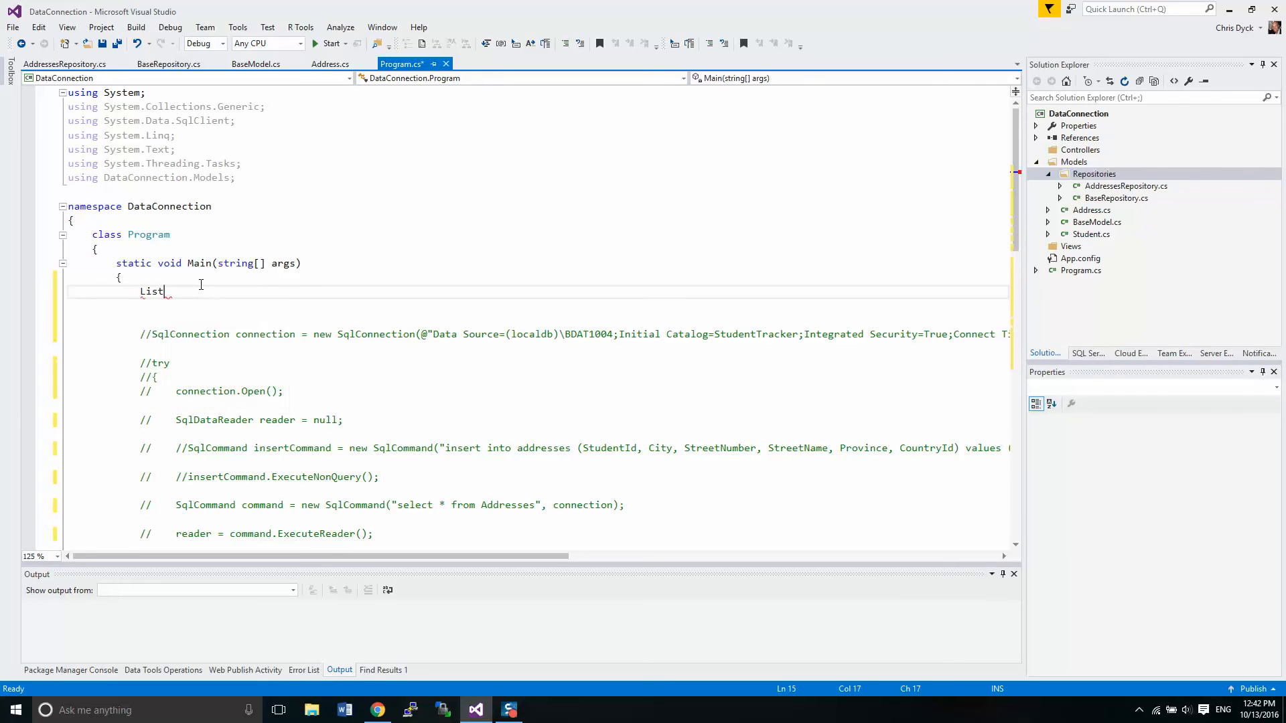
type("<Address>")
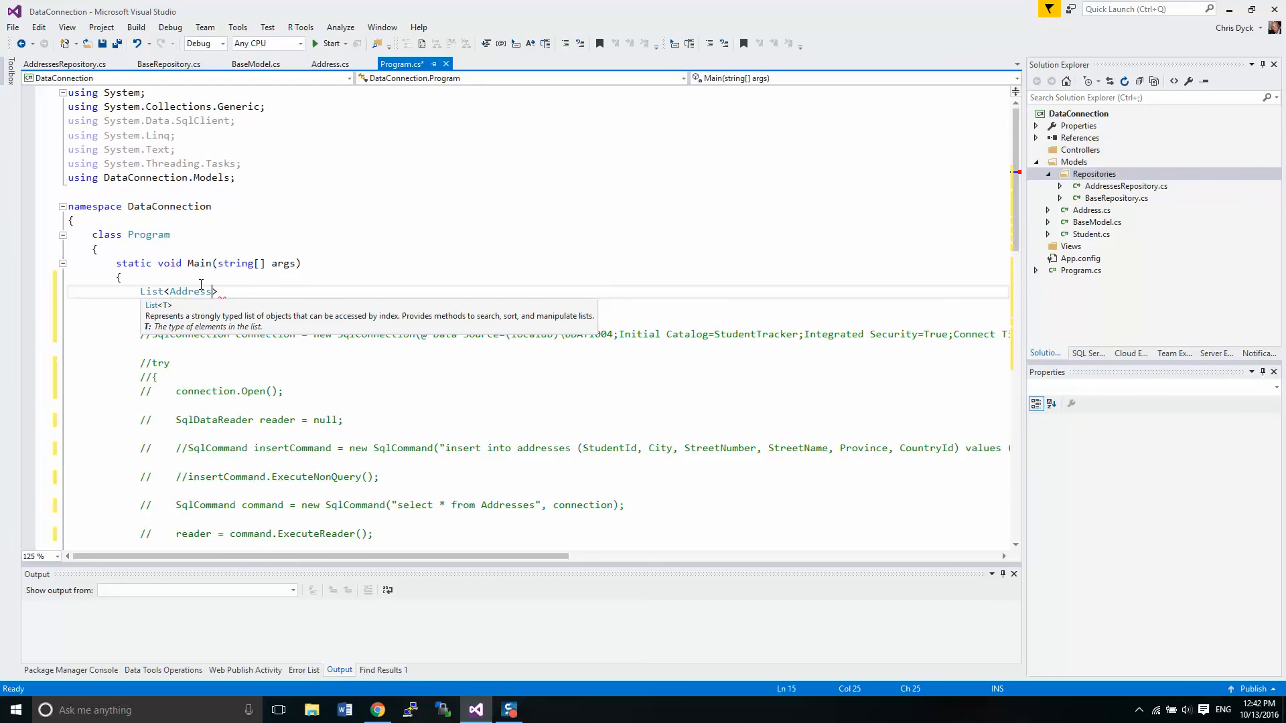
type("items")
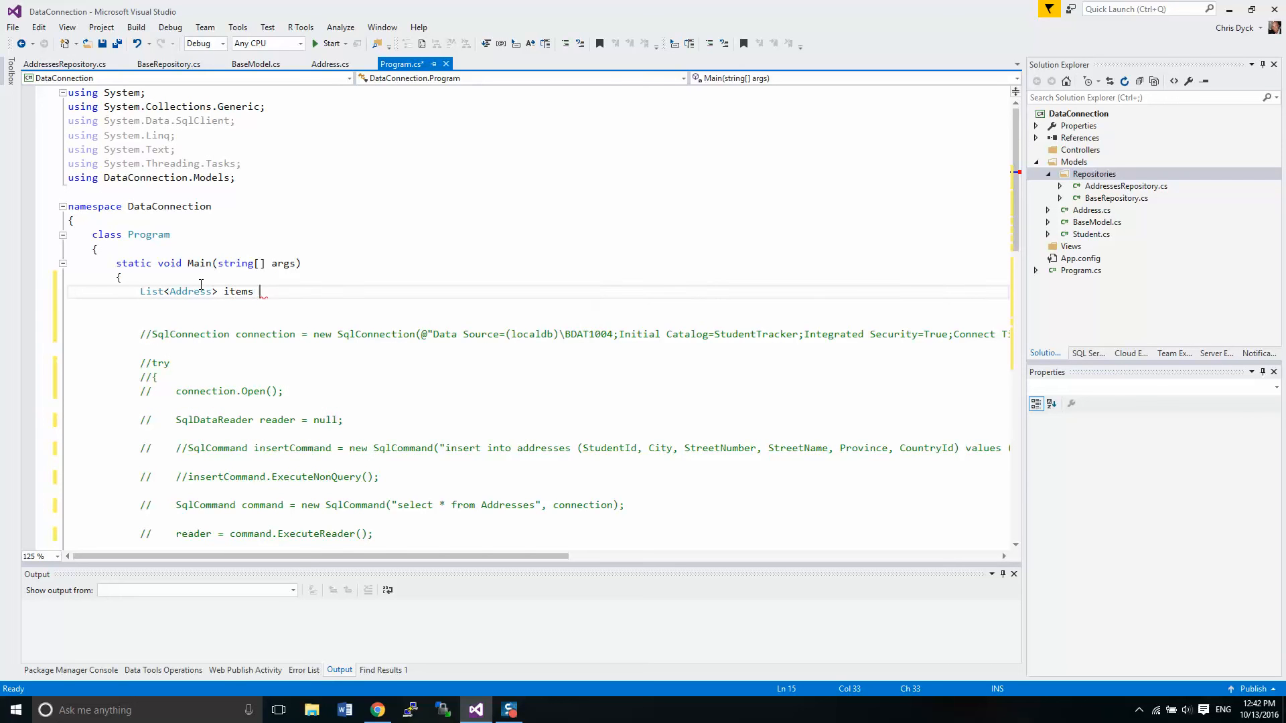
type("= new List<Address>")
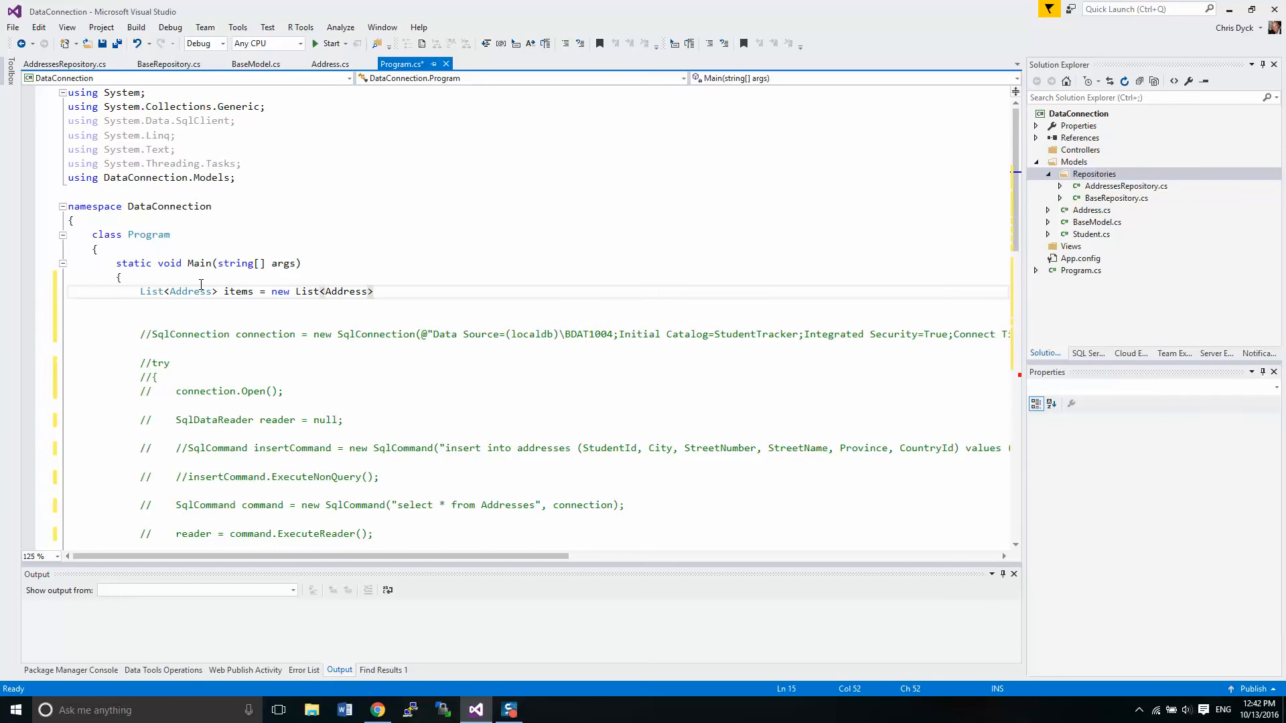
type("();")
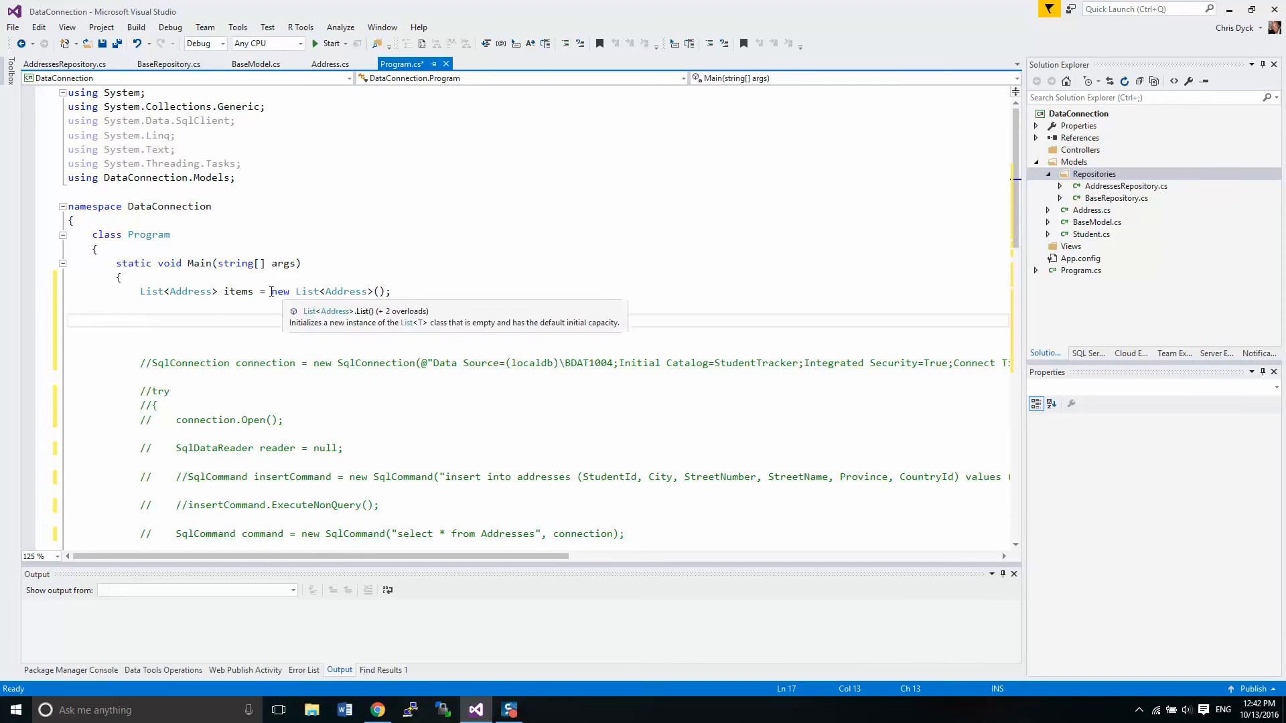
Step: Replace the new List<Address>() initializer with new AddressesRepository()
left_click_drag(270, 291, 391, 291)
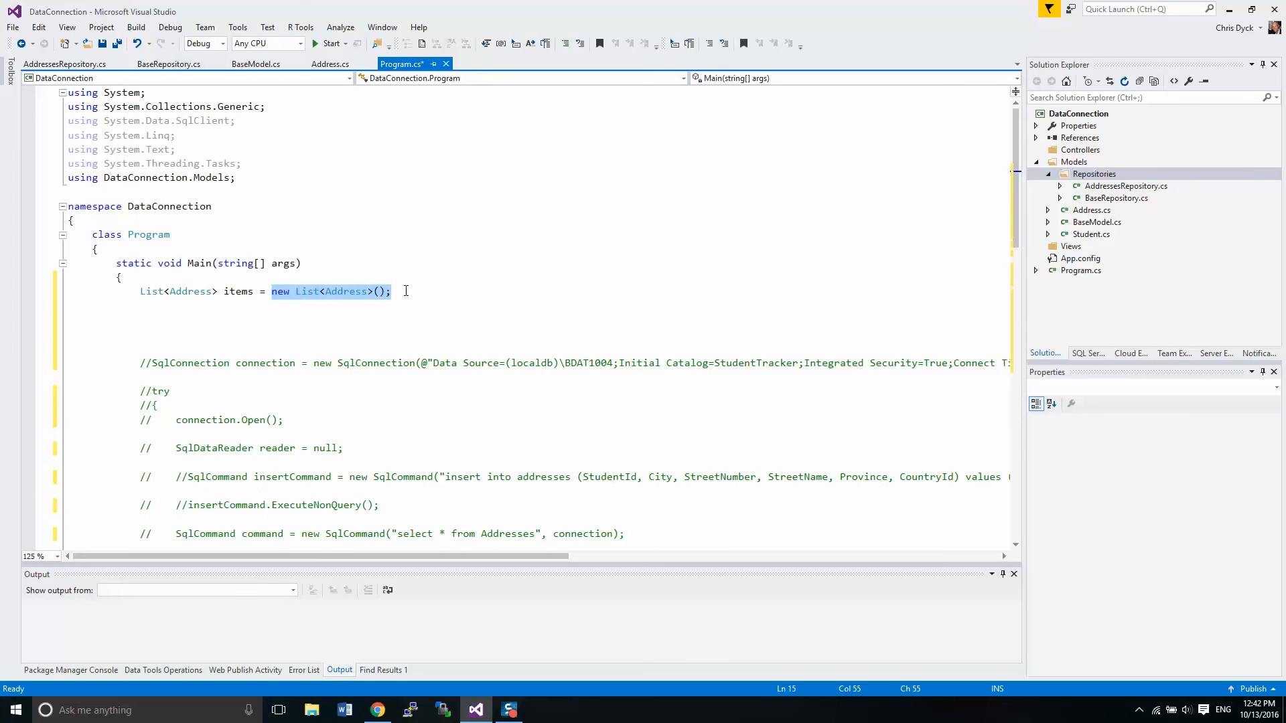
key("Delete")
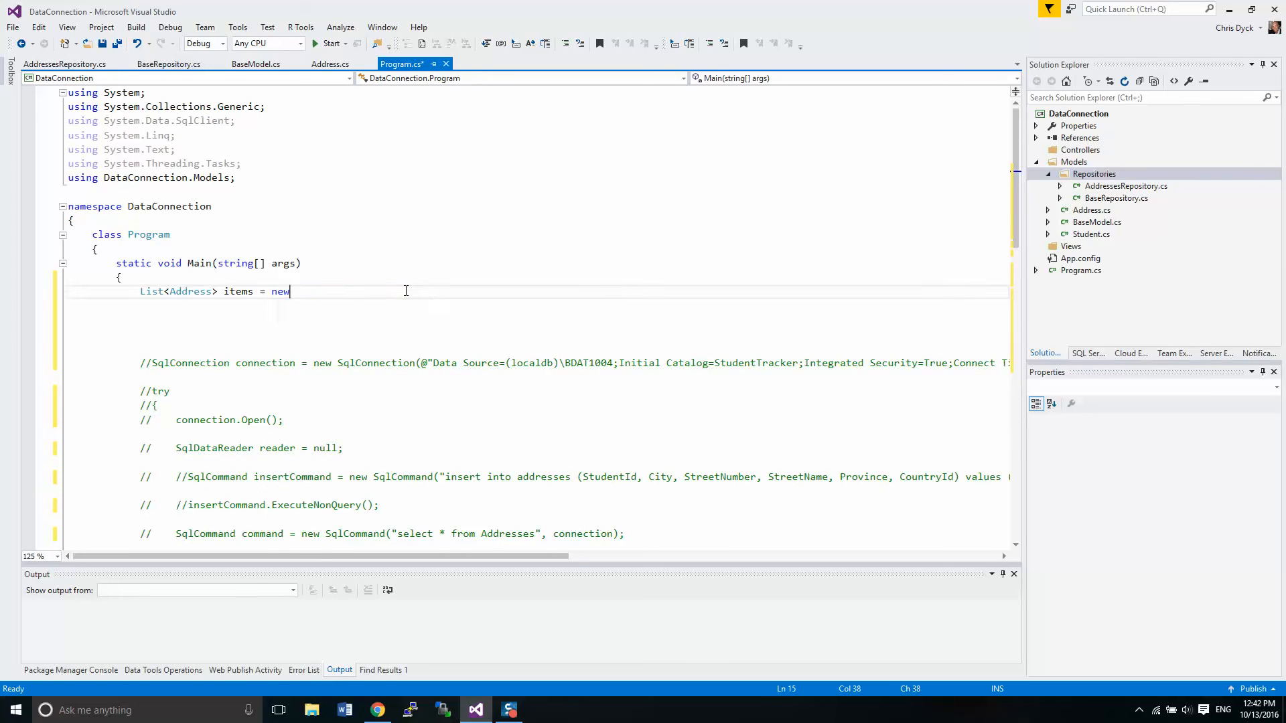
type("ad")
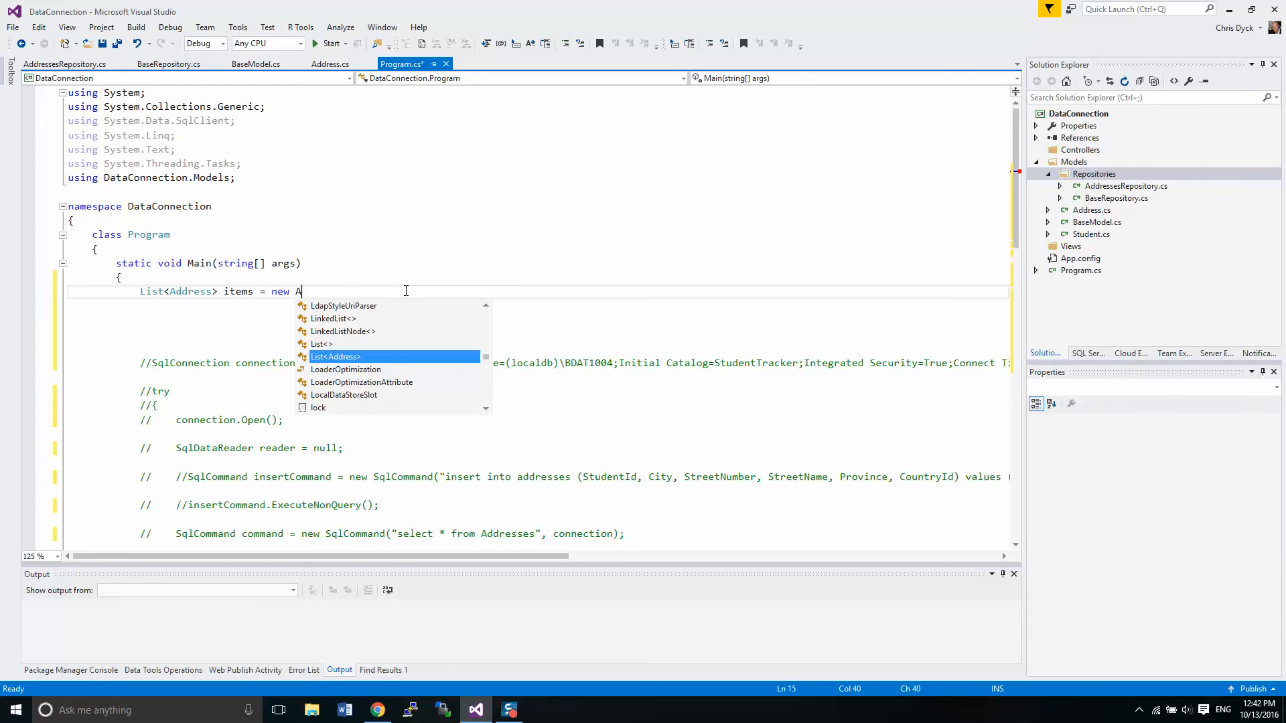
type("ddreses")
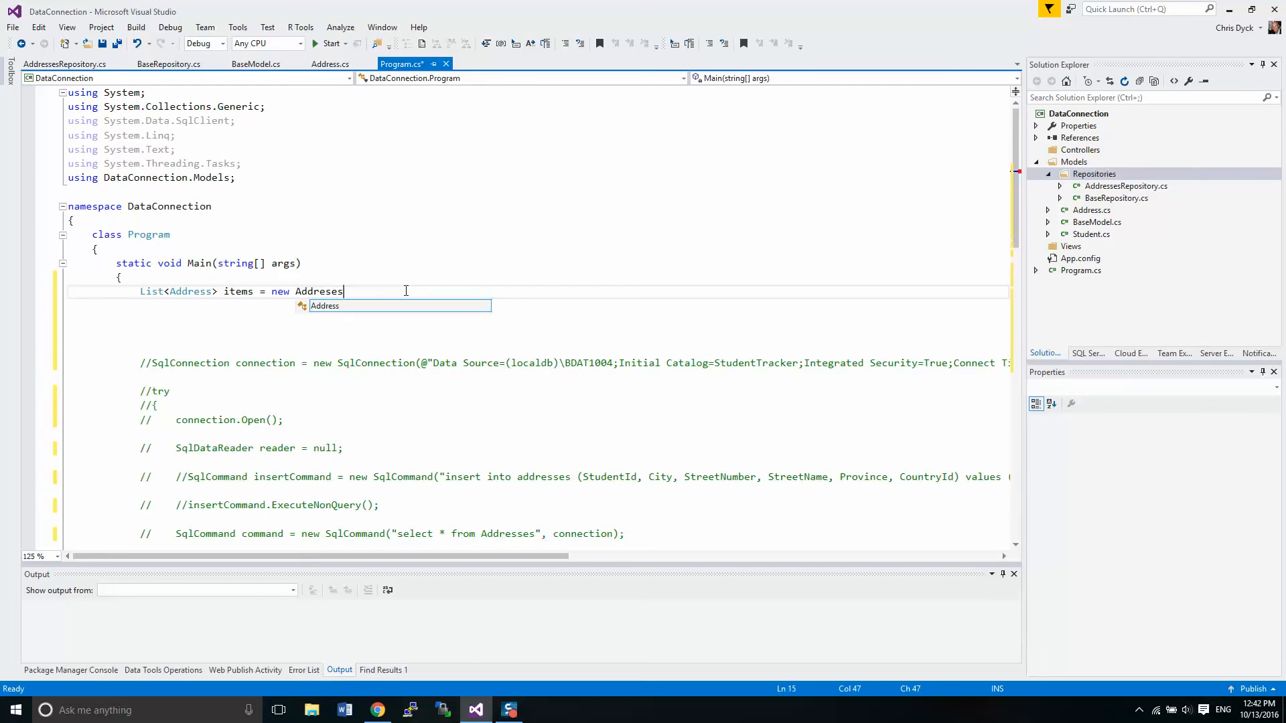
key("Backspace")
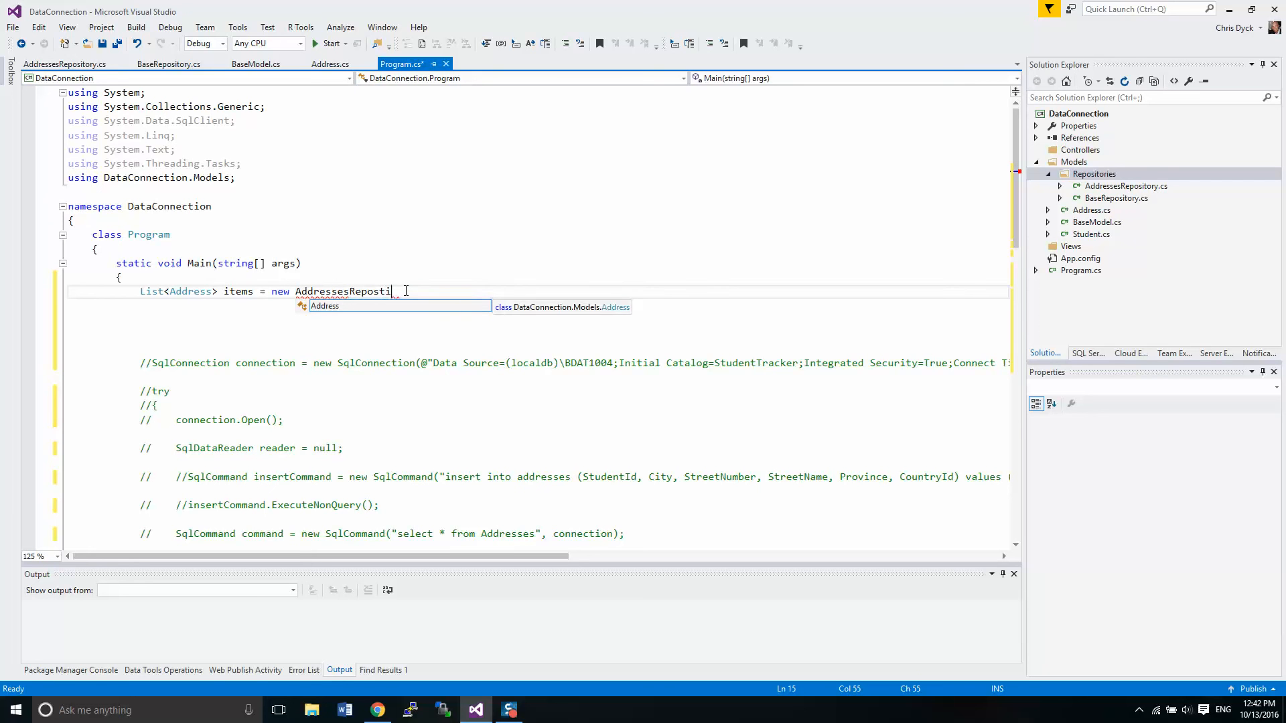
key("Backspace")
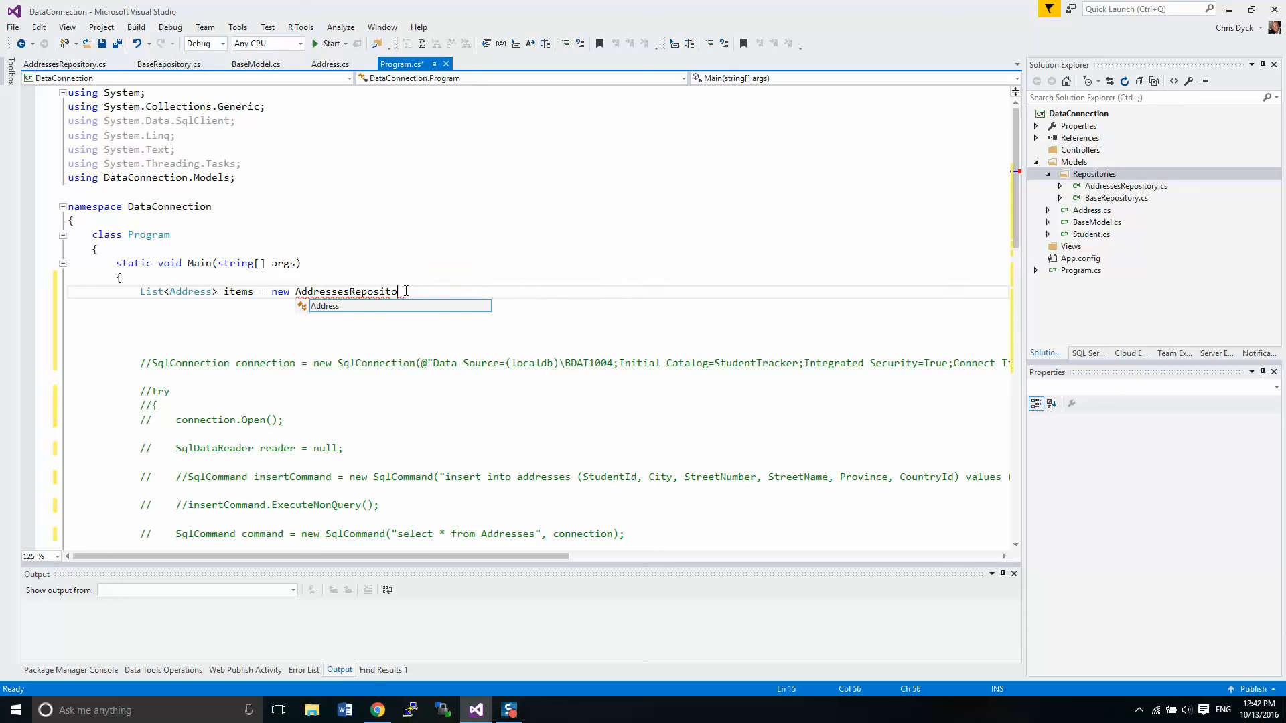
type("ry()")
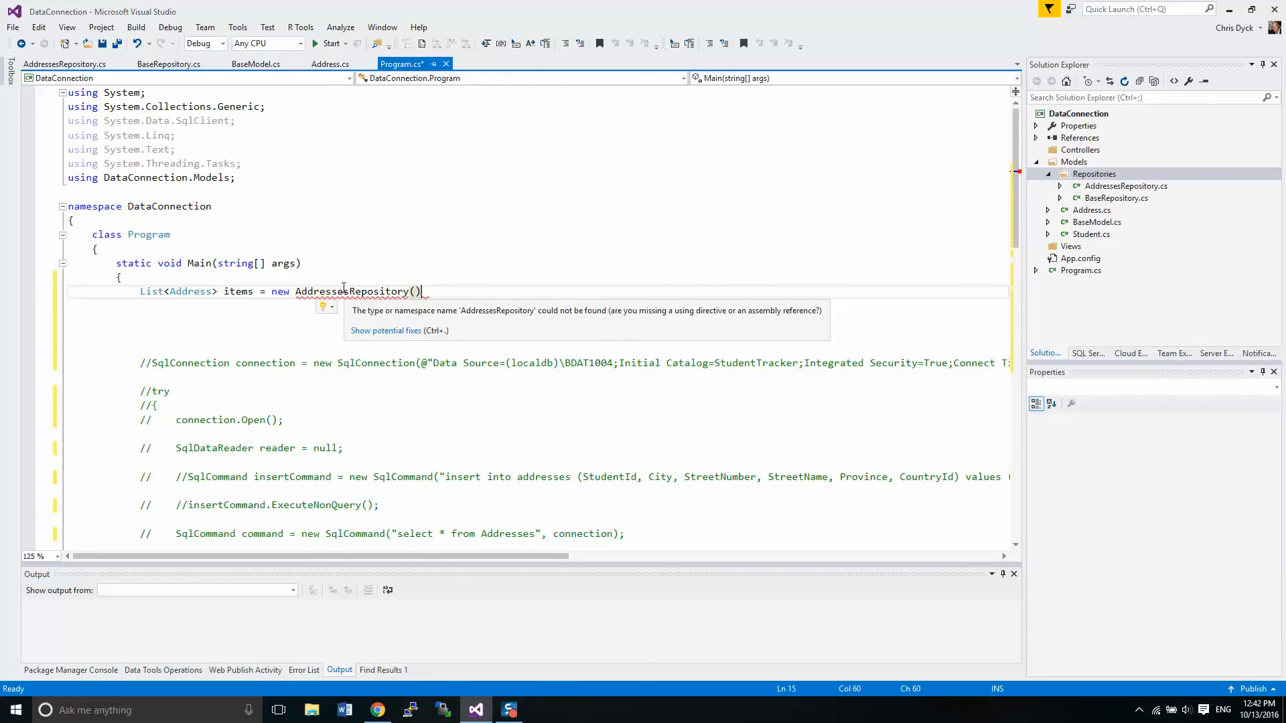
Step: Import DataConnection.Models.Repositories and assign items from new AddressesRepository().Read()
left_click(326, 307)
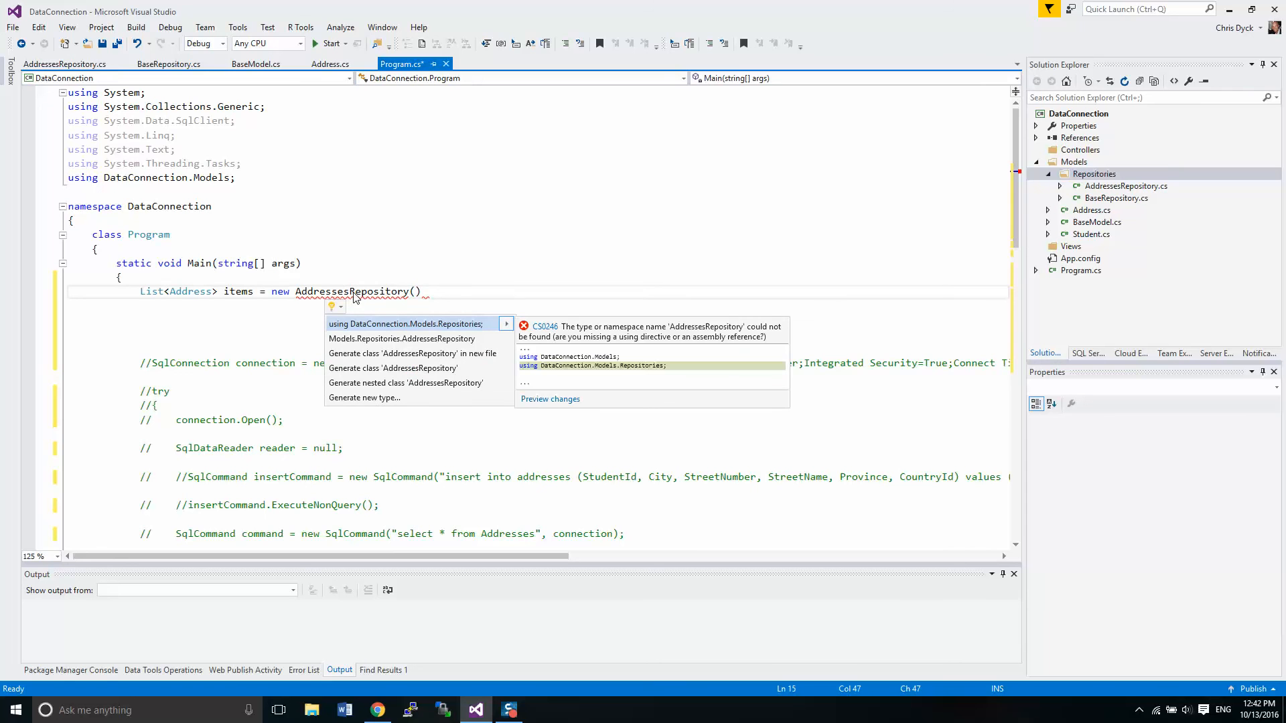
mouse_move(366, 328)
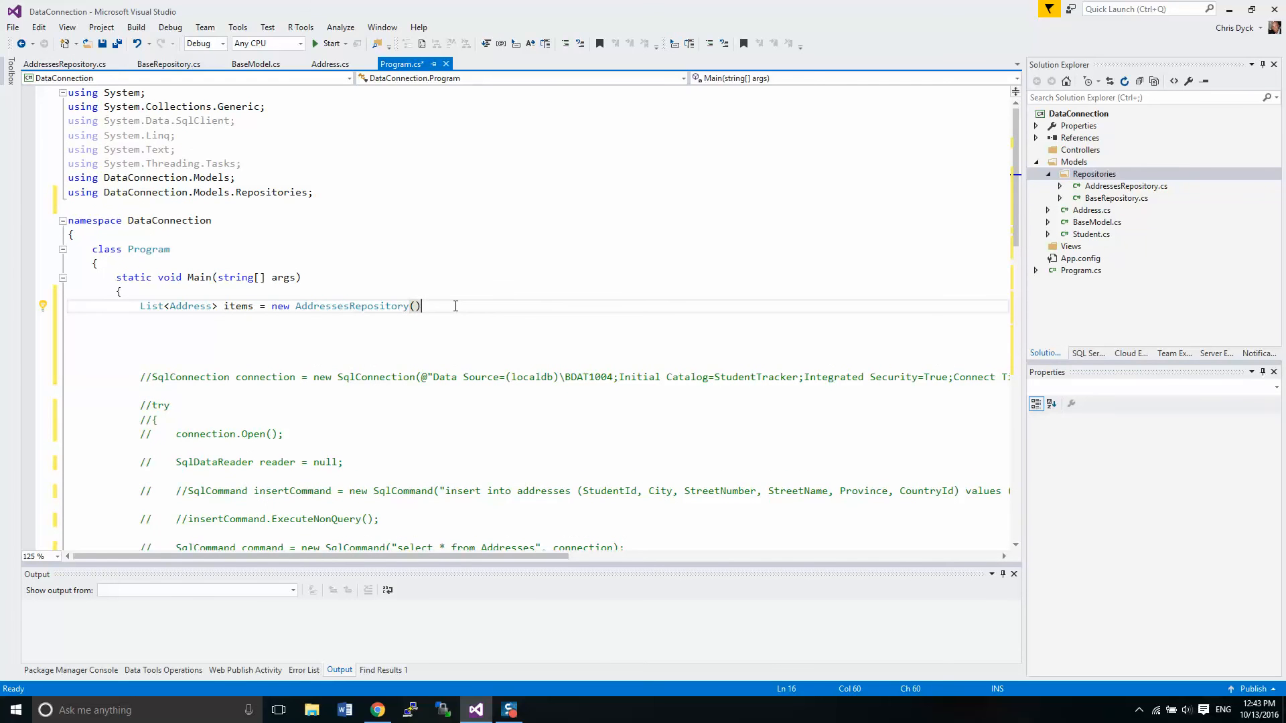
type(".")
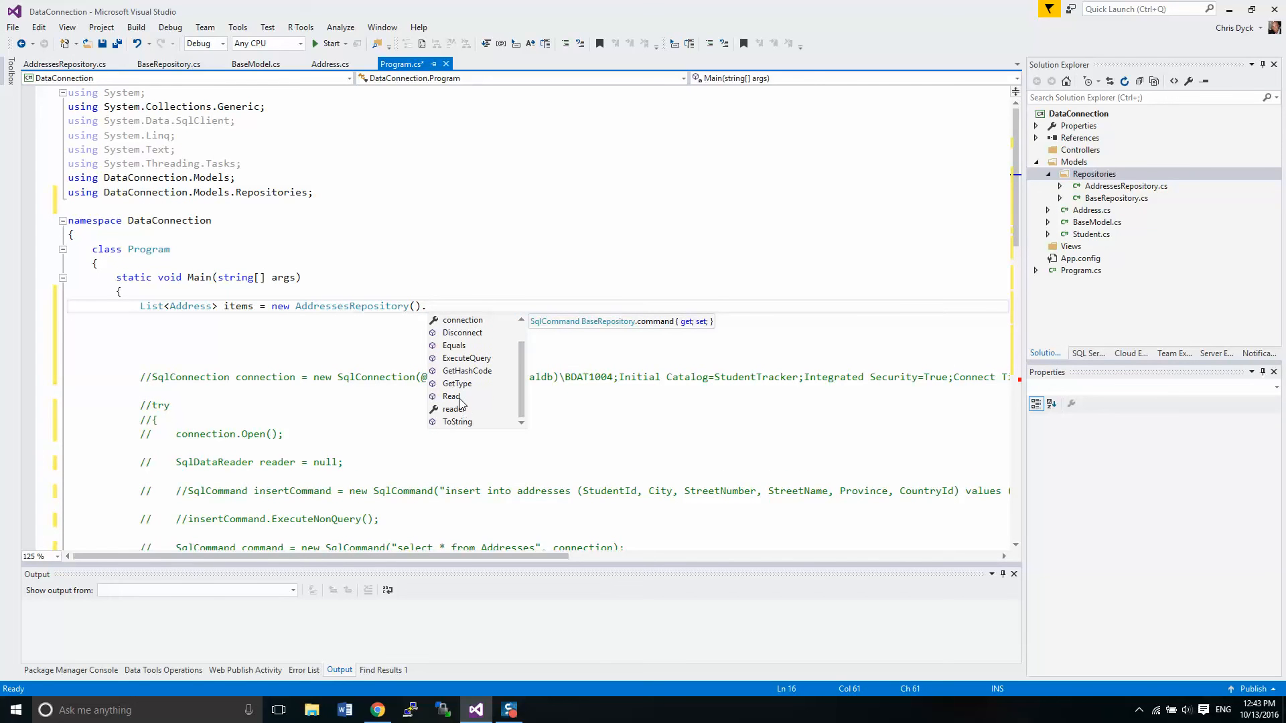
double_click(451, 396)
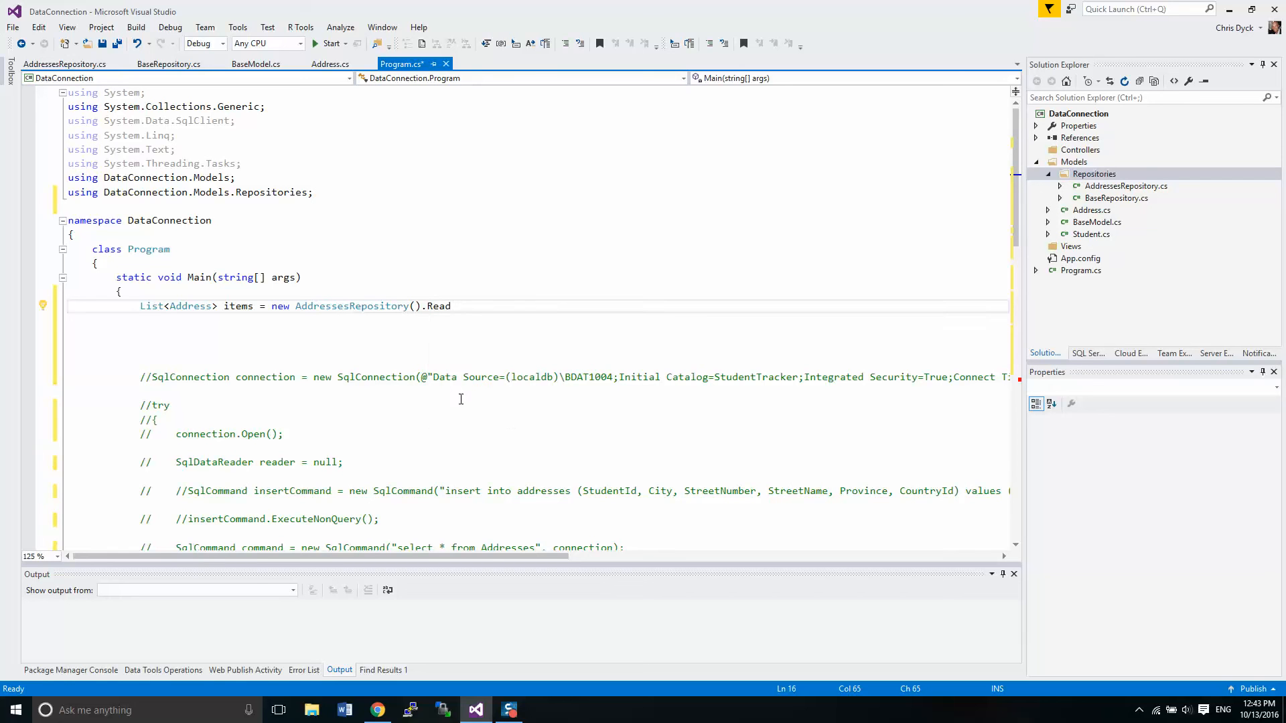
type("();")
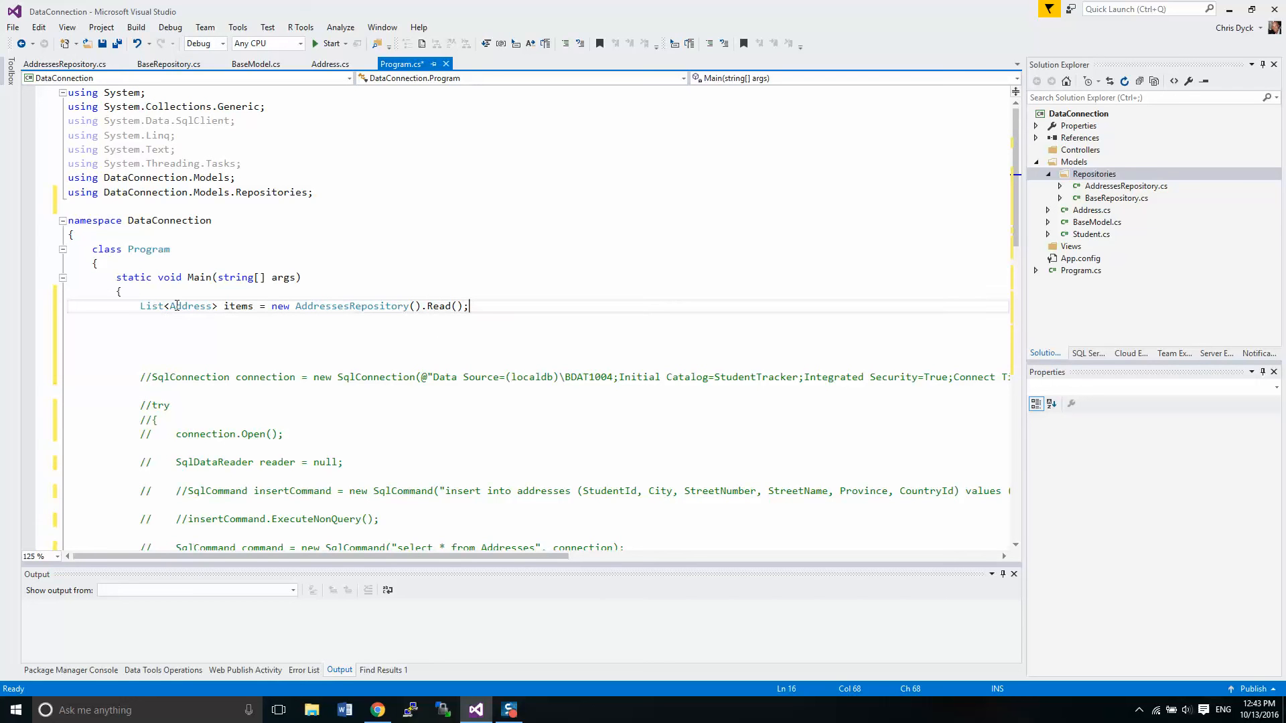
mouse_move(238, 306)
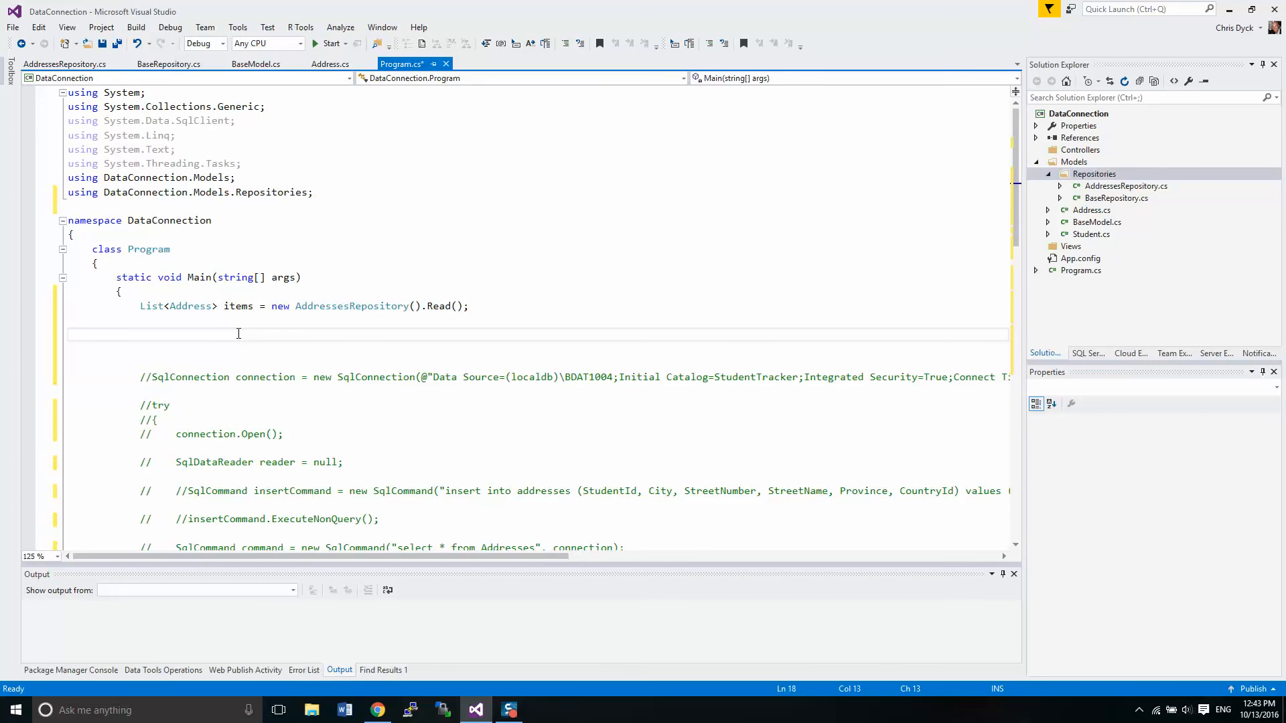
Step: Add foreach (Address item in items) printing Console.WriteLine(item.ToString()) below the Read() call
type("foreach(")
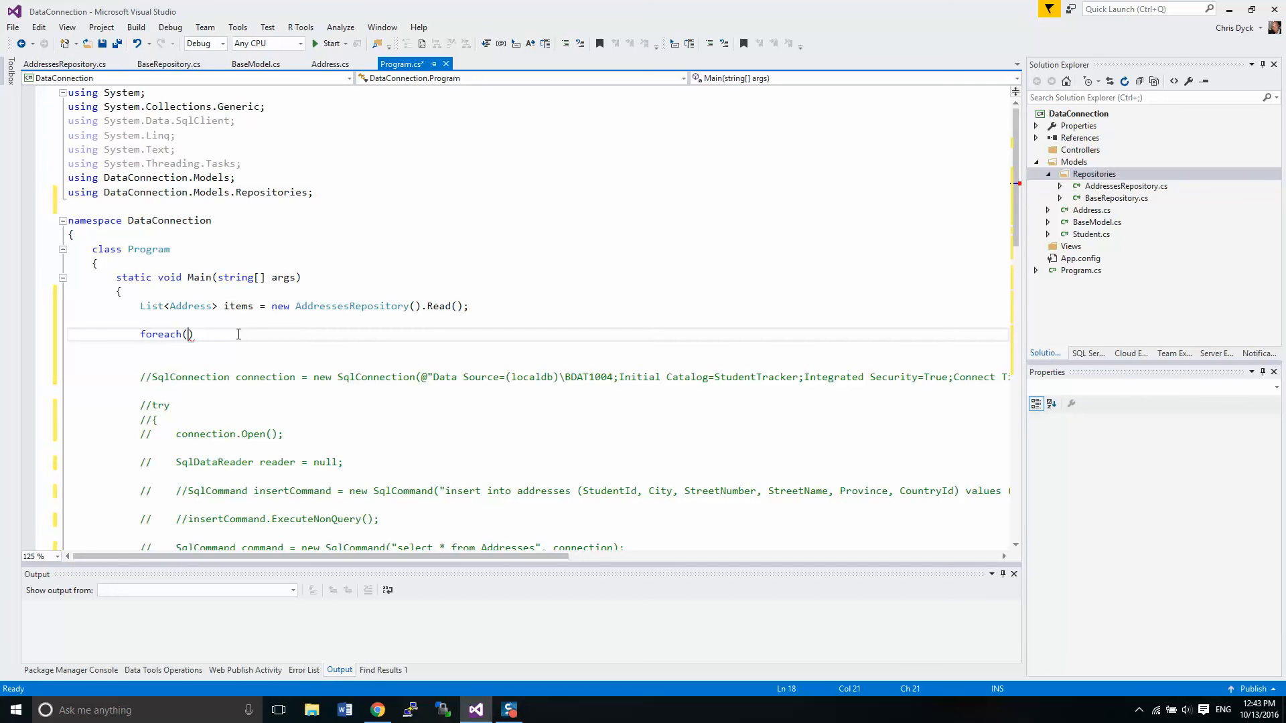
type("Address")
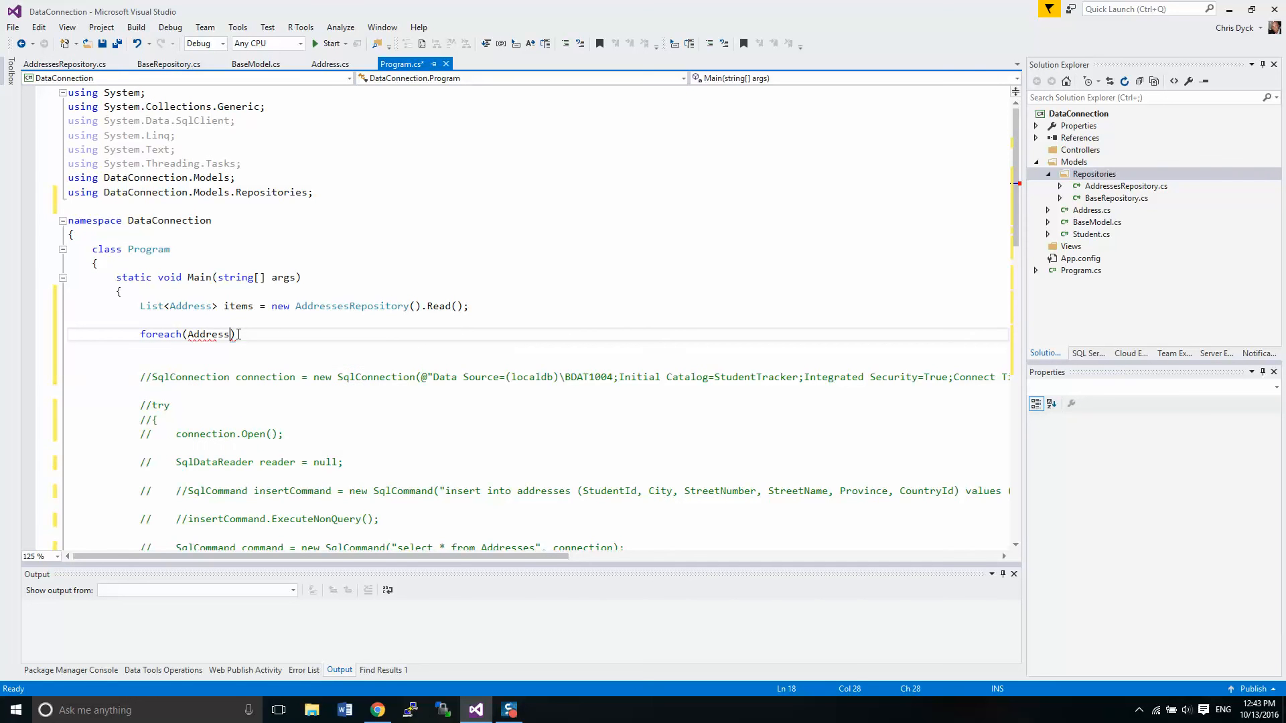
type("item")
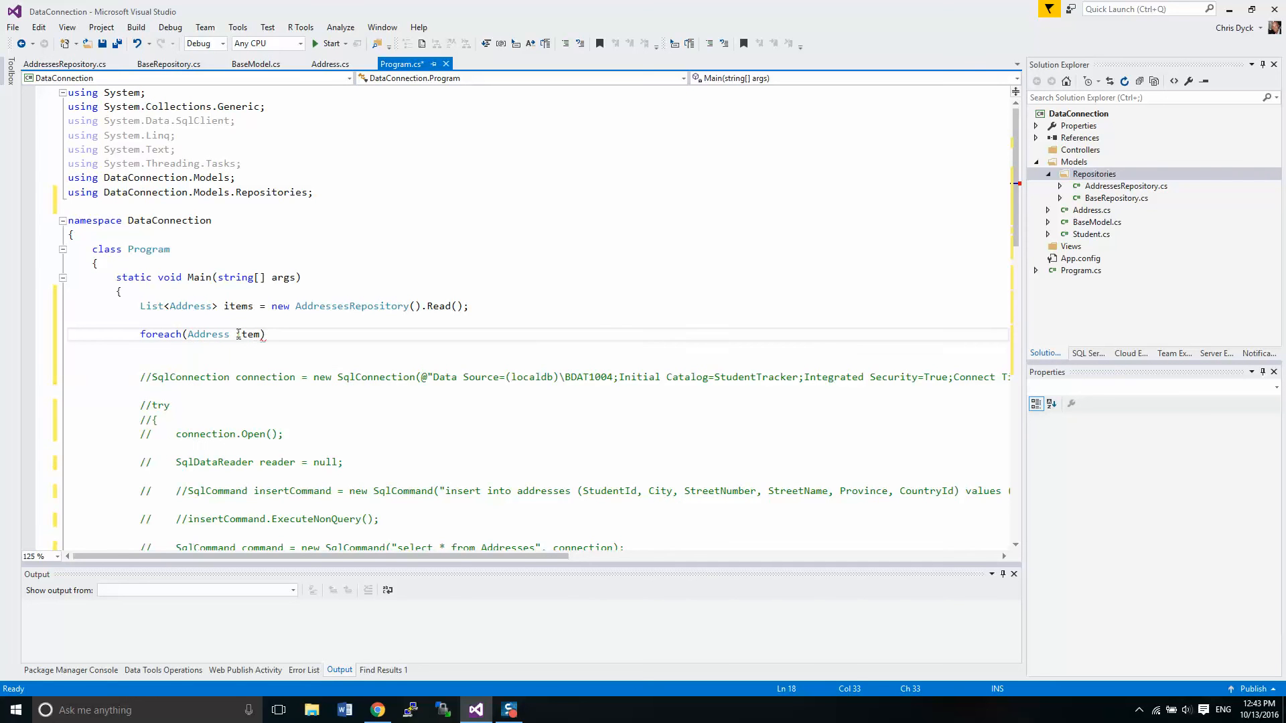
type("in")
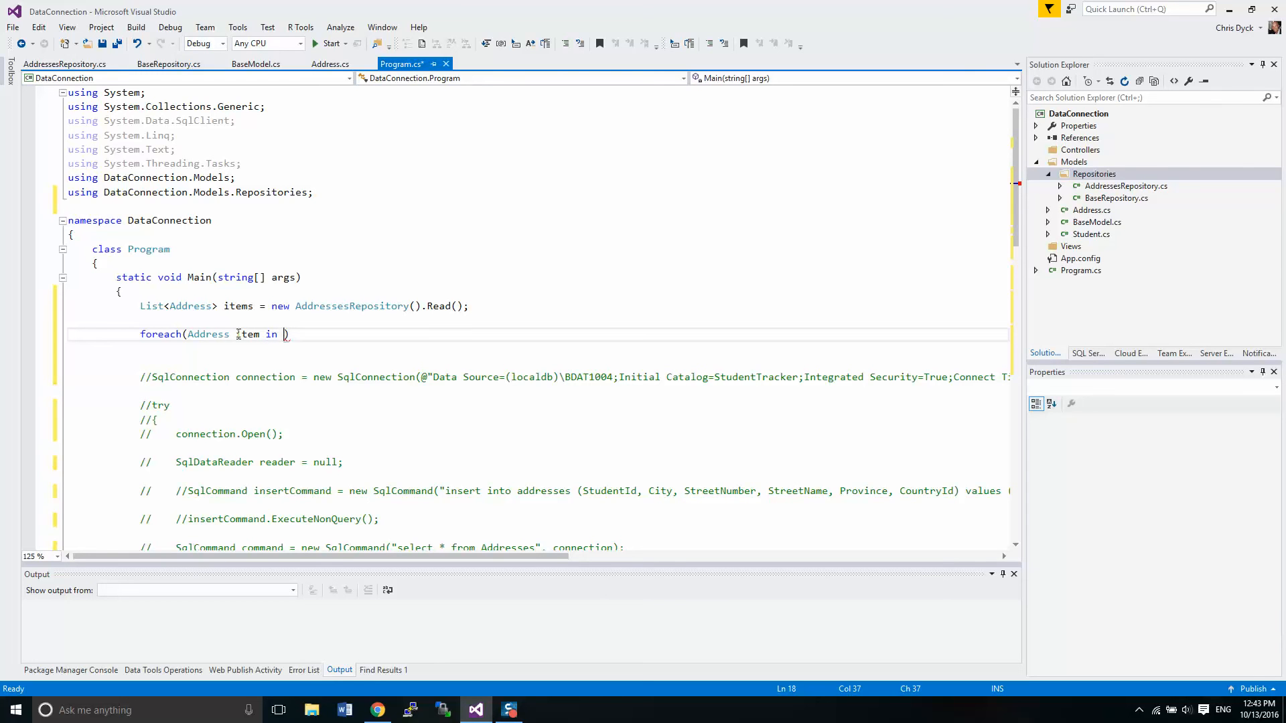
type("items")
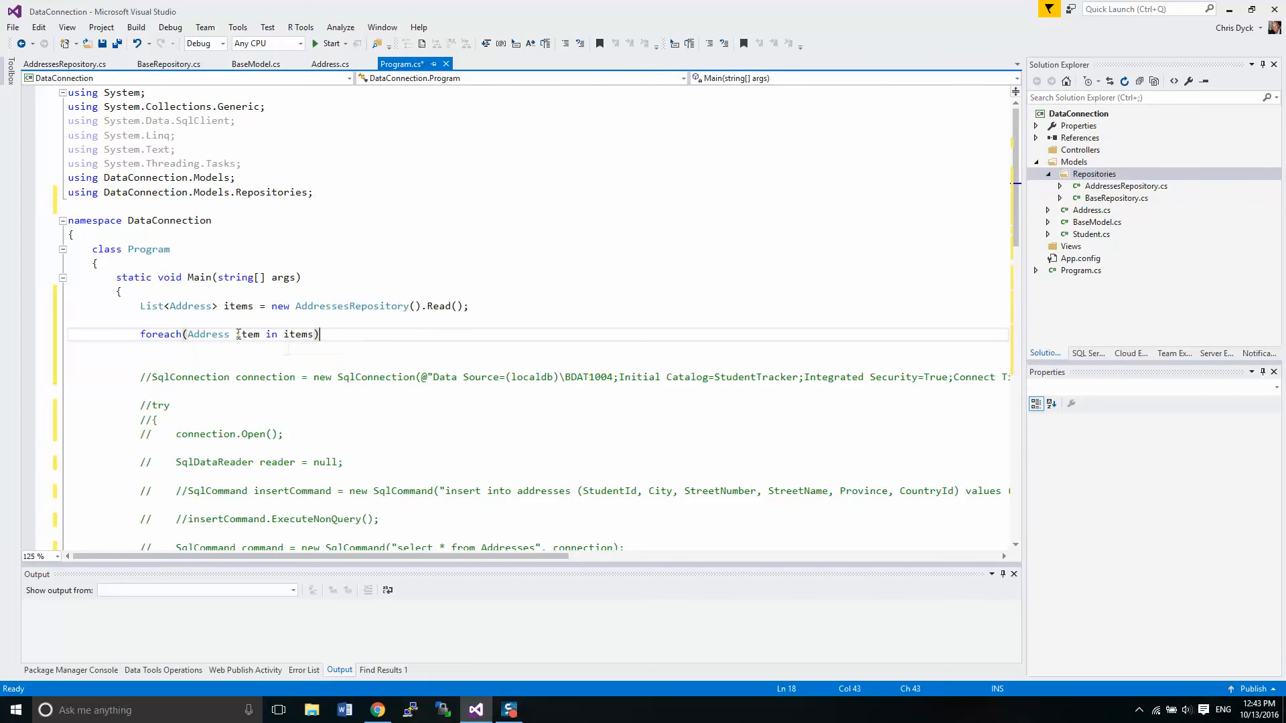
type("{")
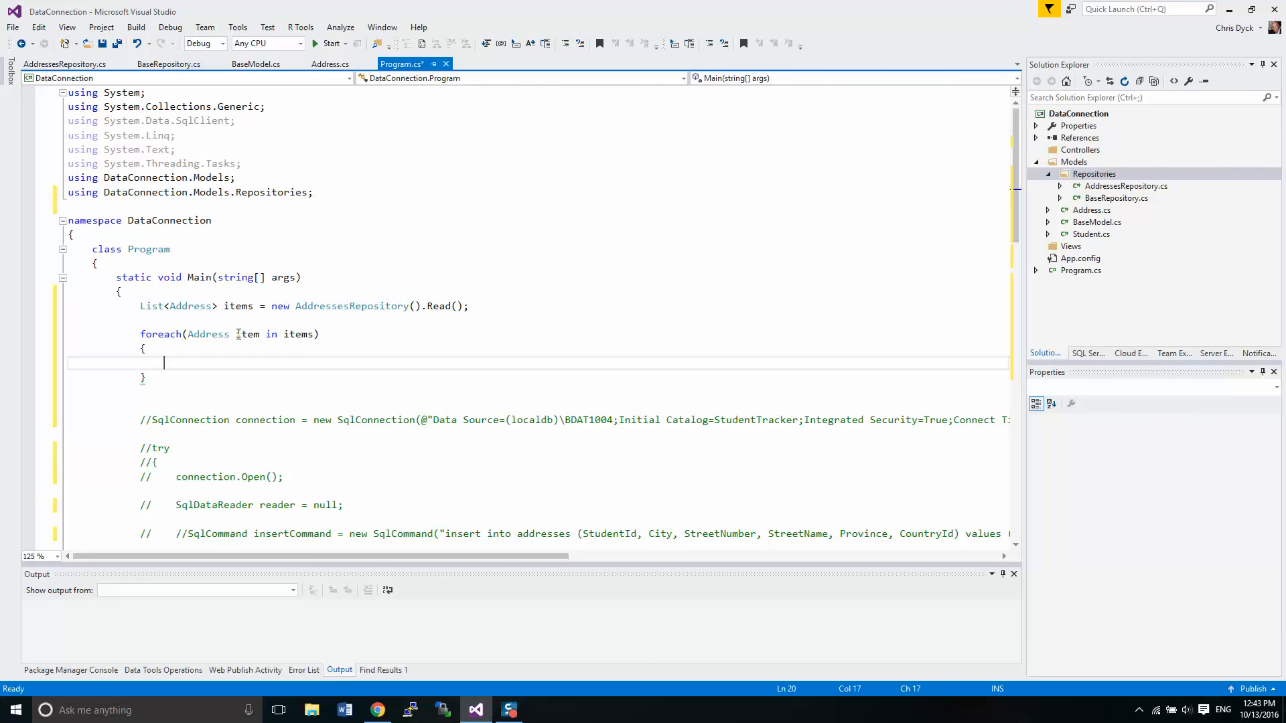
type("Console")
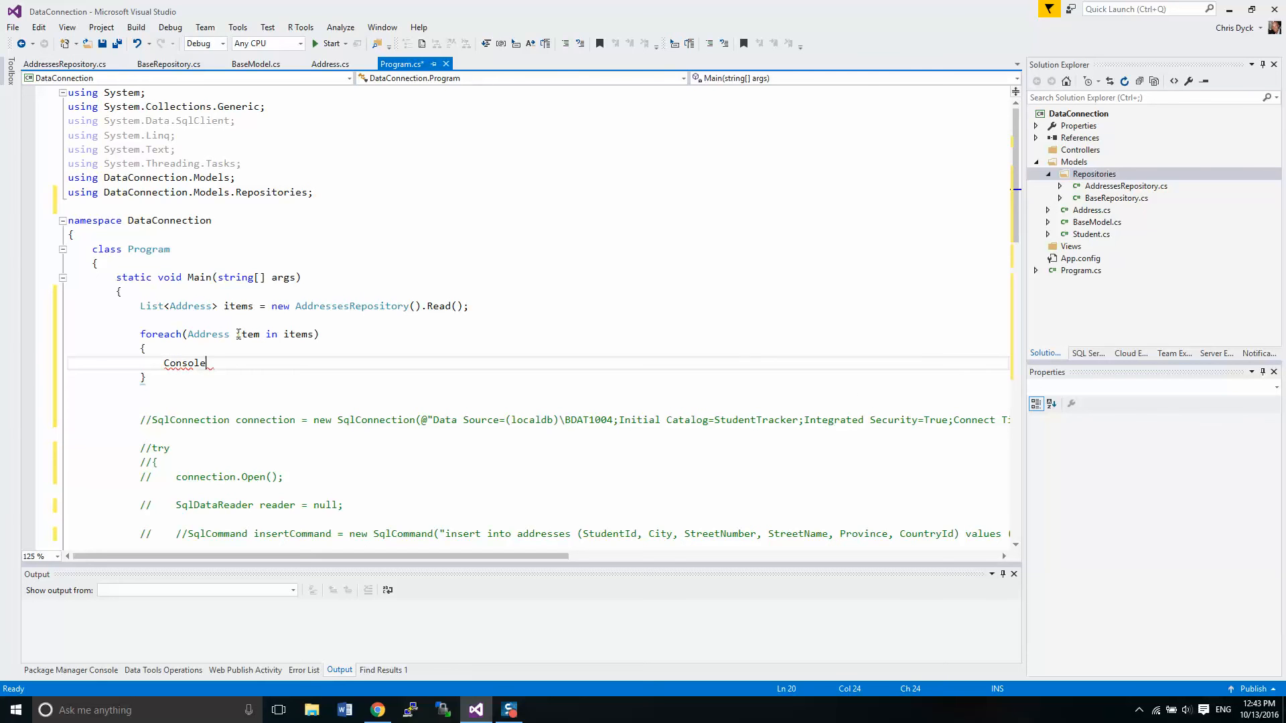
type(".wr")
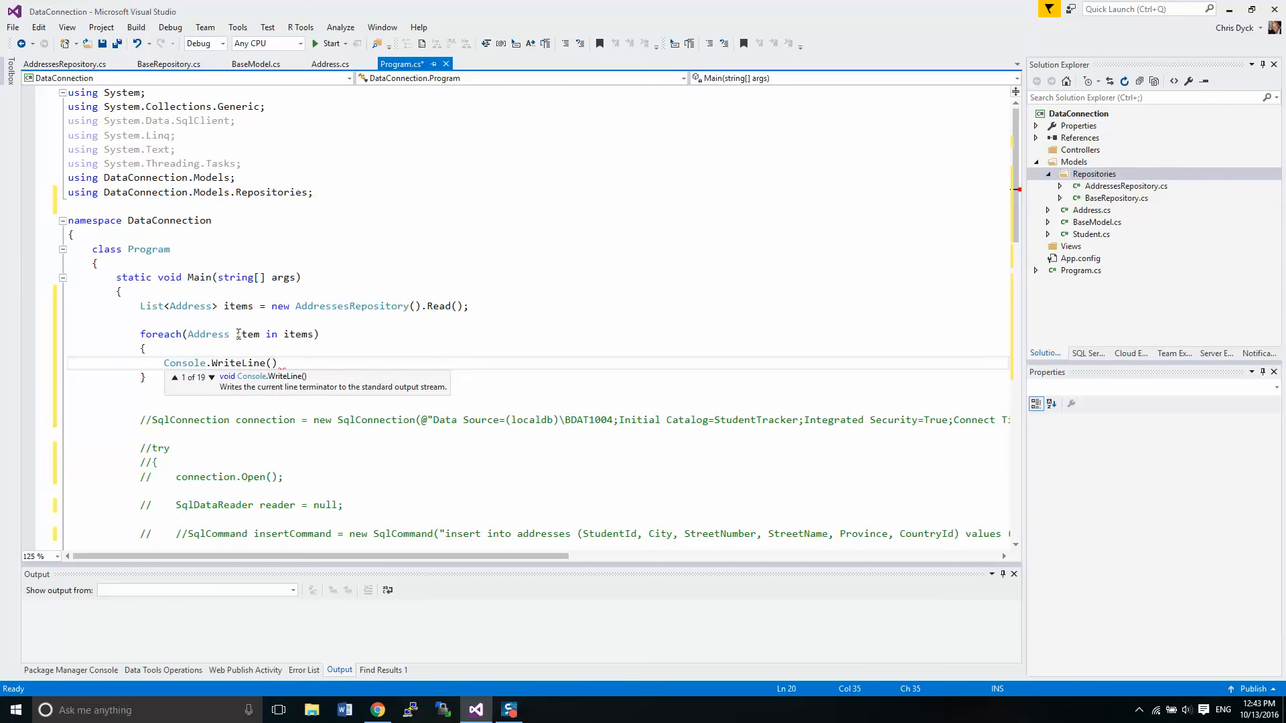
type("item.")
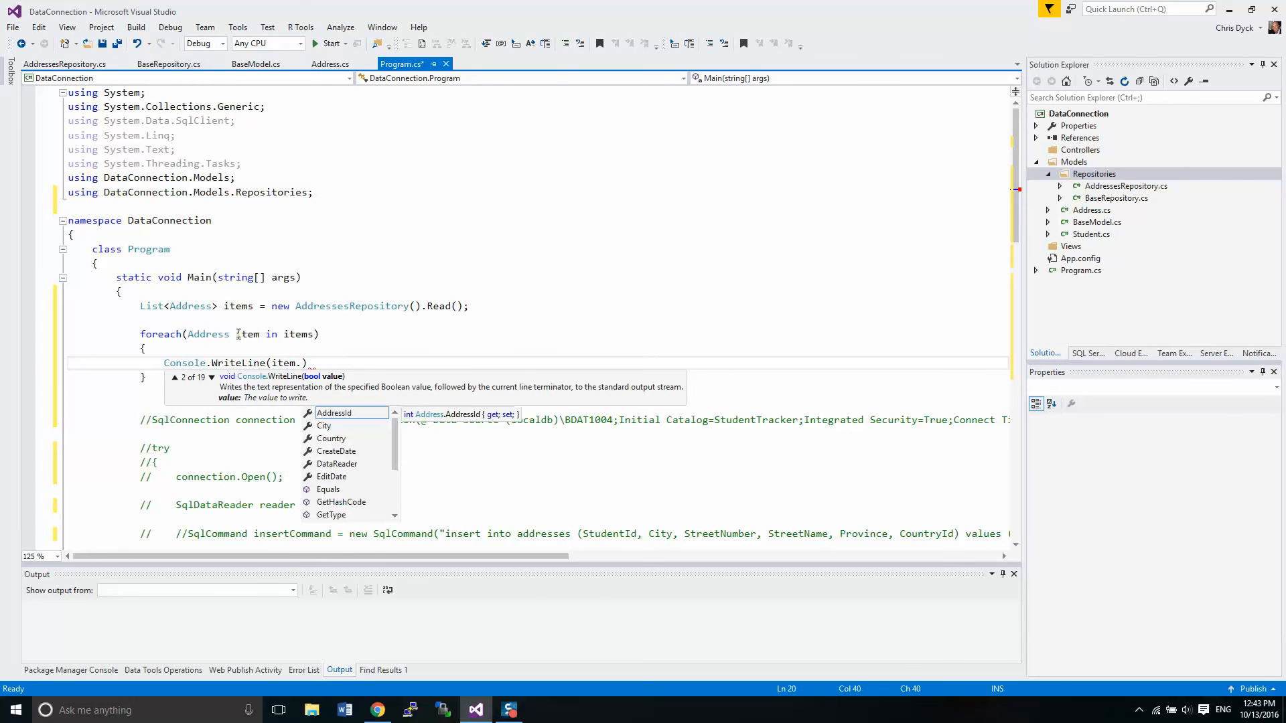
type("ToString)")
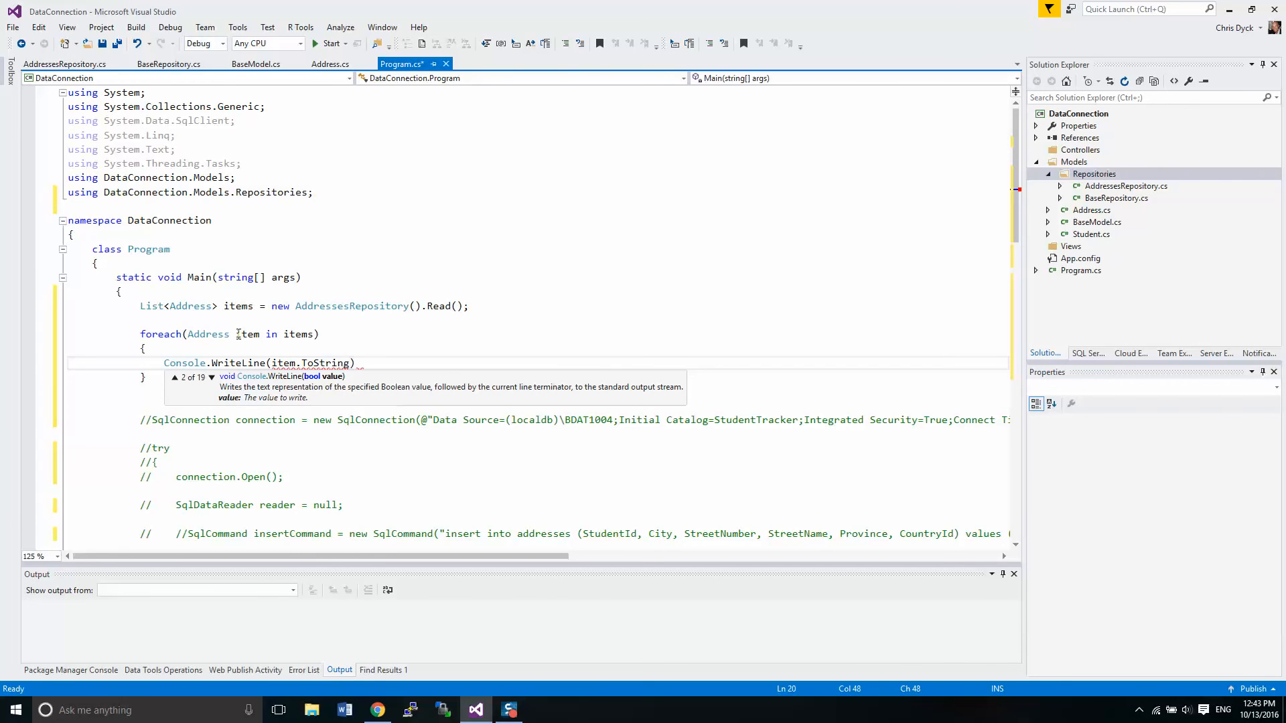
type(");")
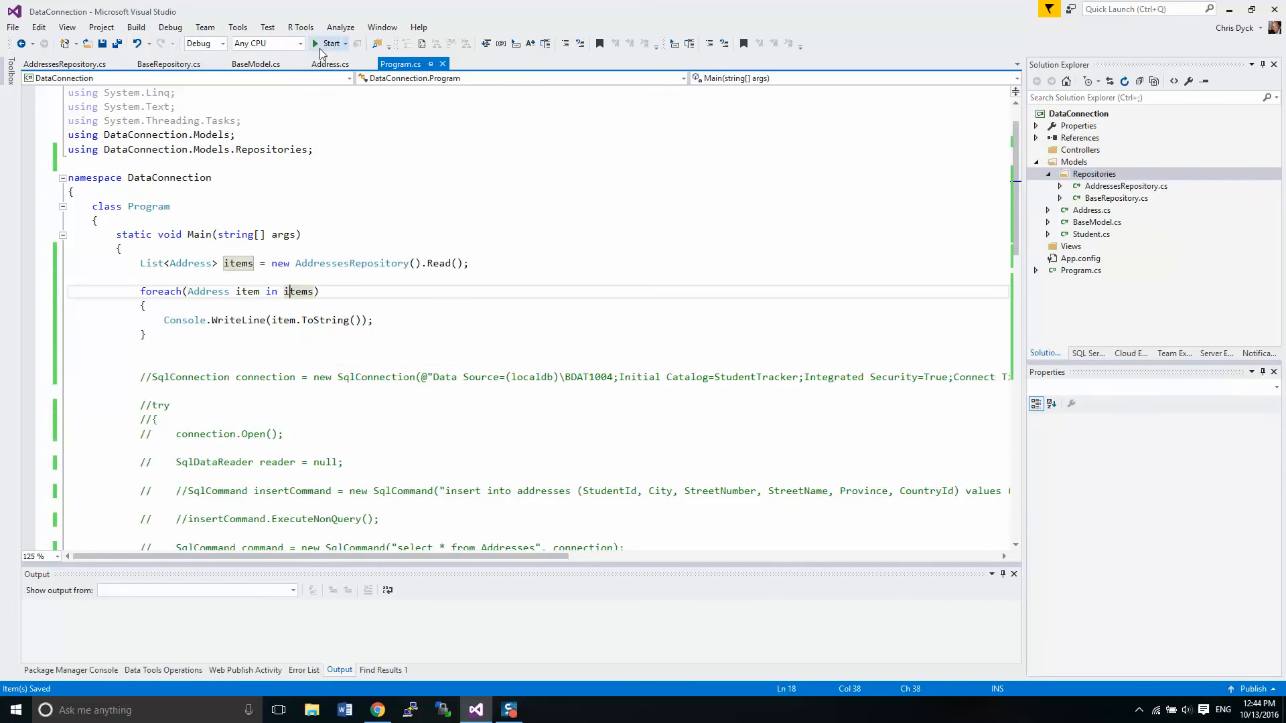
Step: Build and run DataConnection, then close the blank console window
left_click(329, 44)
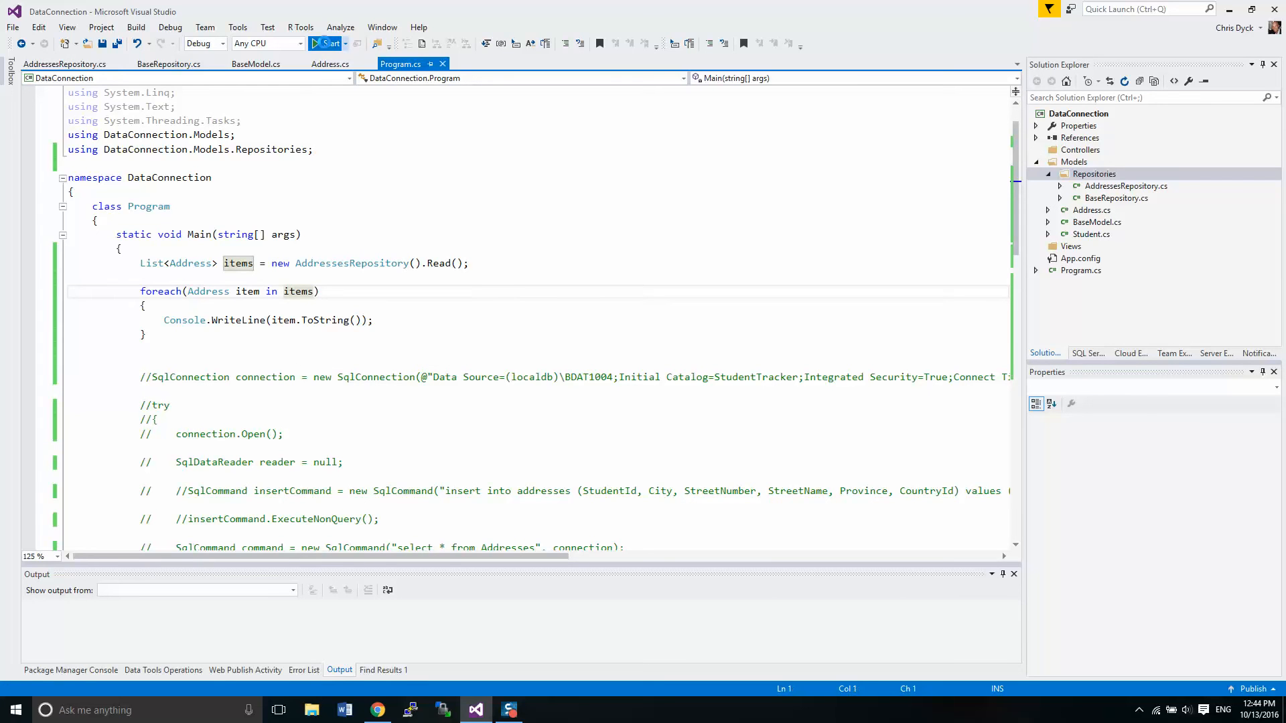
left_click(327, 44)
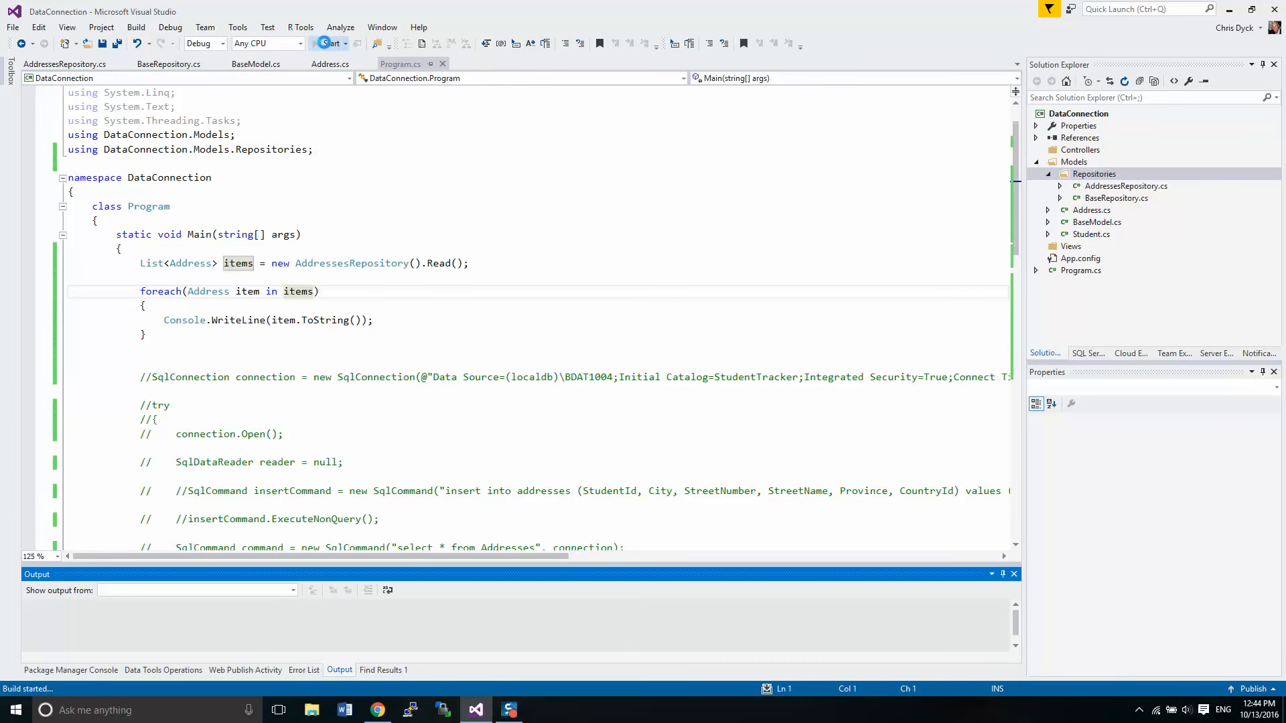
left_click(329, 43)
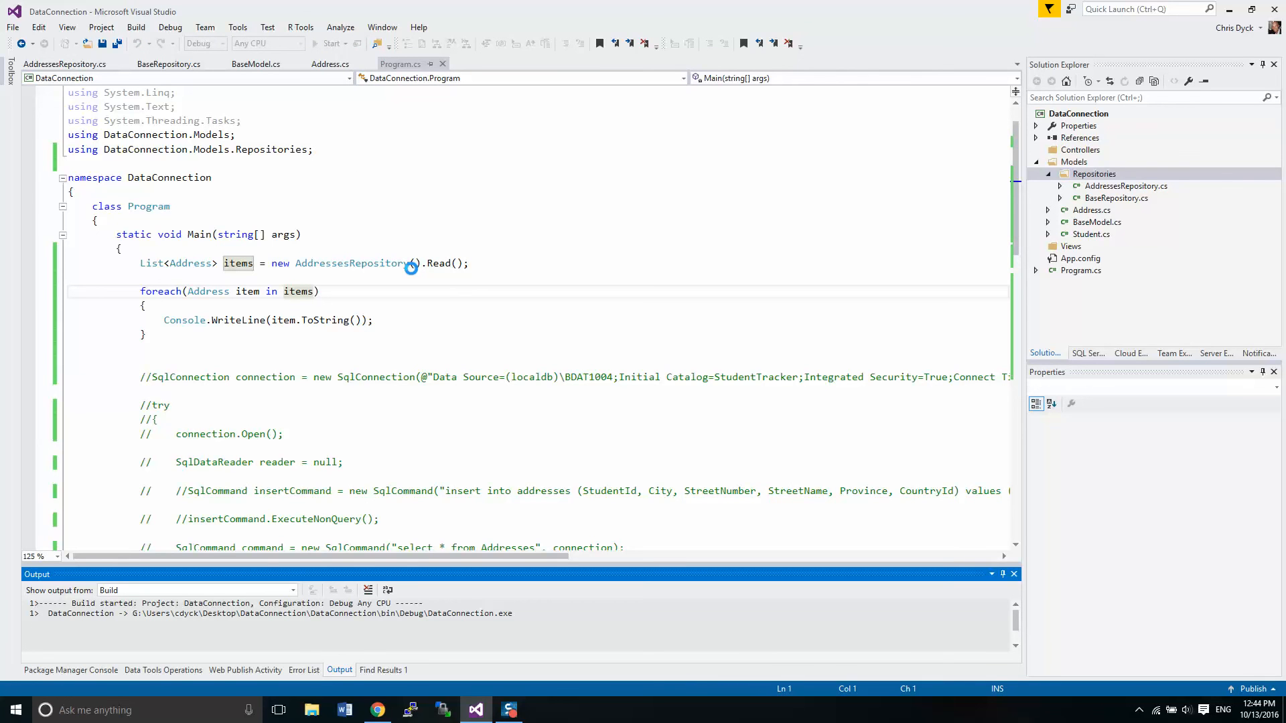
left_click(414, 263)
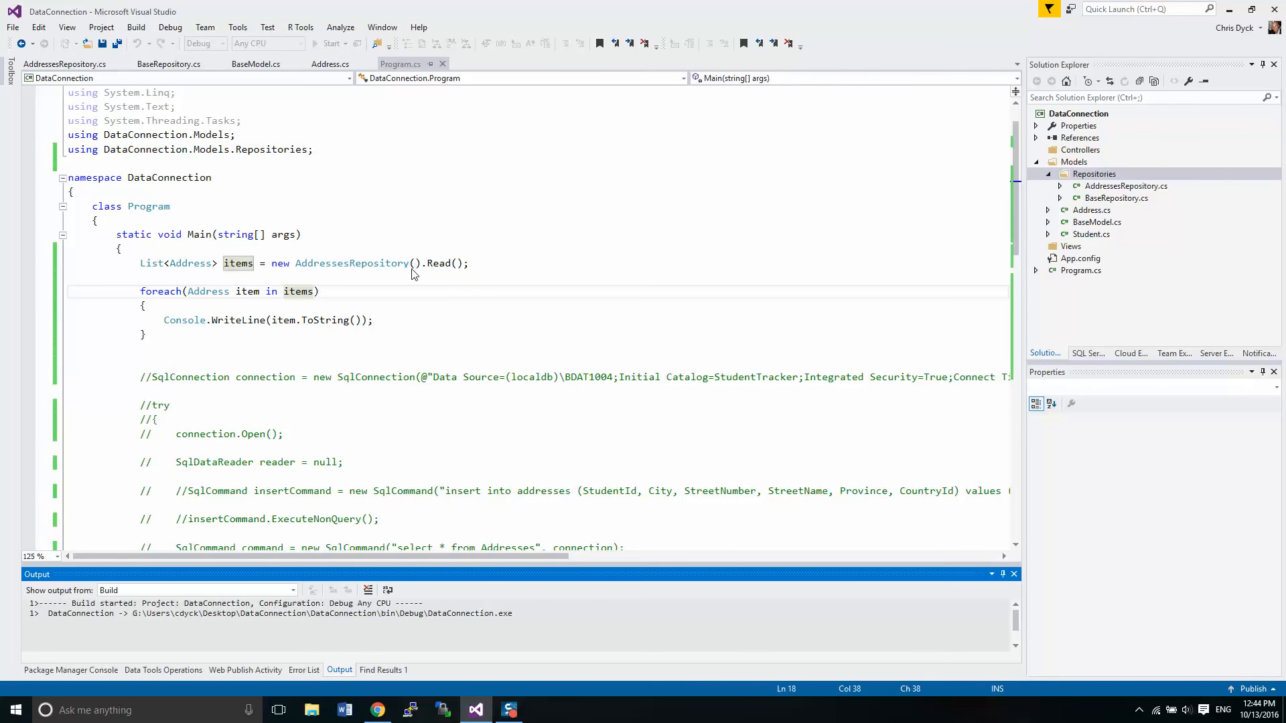
left_click(326, 43)
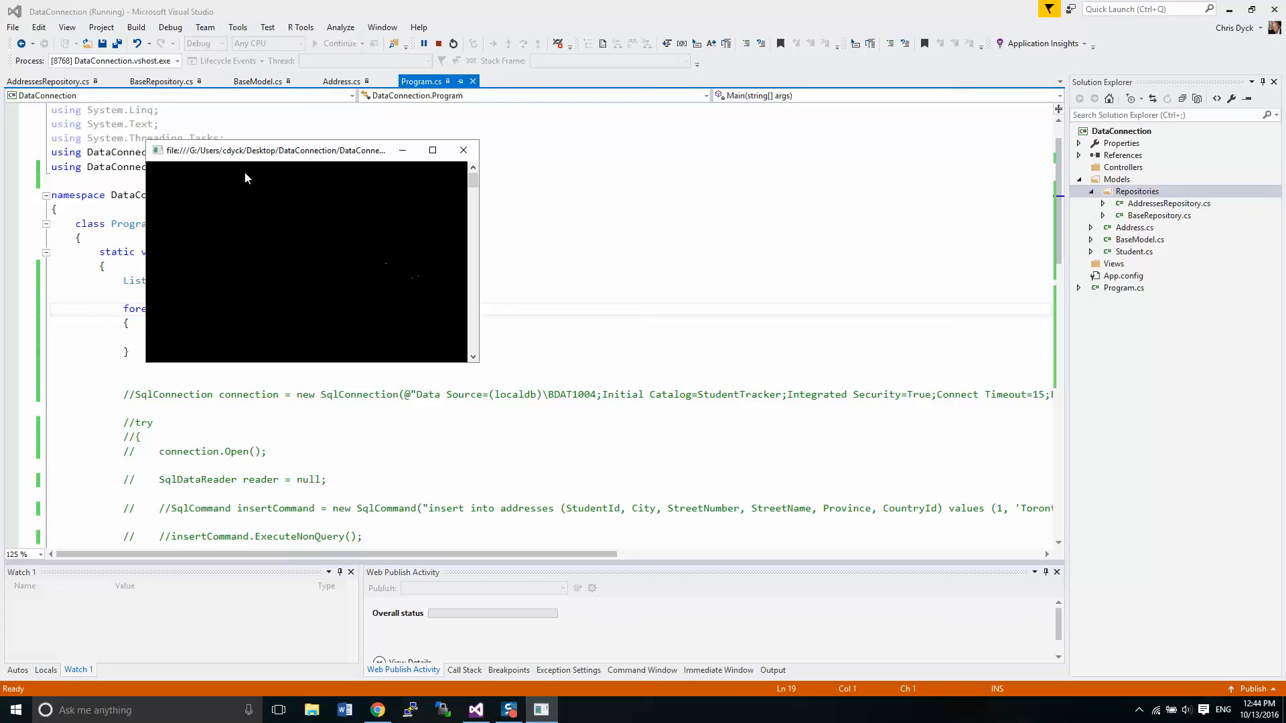
mouse_move(168, 179)
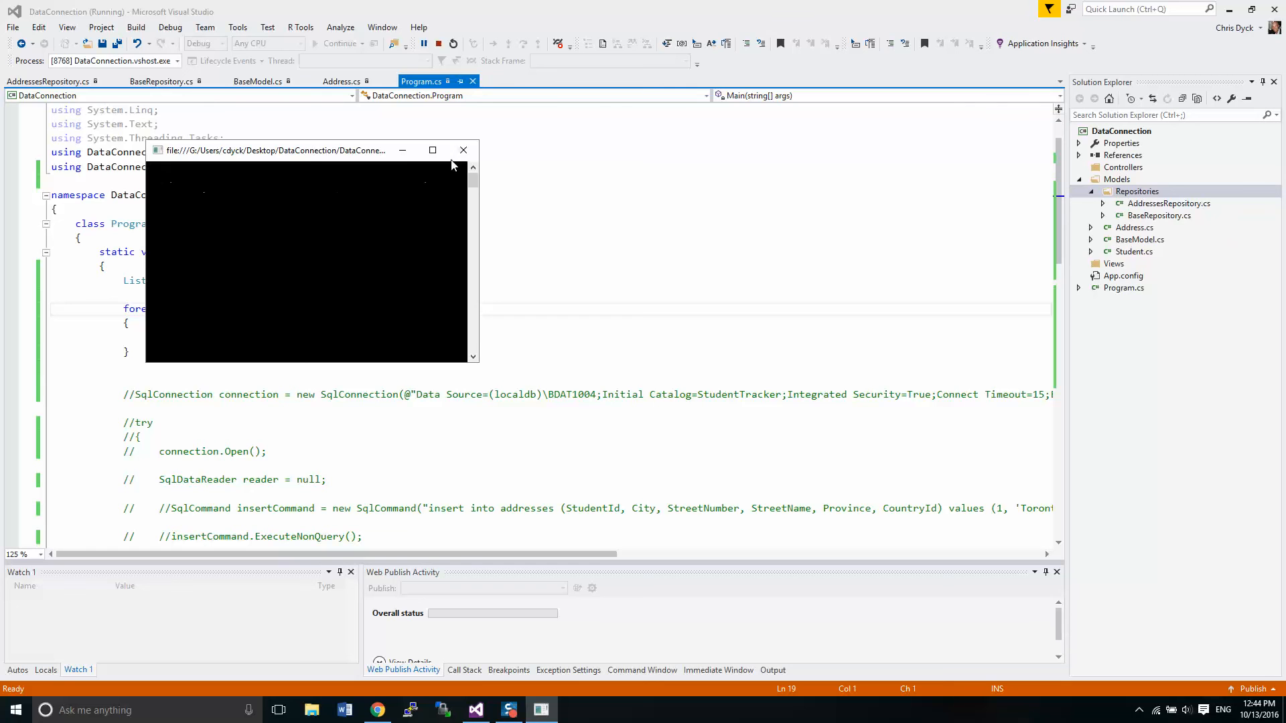
left_click(463, 150)
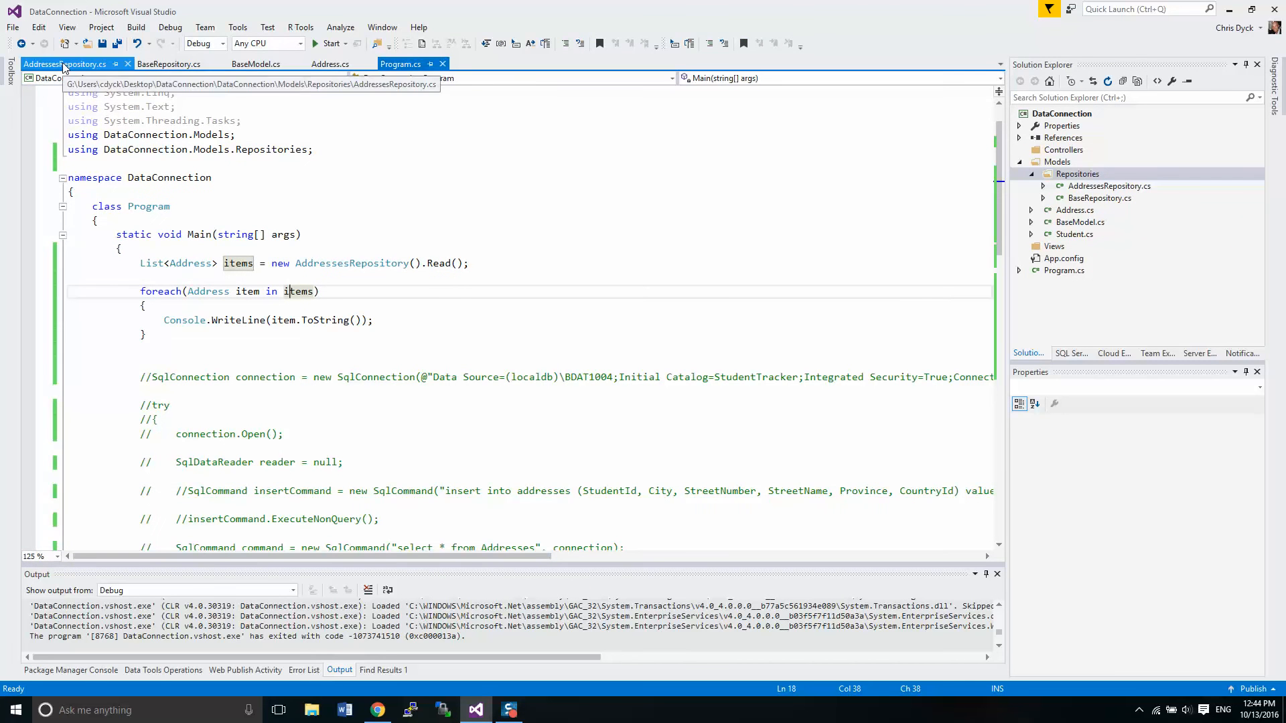
Step: In AddressesRepository.cs, breakpoint the HasRows check and add items.Add(addr) inside the while loop
left_click(64, 64)
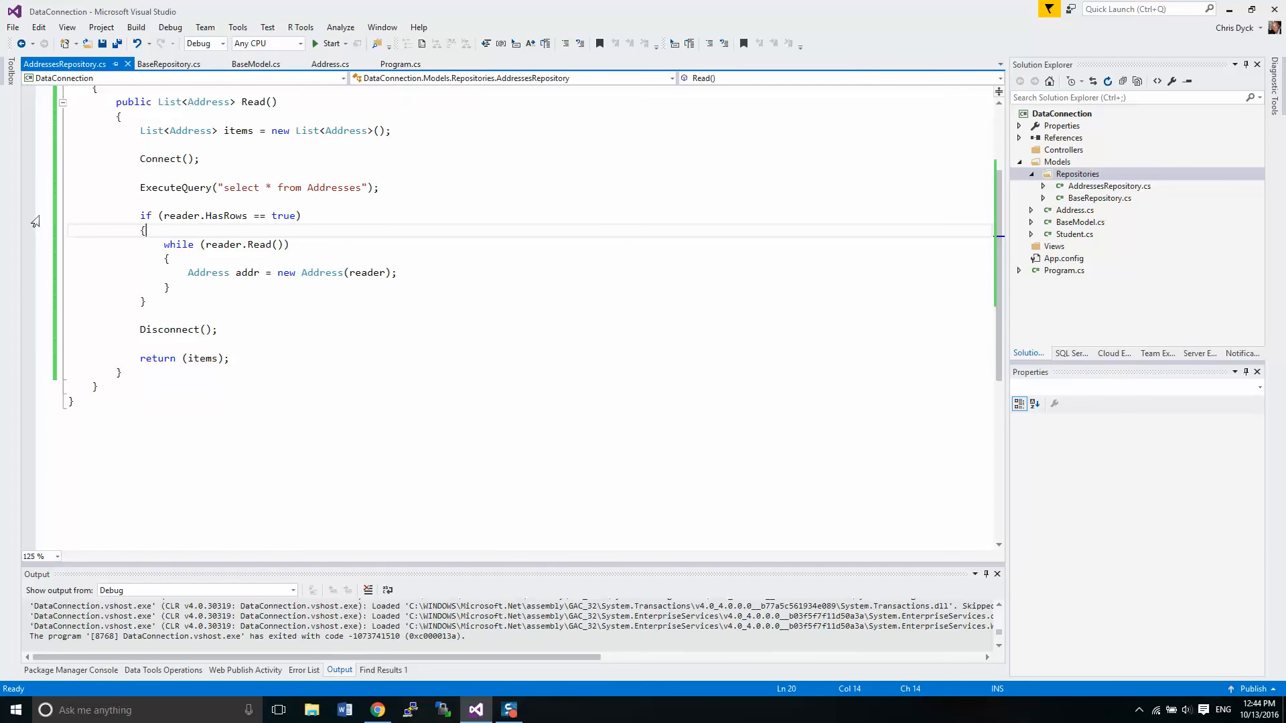
left_click(27, 215)
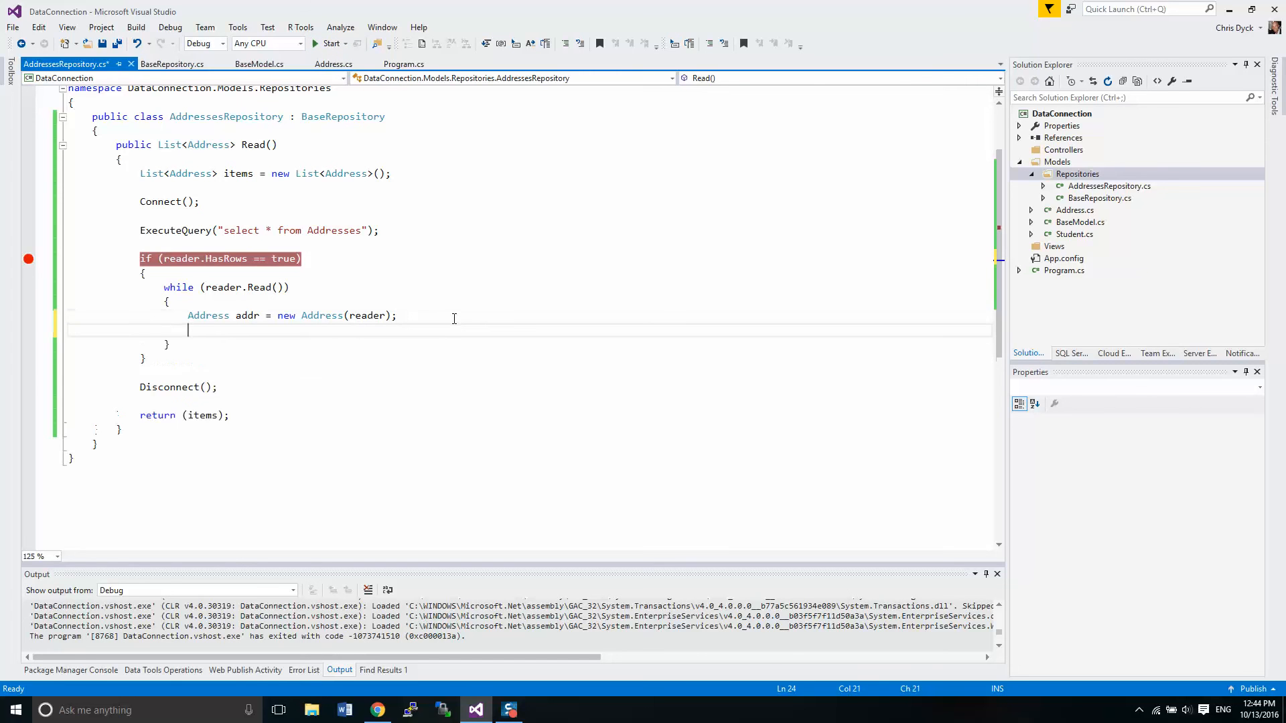
type("items.a")
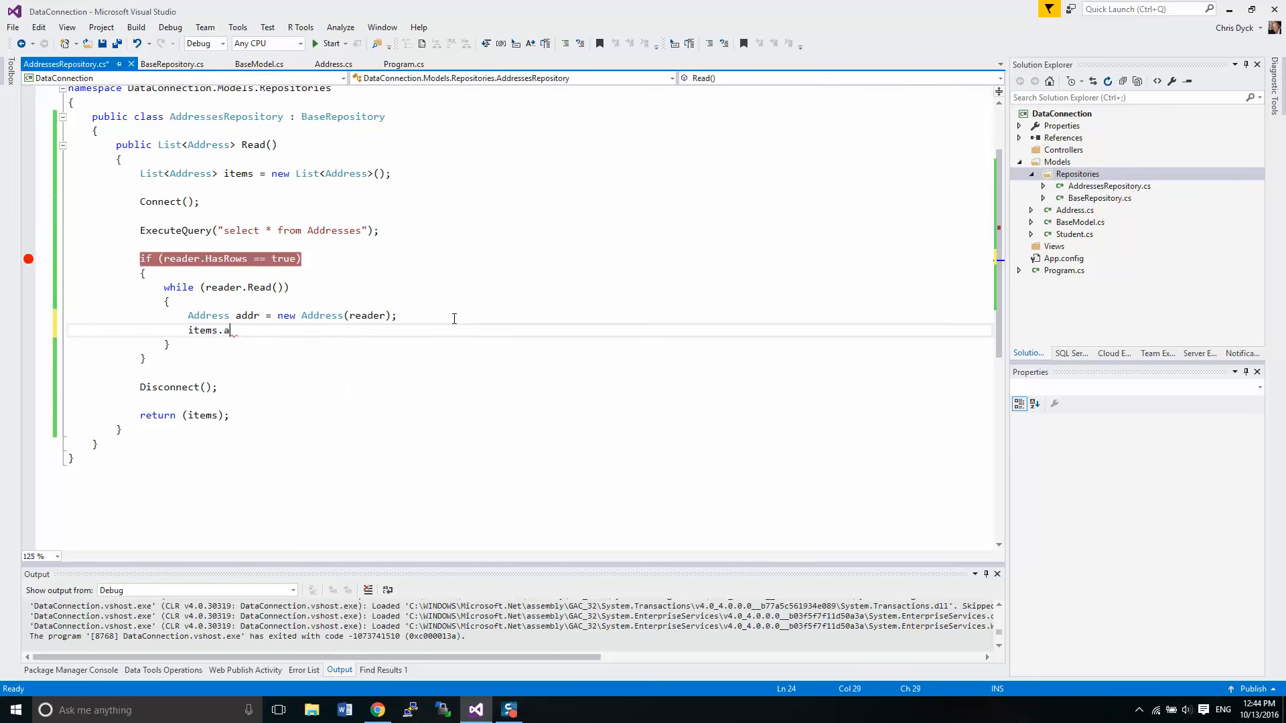
type("Add(a")
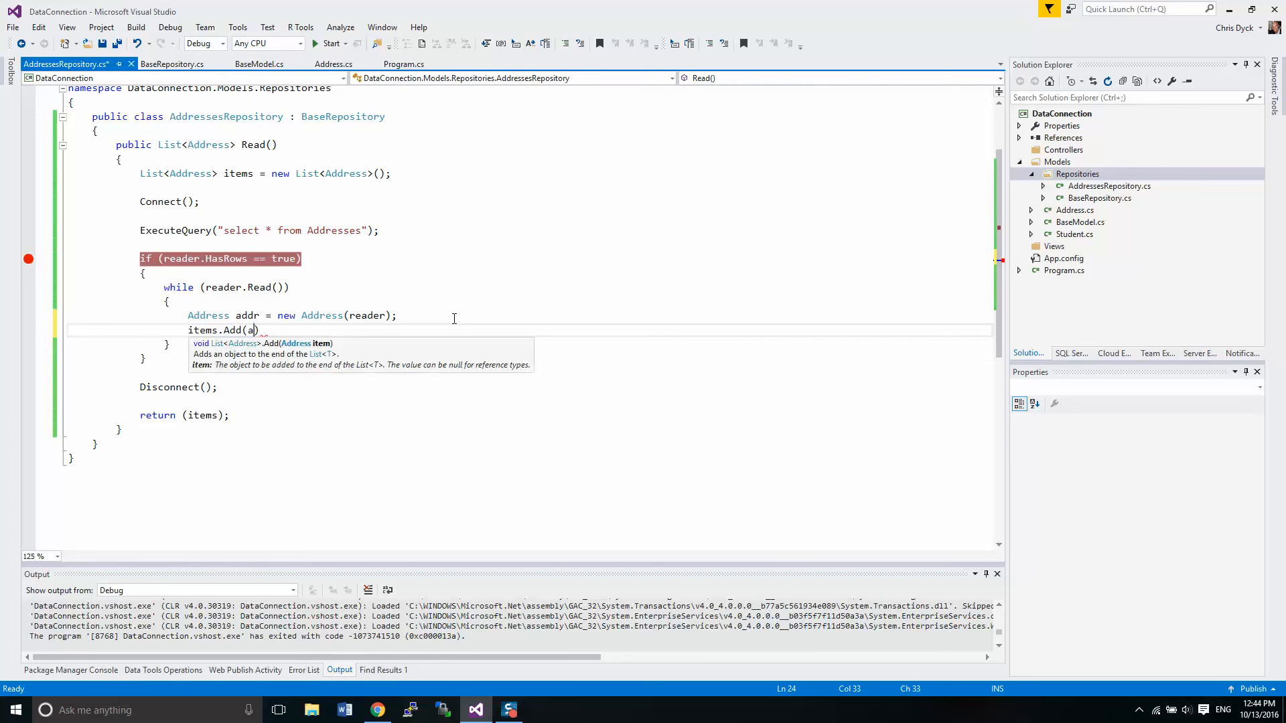
type("ddr")
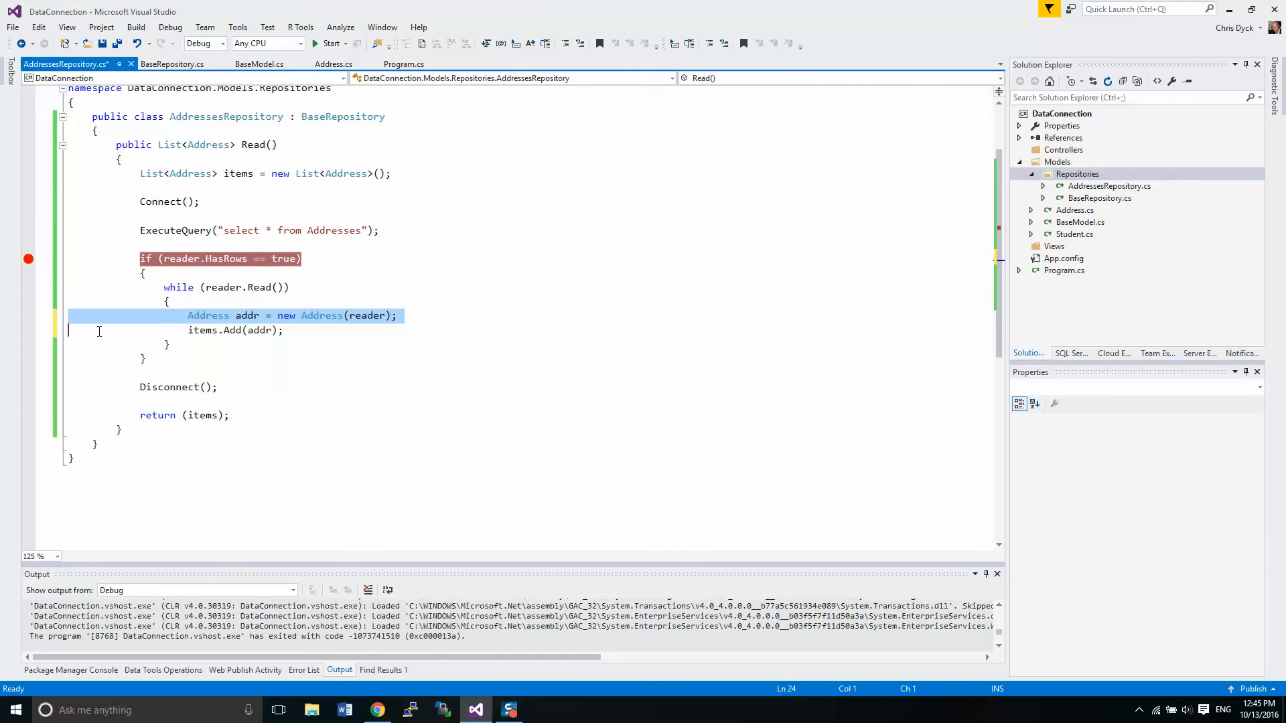
mouse_move(202, 329)
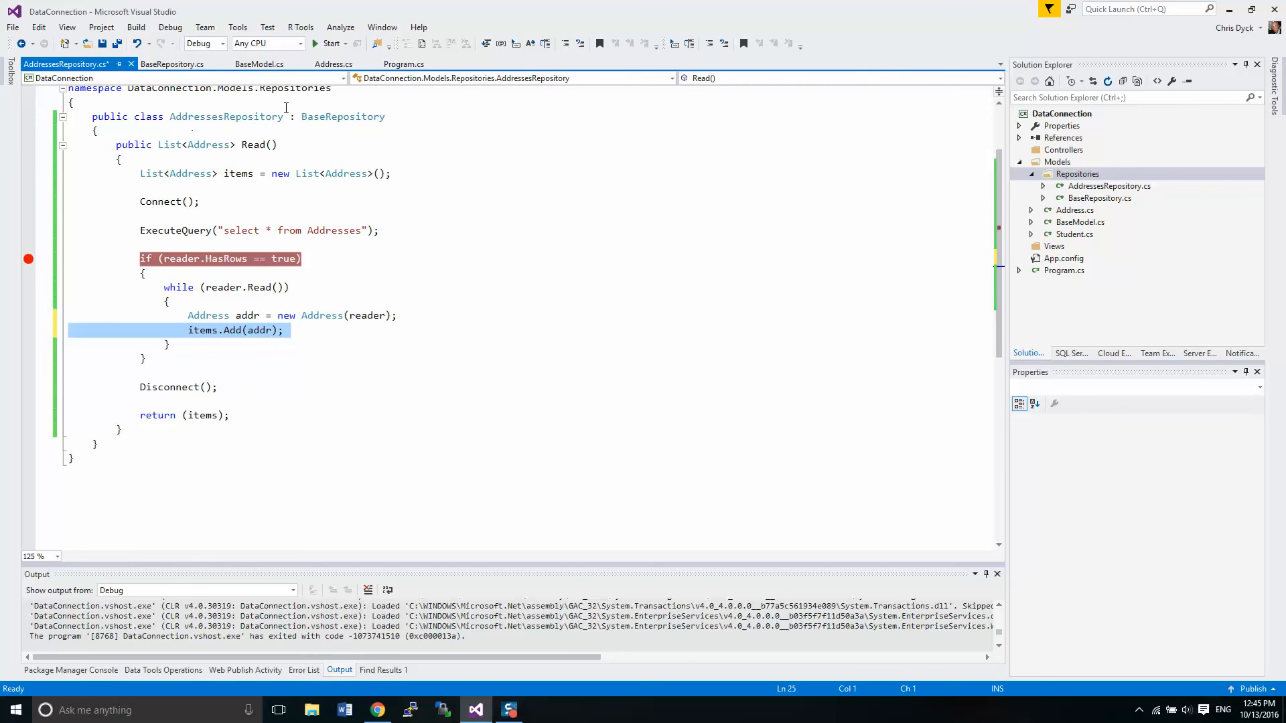
Step: Switch to Program.cs and scroll through the commented-out database code below Main
left_click(403, 64)
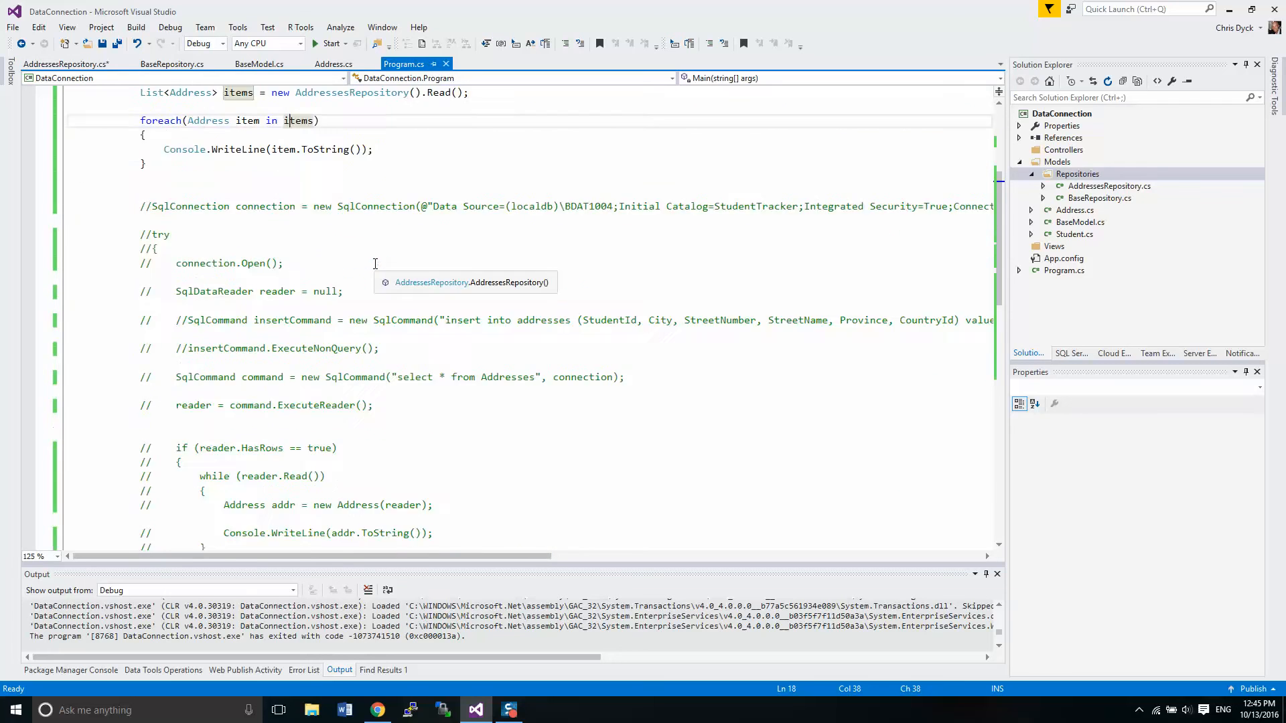
scroll("down", 3)
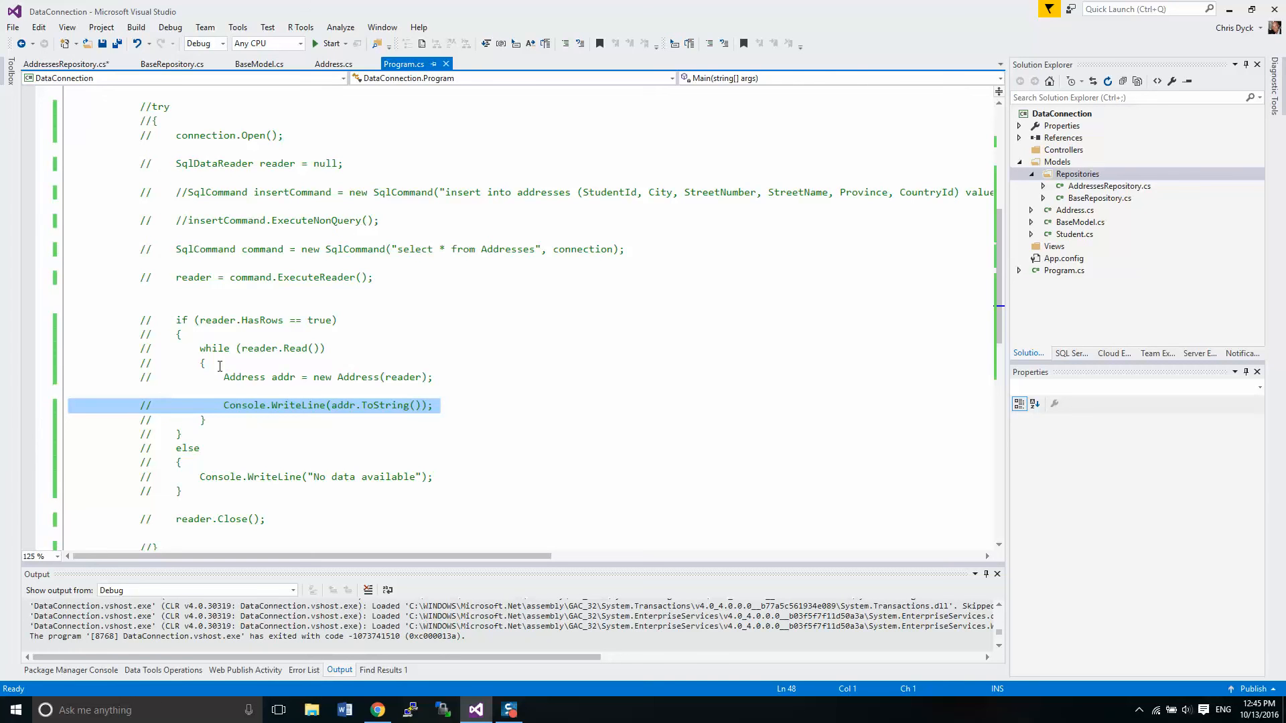
left_click(66, 65)
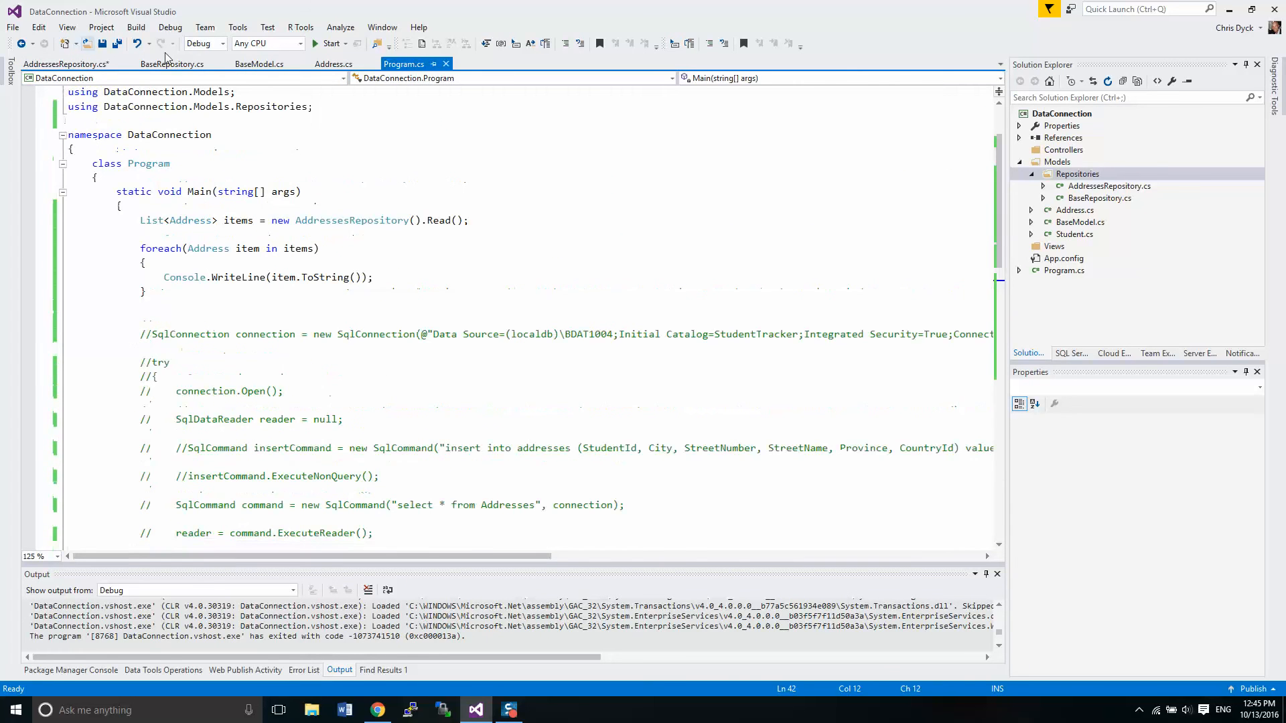
Step: Rerun DataConnection, confirm the console lists two addresses, and close it
left_click(326, 43)
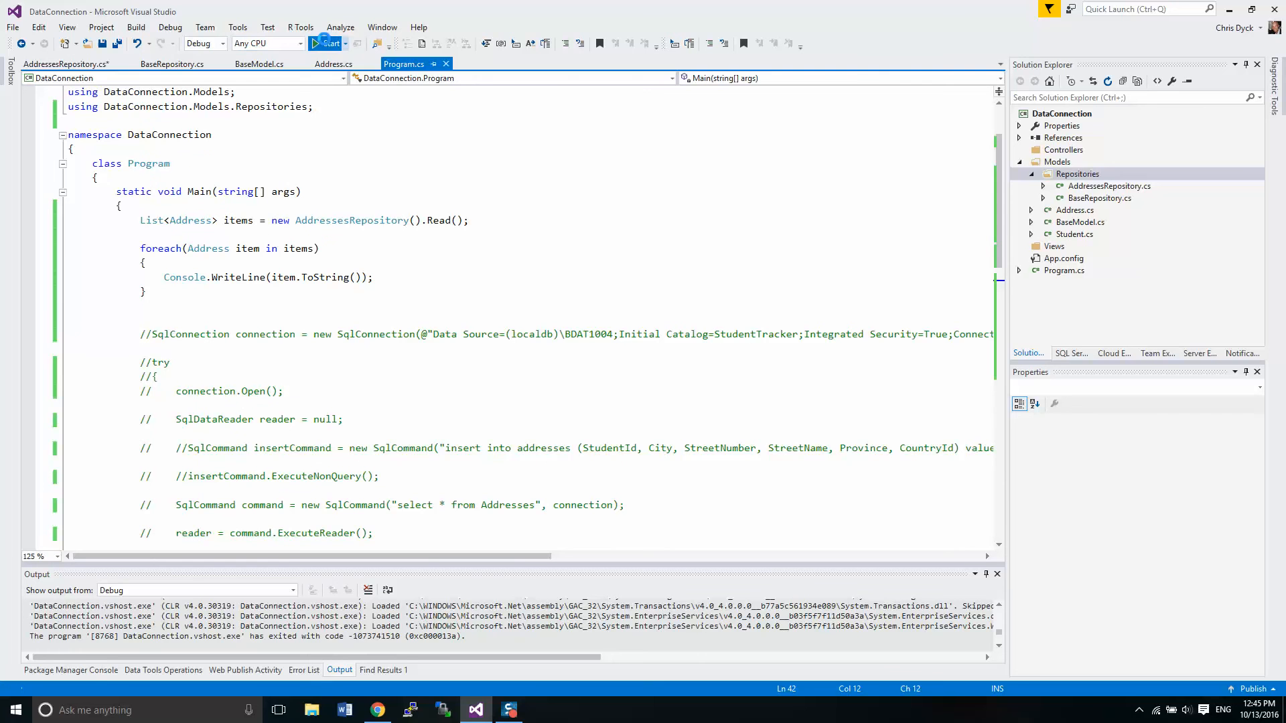
left_click(325, 44)
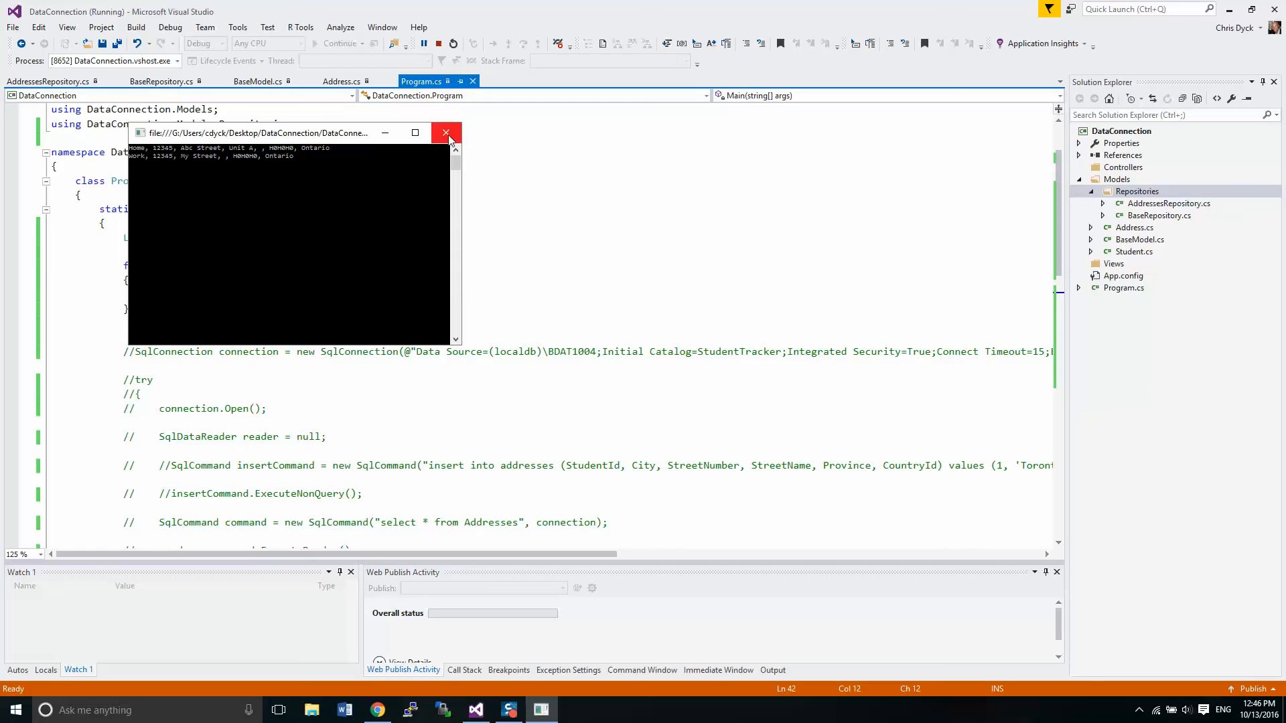
left_click(445, 132)
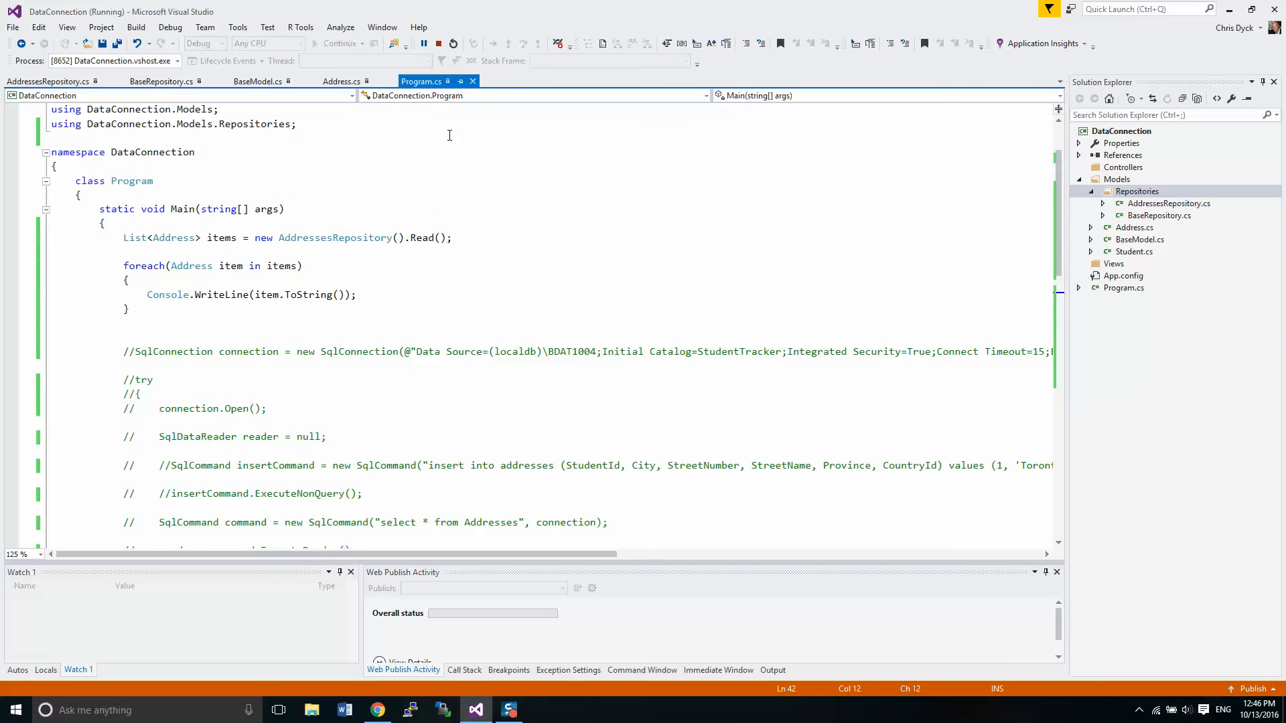
left_click(437, 44)
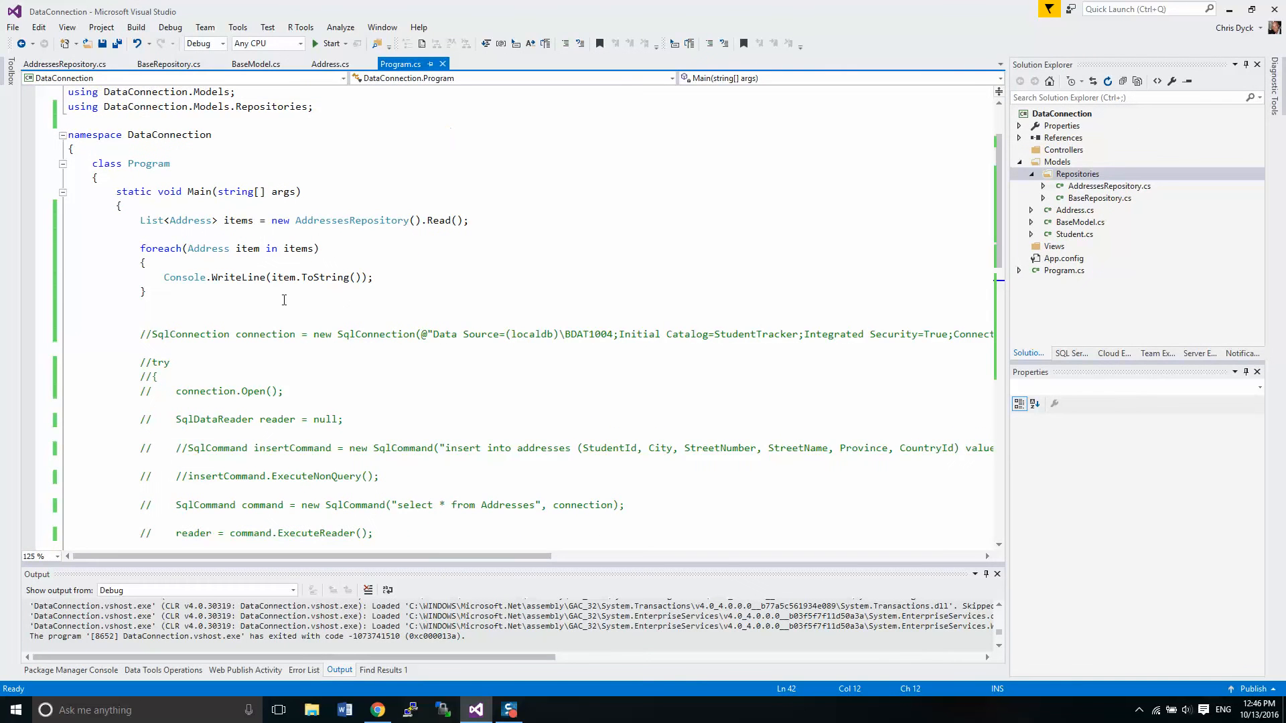